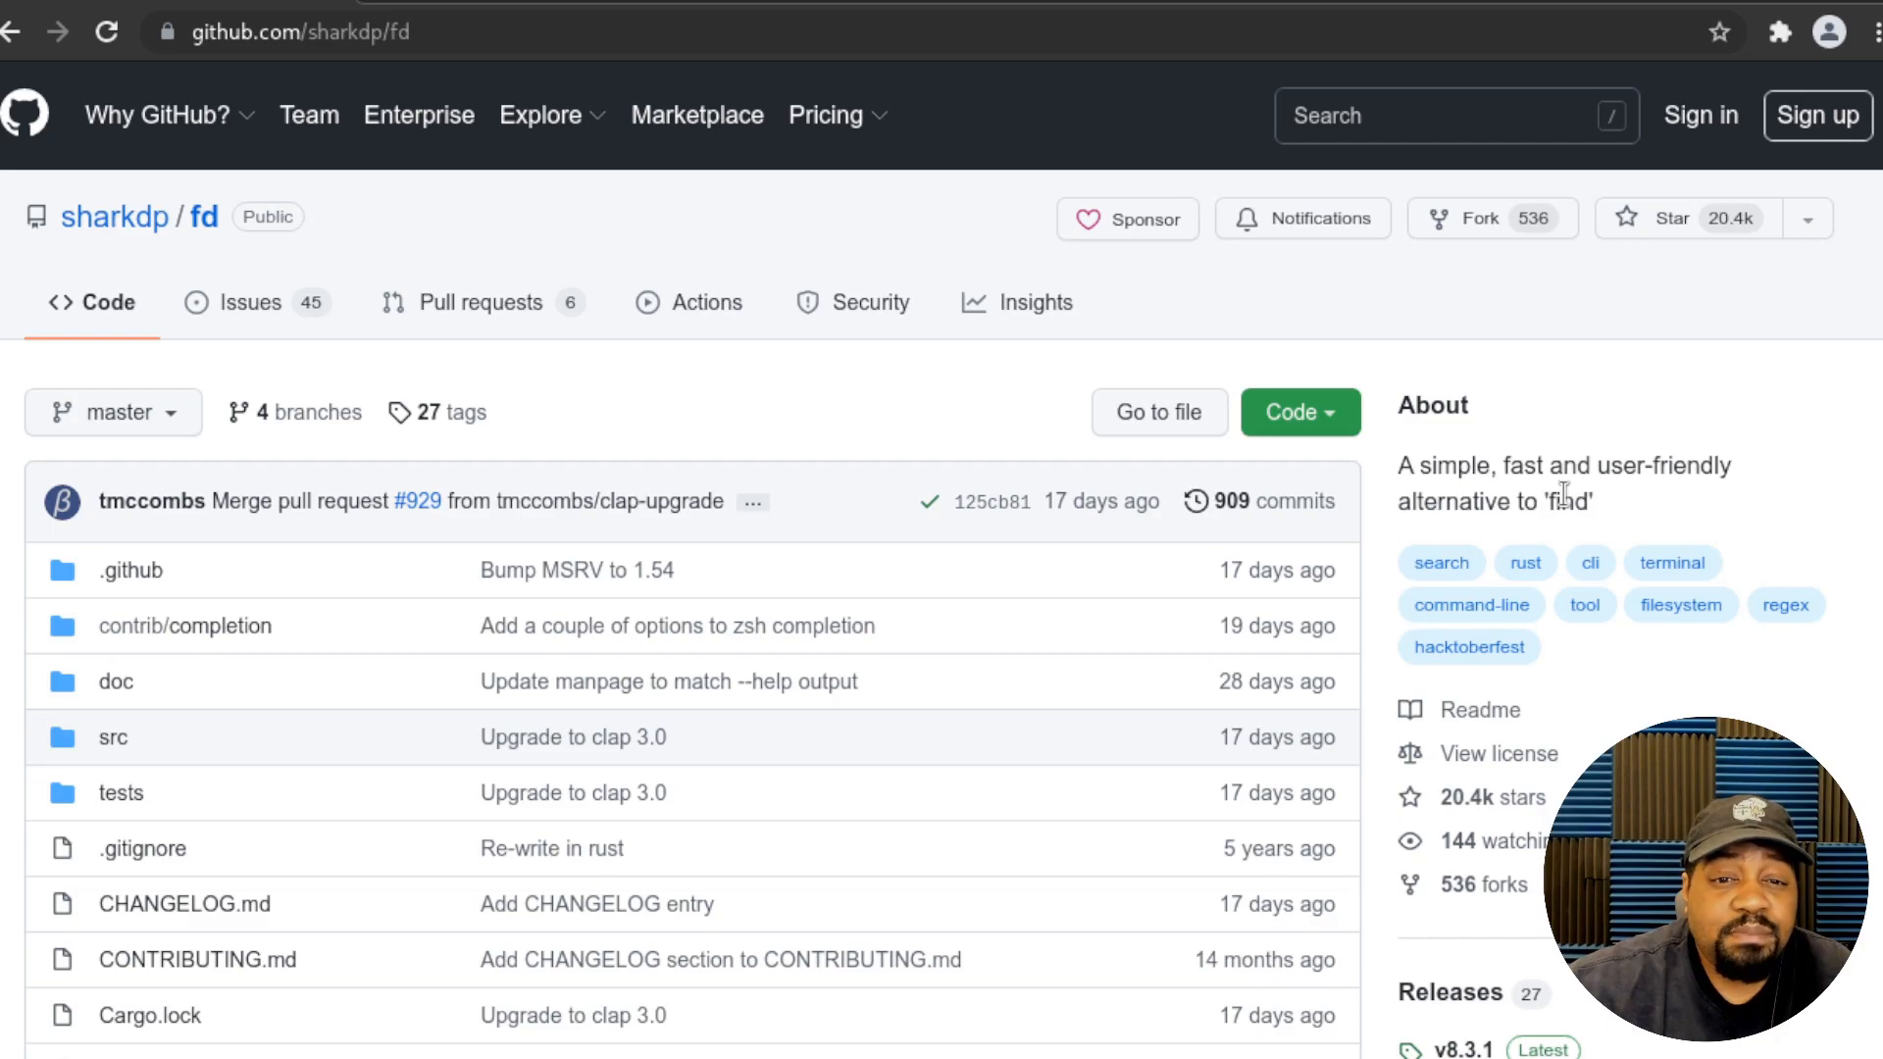
- Scroll the sharkdp/fd GitHub page down to the README introducing fd as a find alternative
scroll("down", 3)
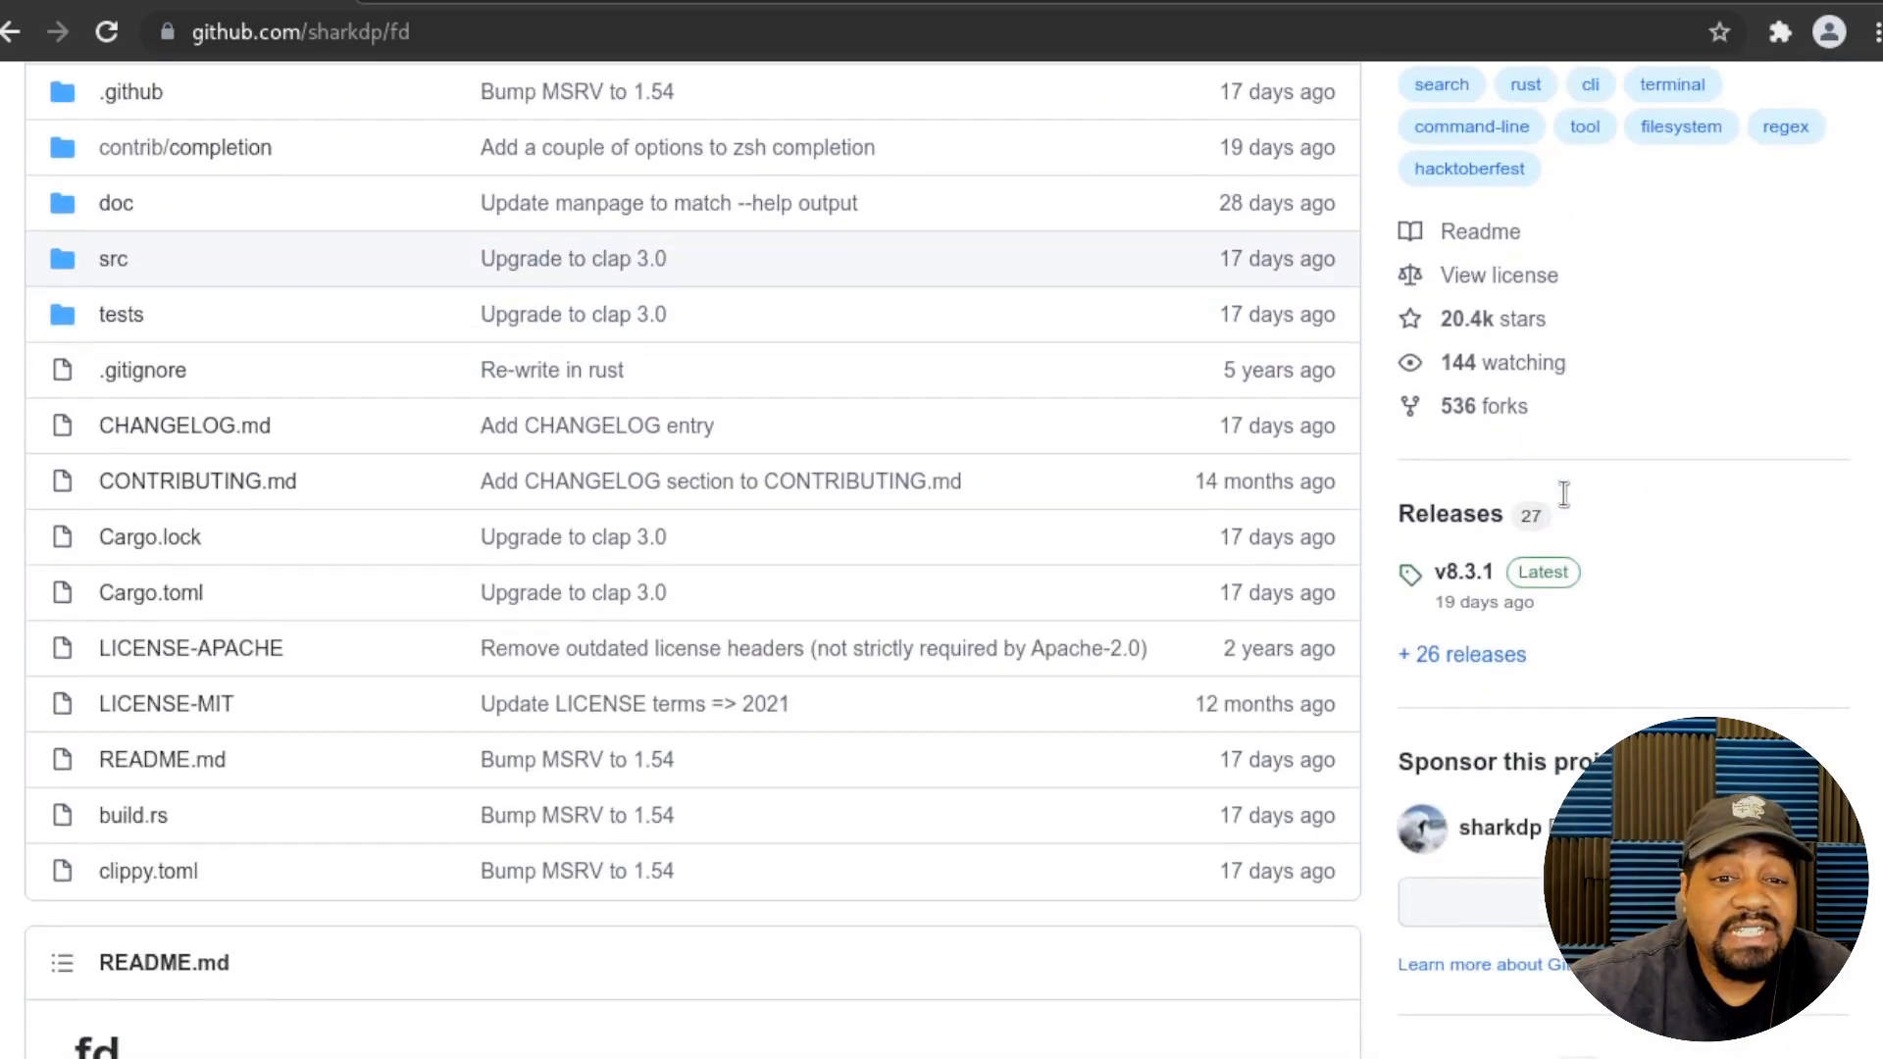
scroll("down", 3)
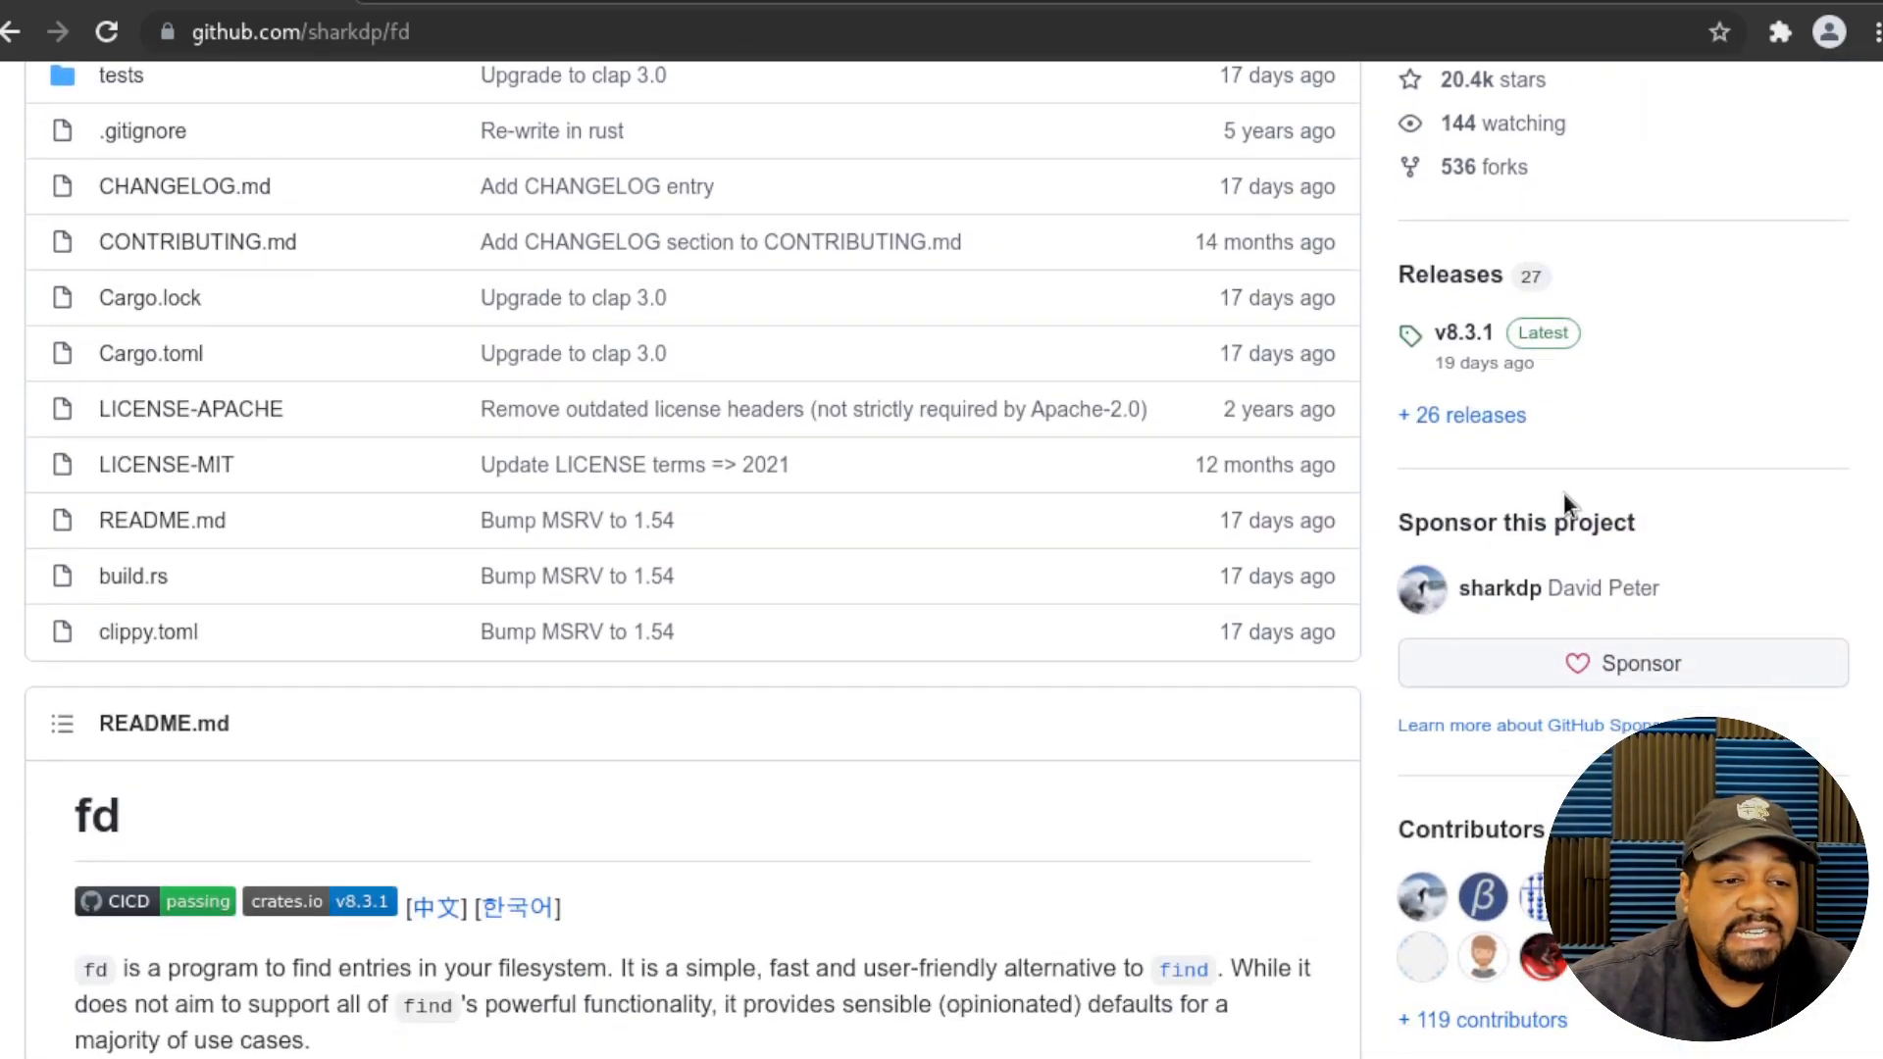
scroll("down", 3)
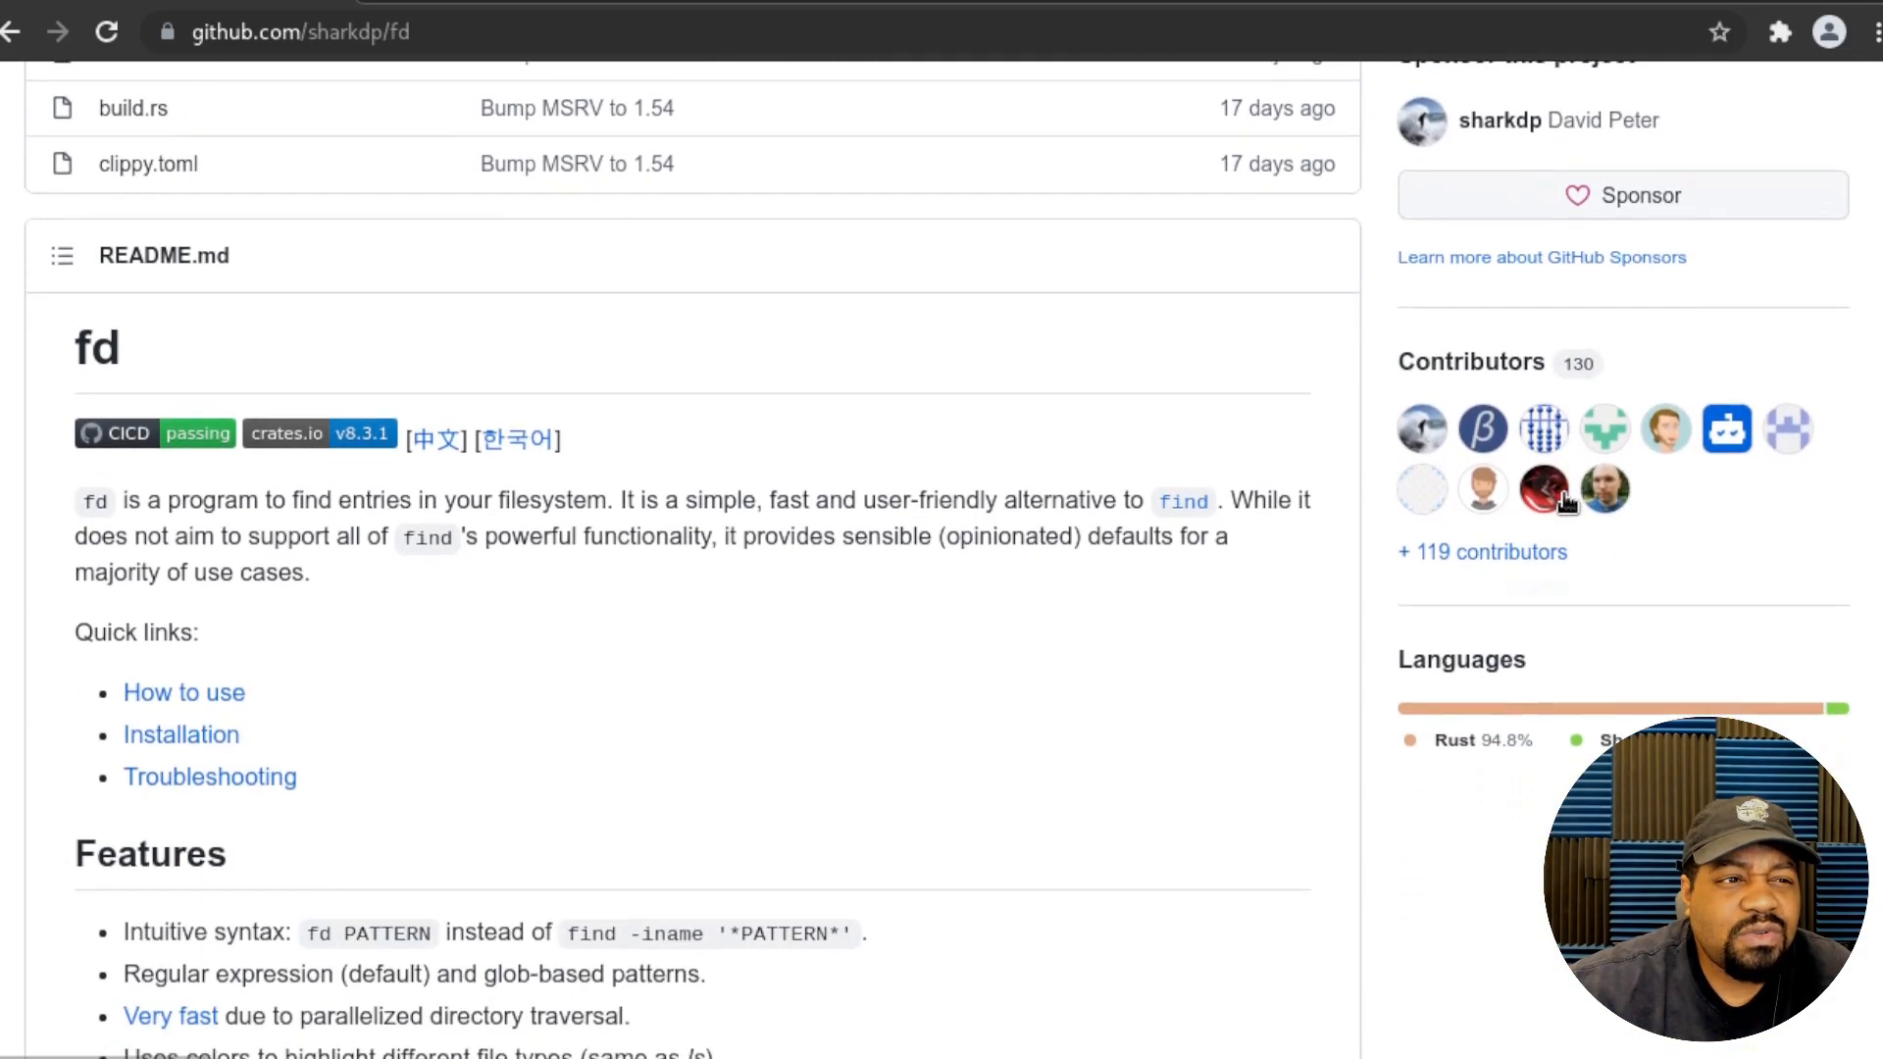
scroll("down", 3)
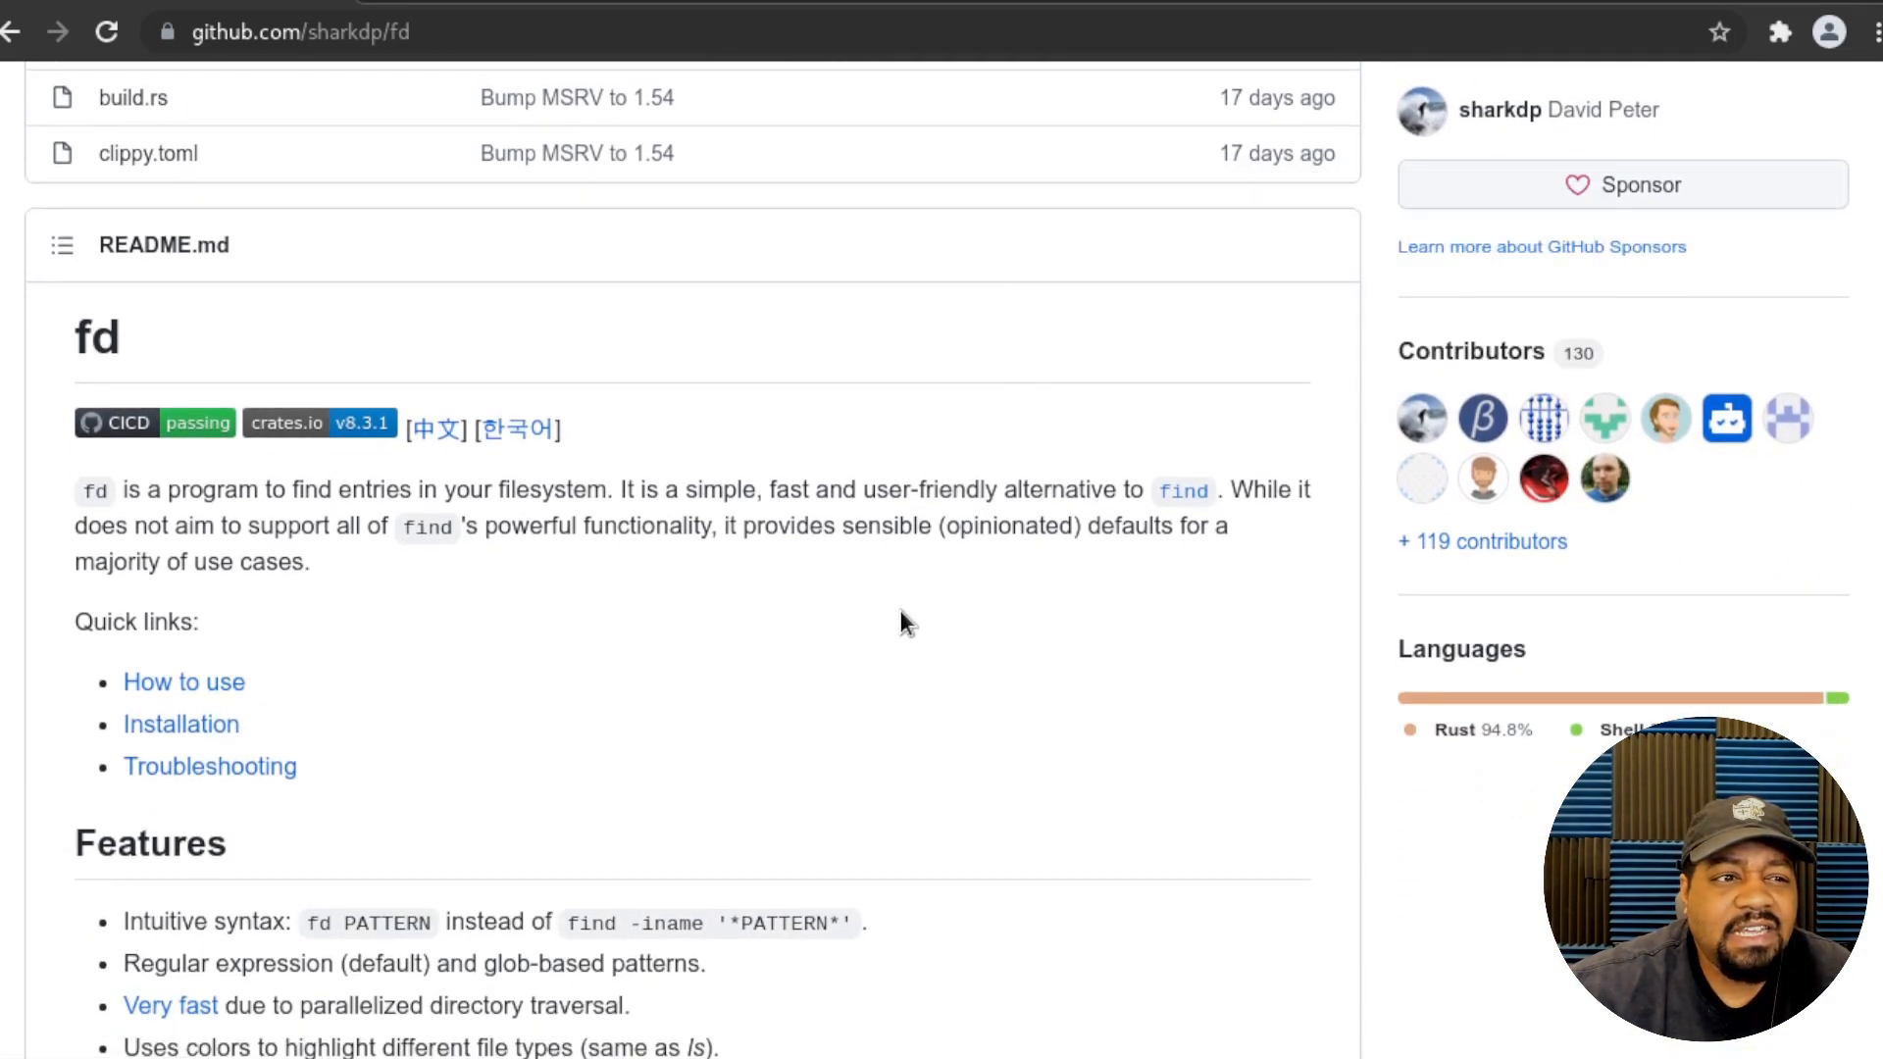
mouse_move(537, 648)
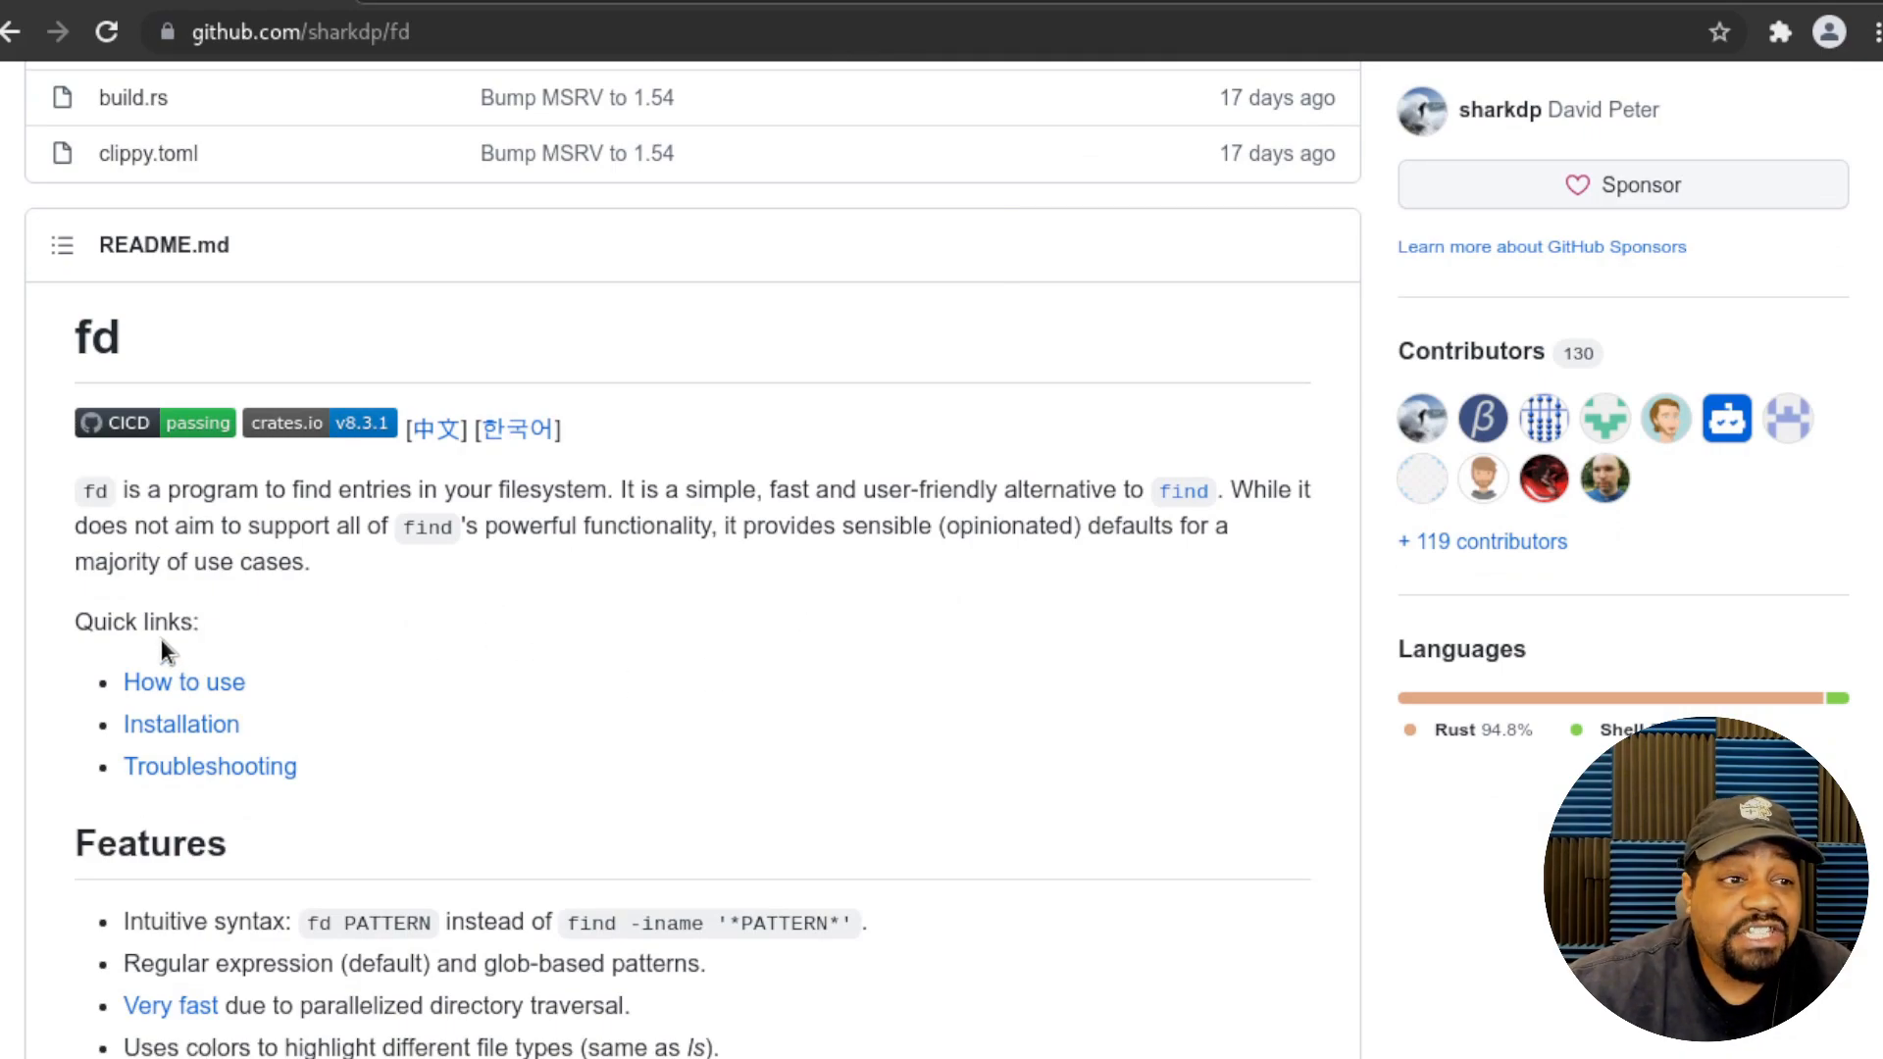
mouse_move(183, 682)
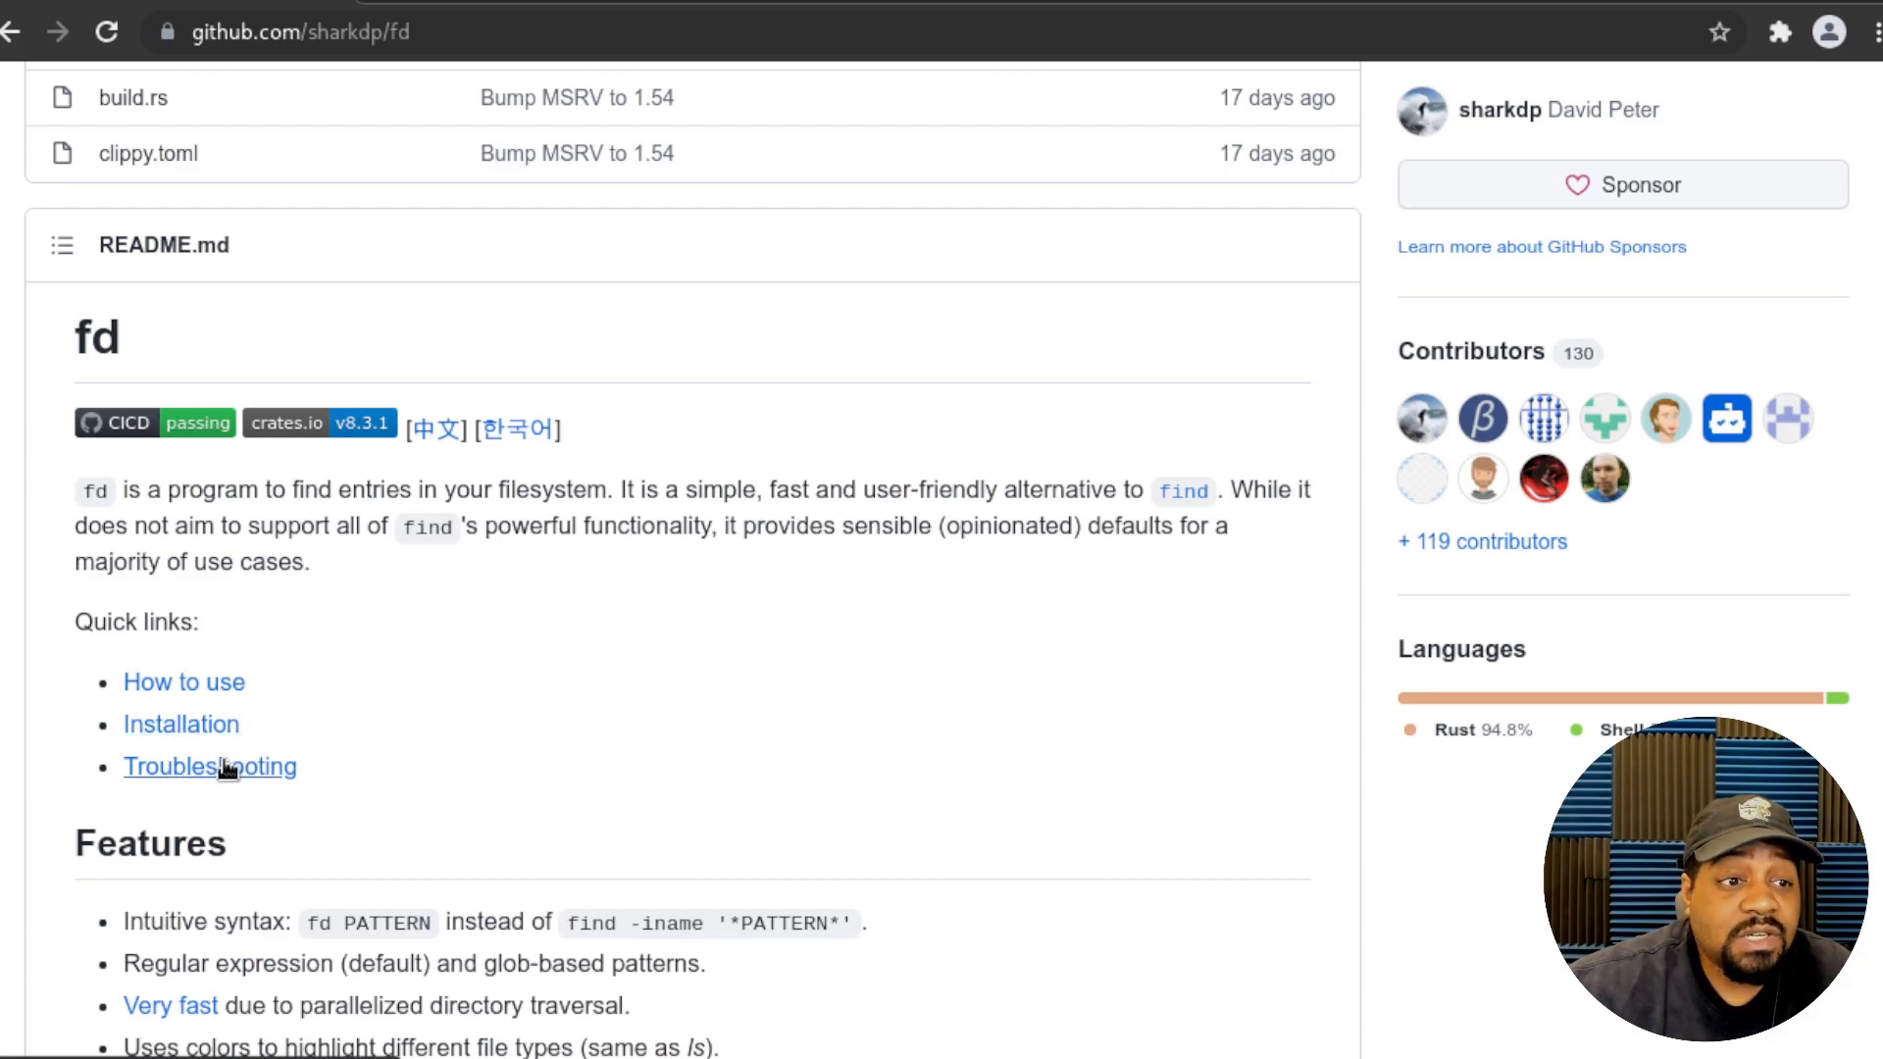
mouse_move(482, 759)
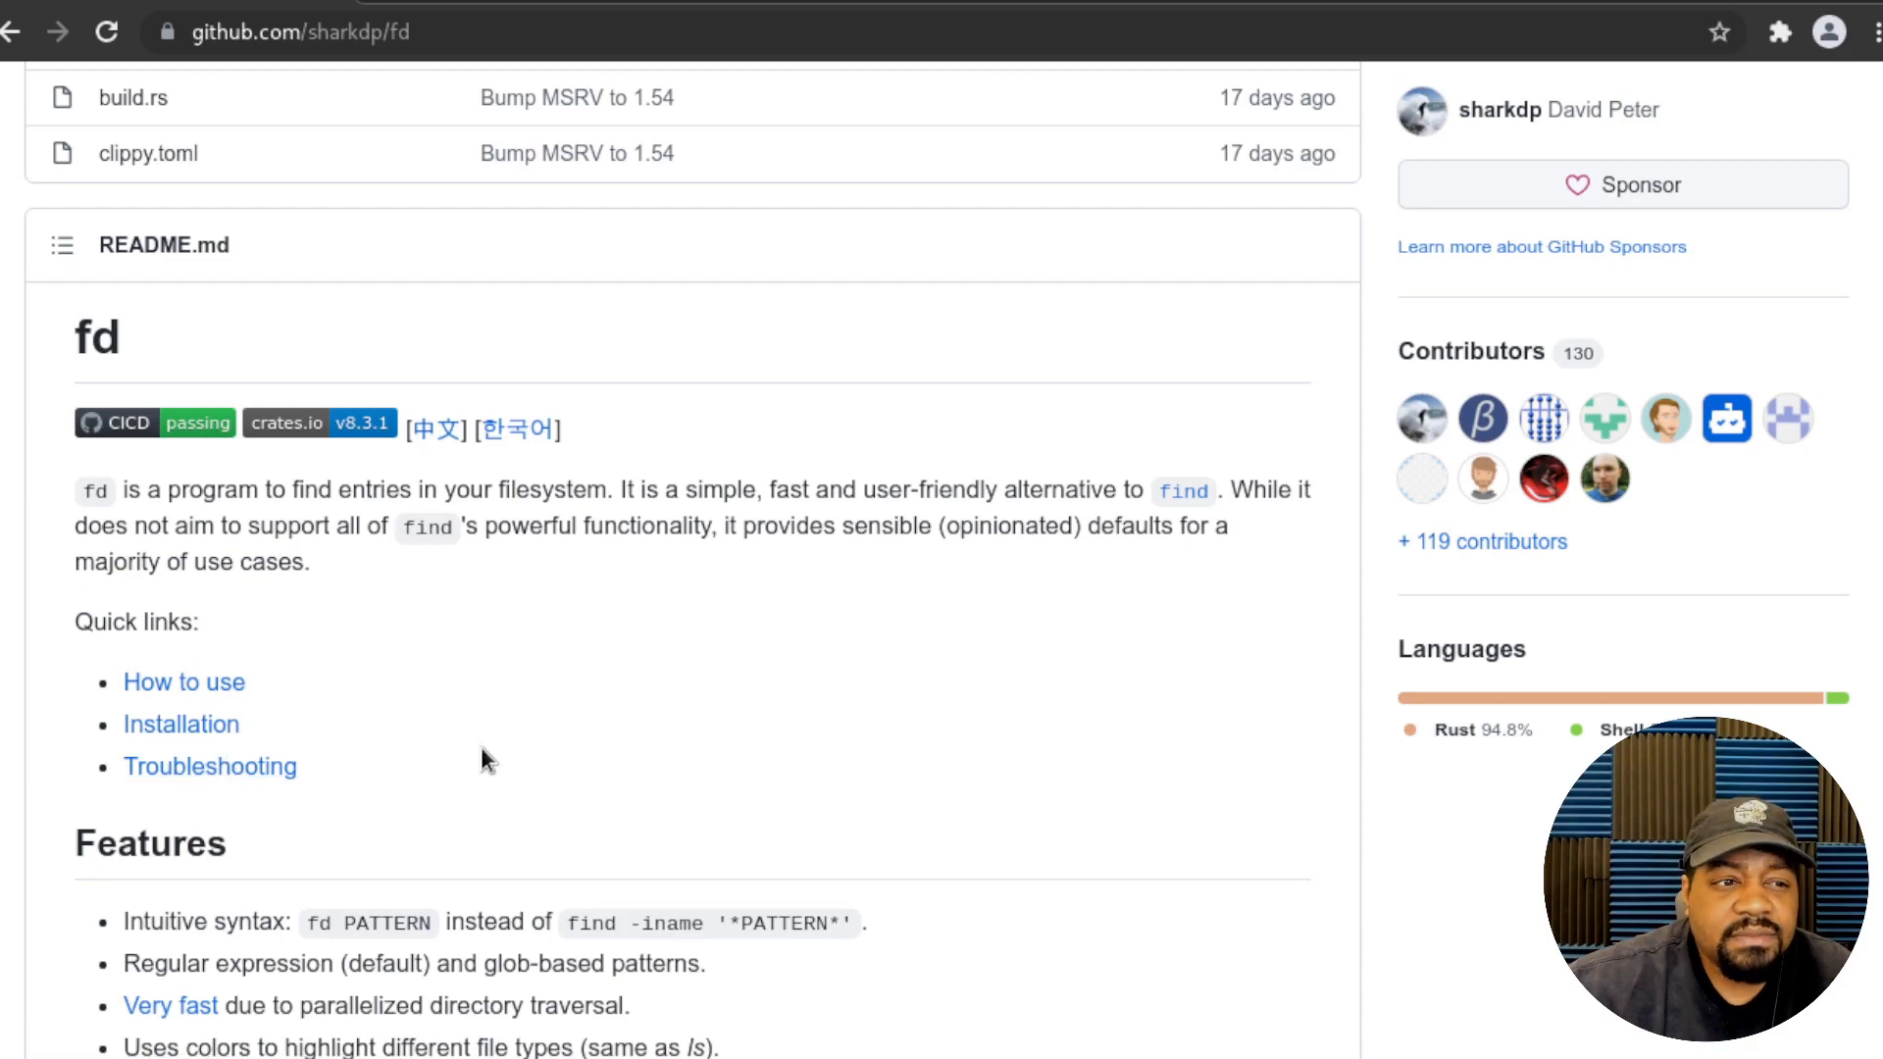
- Scroll down to the README's Features list on intuitive syntax, regex, parallelism and smart case
scroll("down", 3)
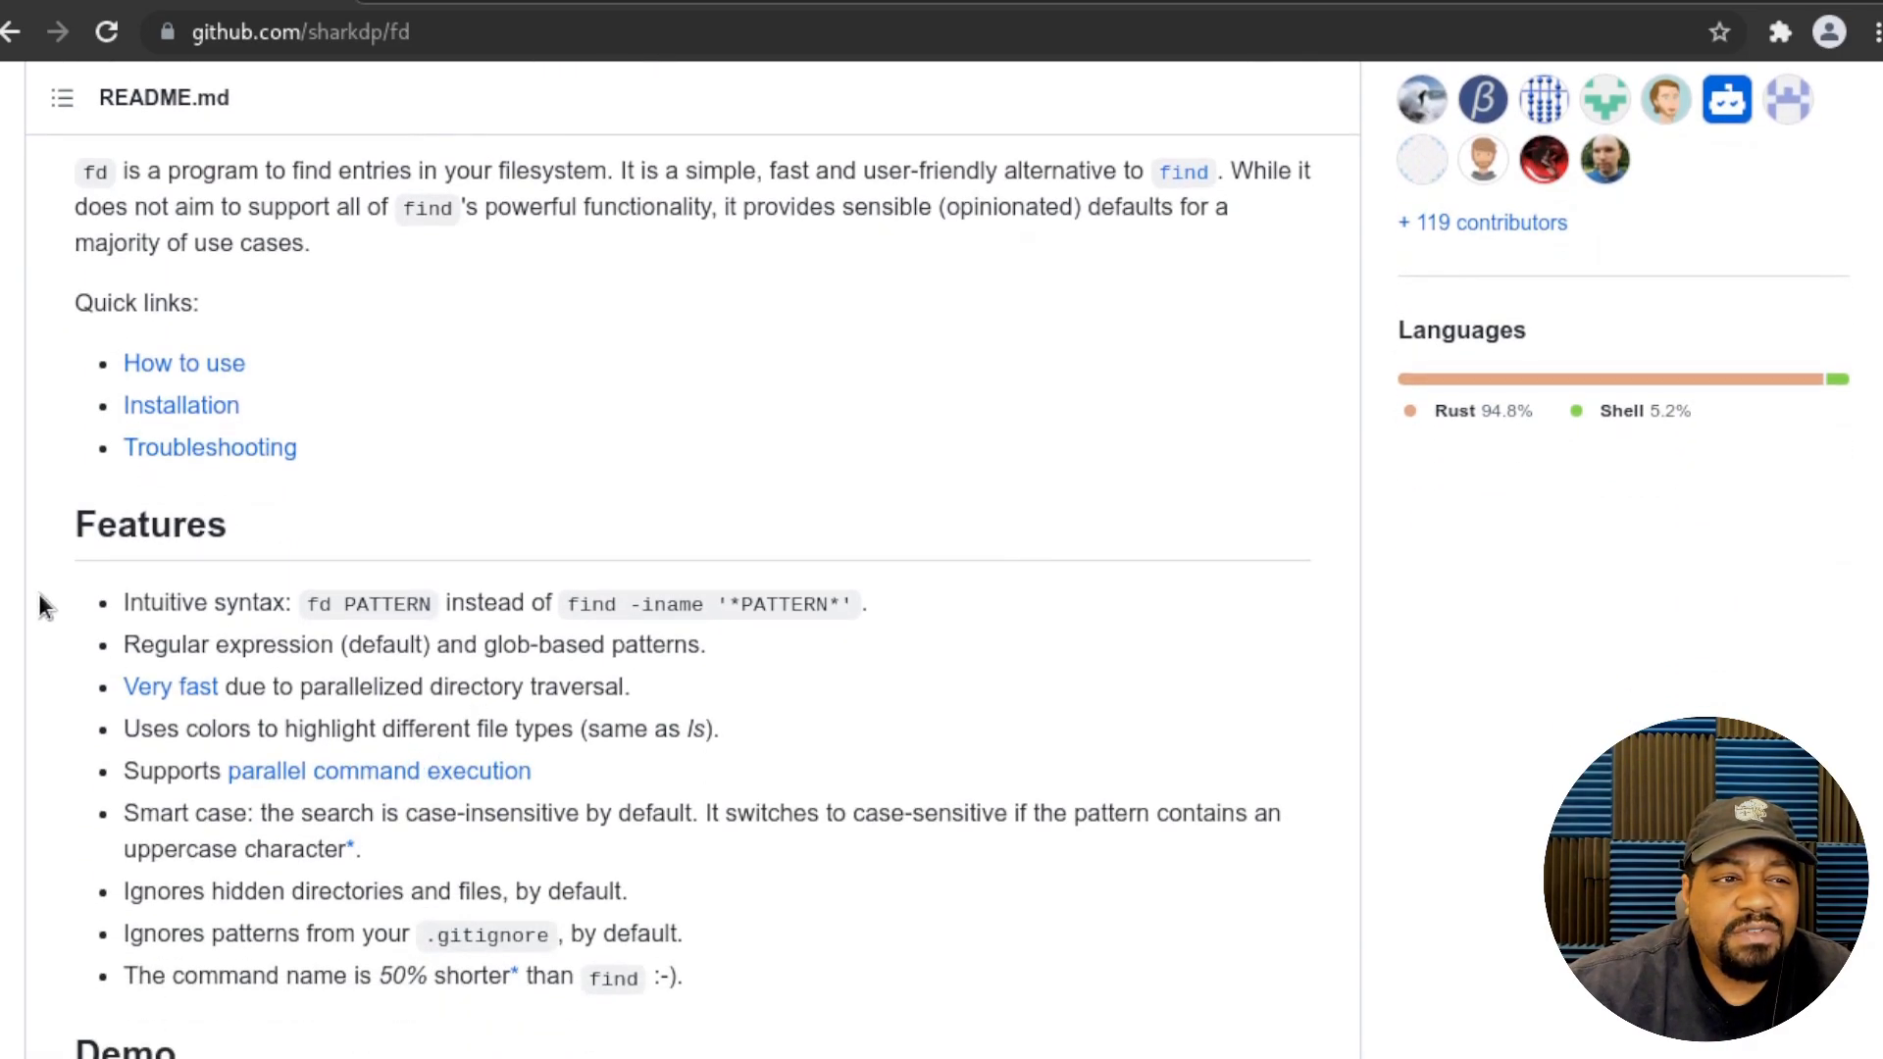
mouse_move(277, 933)
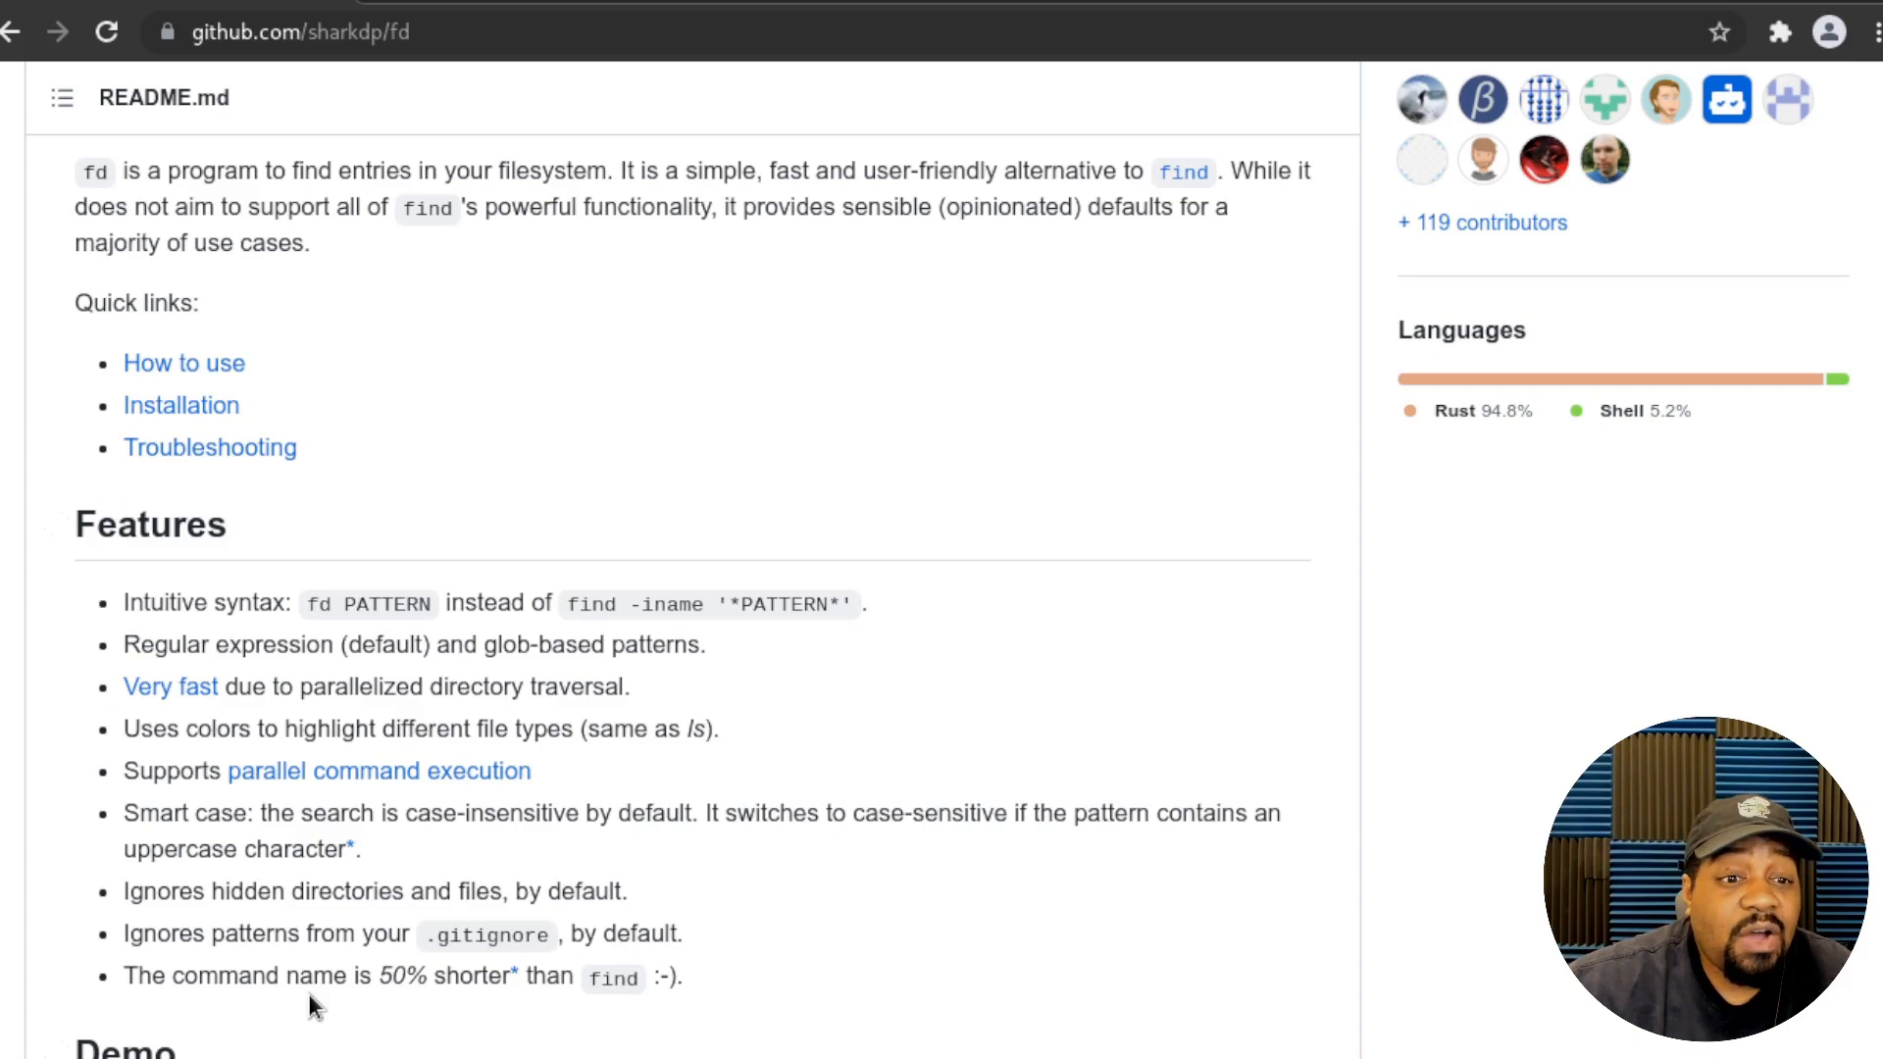
mouse_move(522, 1012)
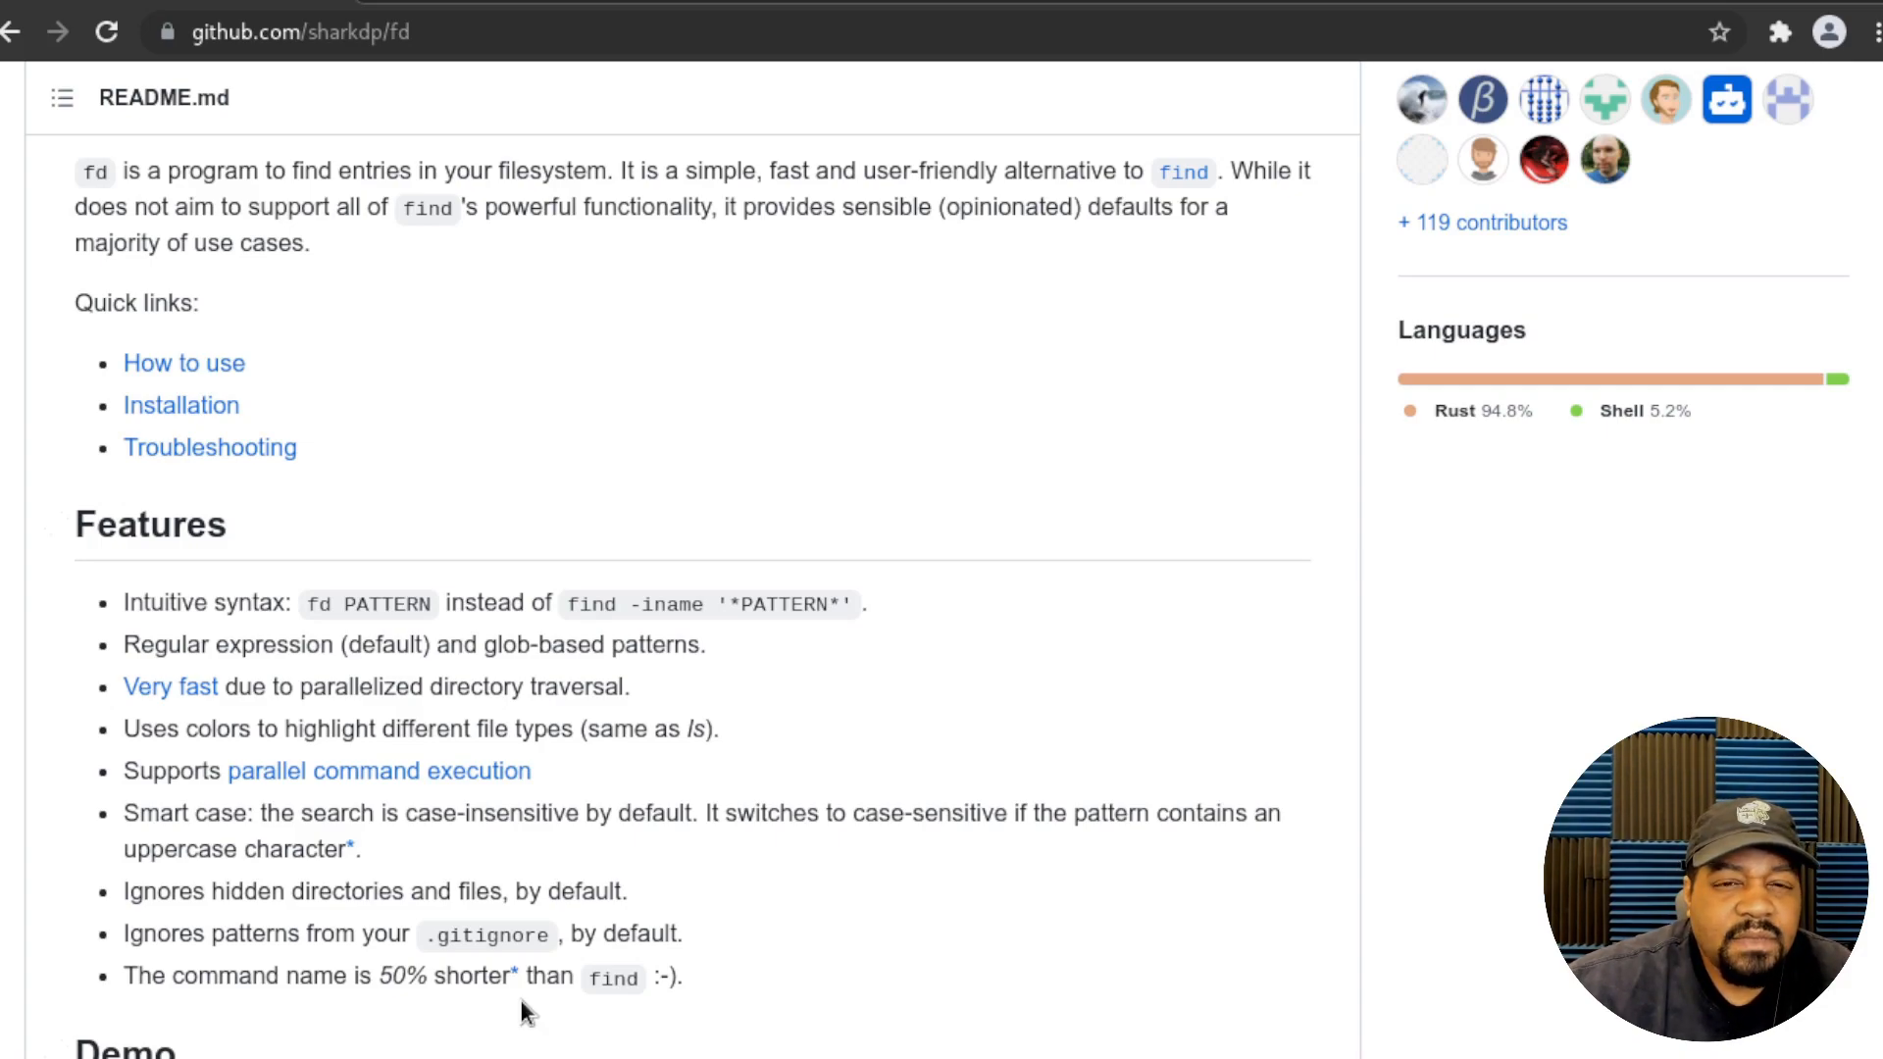
mouse_move(1390, 685)
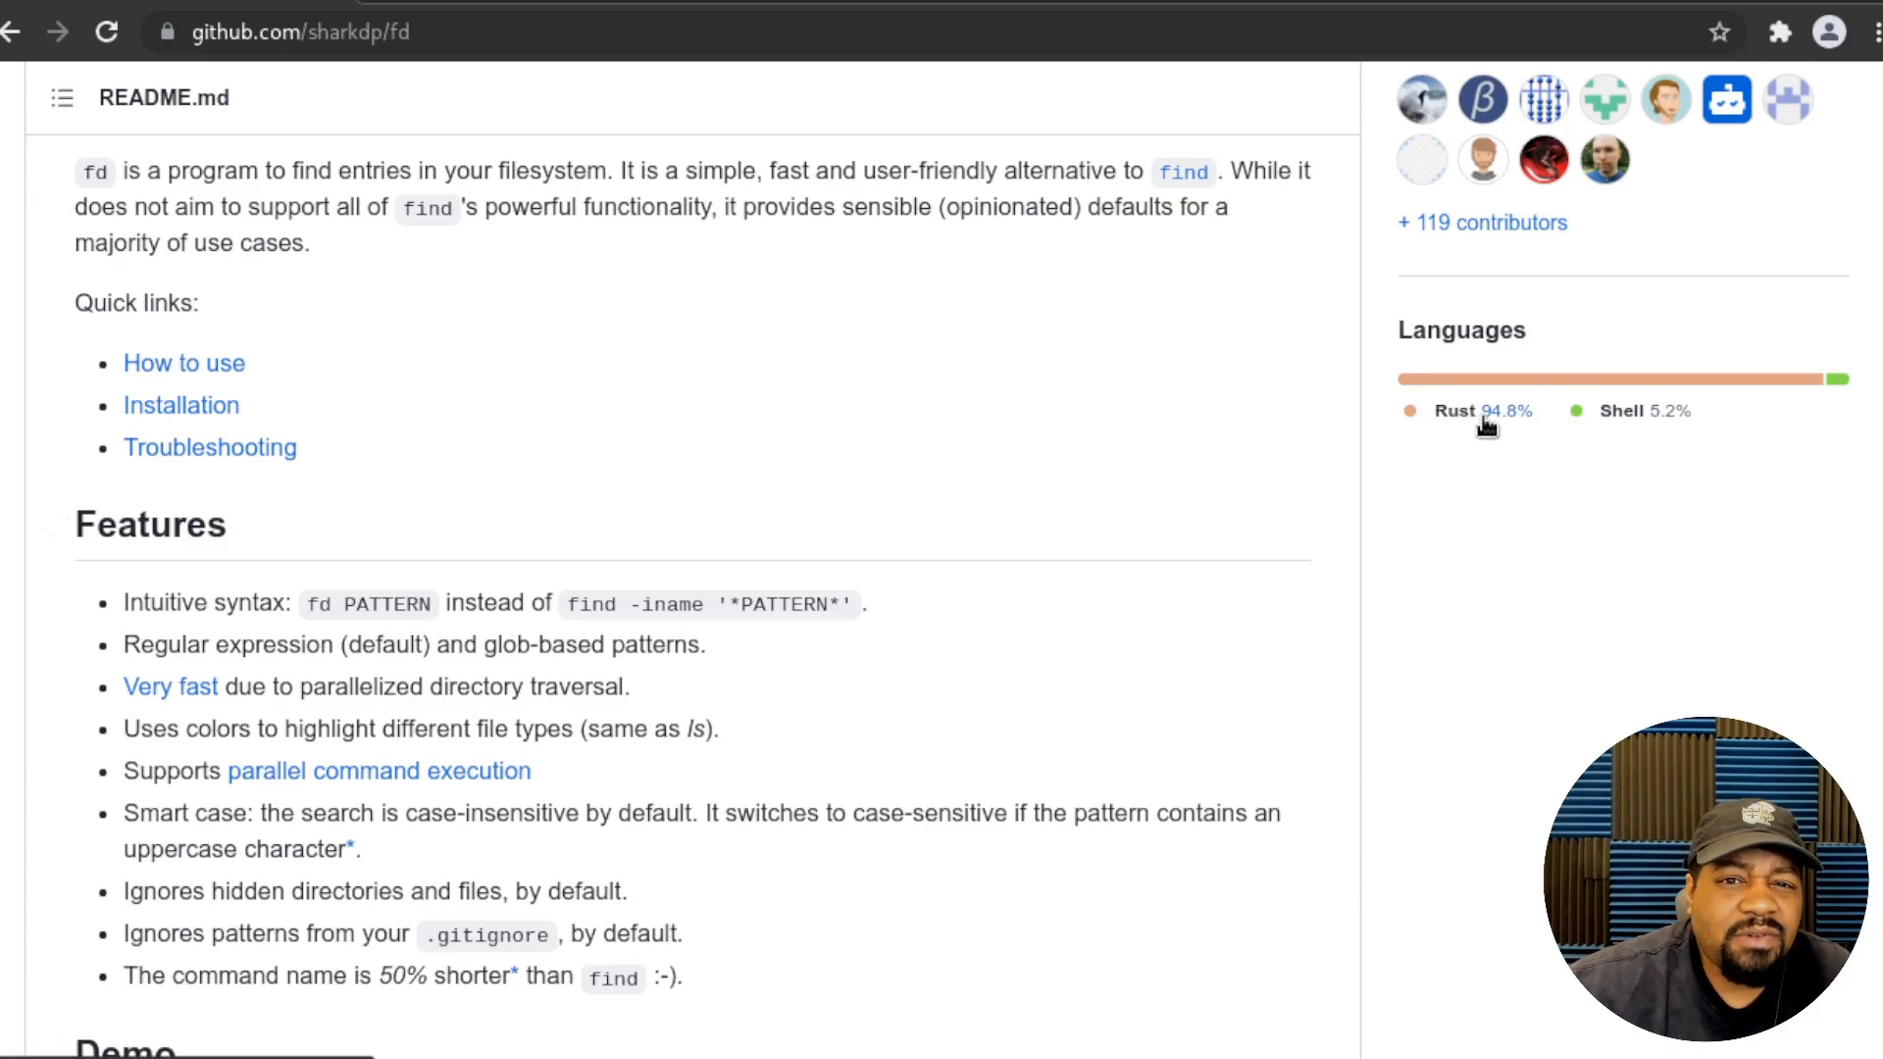
mouse_move(1406, 606)
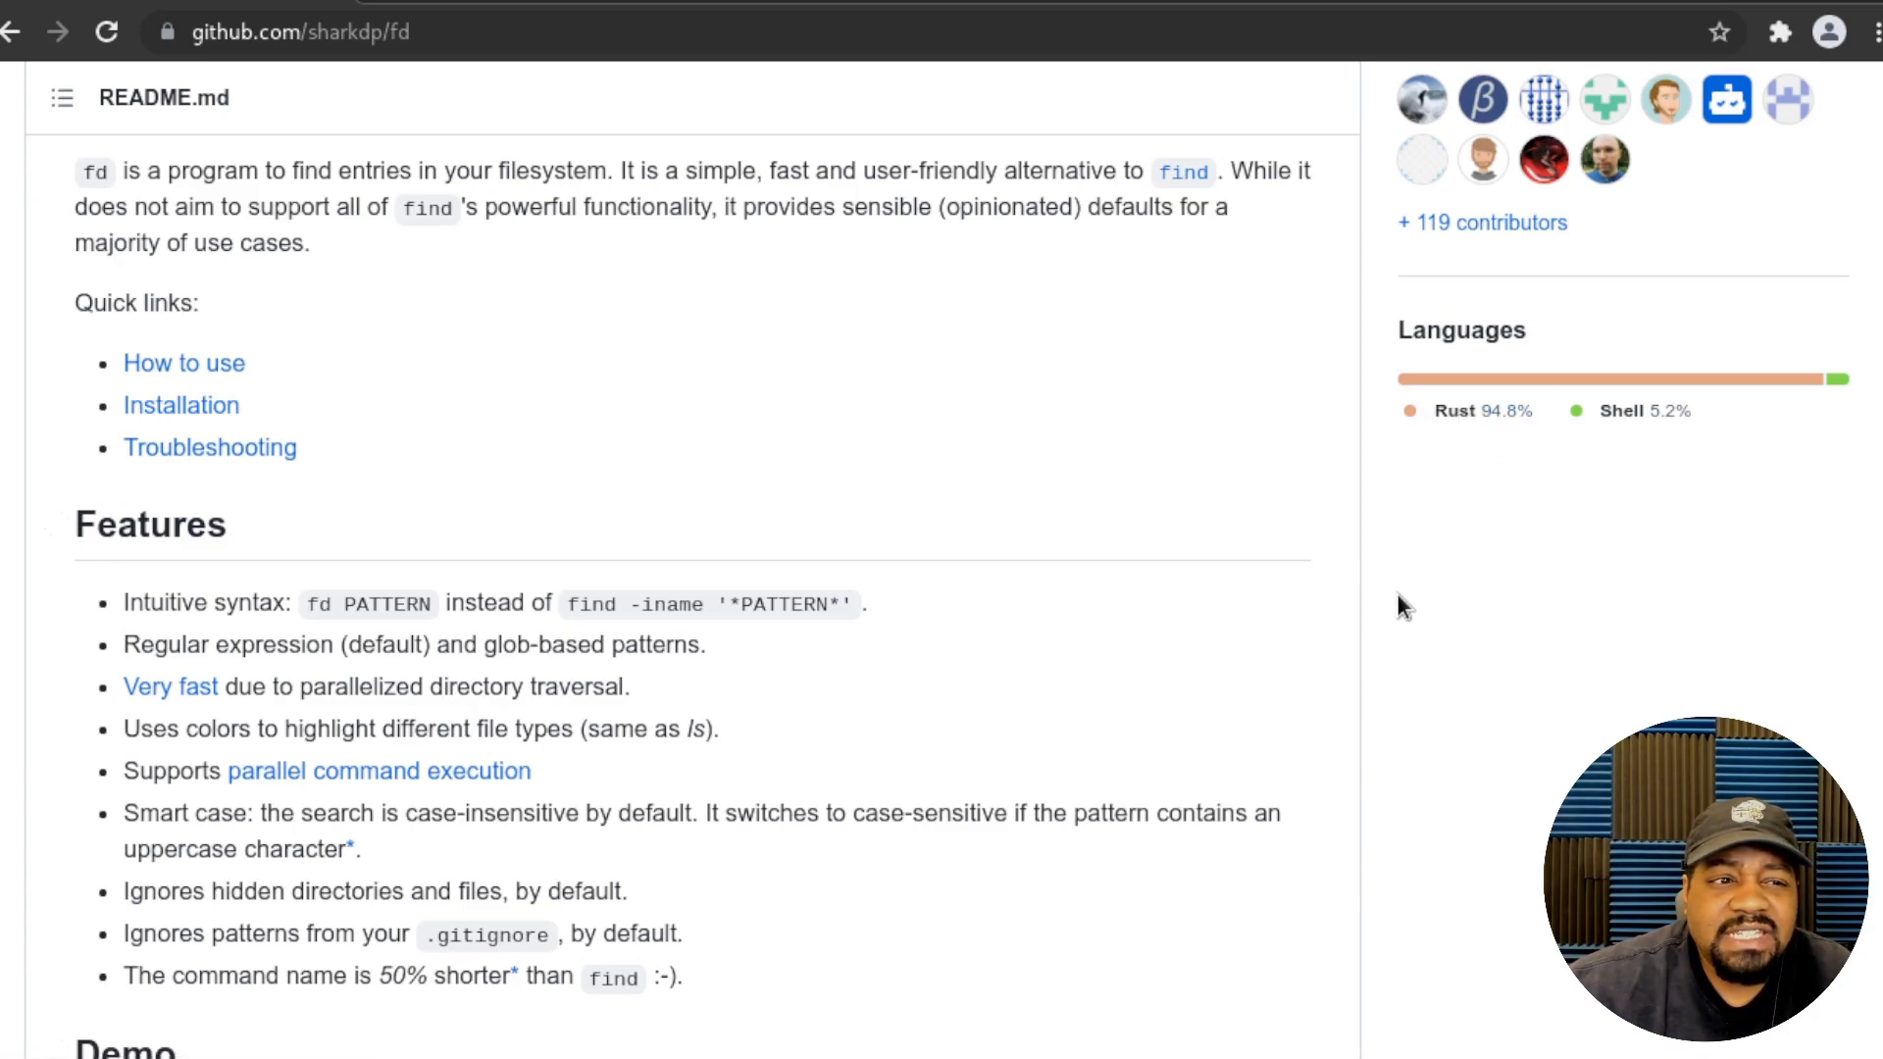
mouse_move(1404, 616)
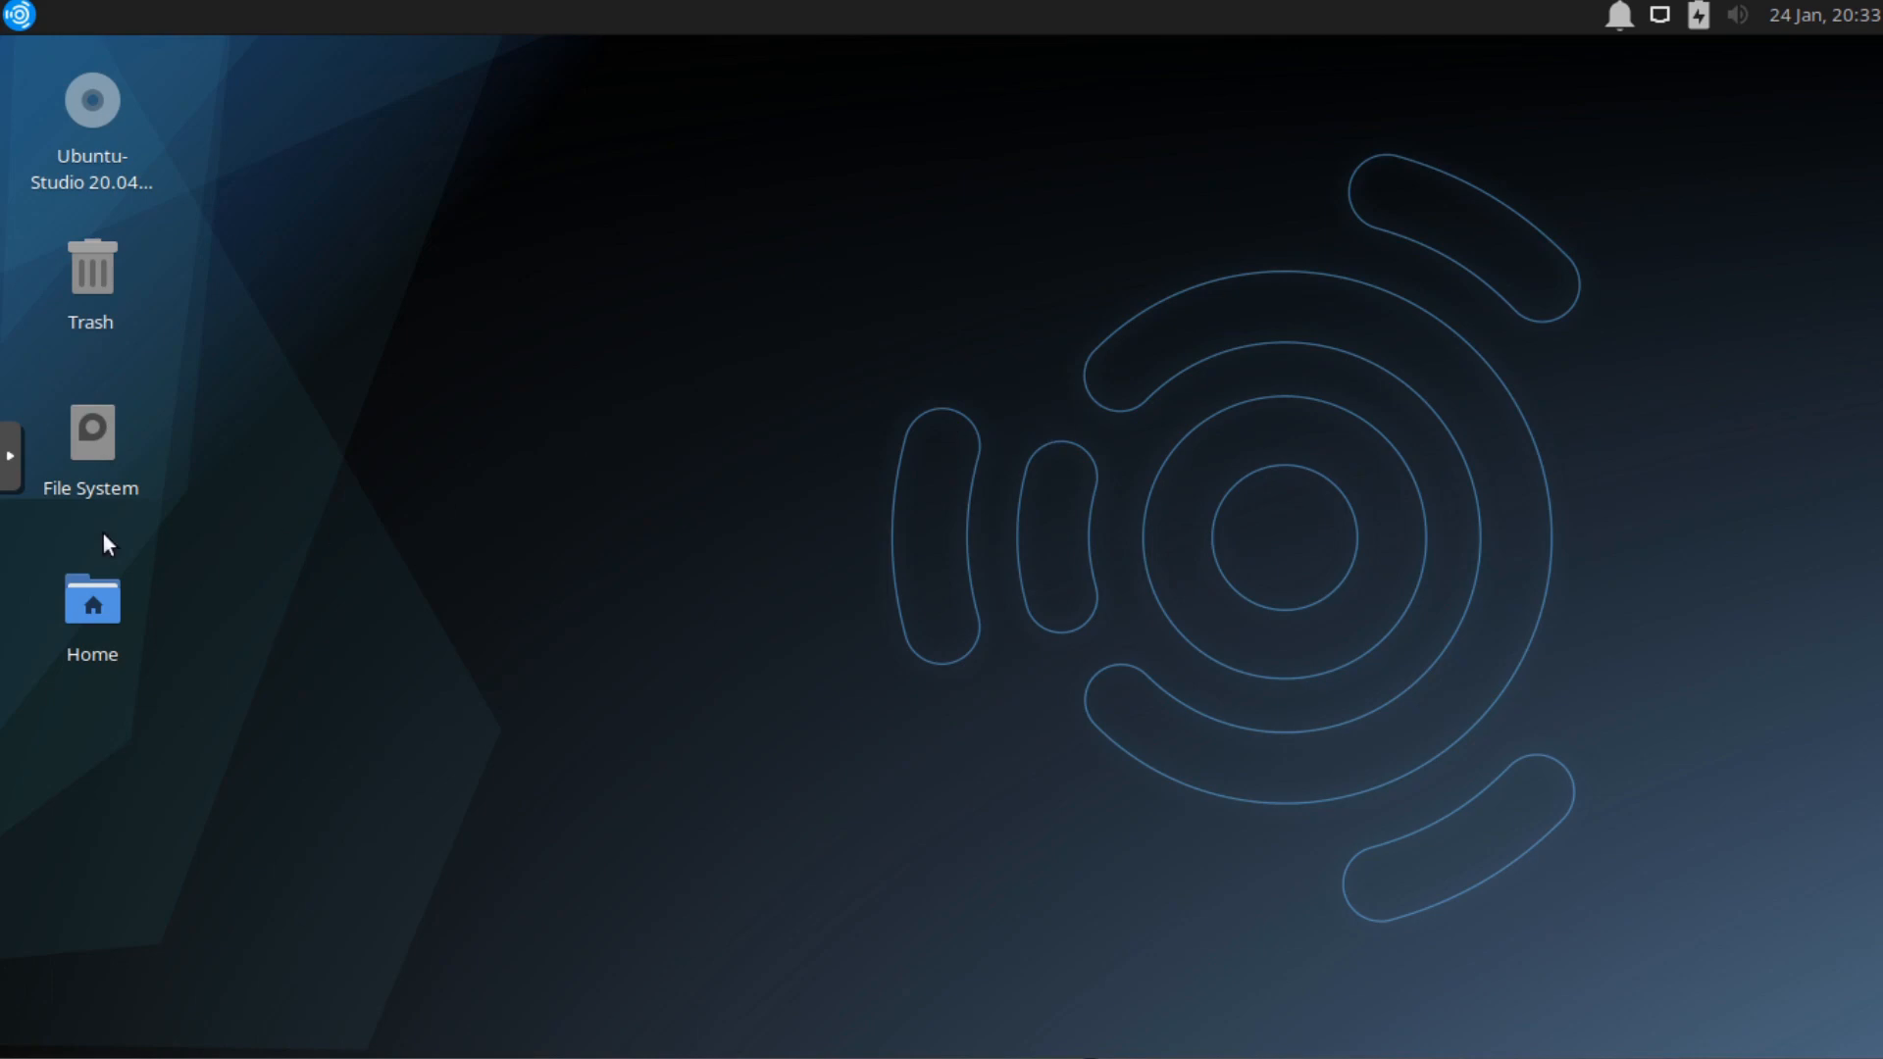
- Launch Terminal Emulator from the Whisker menu and check its View options
left_click(17, 16)
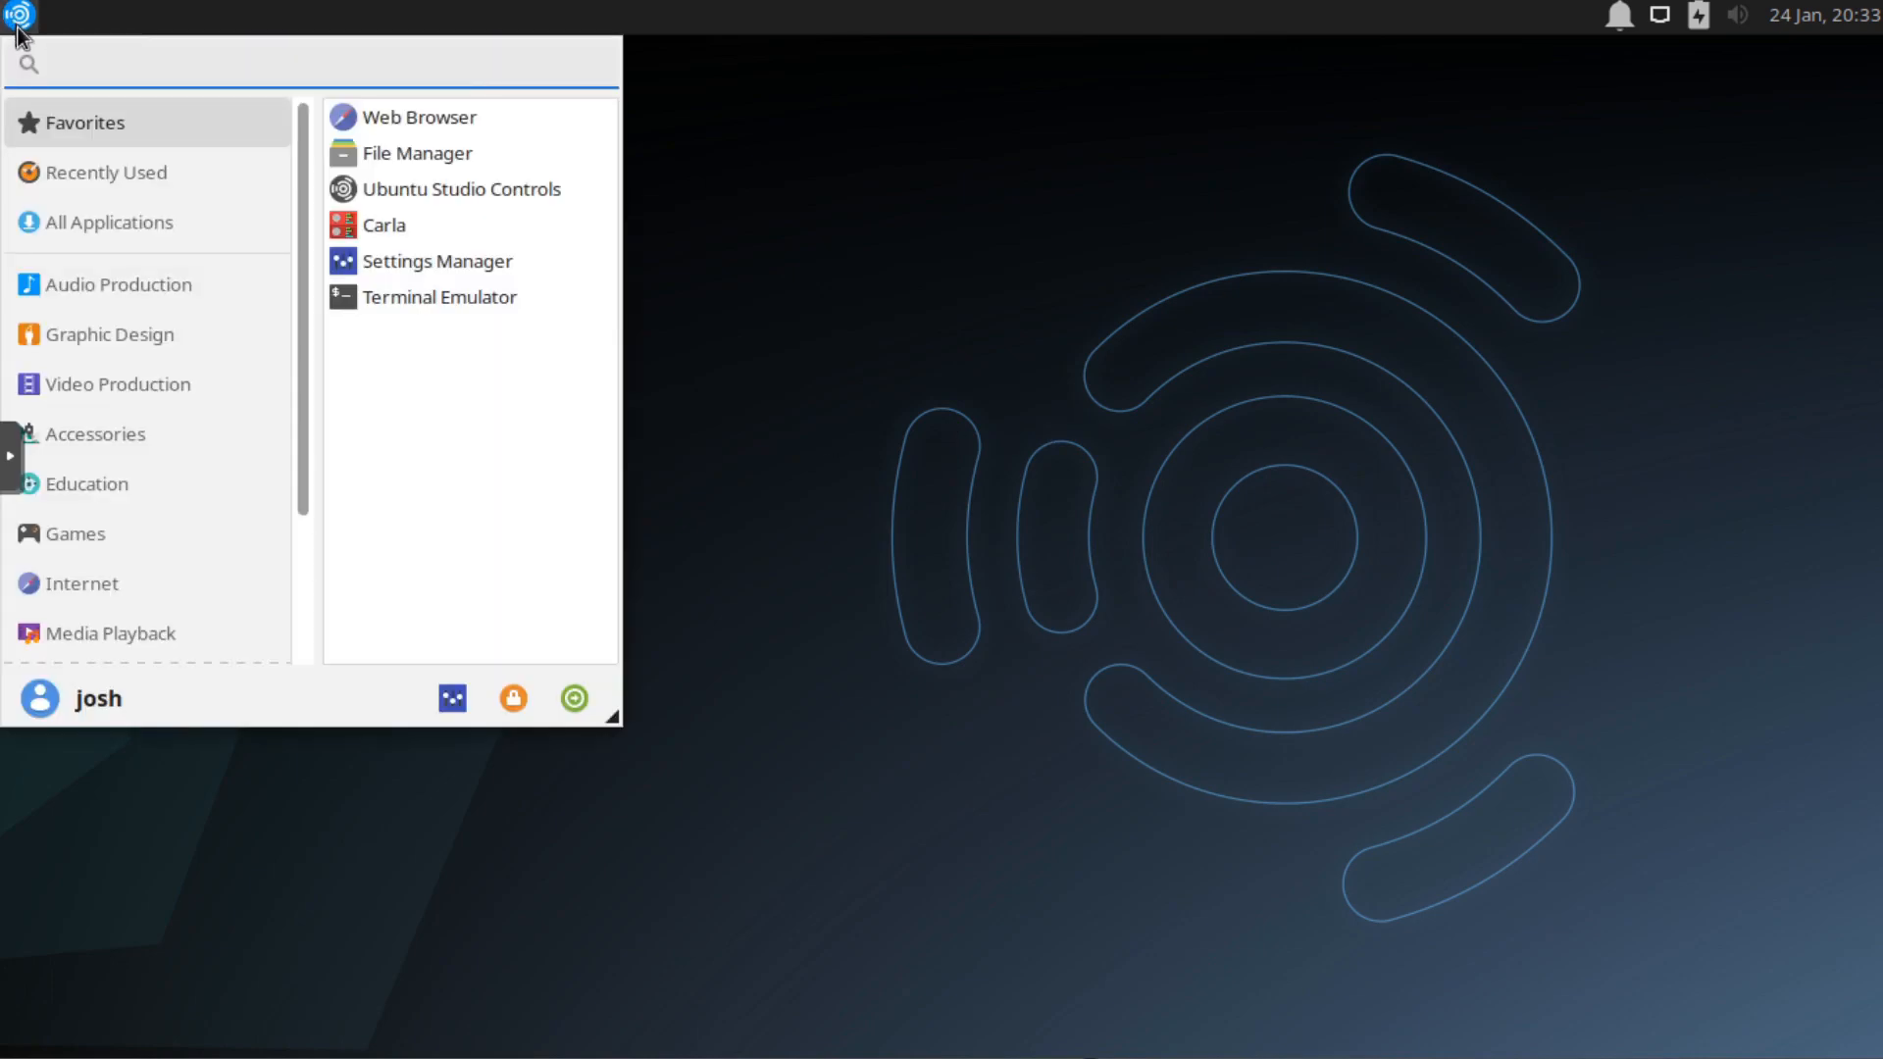
left_click(438, 296)
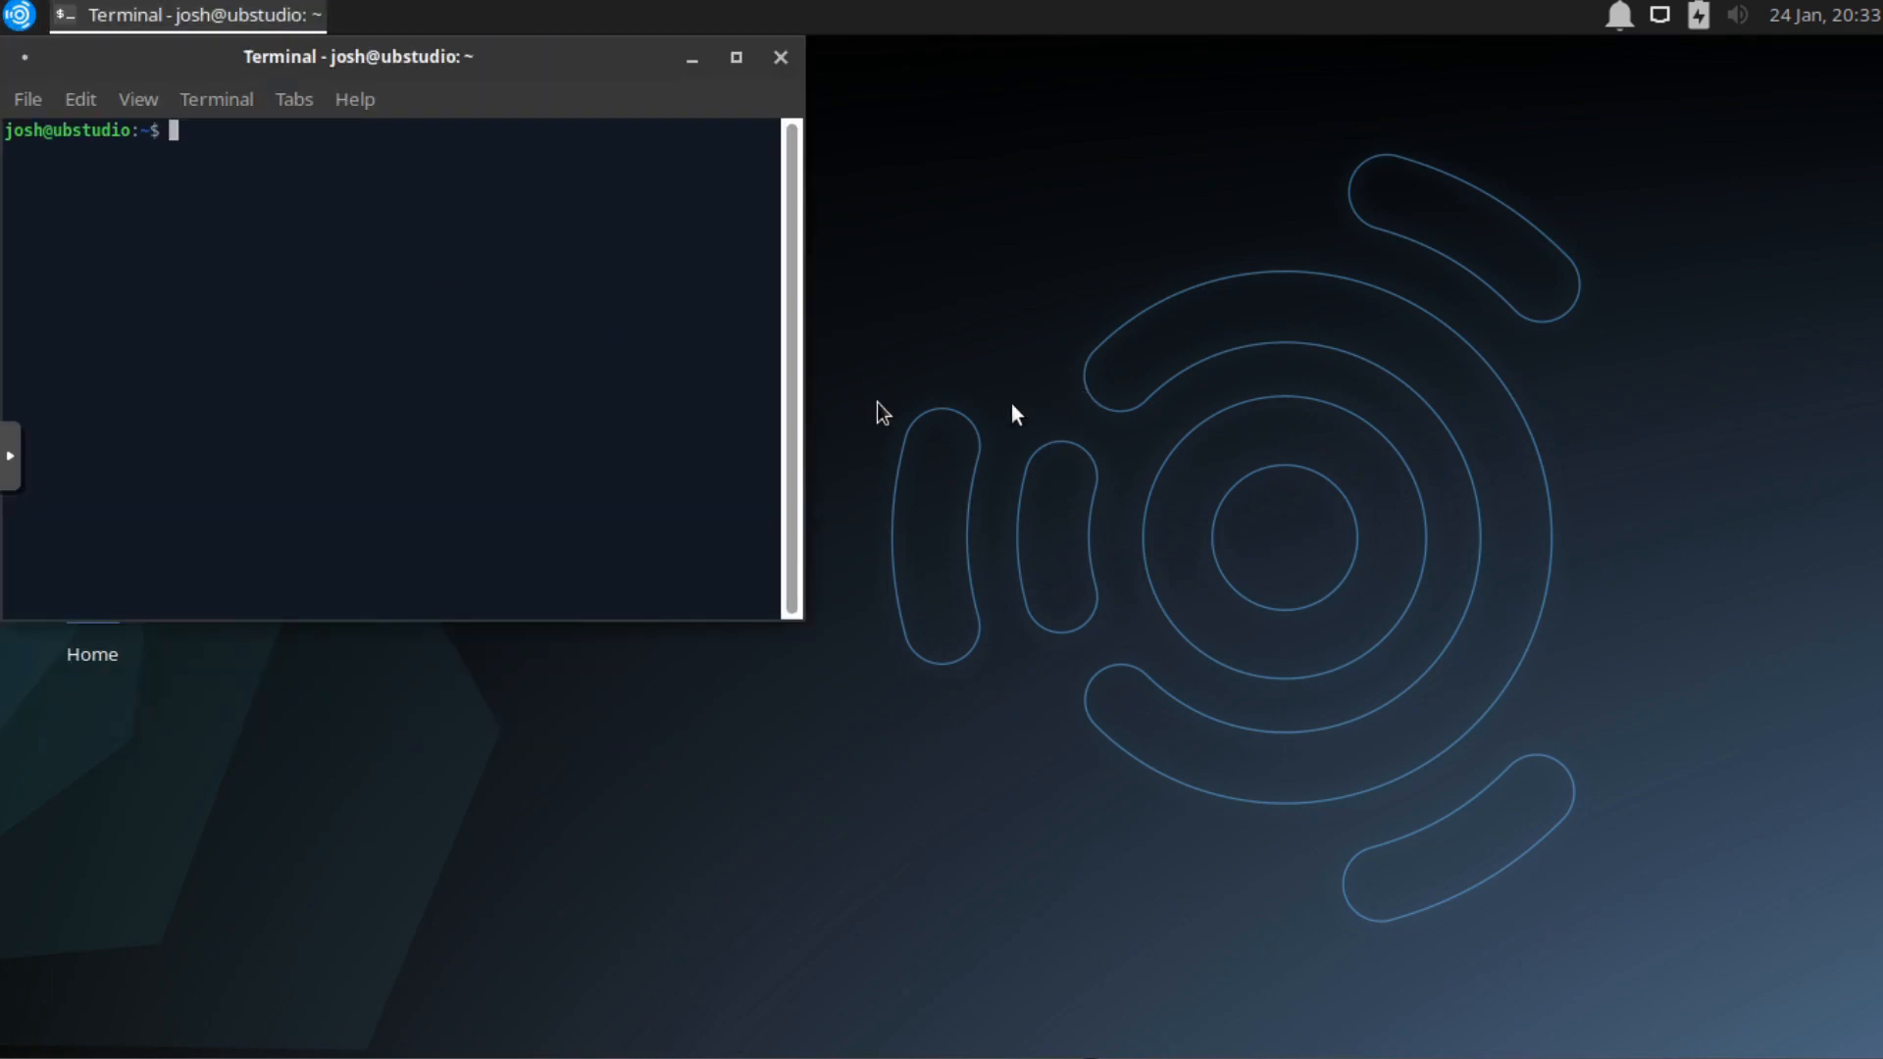
left_click(138, 98)
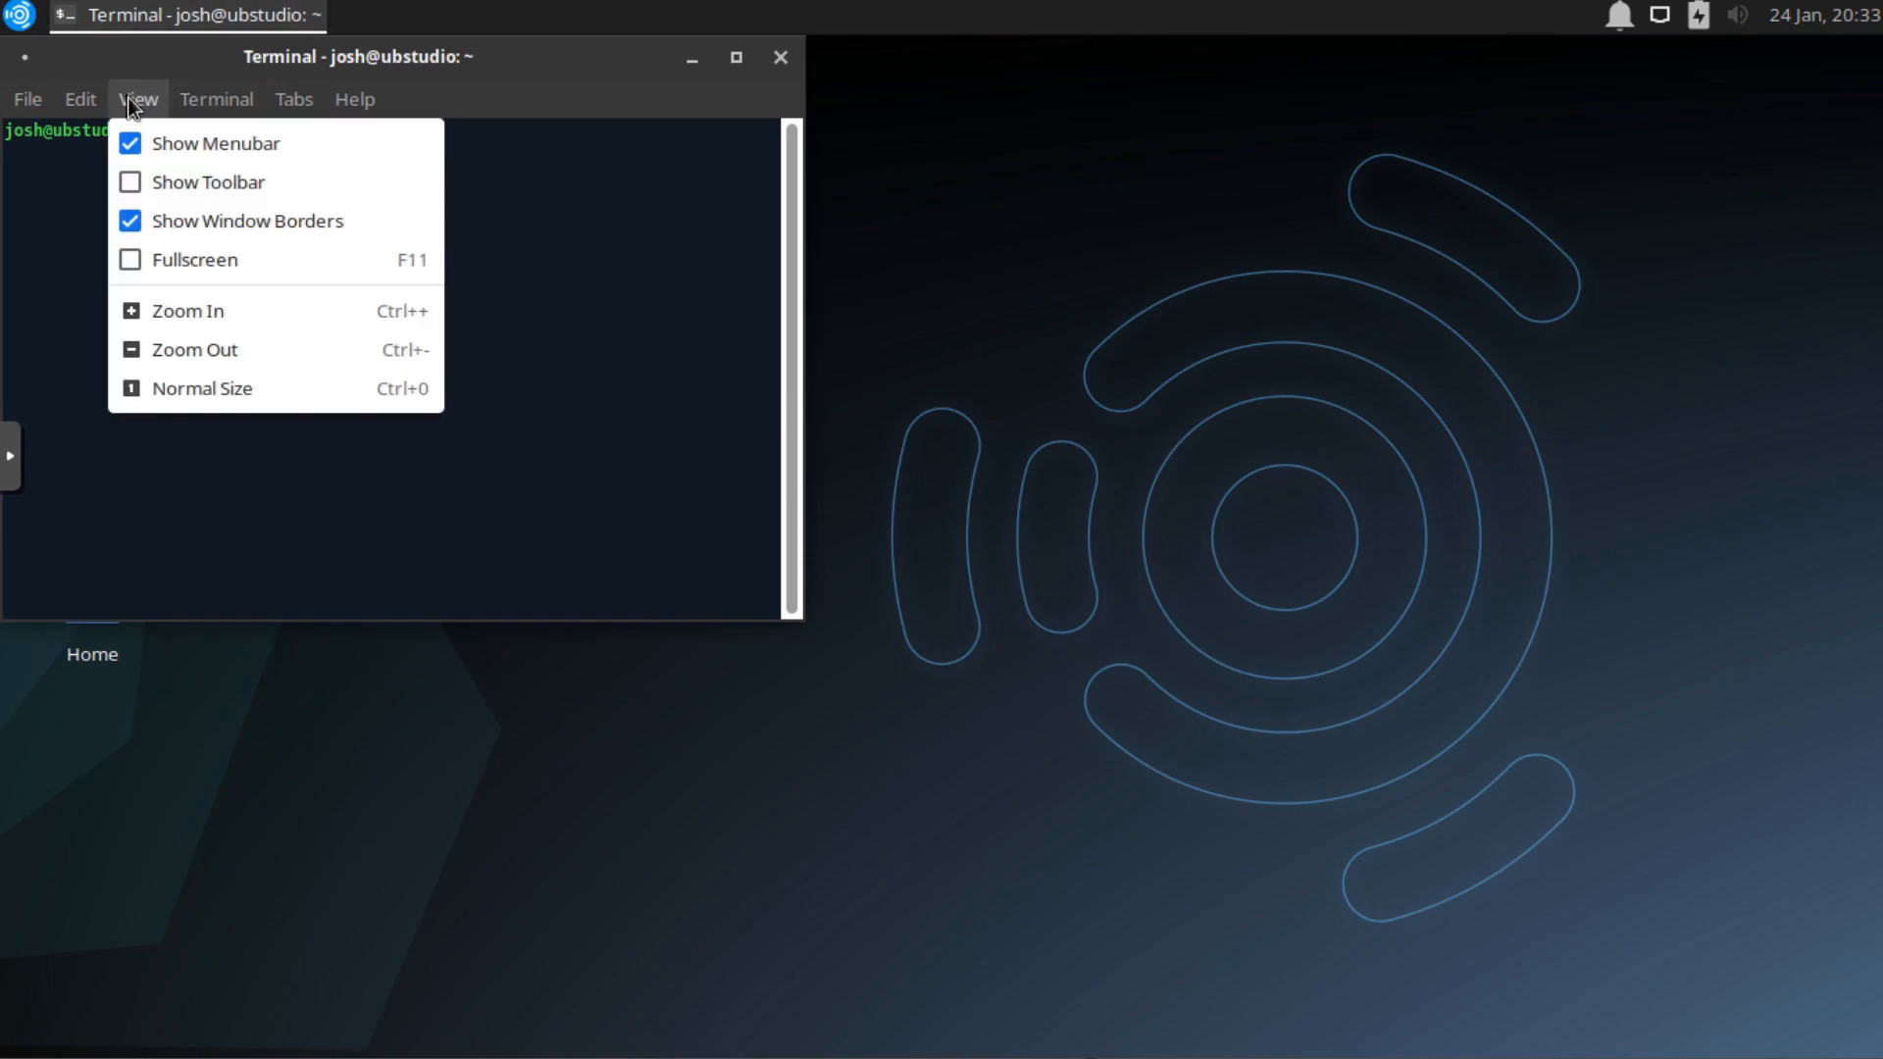
mouse_move(186, 310)
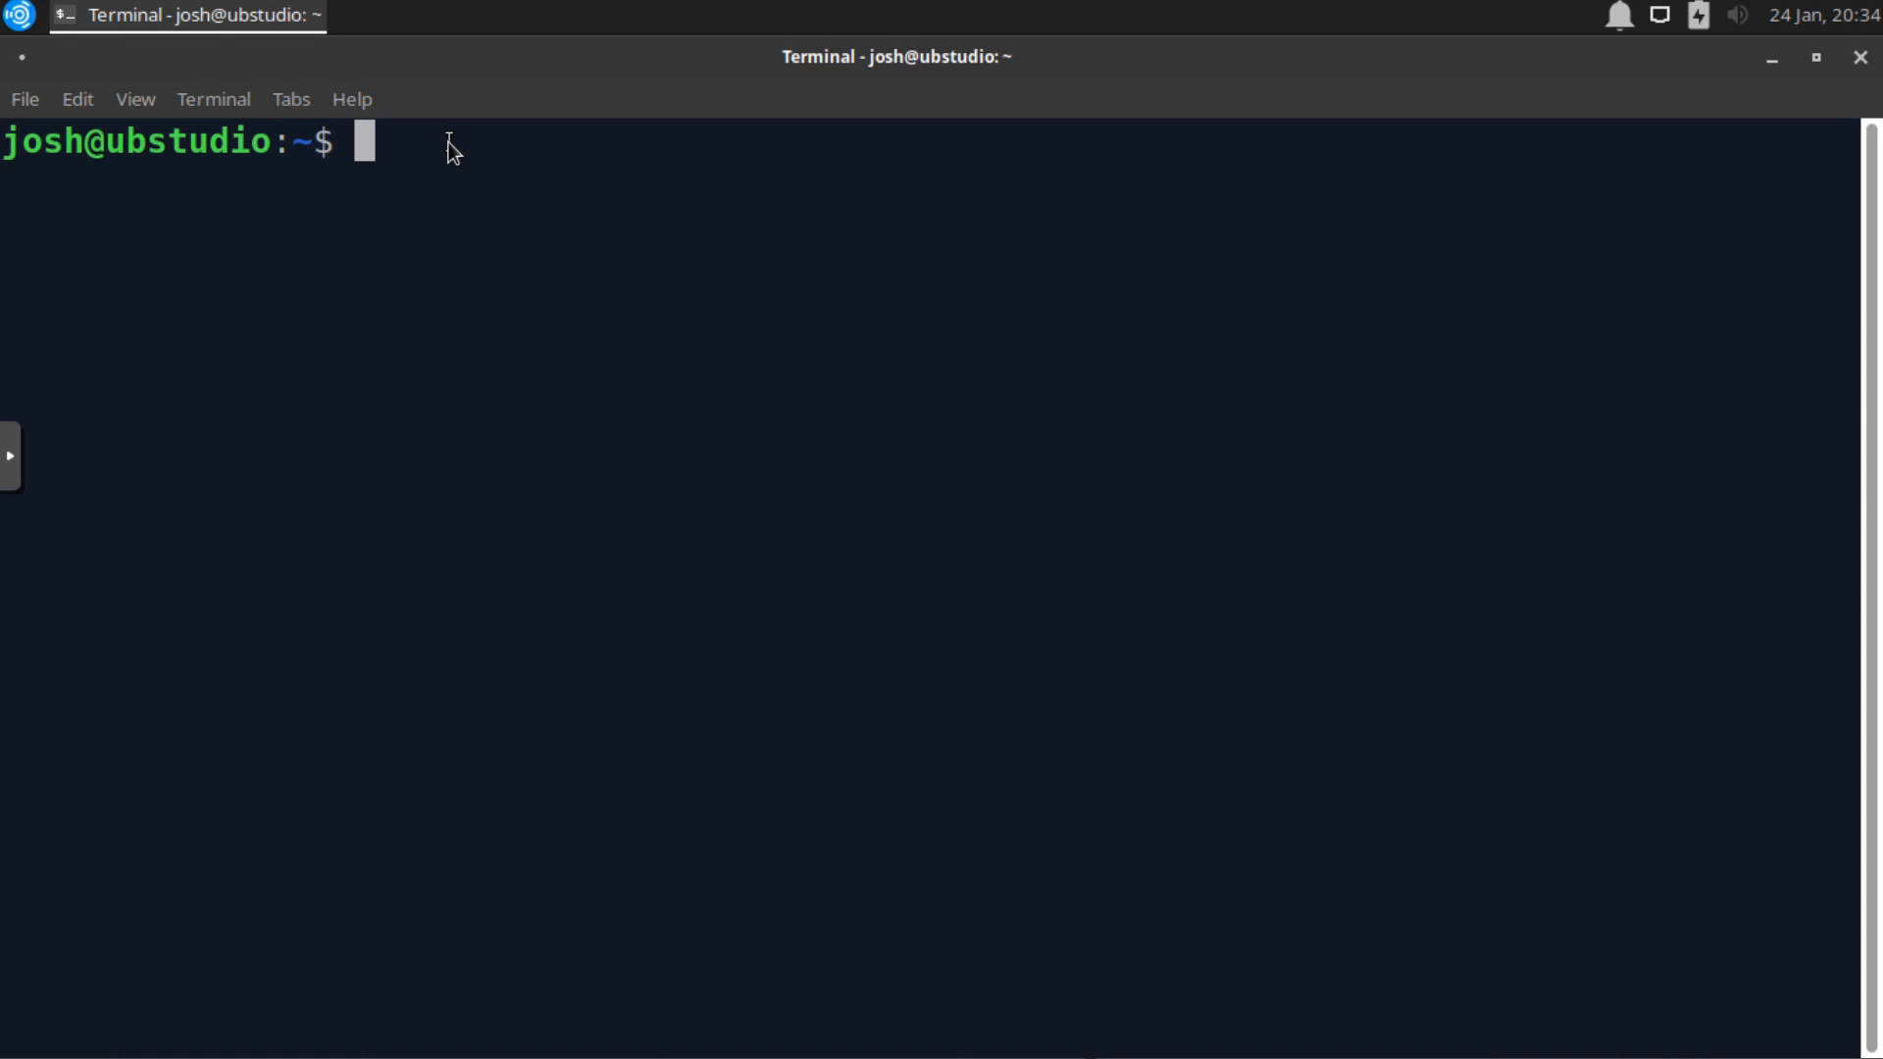
- Refresh package lists with sudo apt update and install the fd-find package
type("sudo ap")
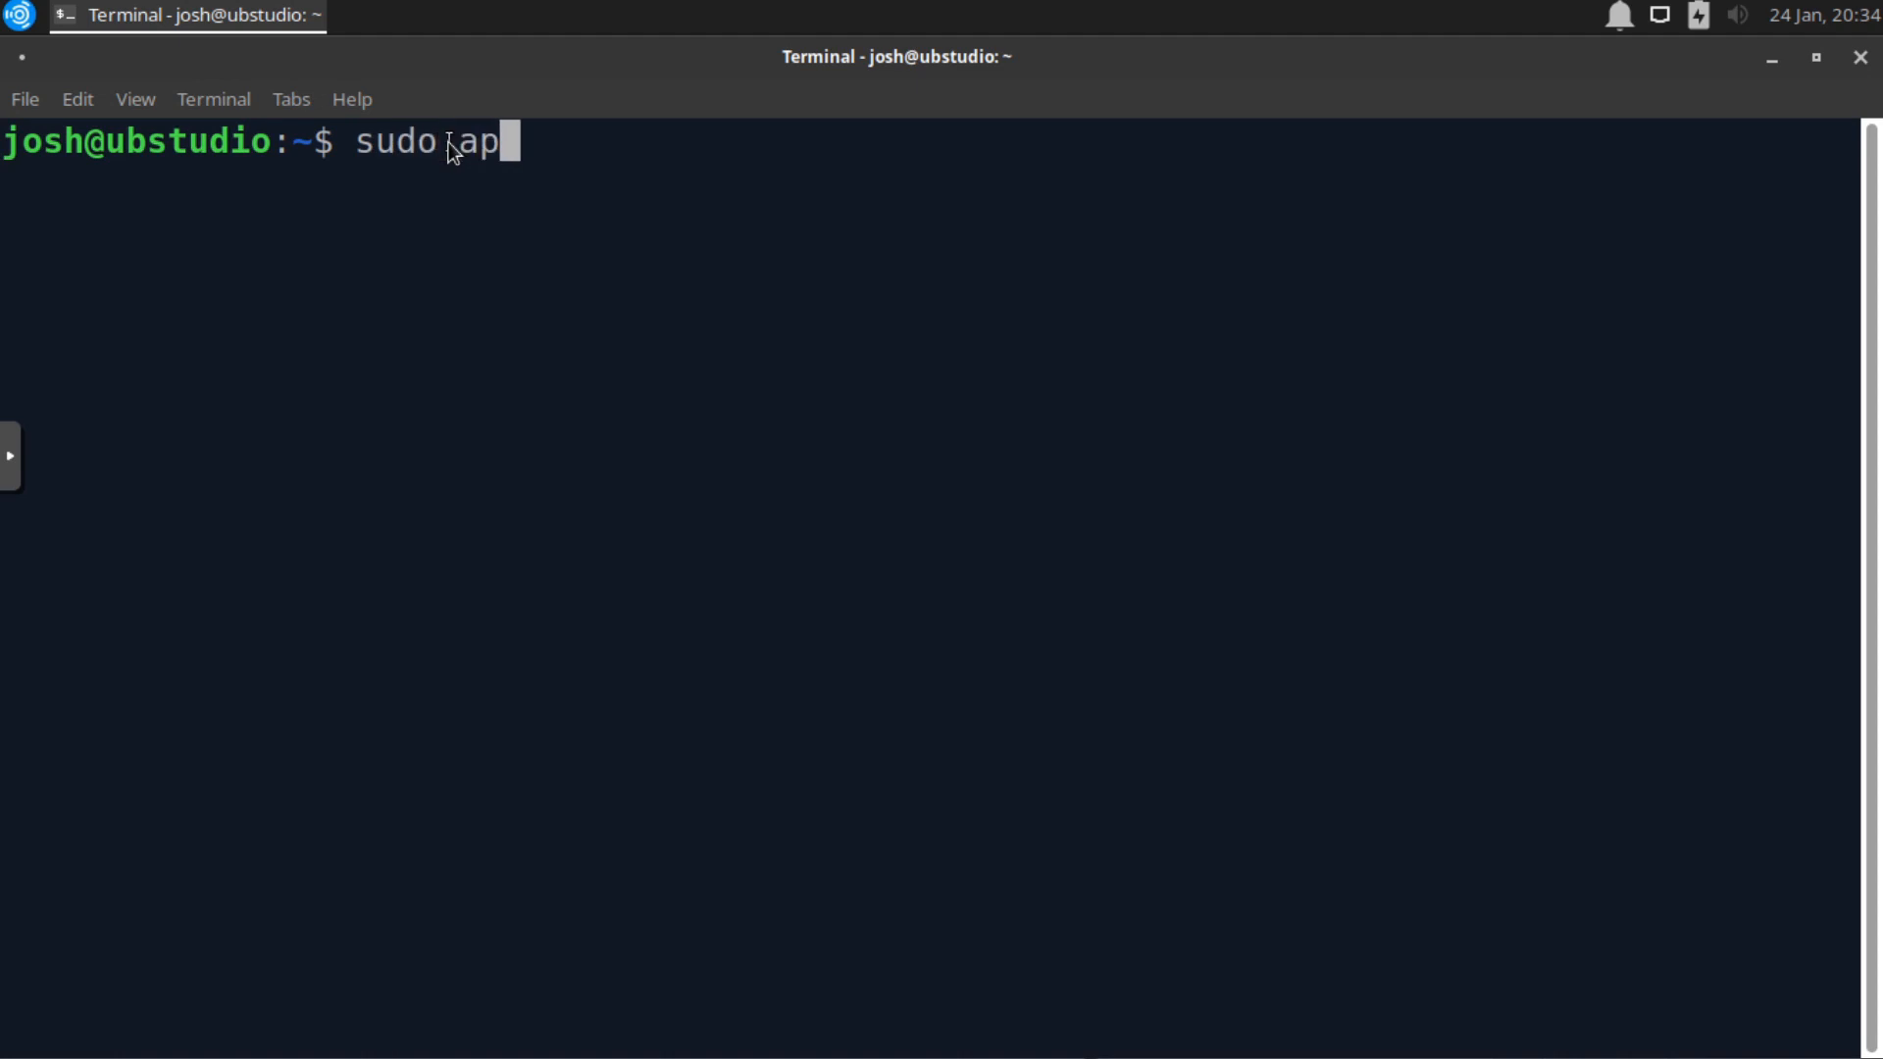
type("t upda")
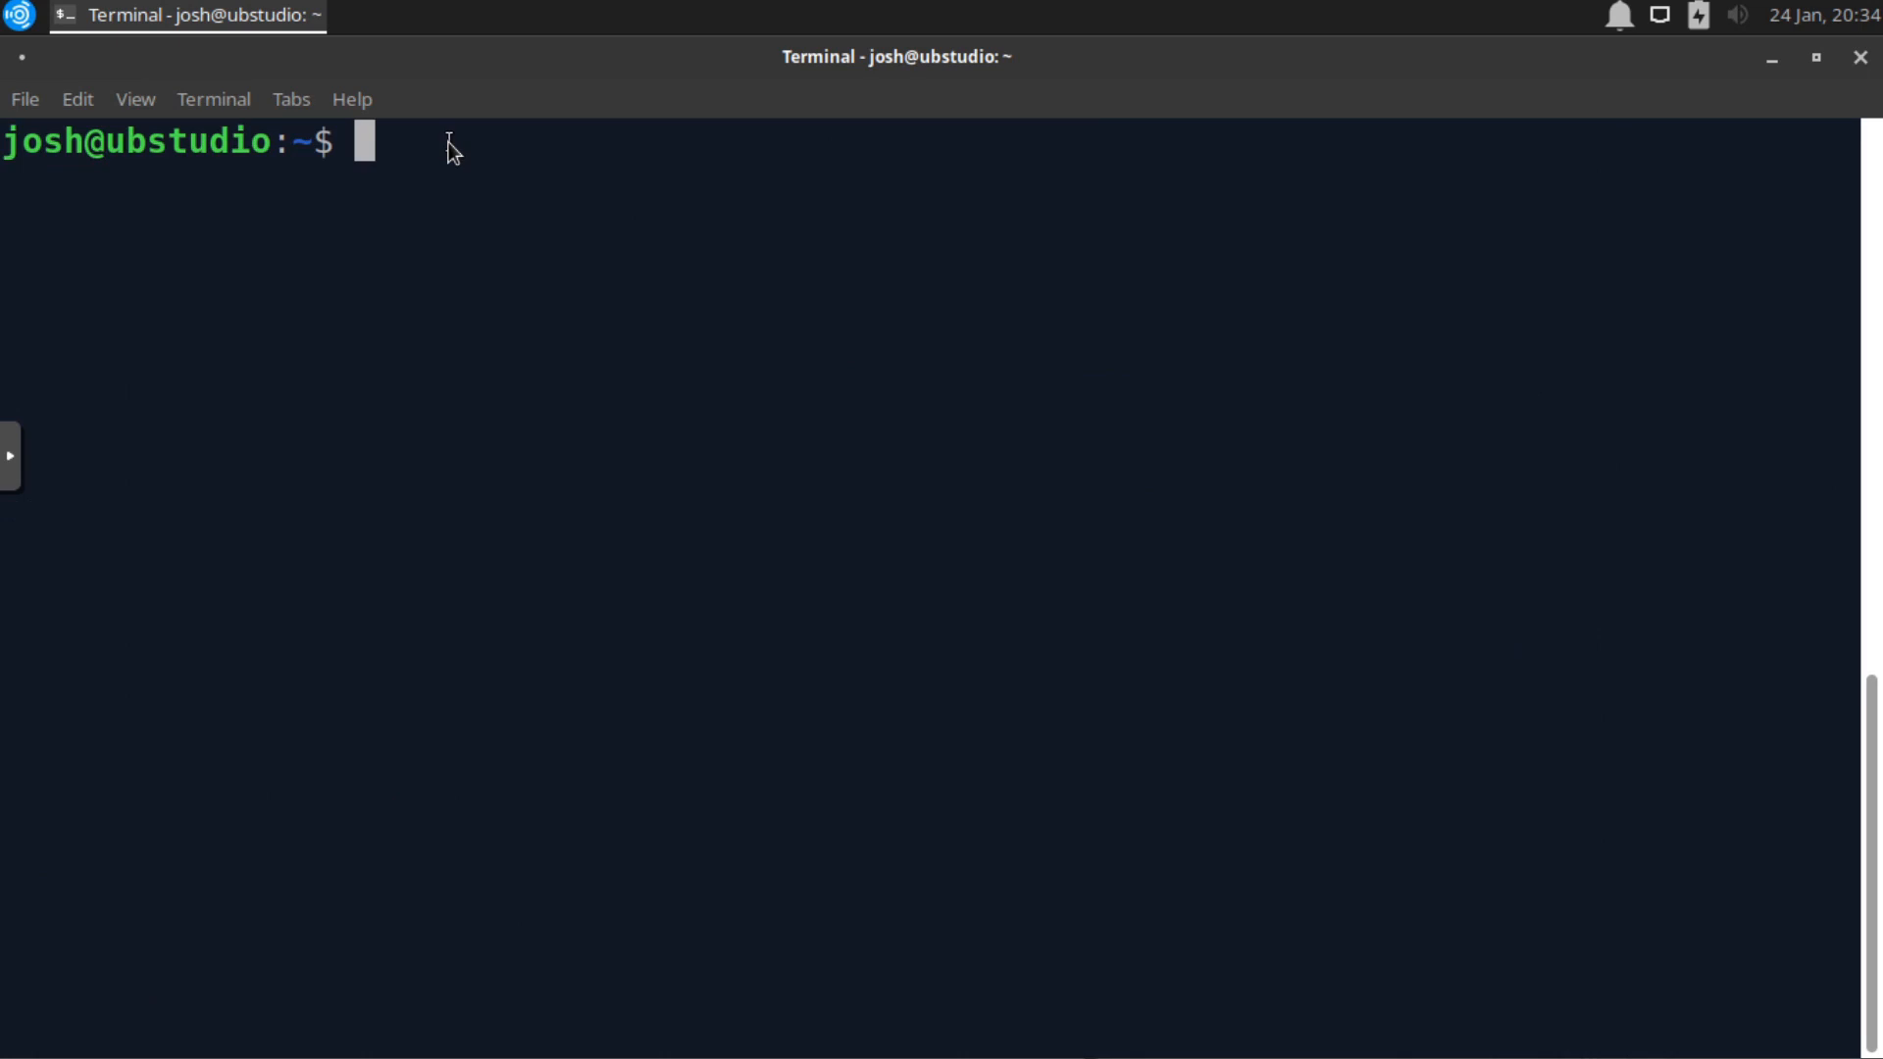
type("sudo ap")
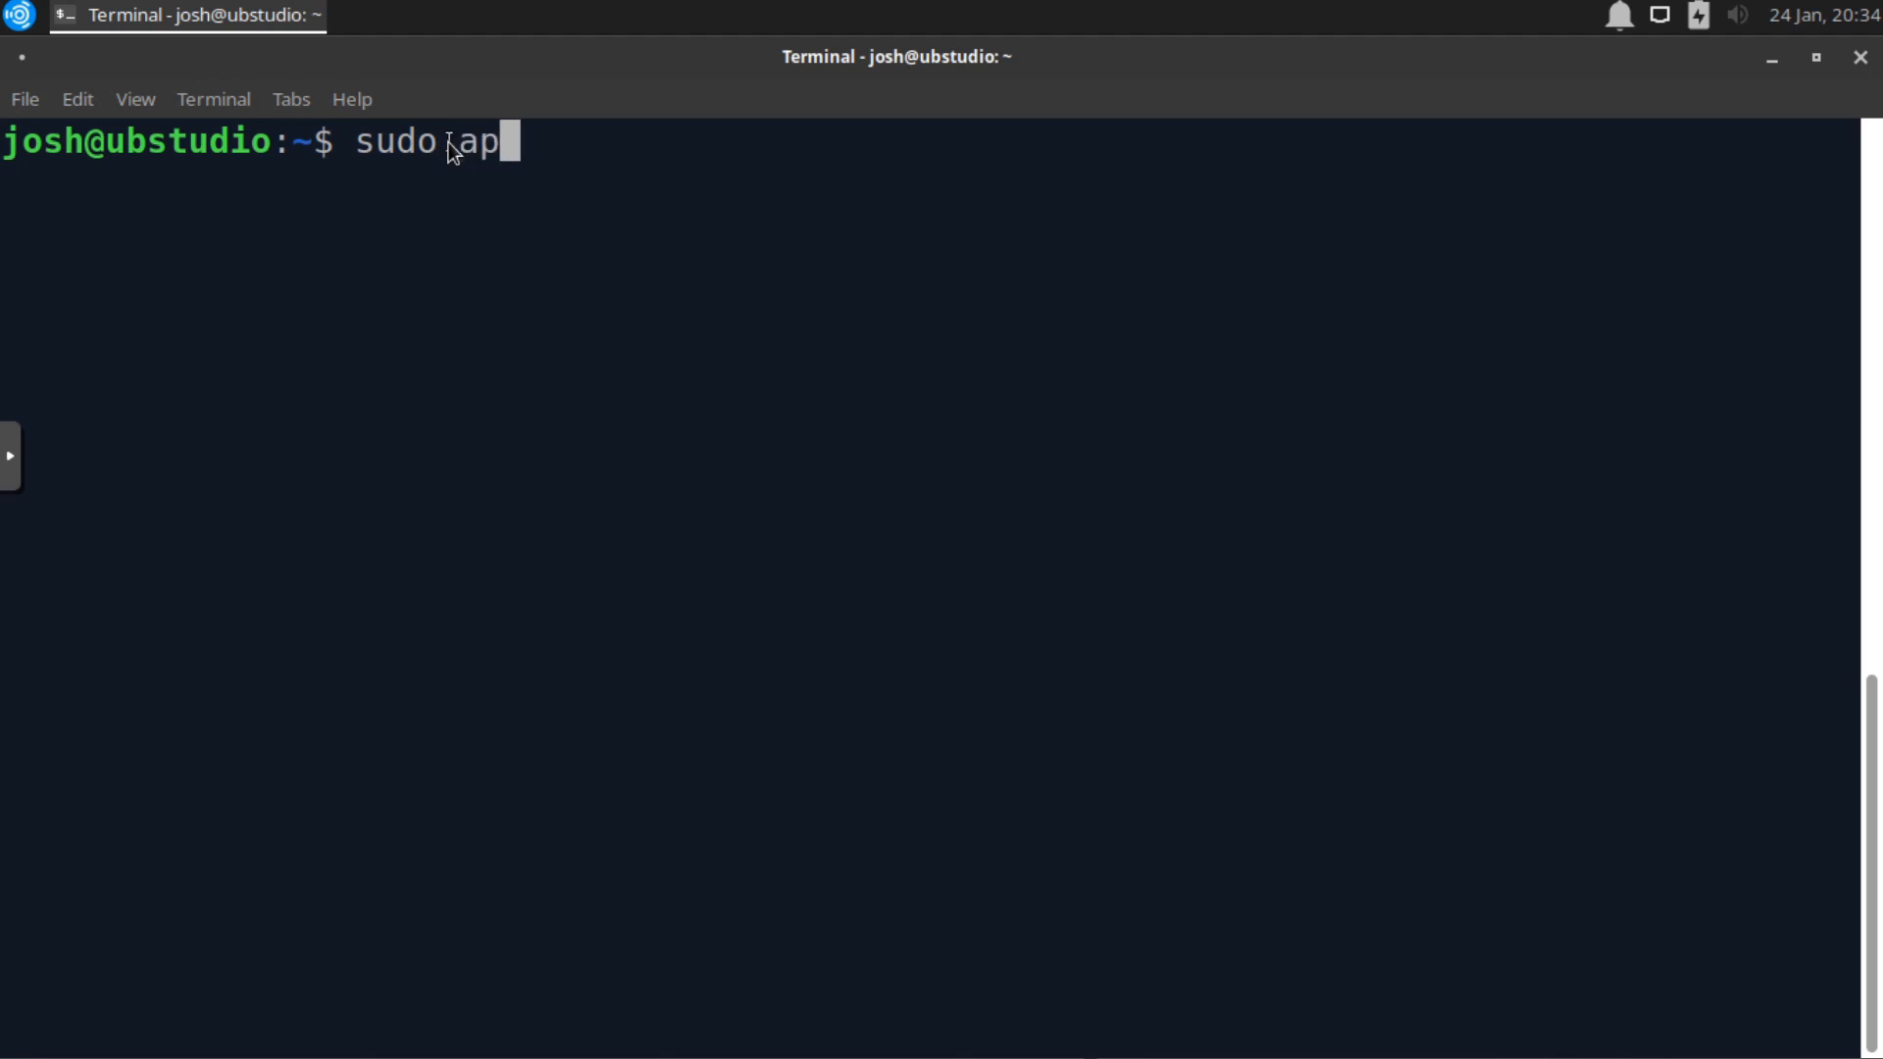
type("t install")
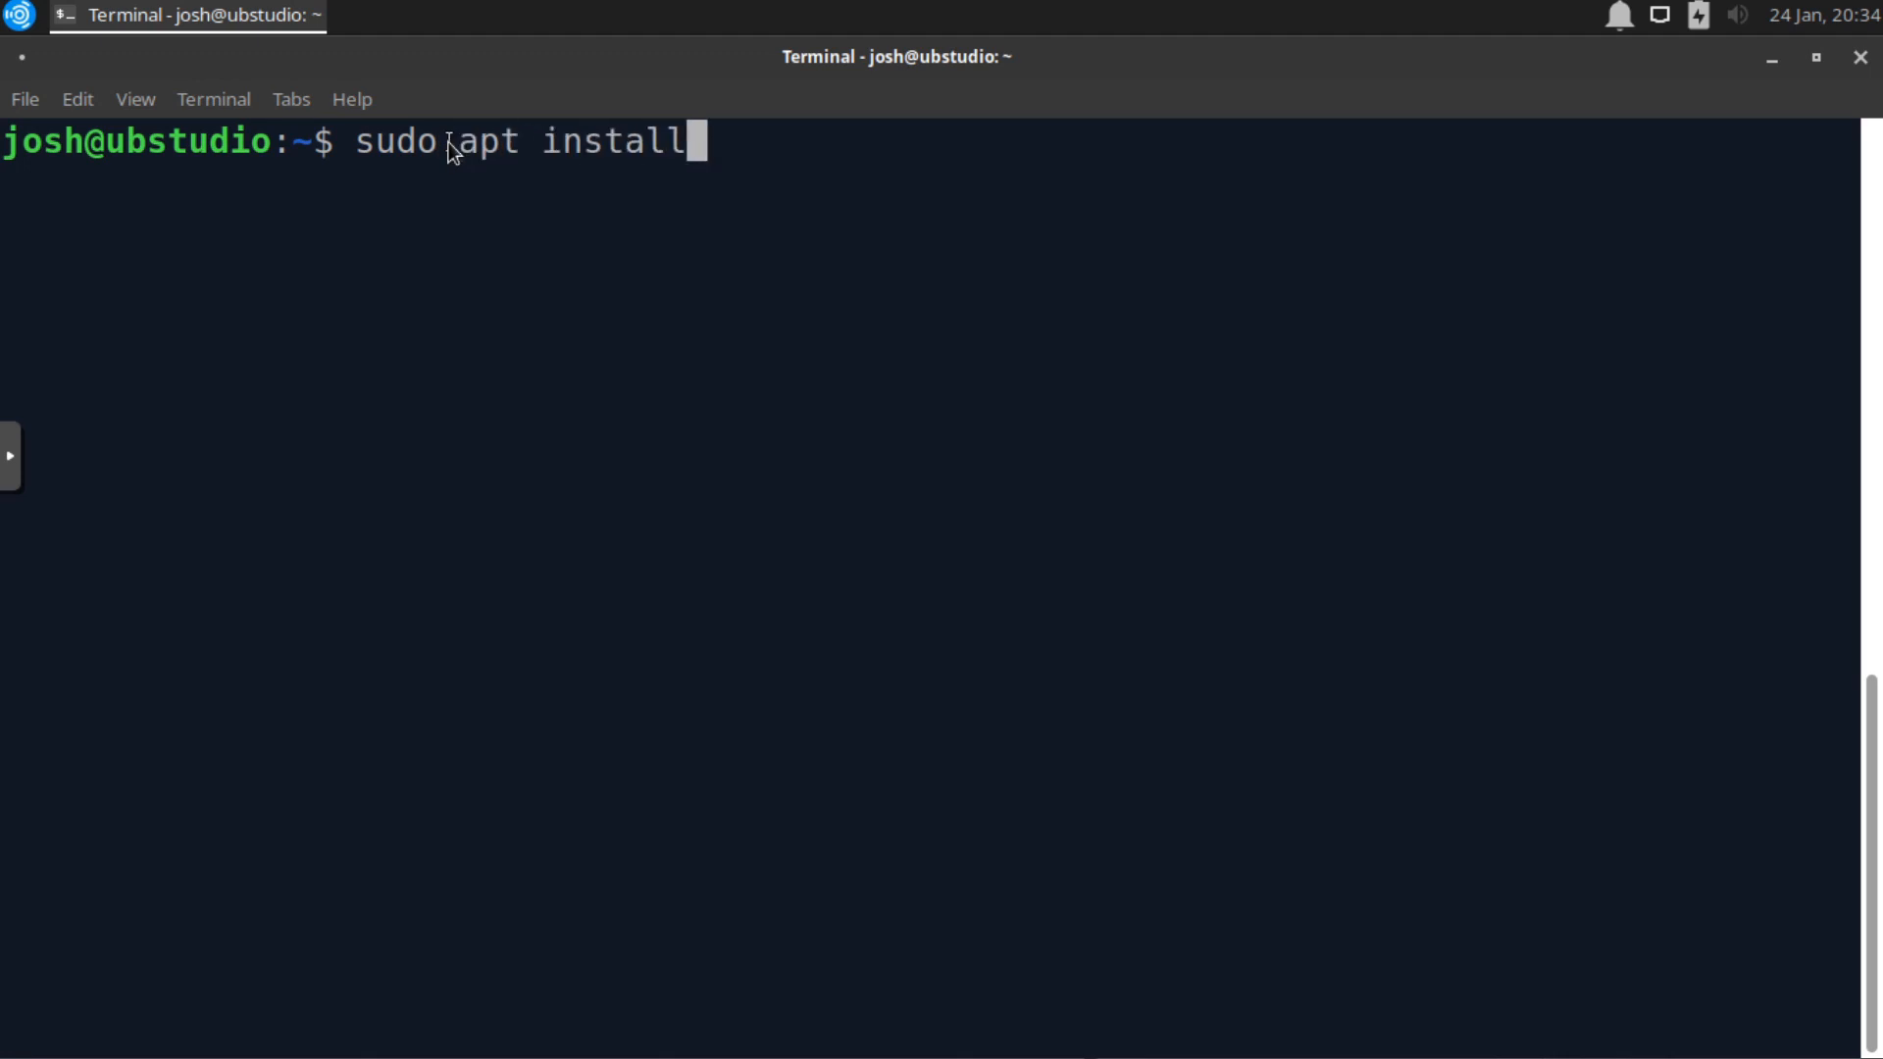
type("\" \"")
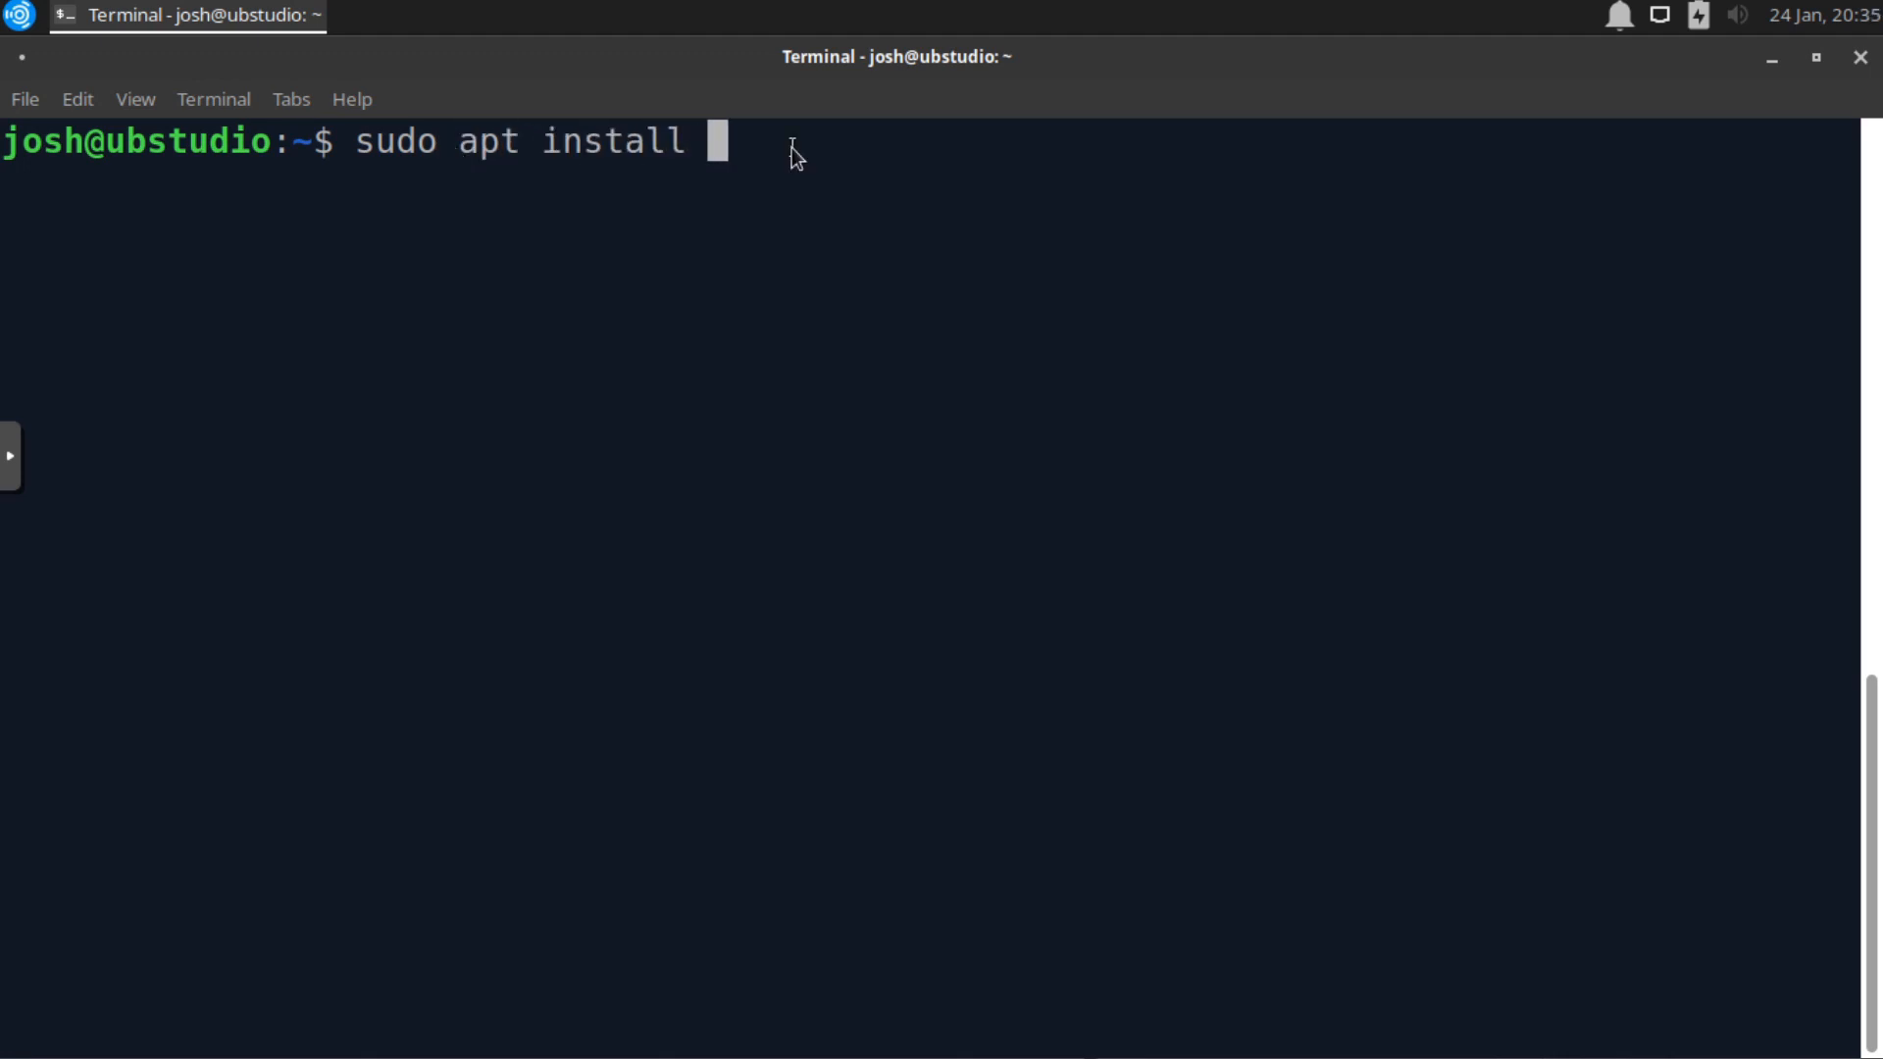
type("fd")
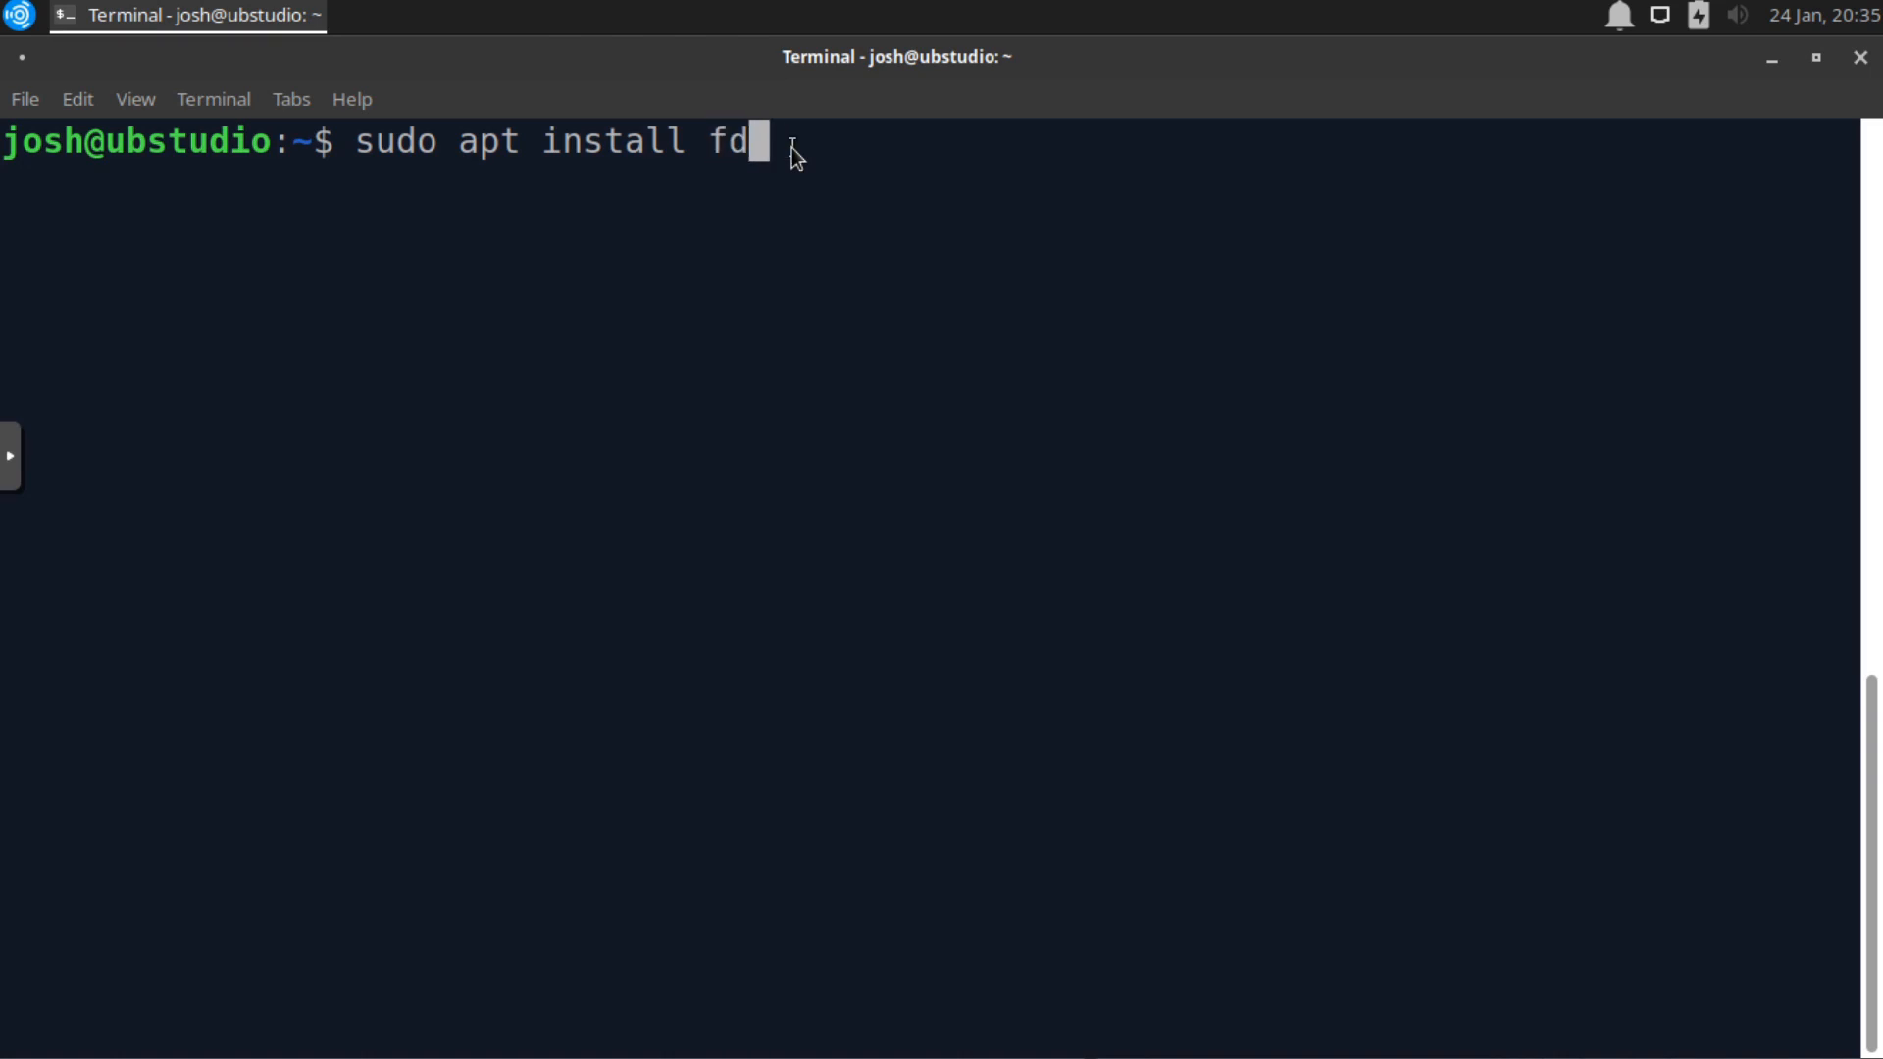
type("-find")
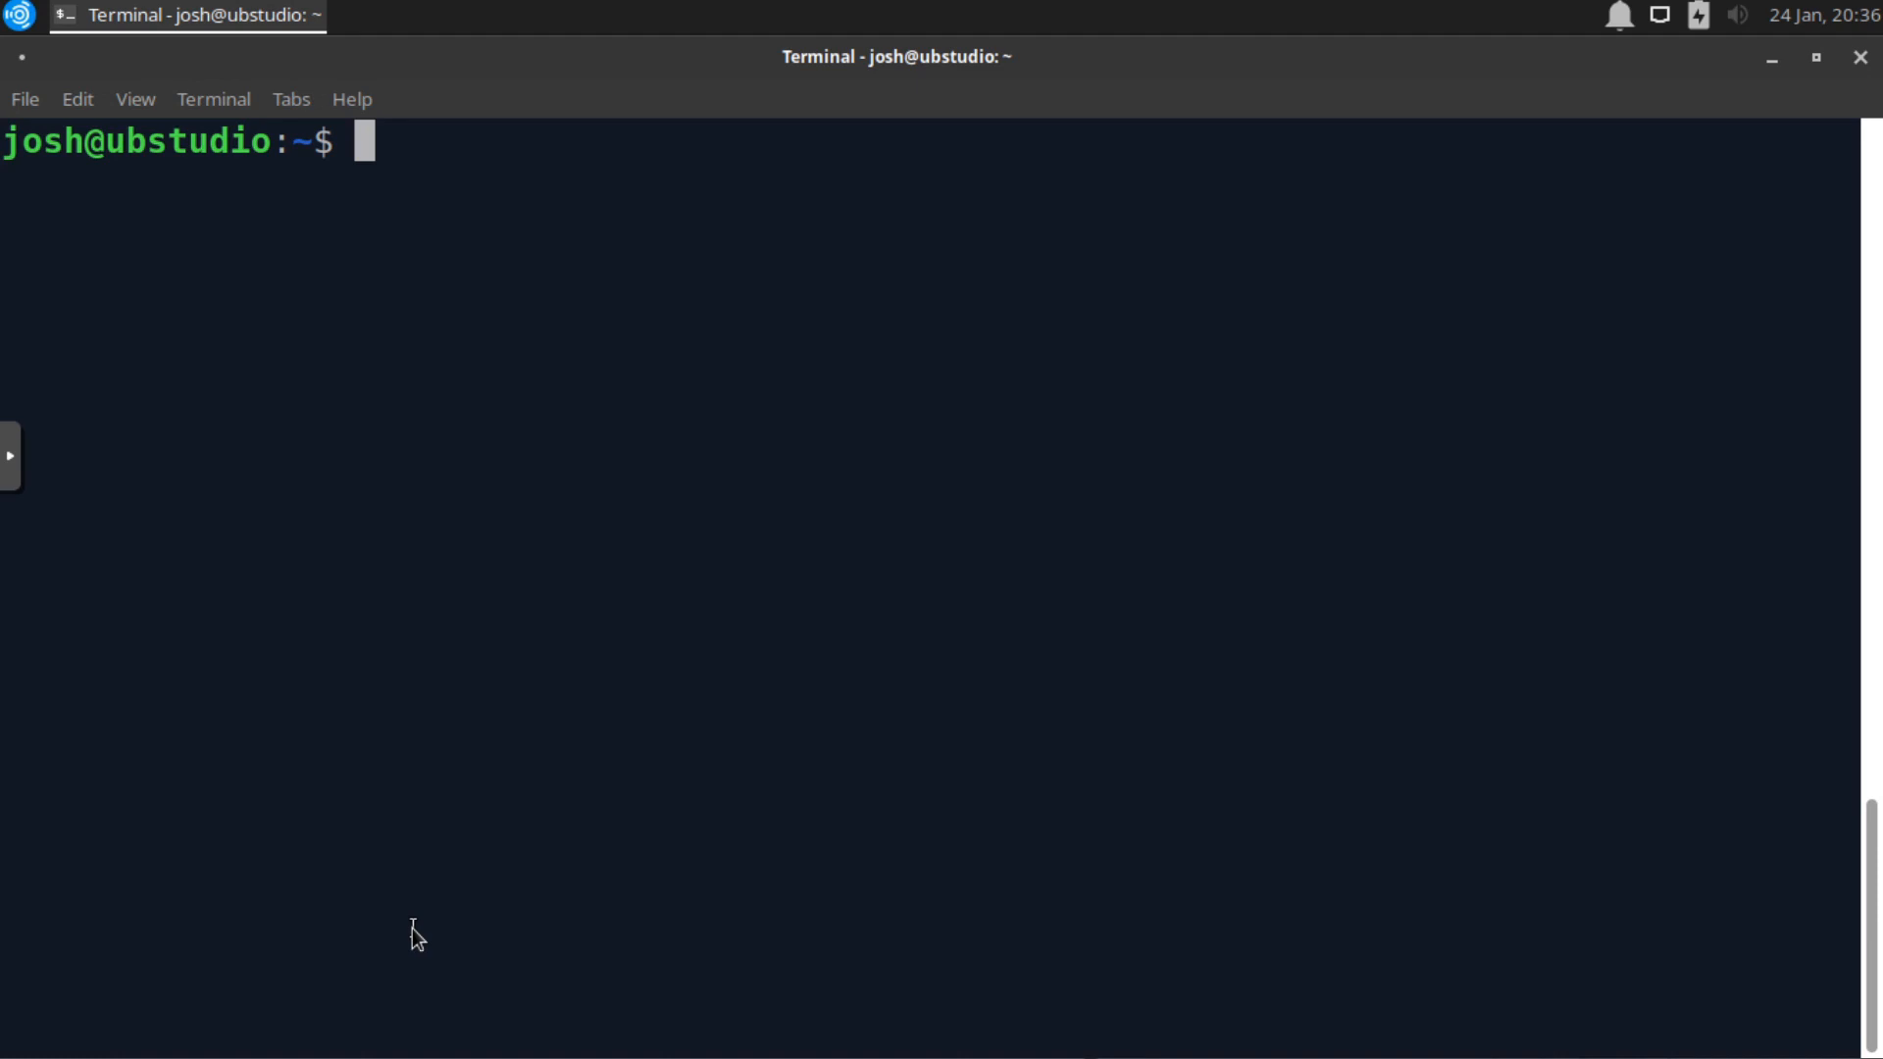
- Locate the fdfind binary with 'which fdfind', showing /usr/bin/fdfind
type("which")
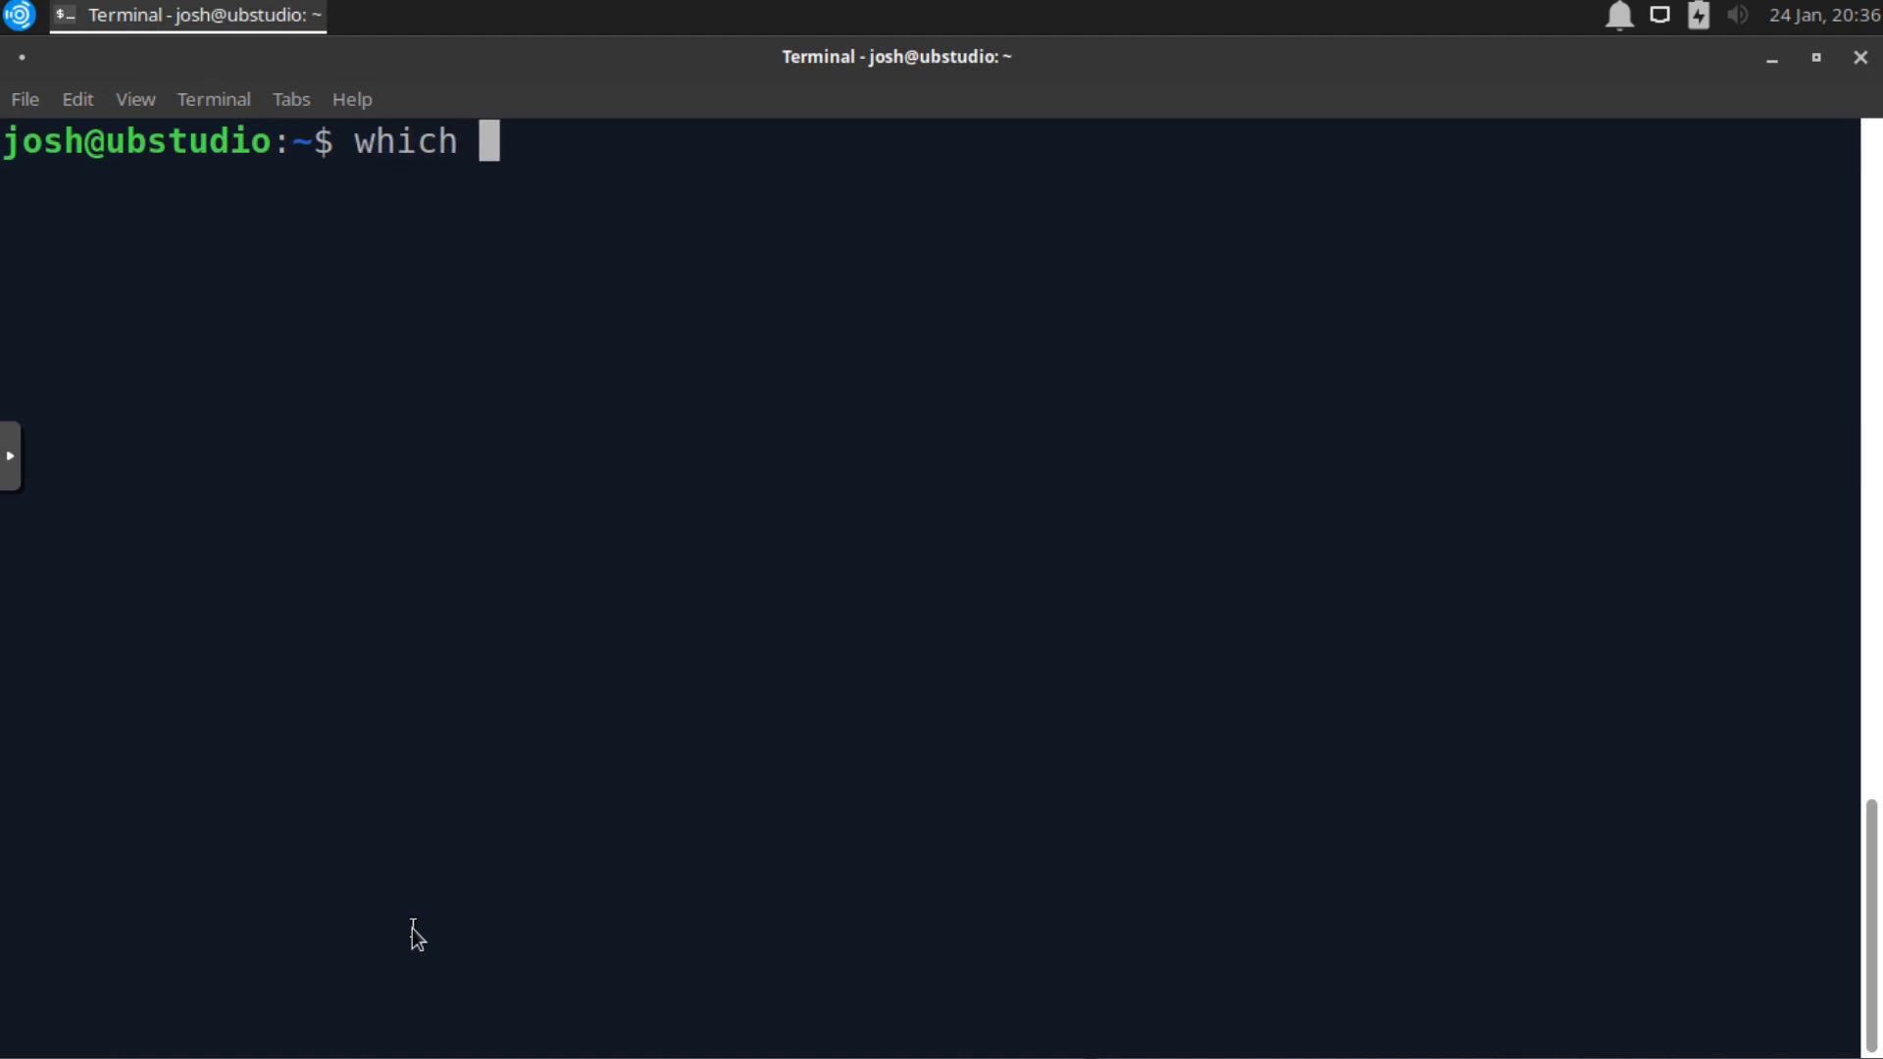
type("fdfind")
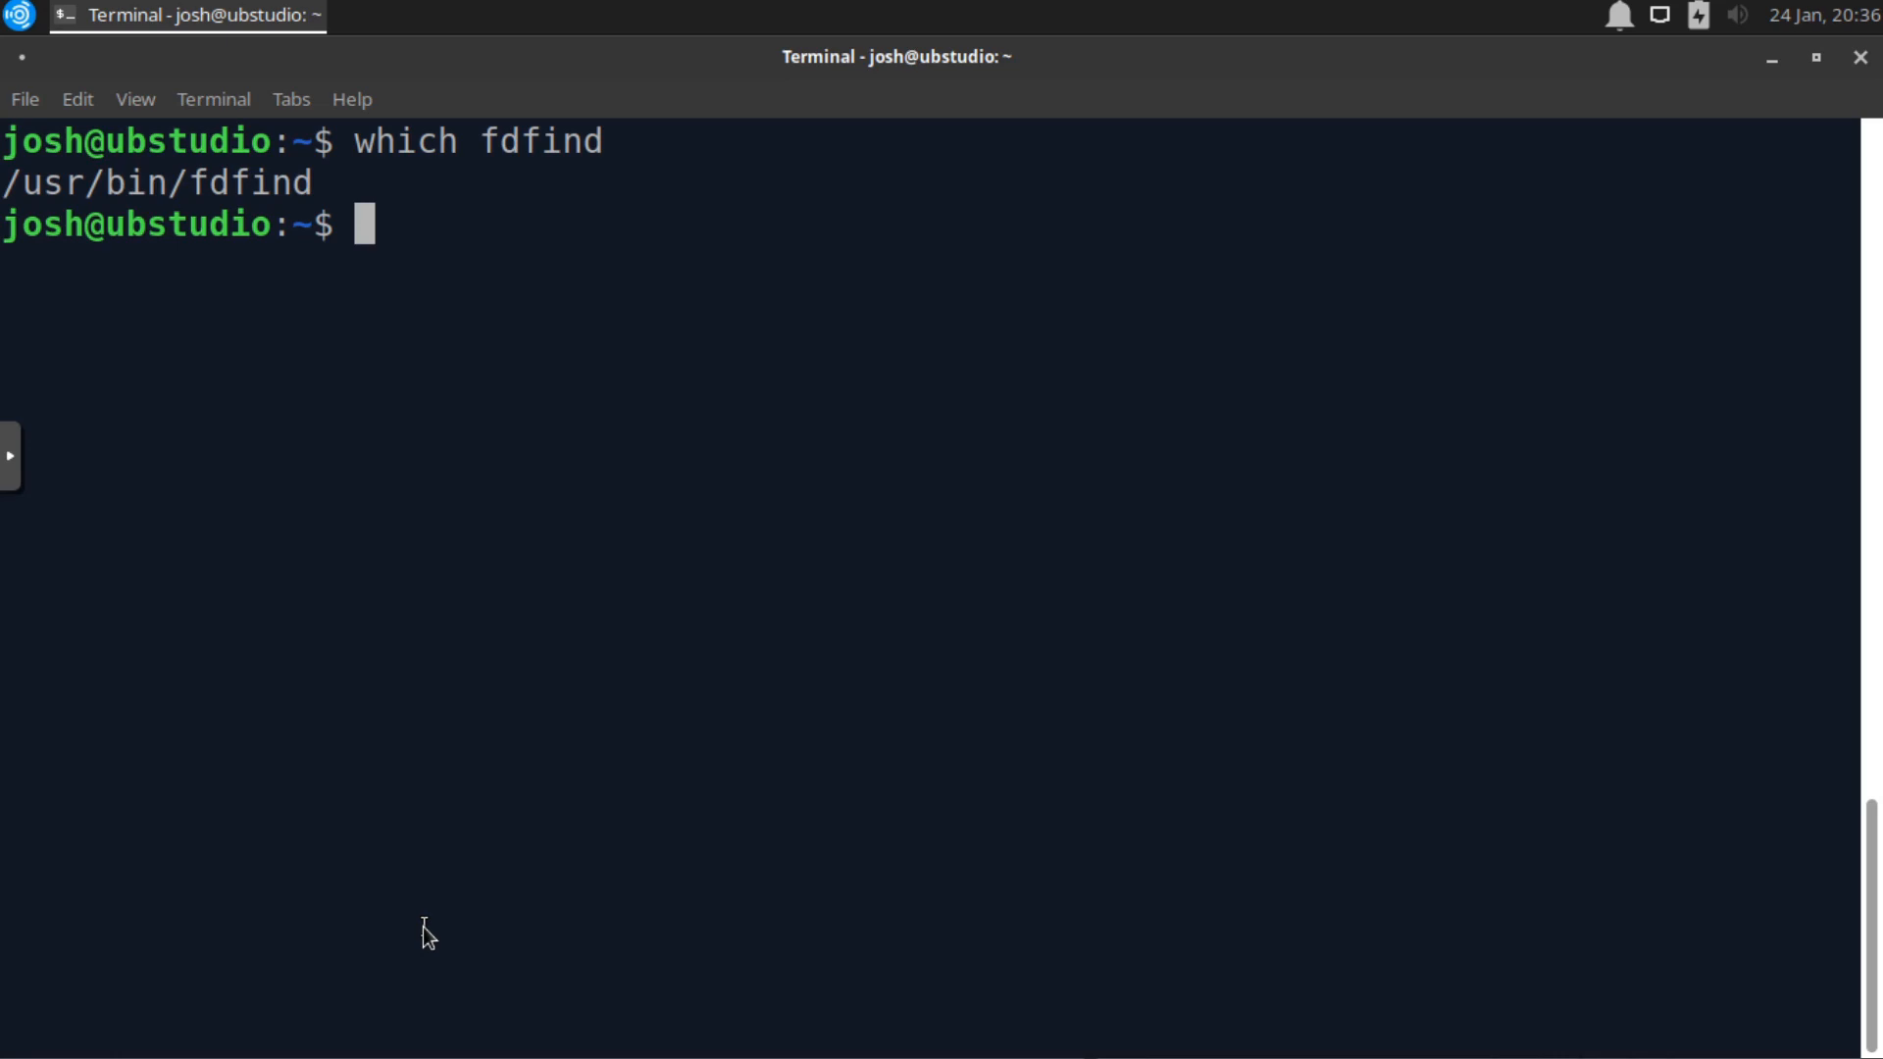
mouse_move(1830, 856)
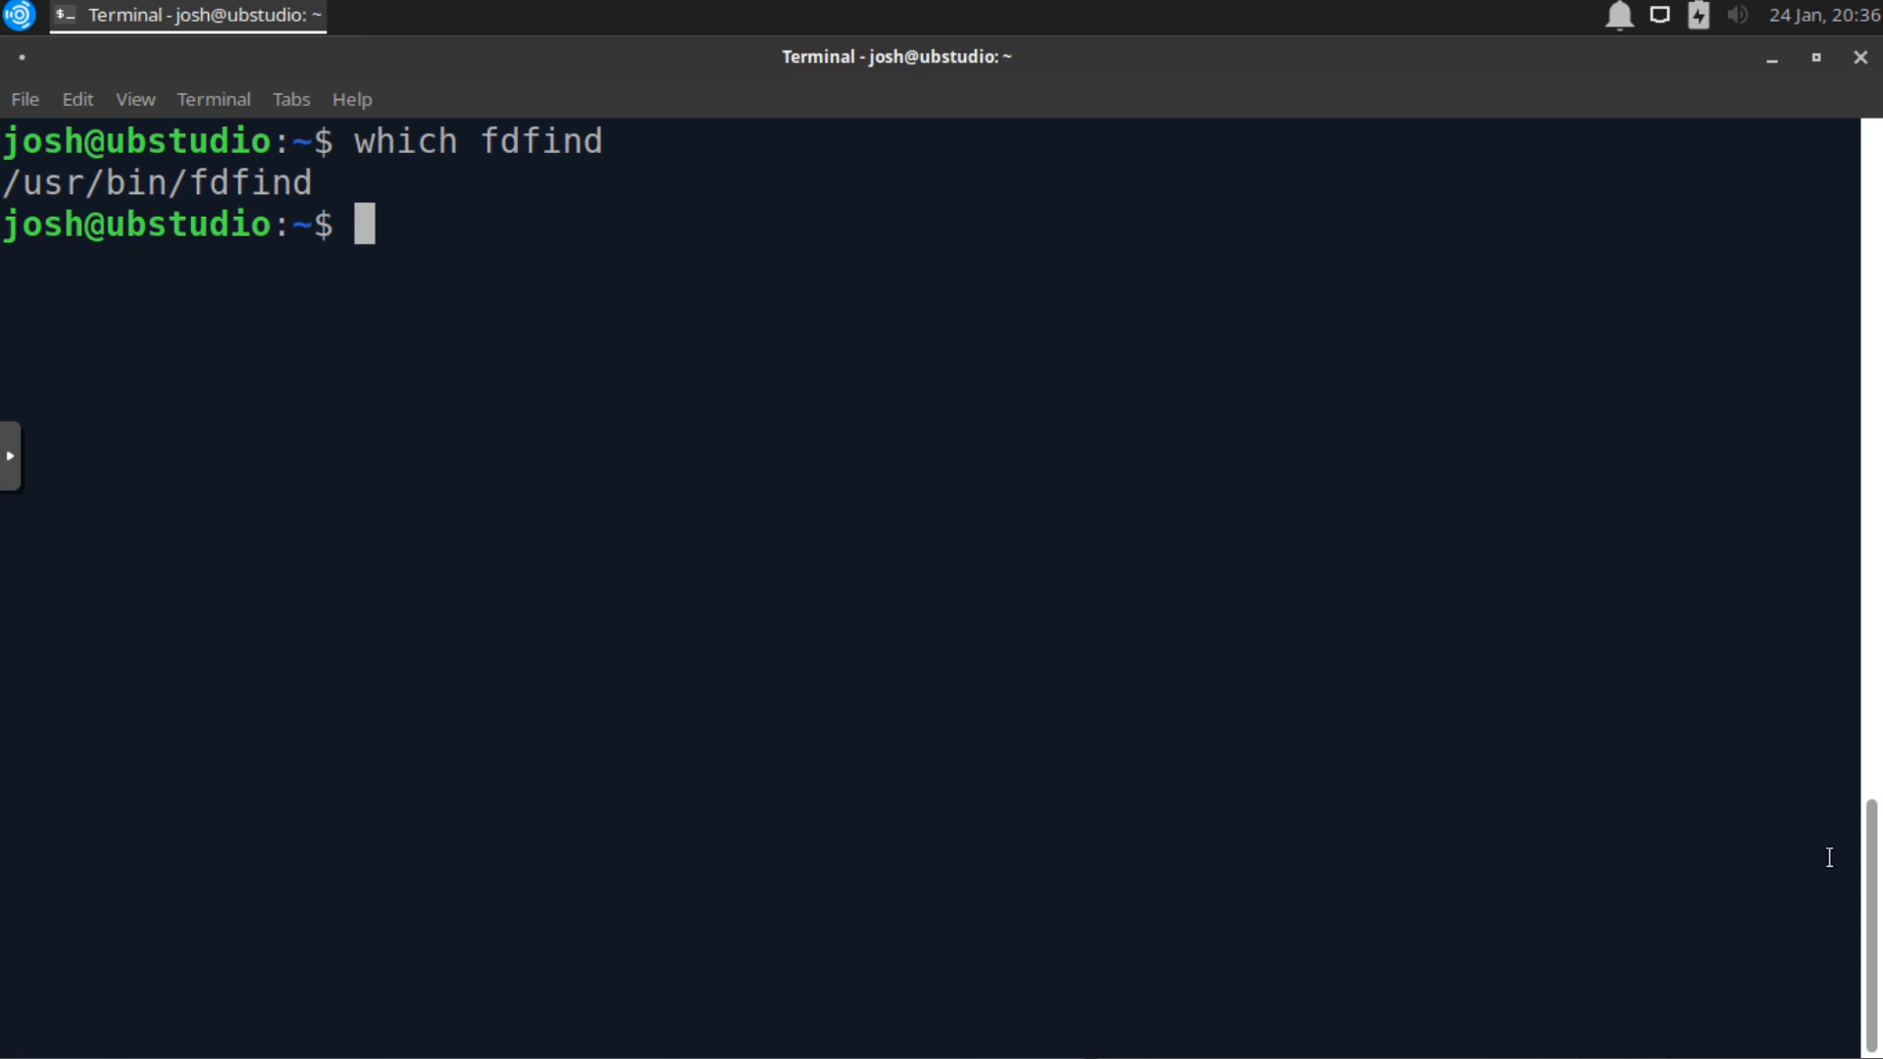
mouse_move(486, 233)
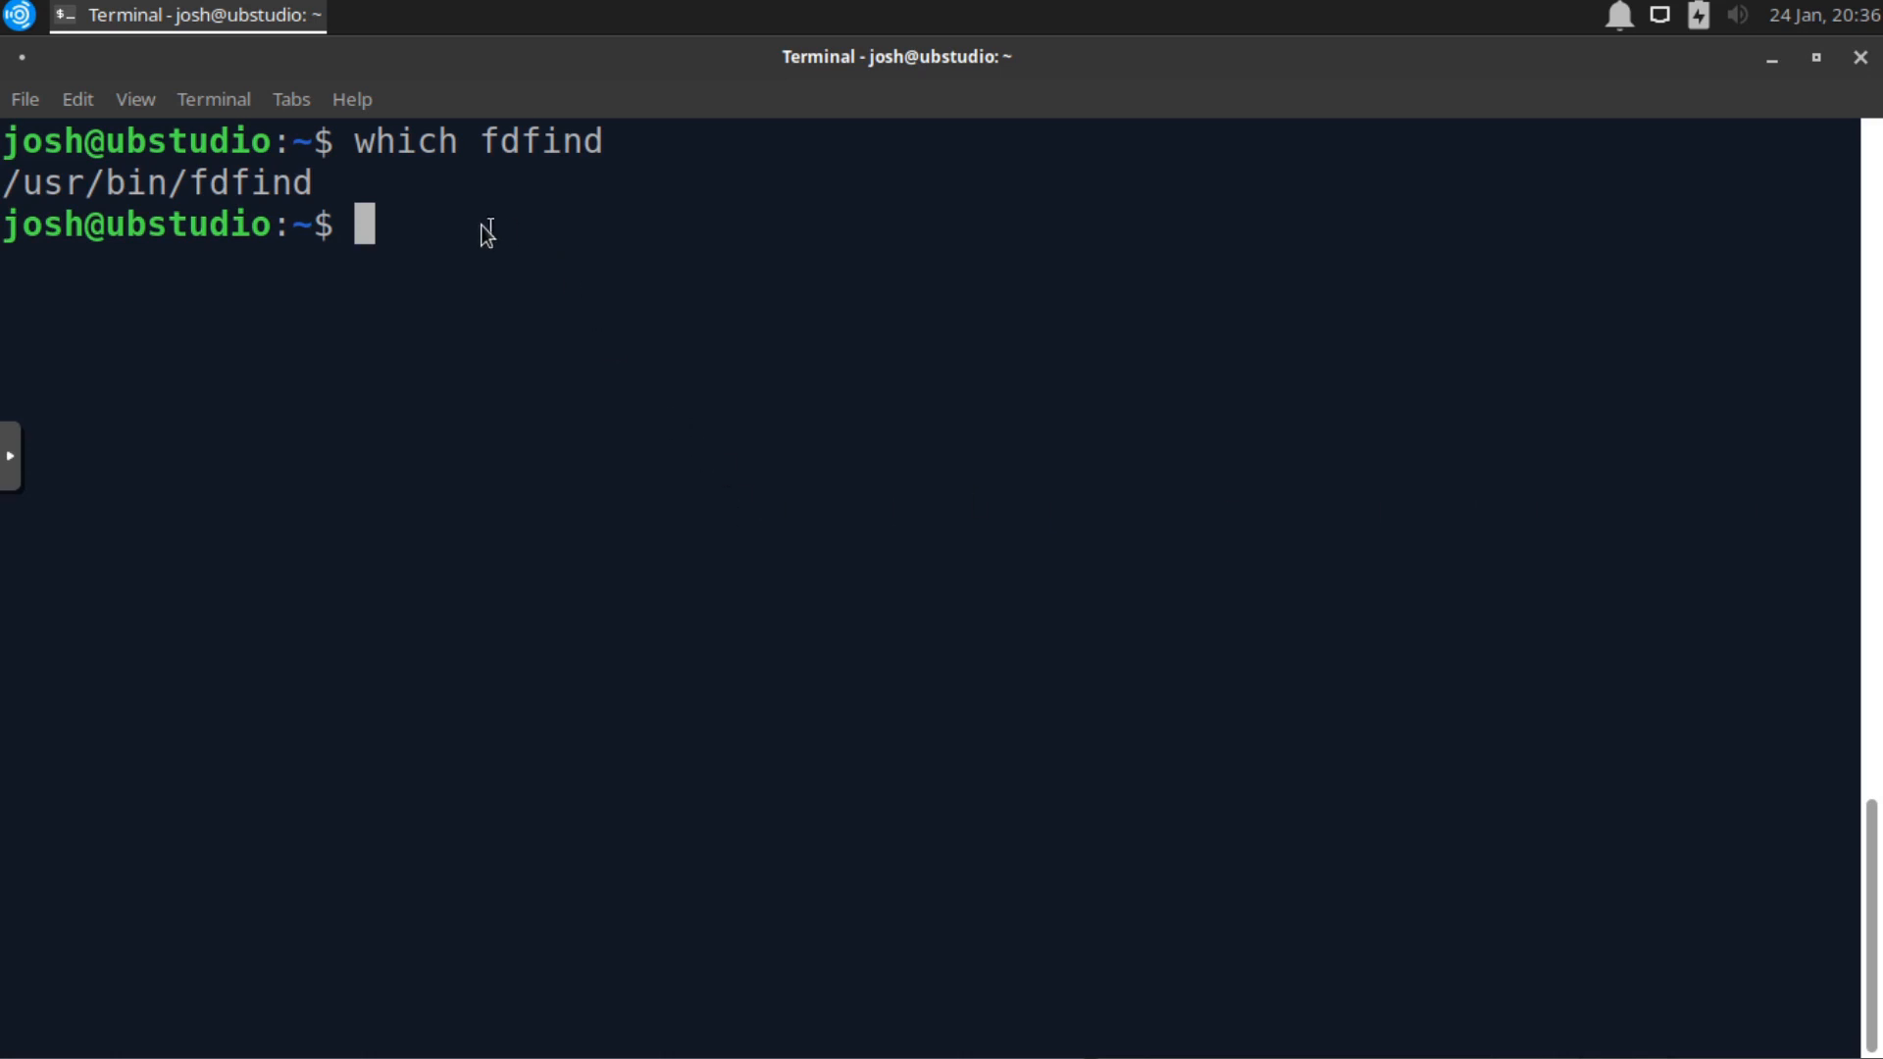
mouse_move(405, 228)
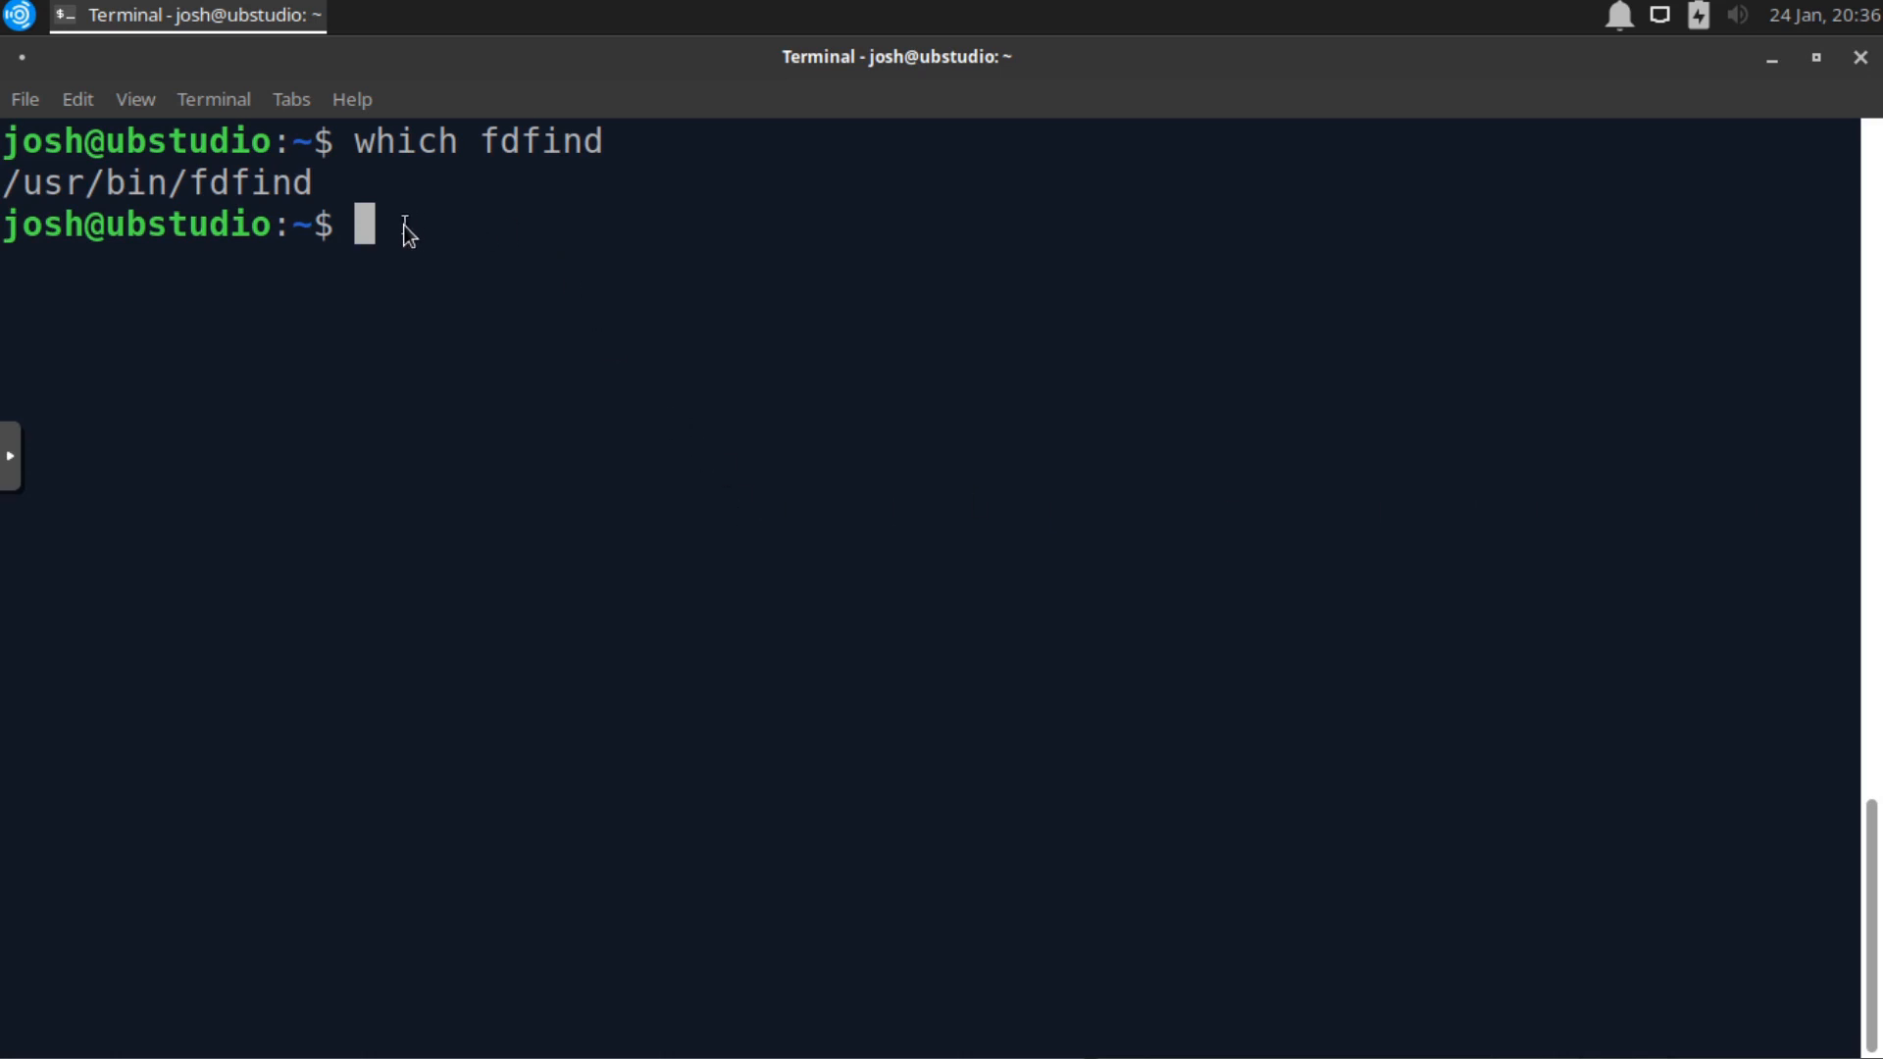
- Try symlinking fdfind to ~/.local/bin/fd with 'ln -s $(which fdfind) ~/.local/bin/fd'
type("ln")
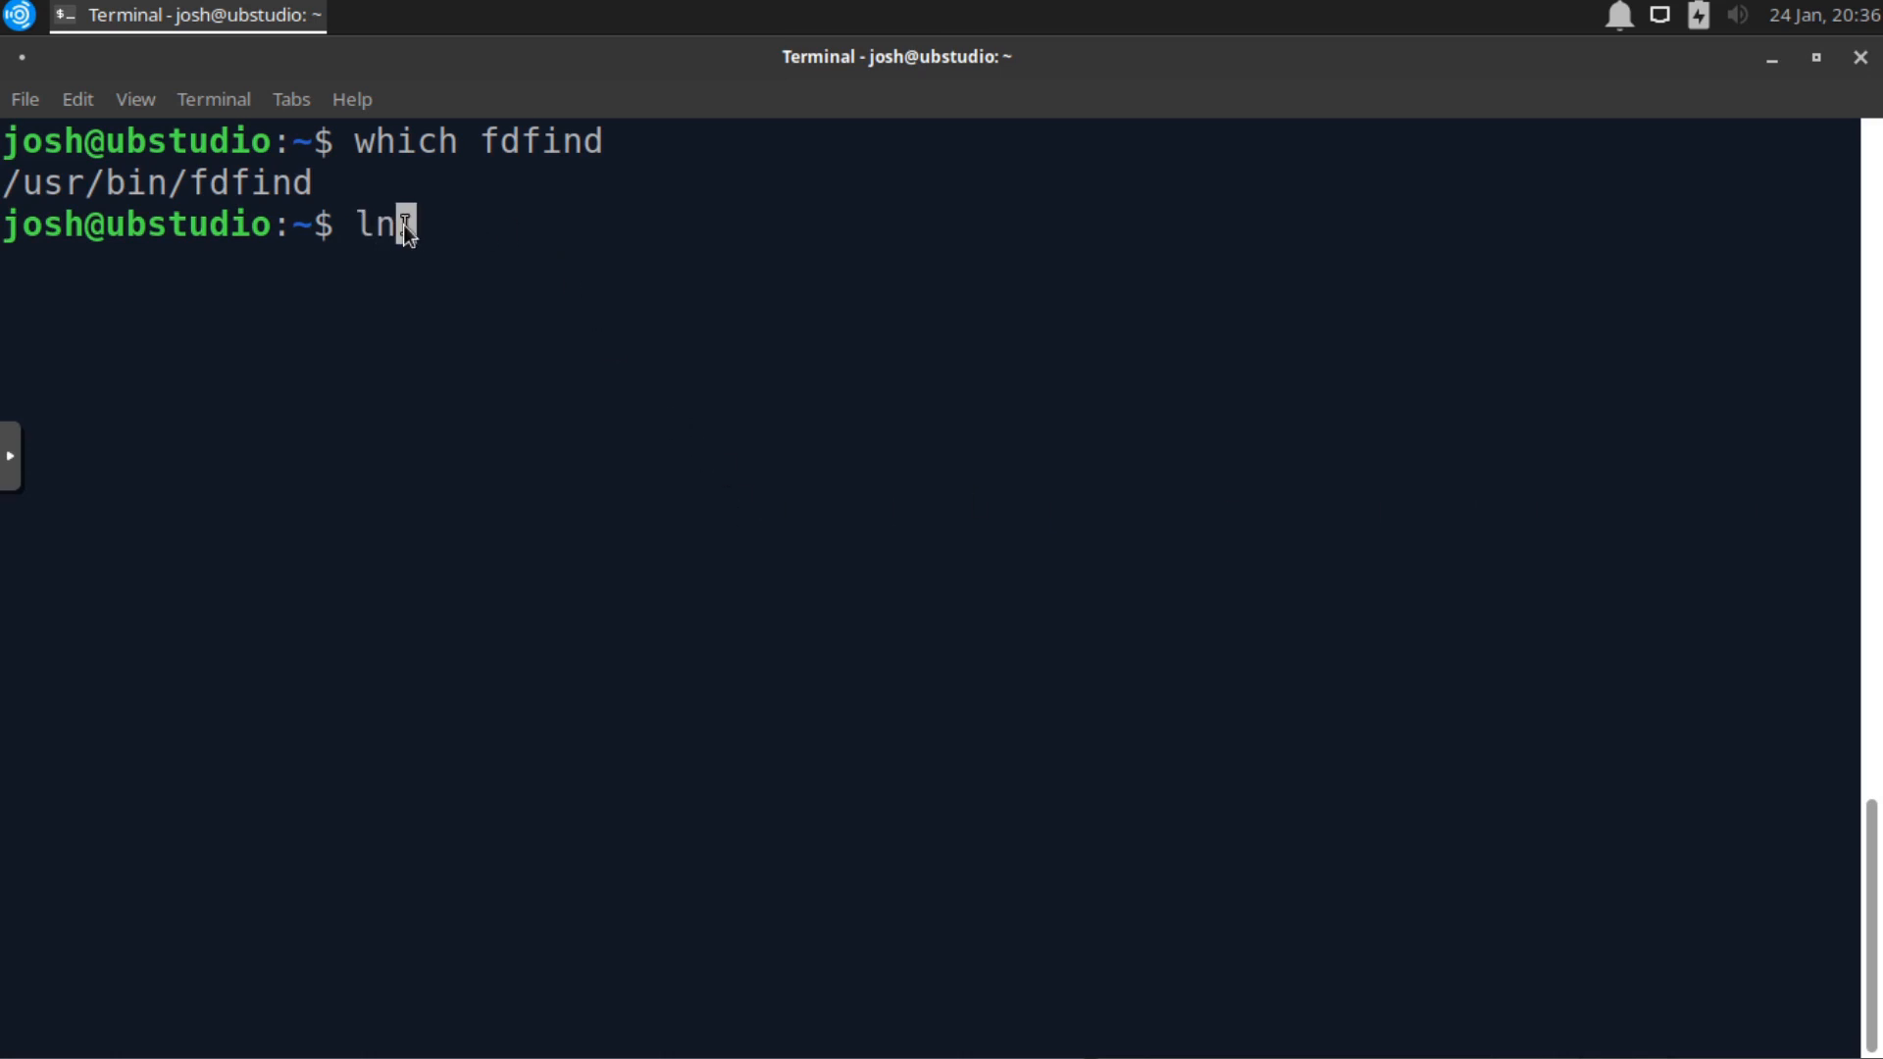
type("-s")
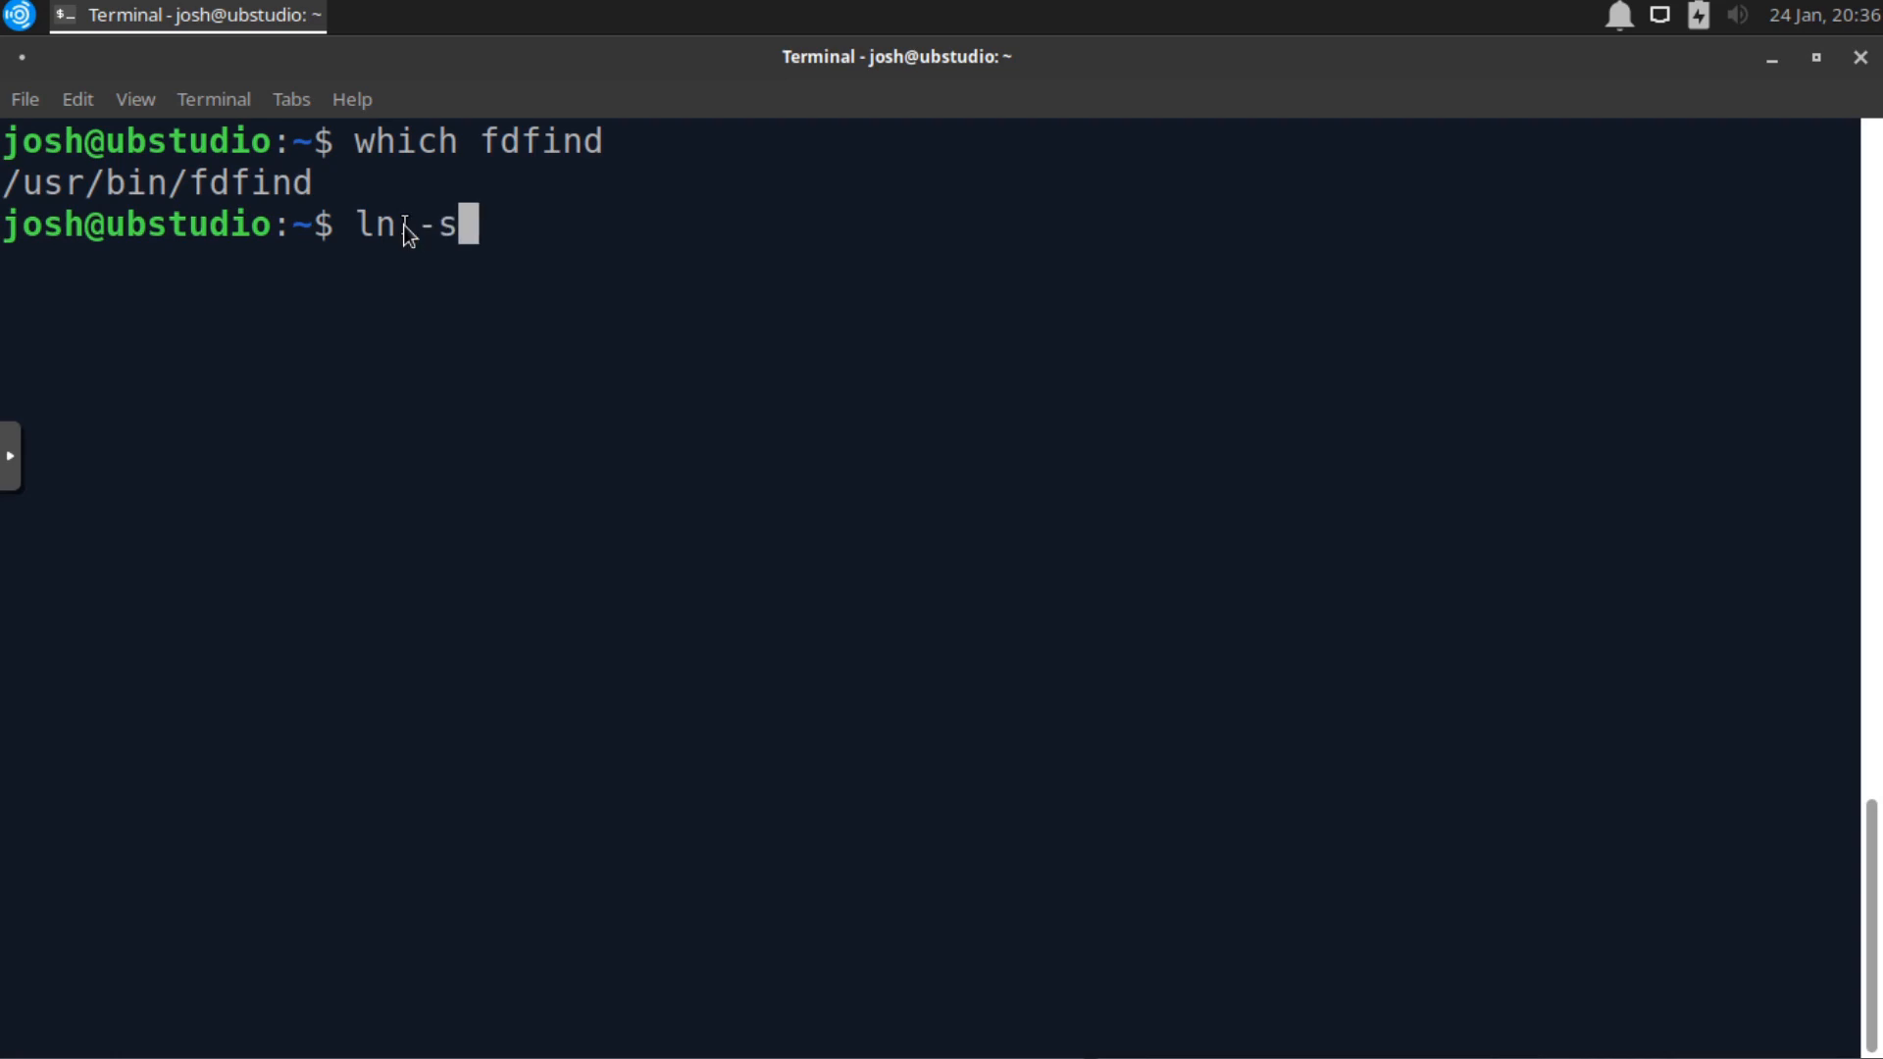
type("$")
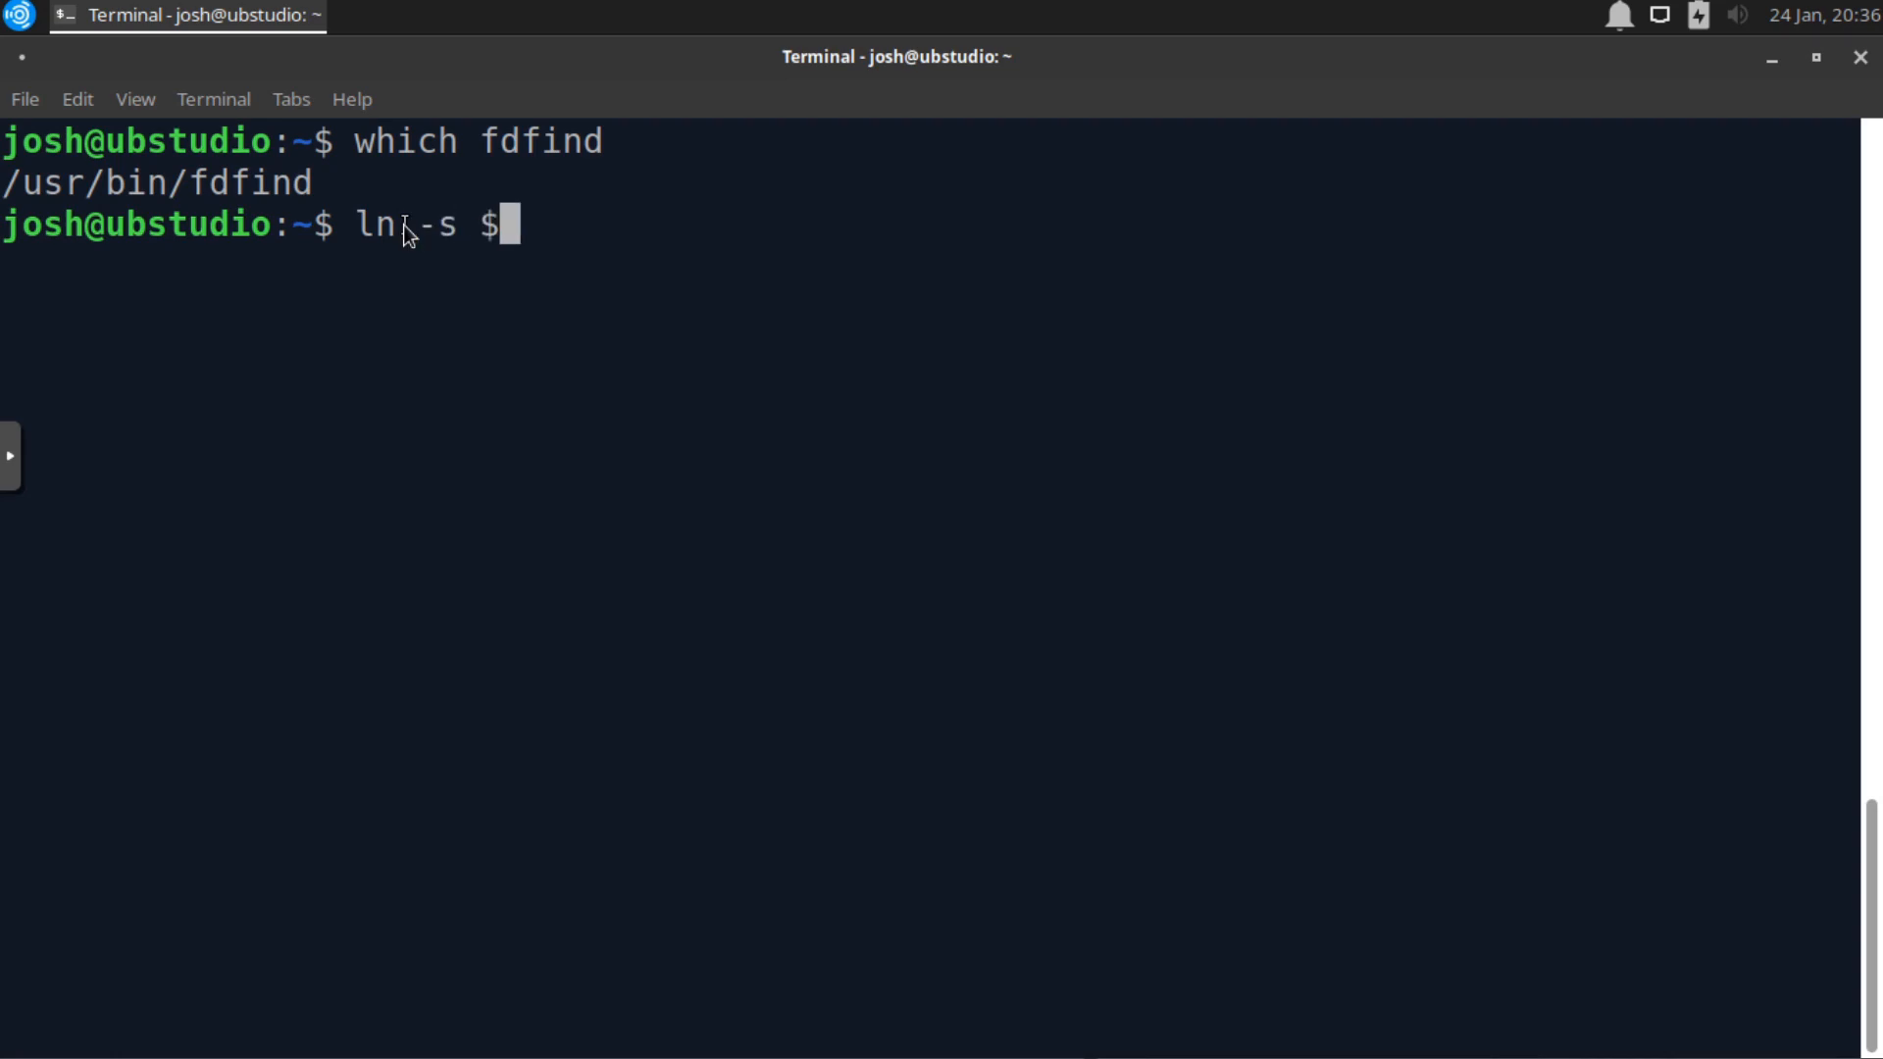
type("(")
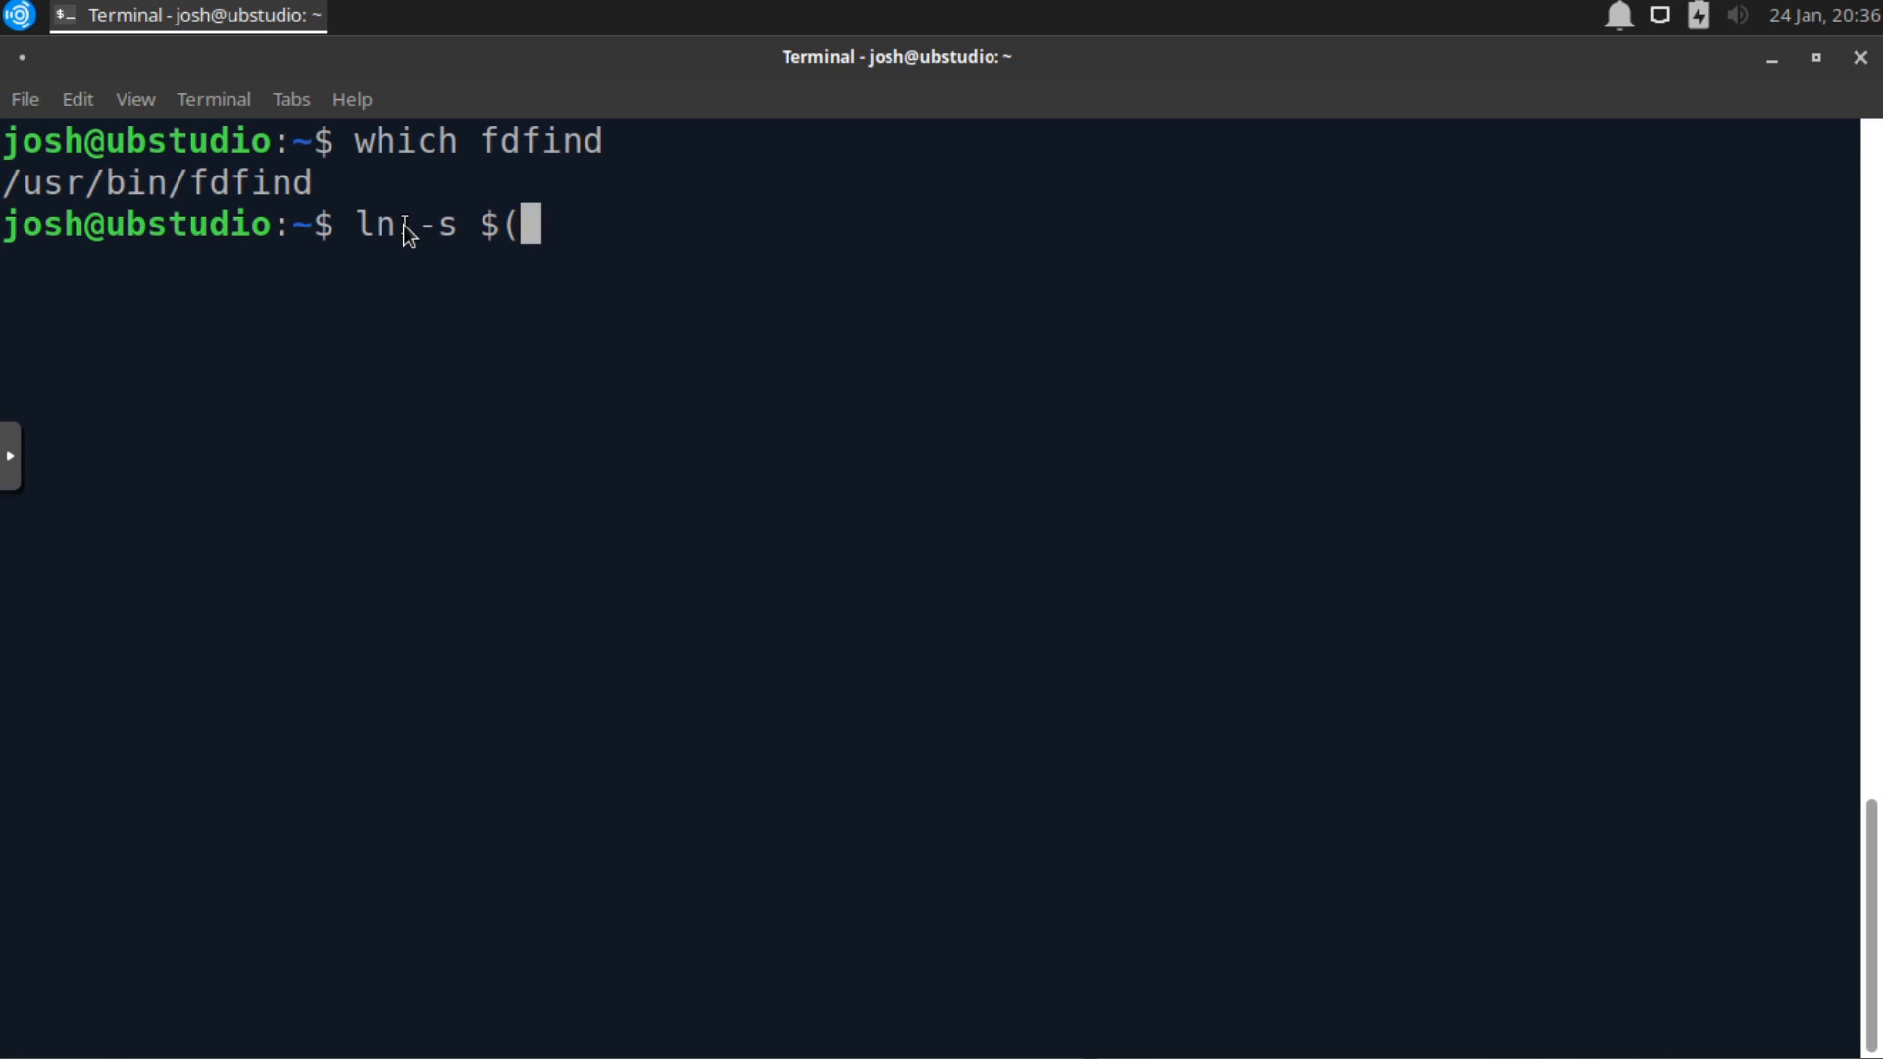
type("which")
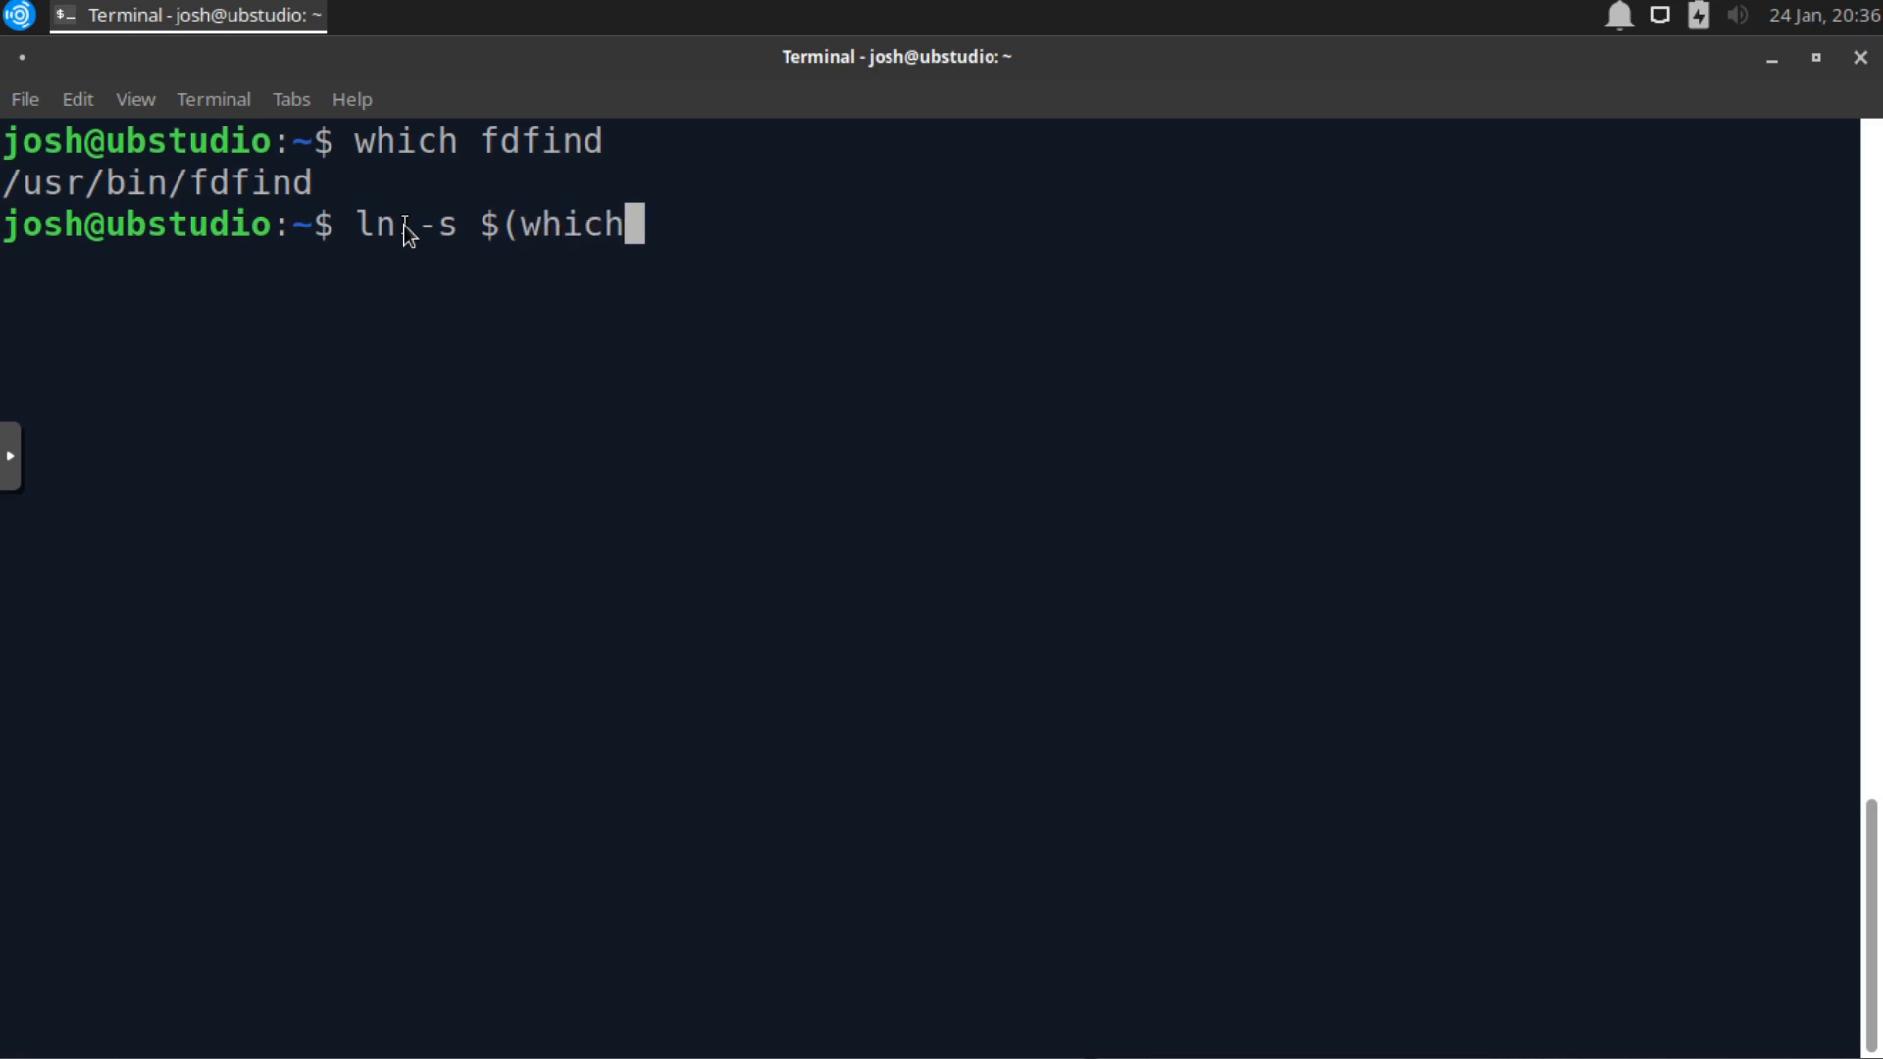
type("fd")
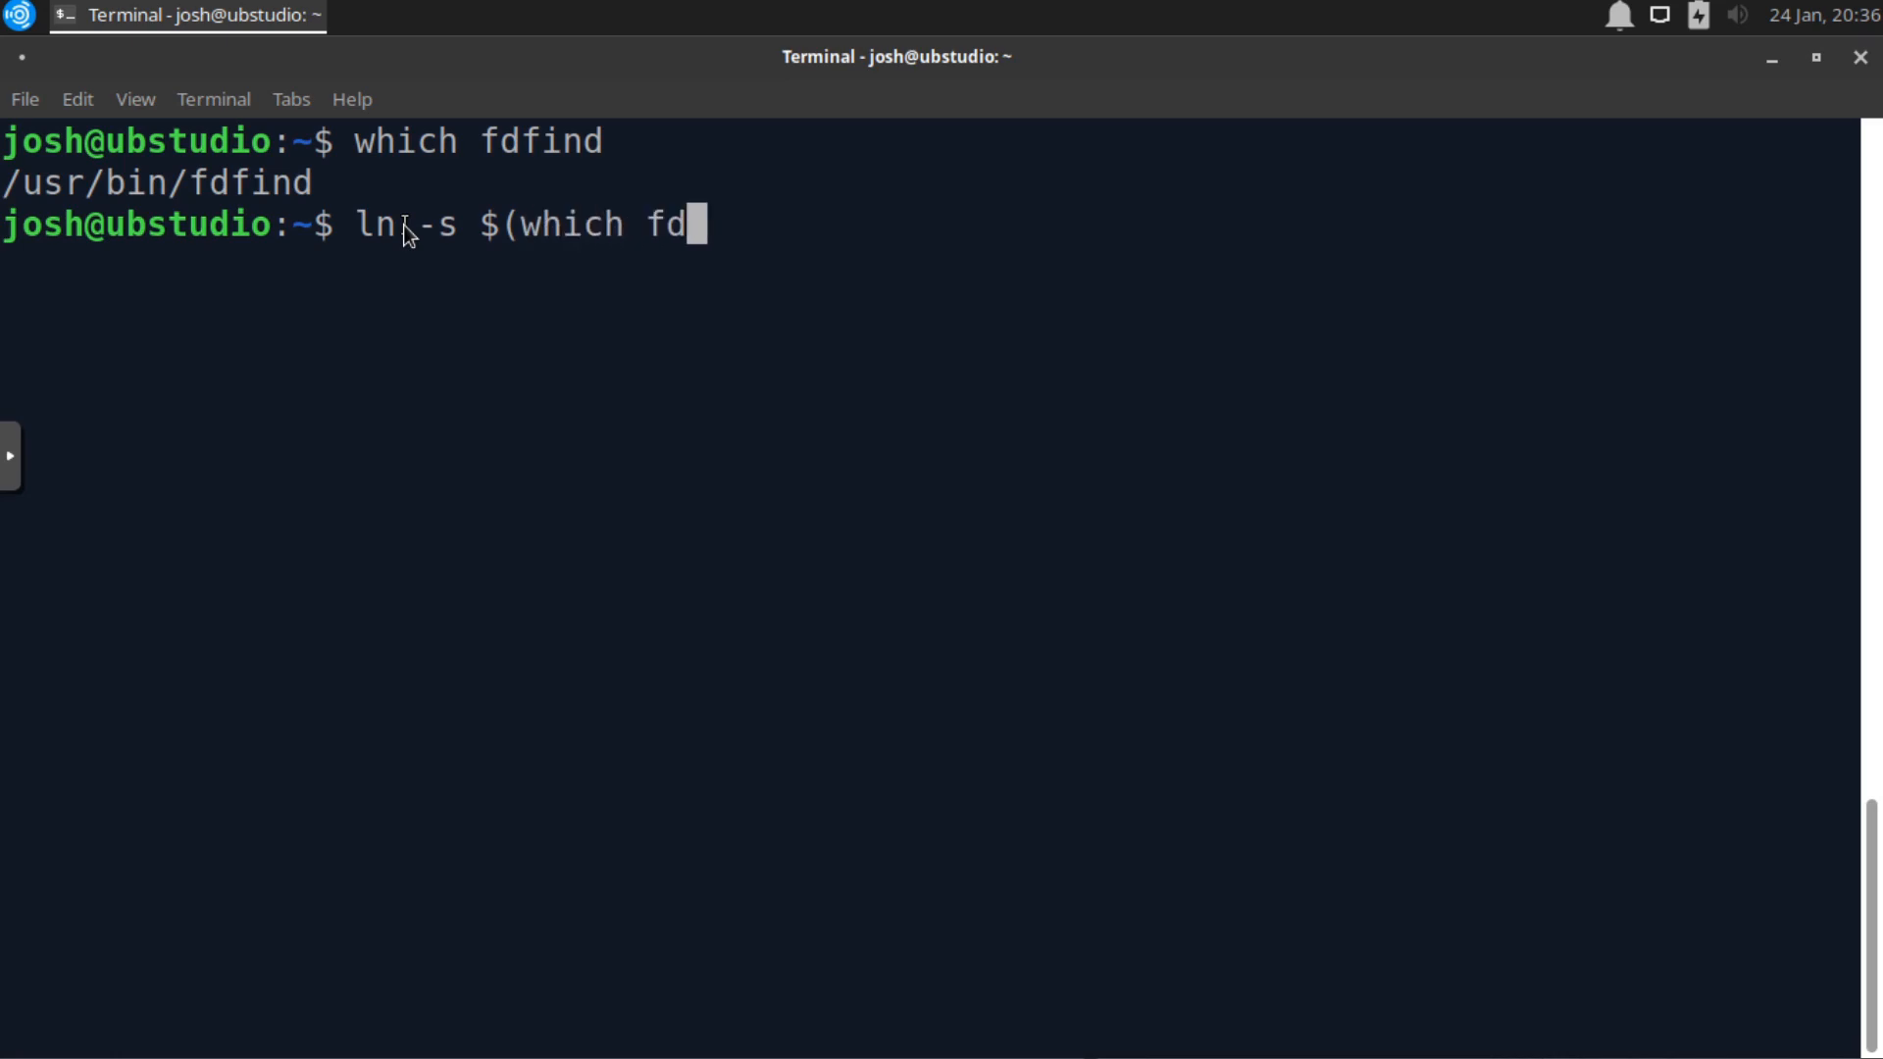
type("find")
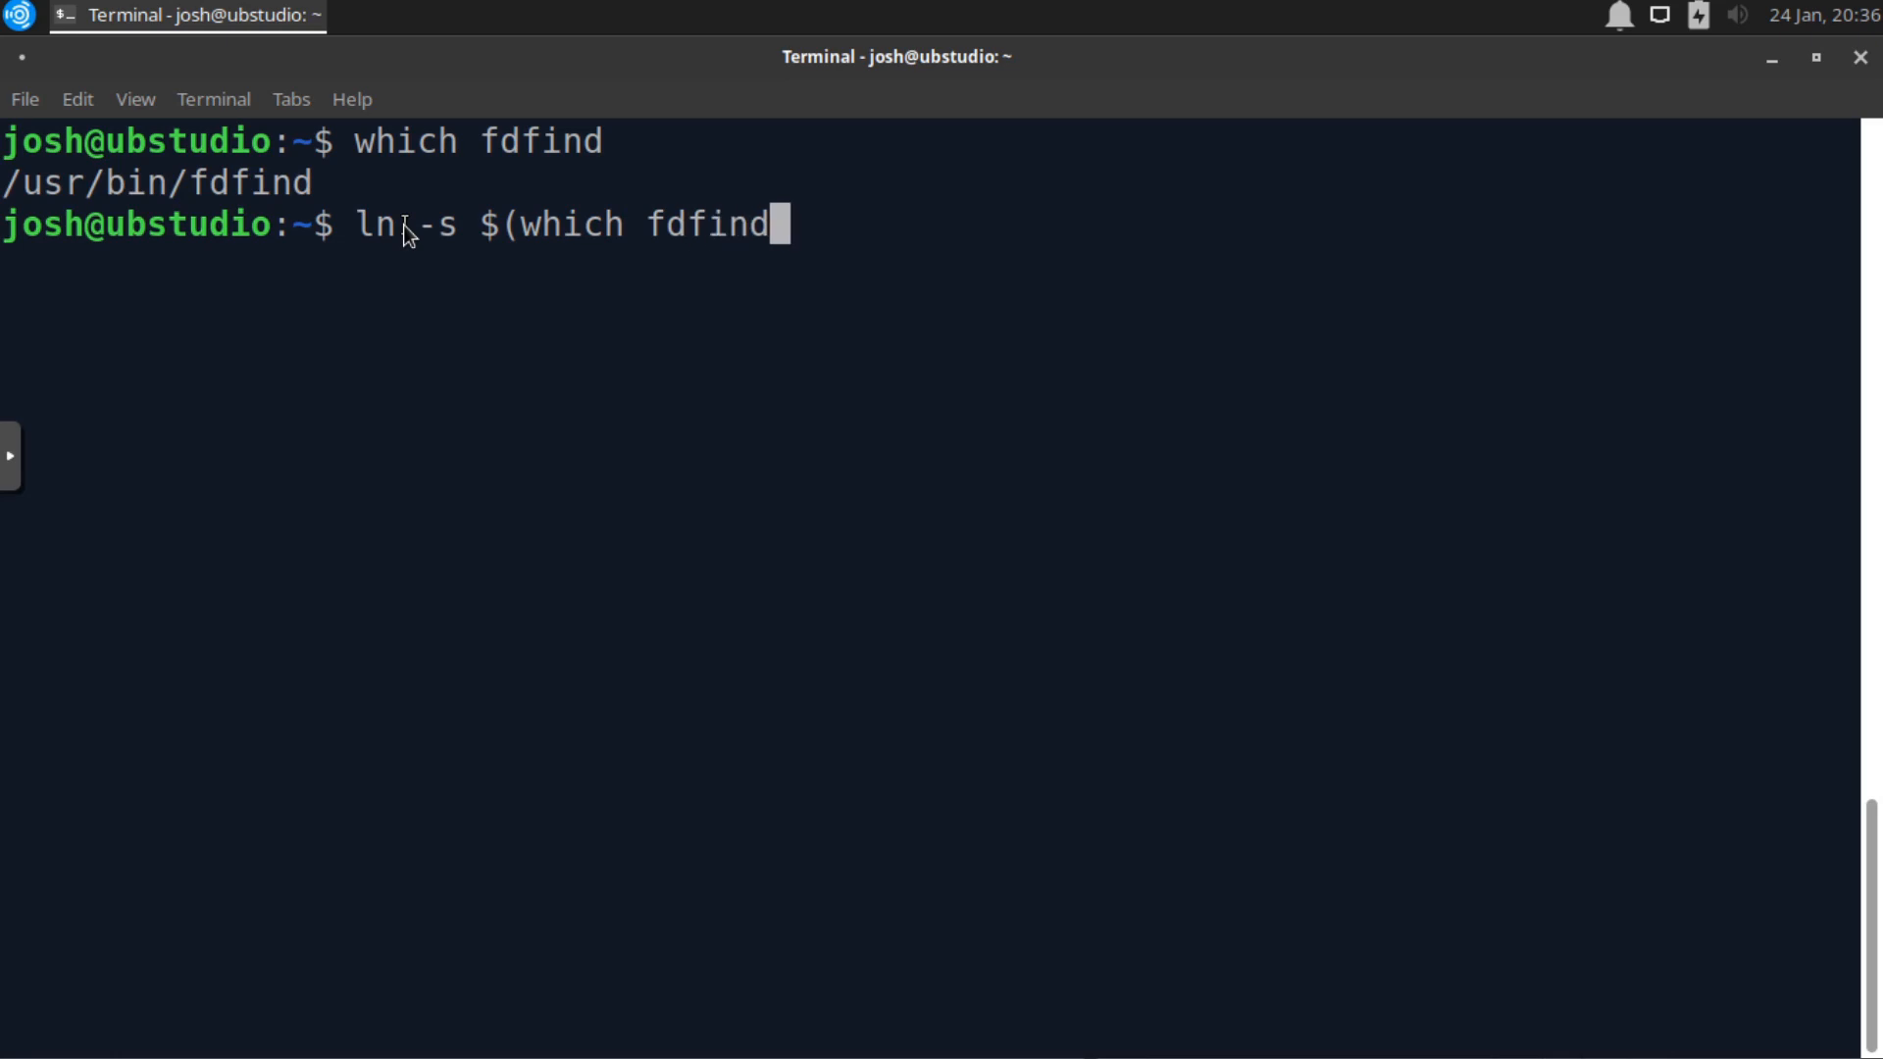
type(")")
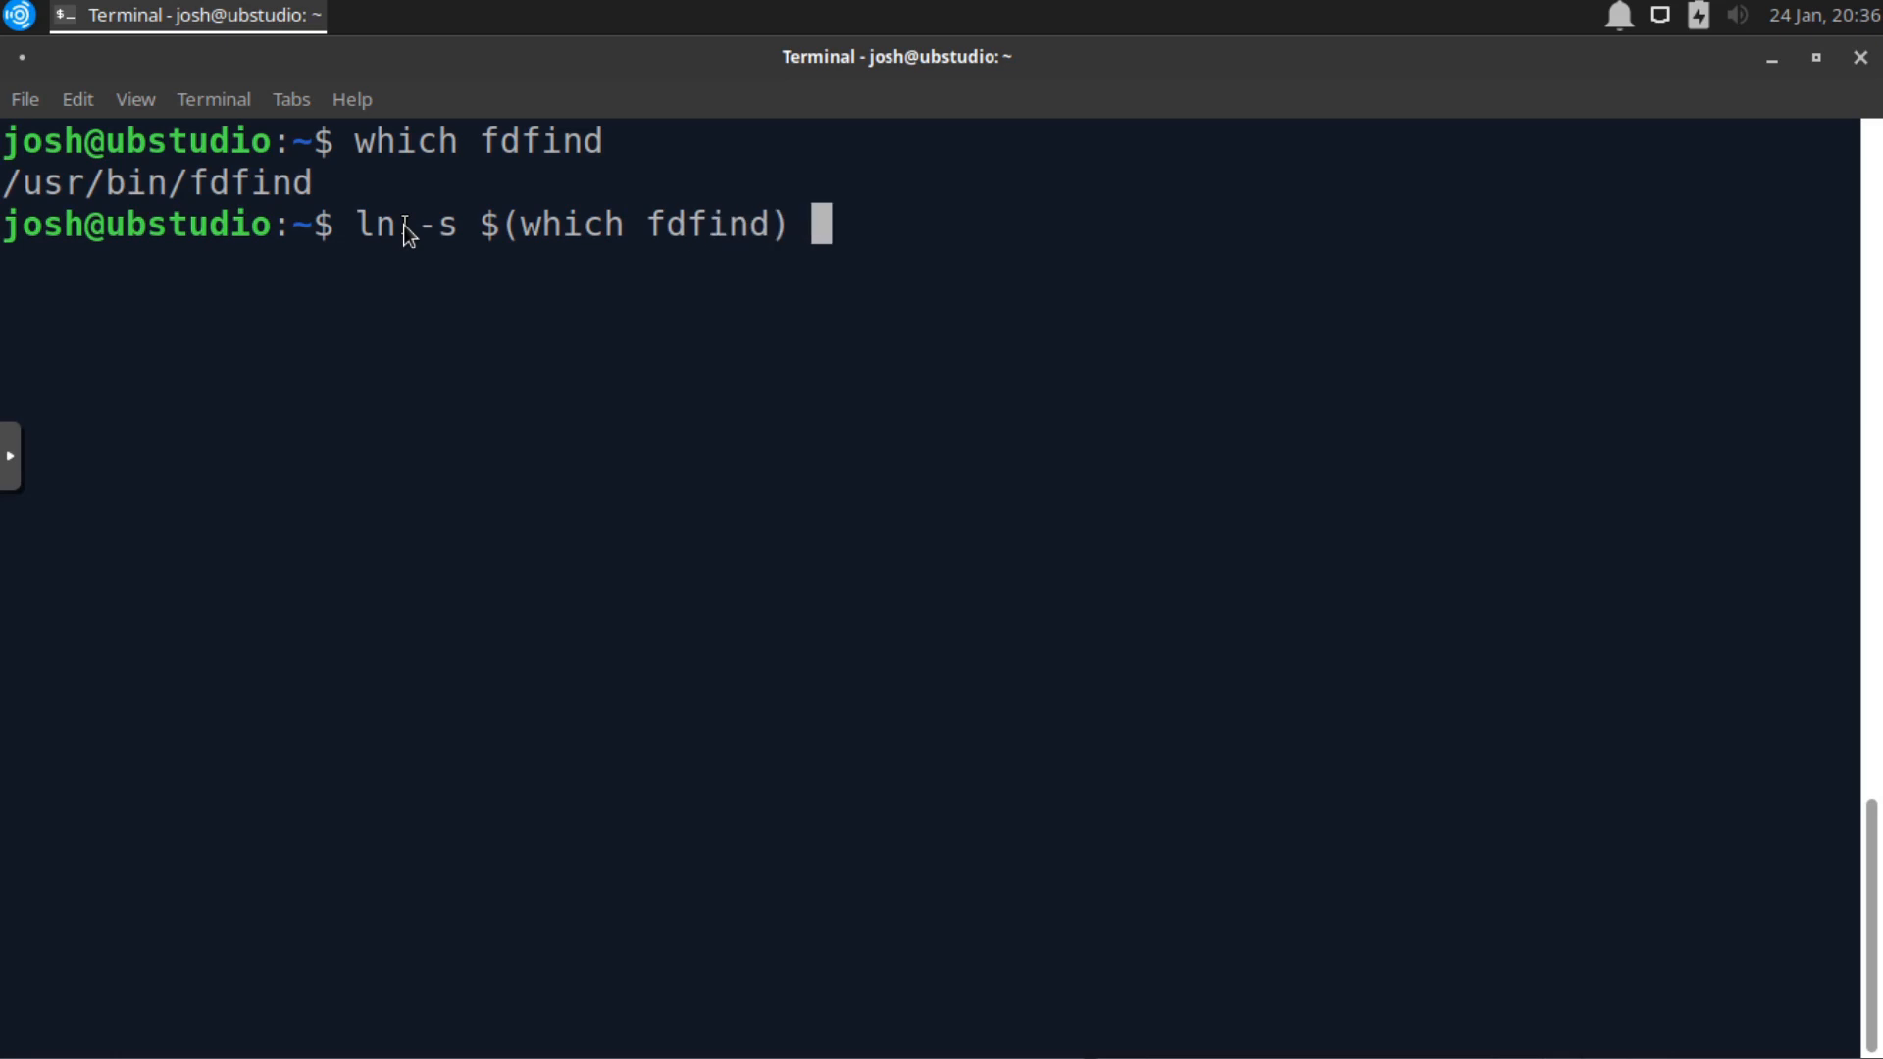
type("~")
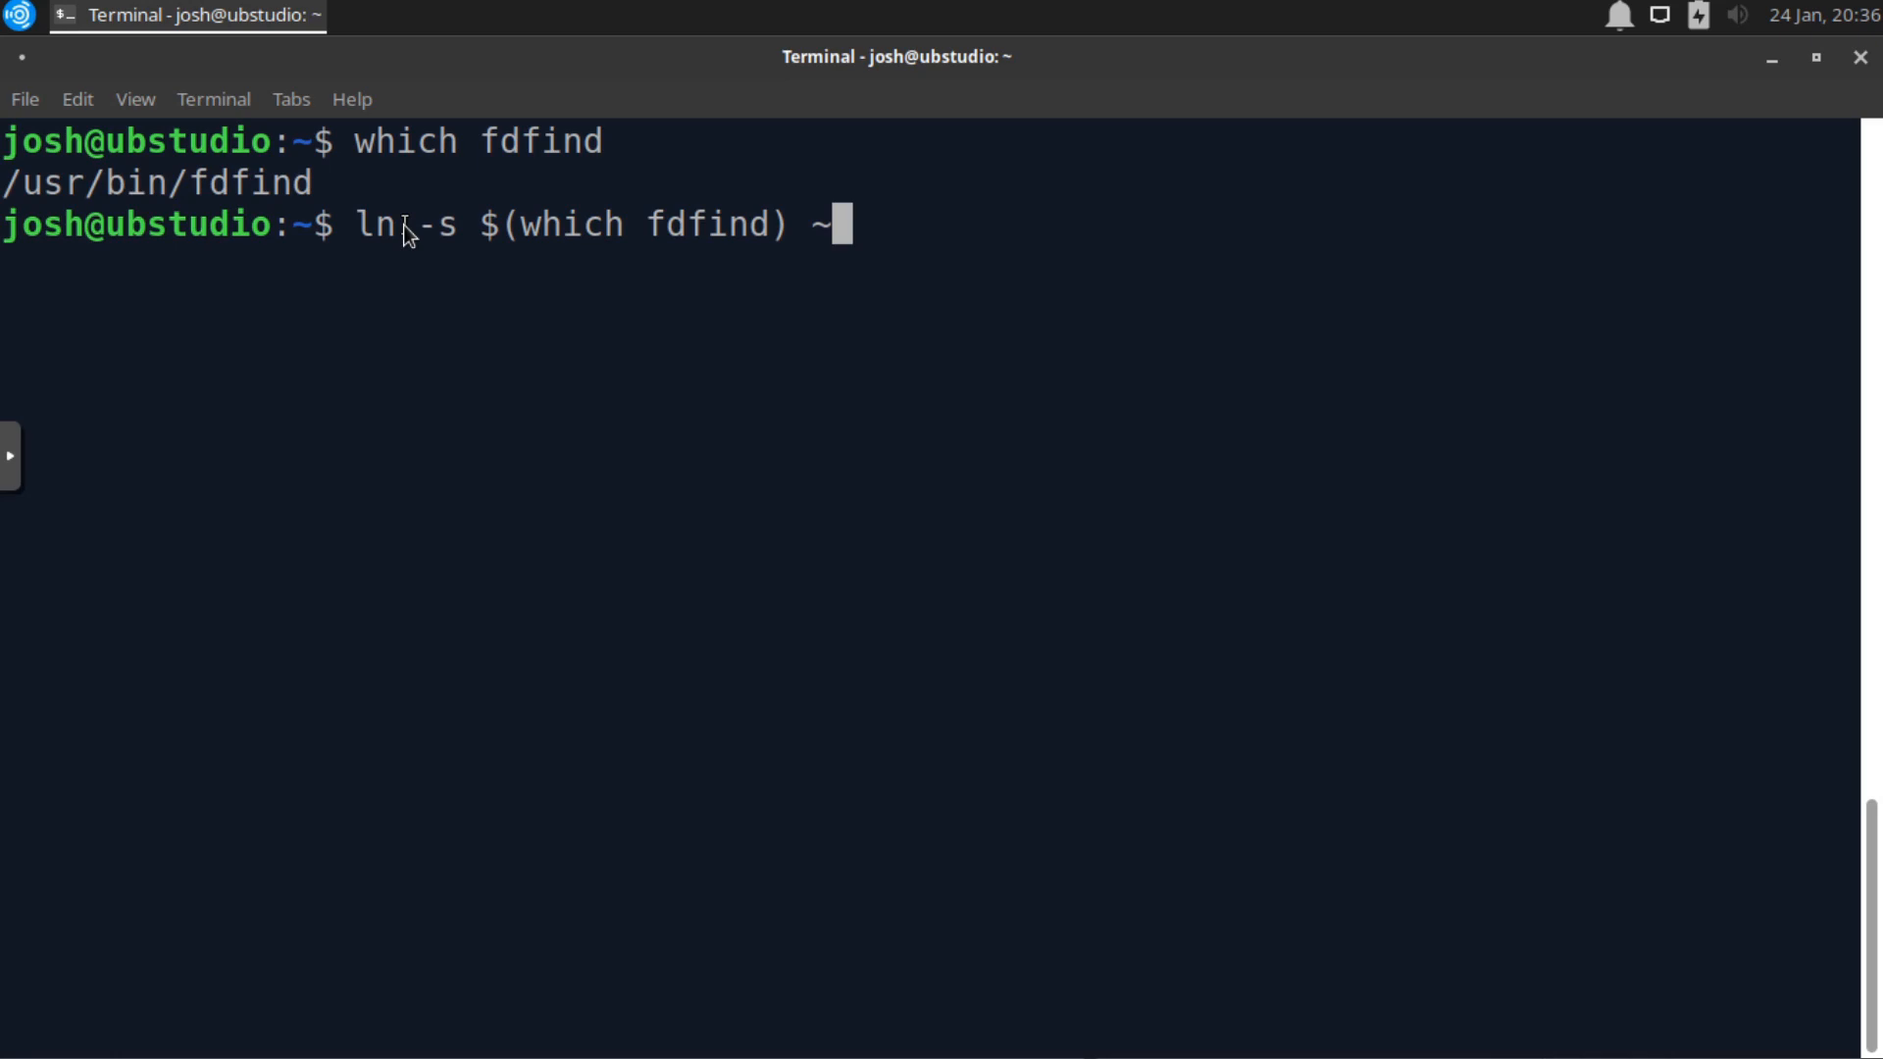
type("/.")
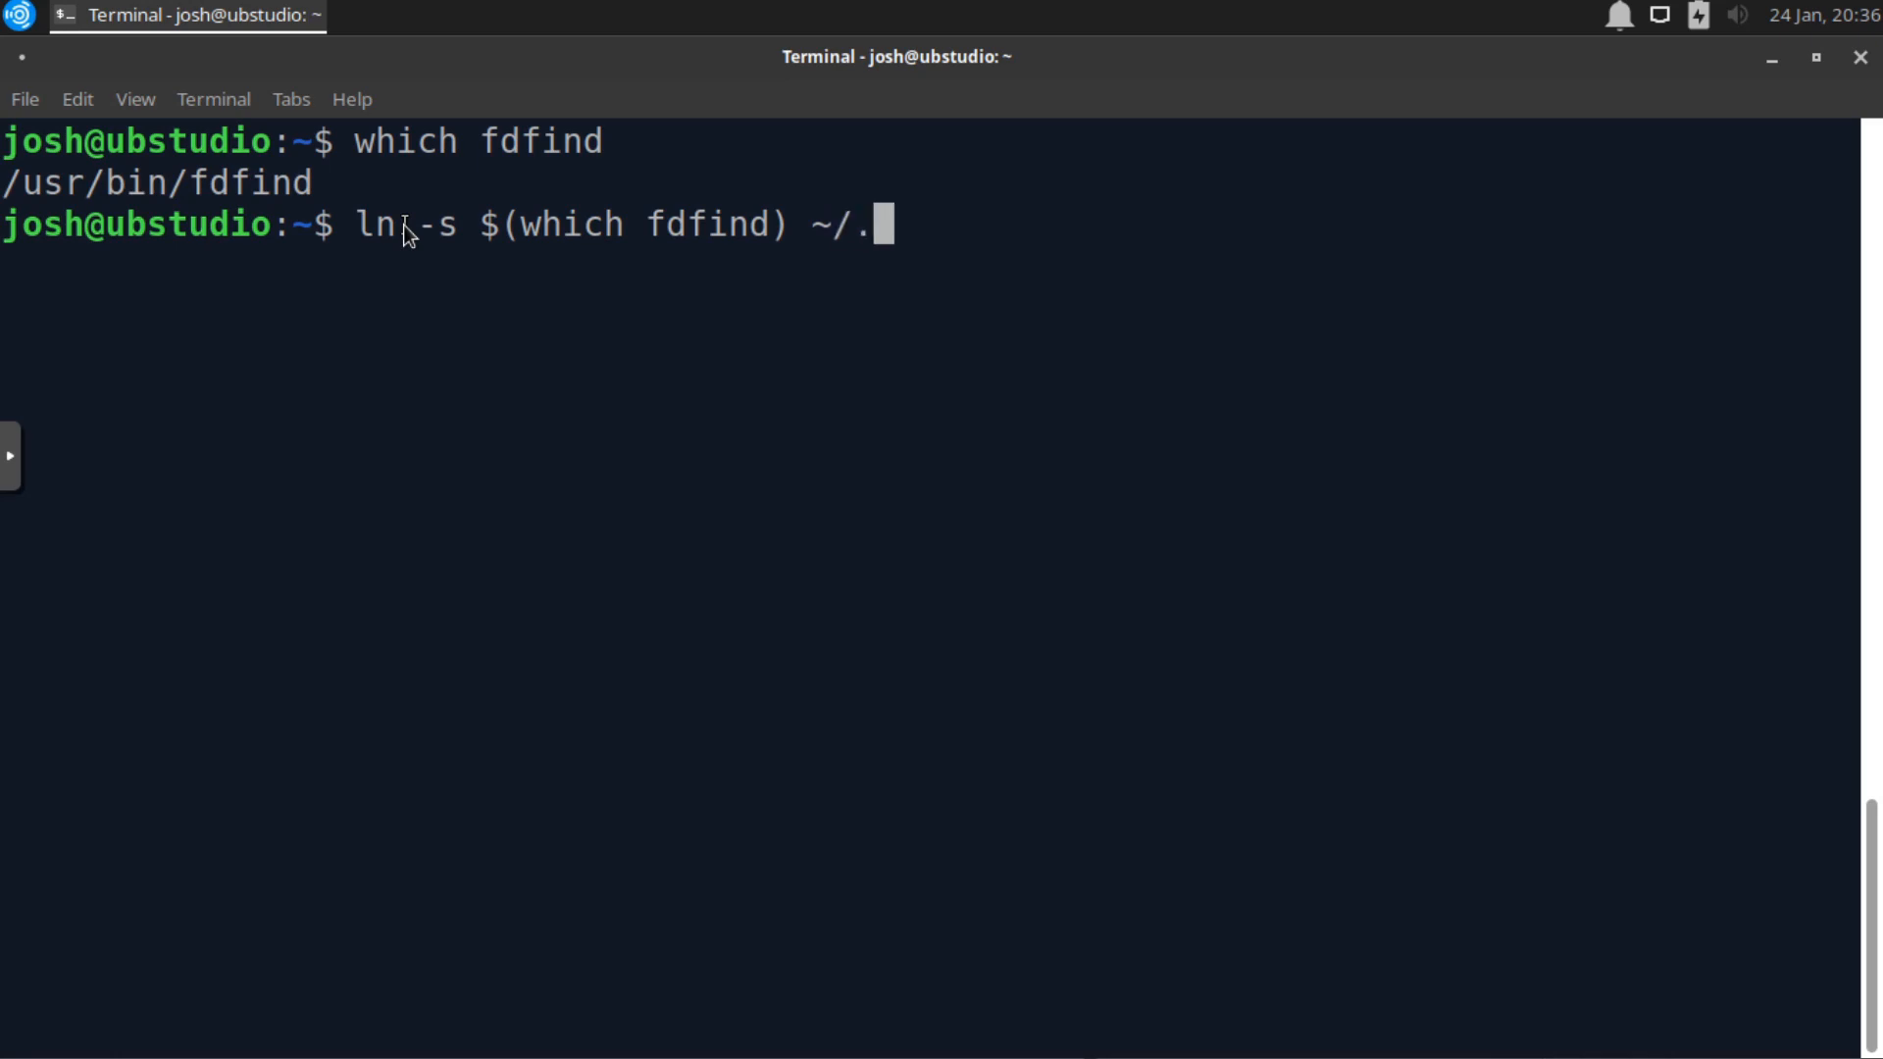
type("local")
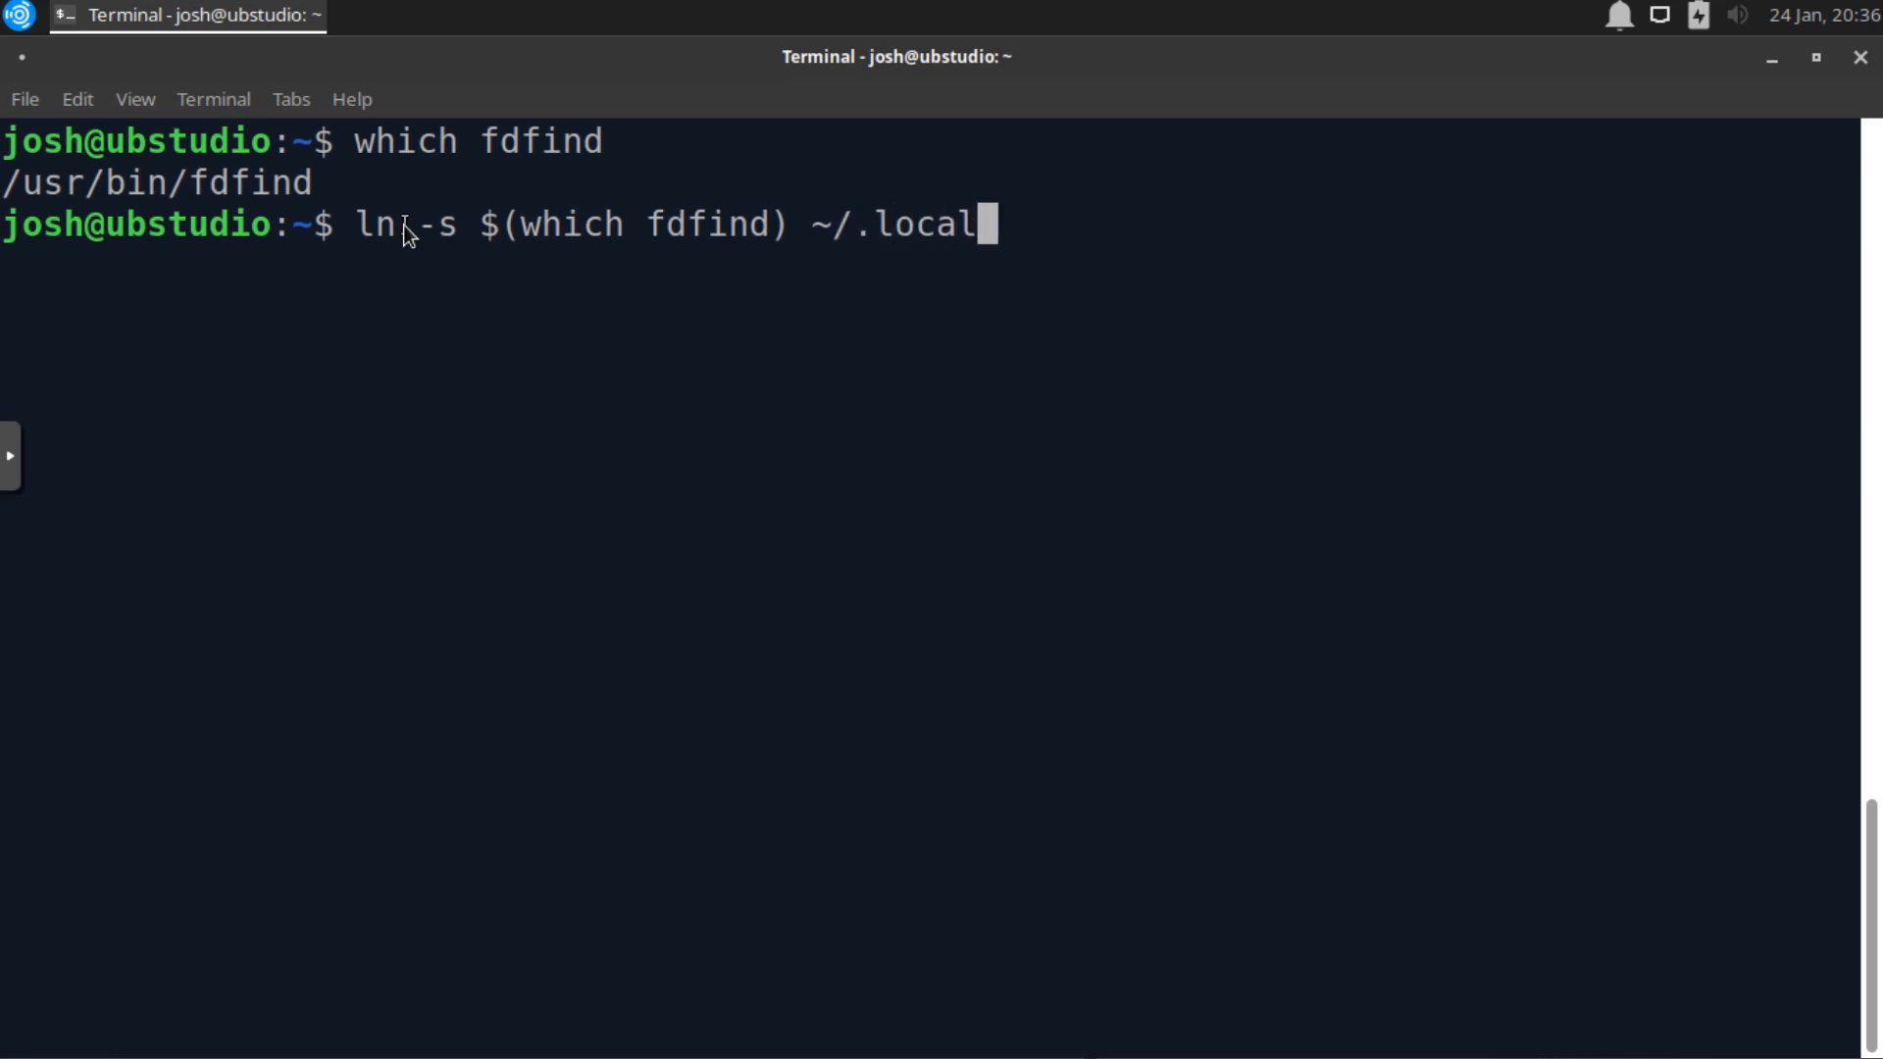
type("/bin")
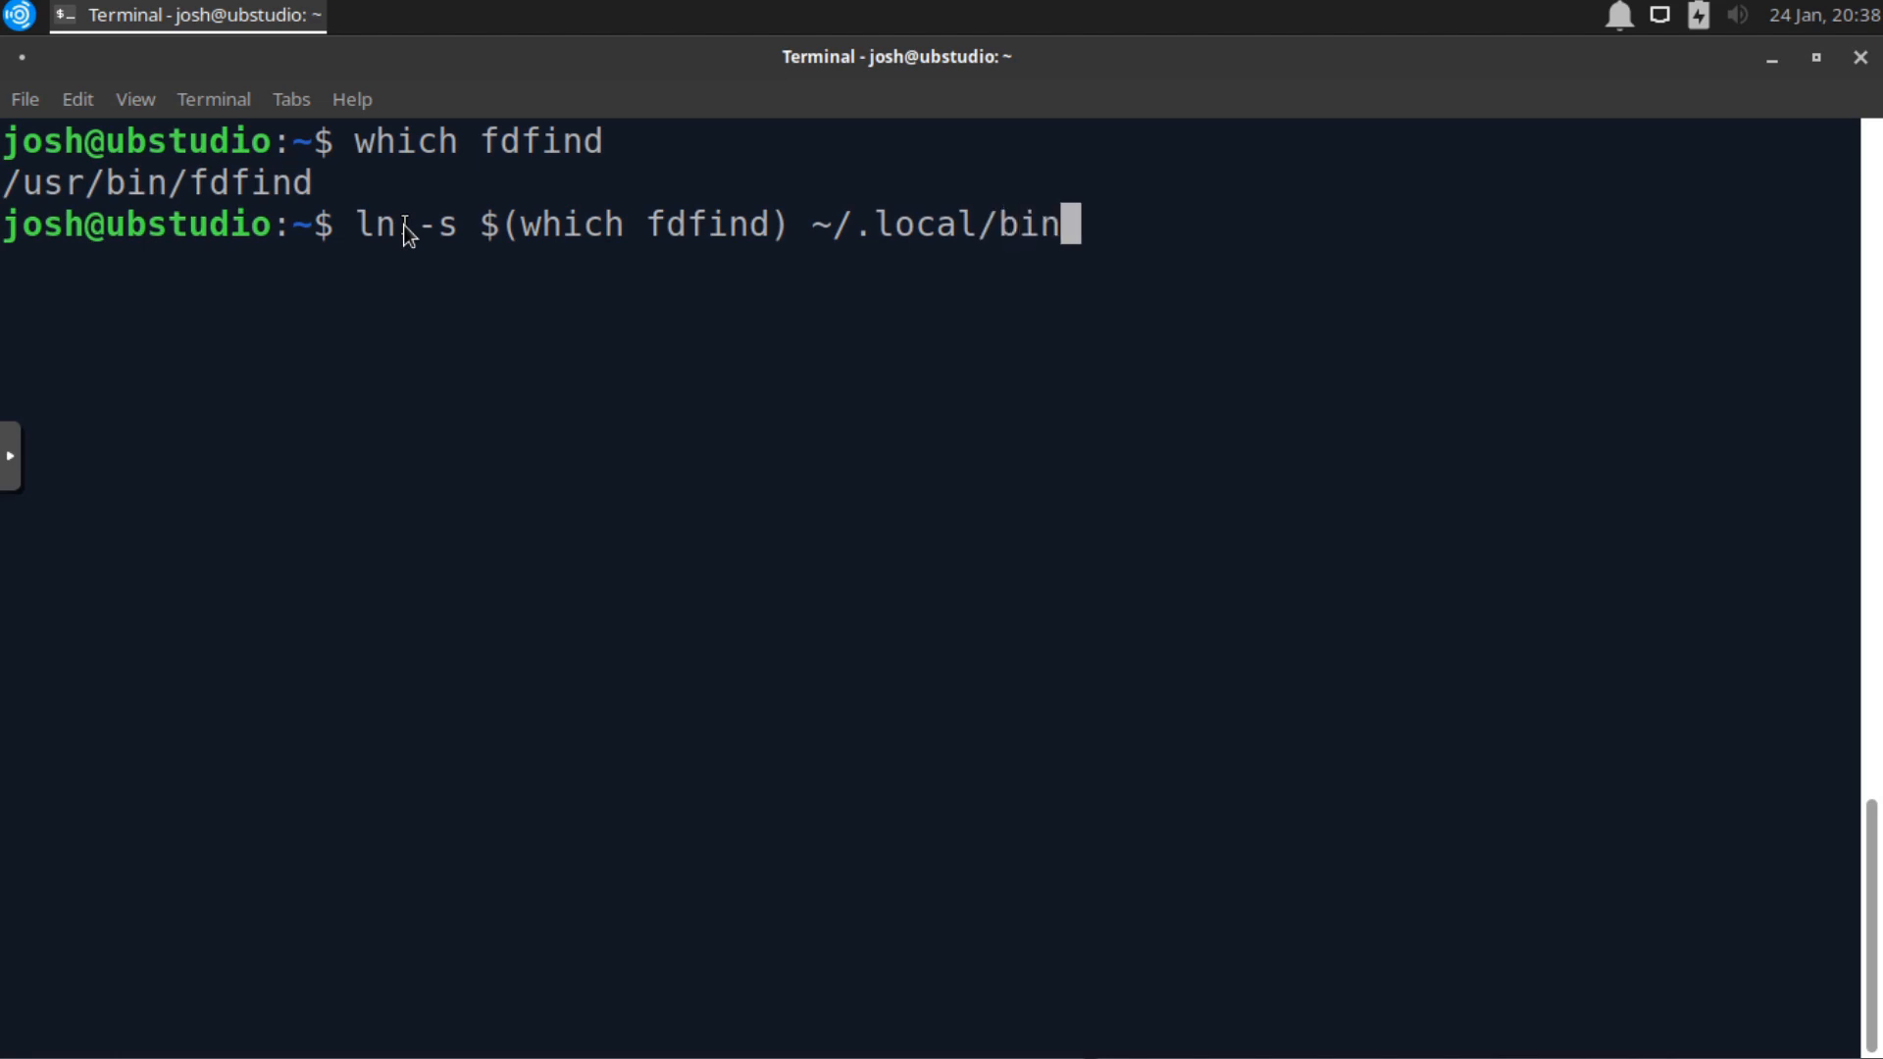
type("/fd")
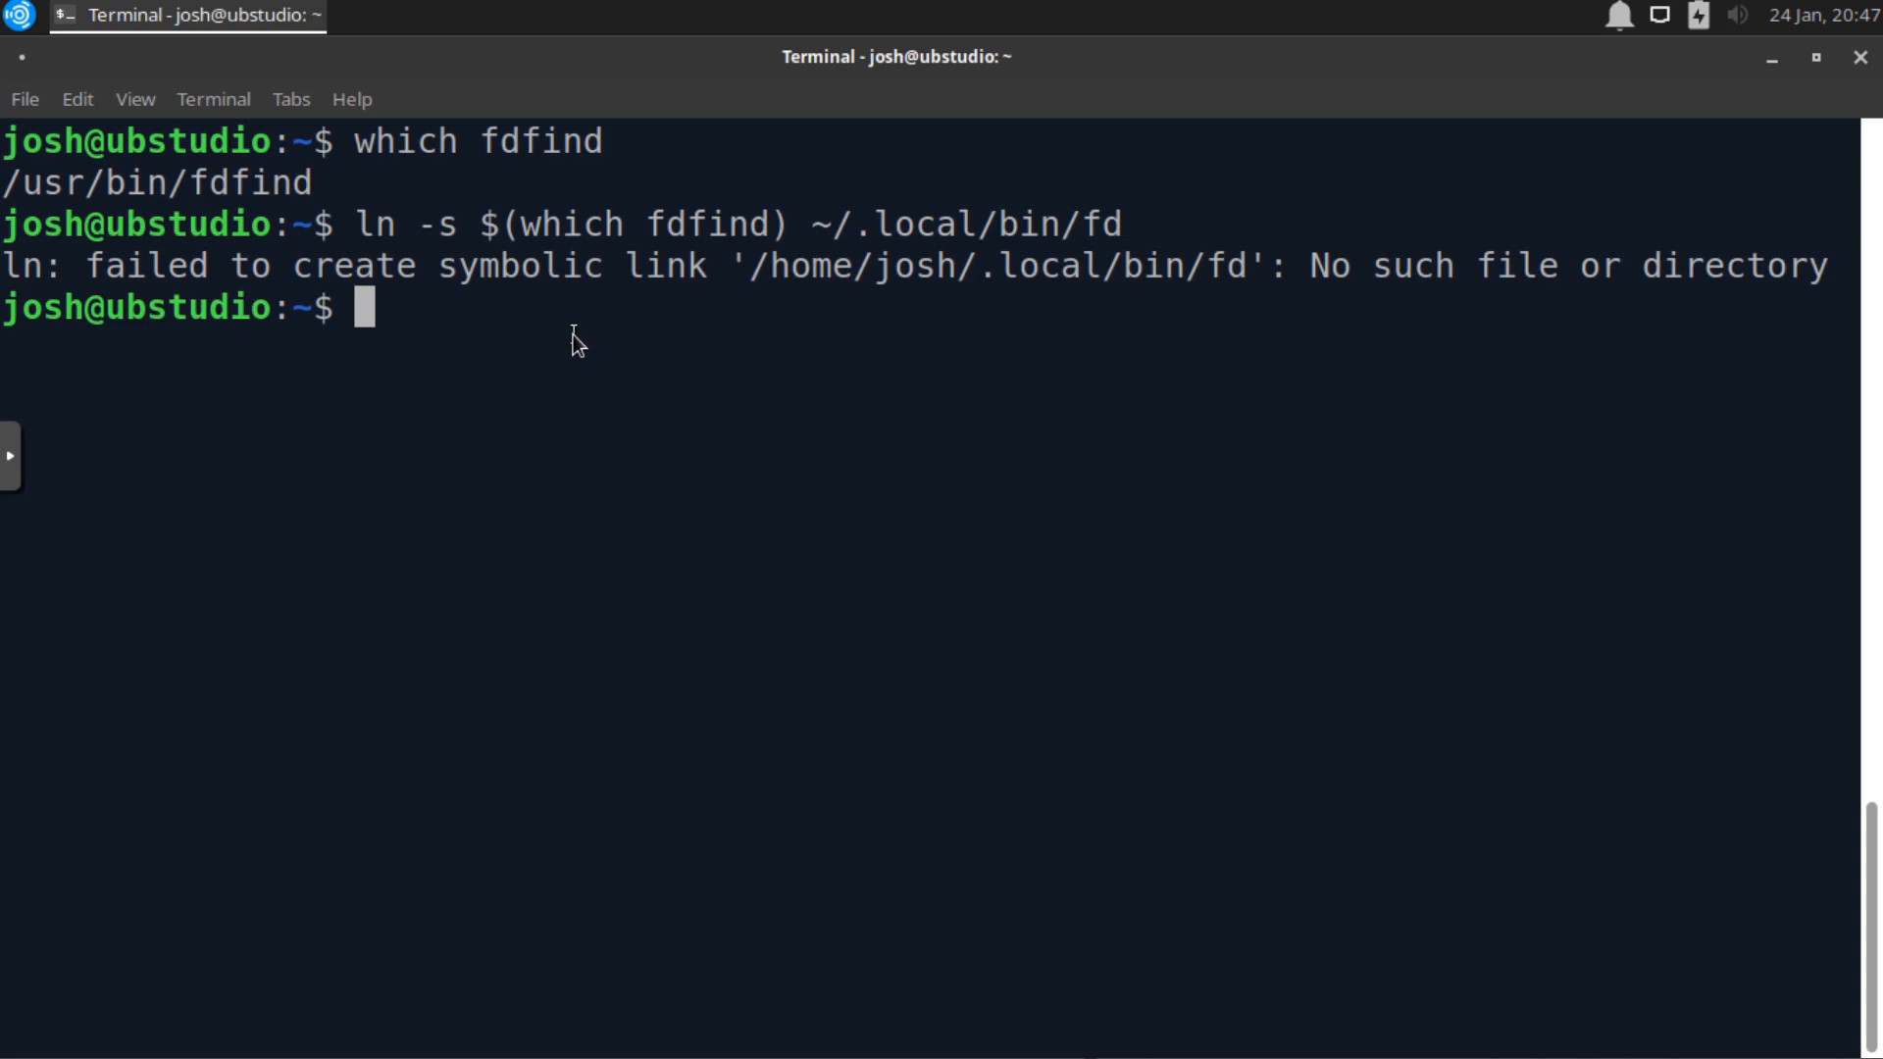
- Create the missing .local/bin directory with mkdir
type("mkdir .lo")
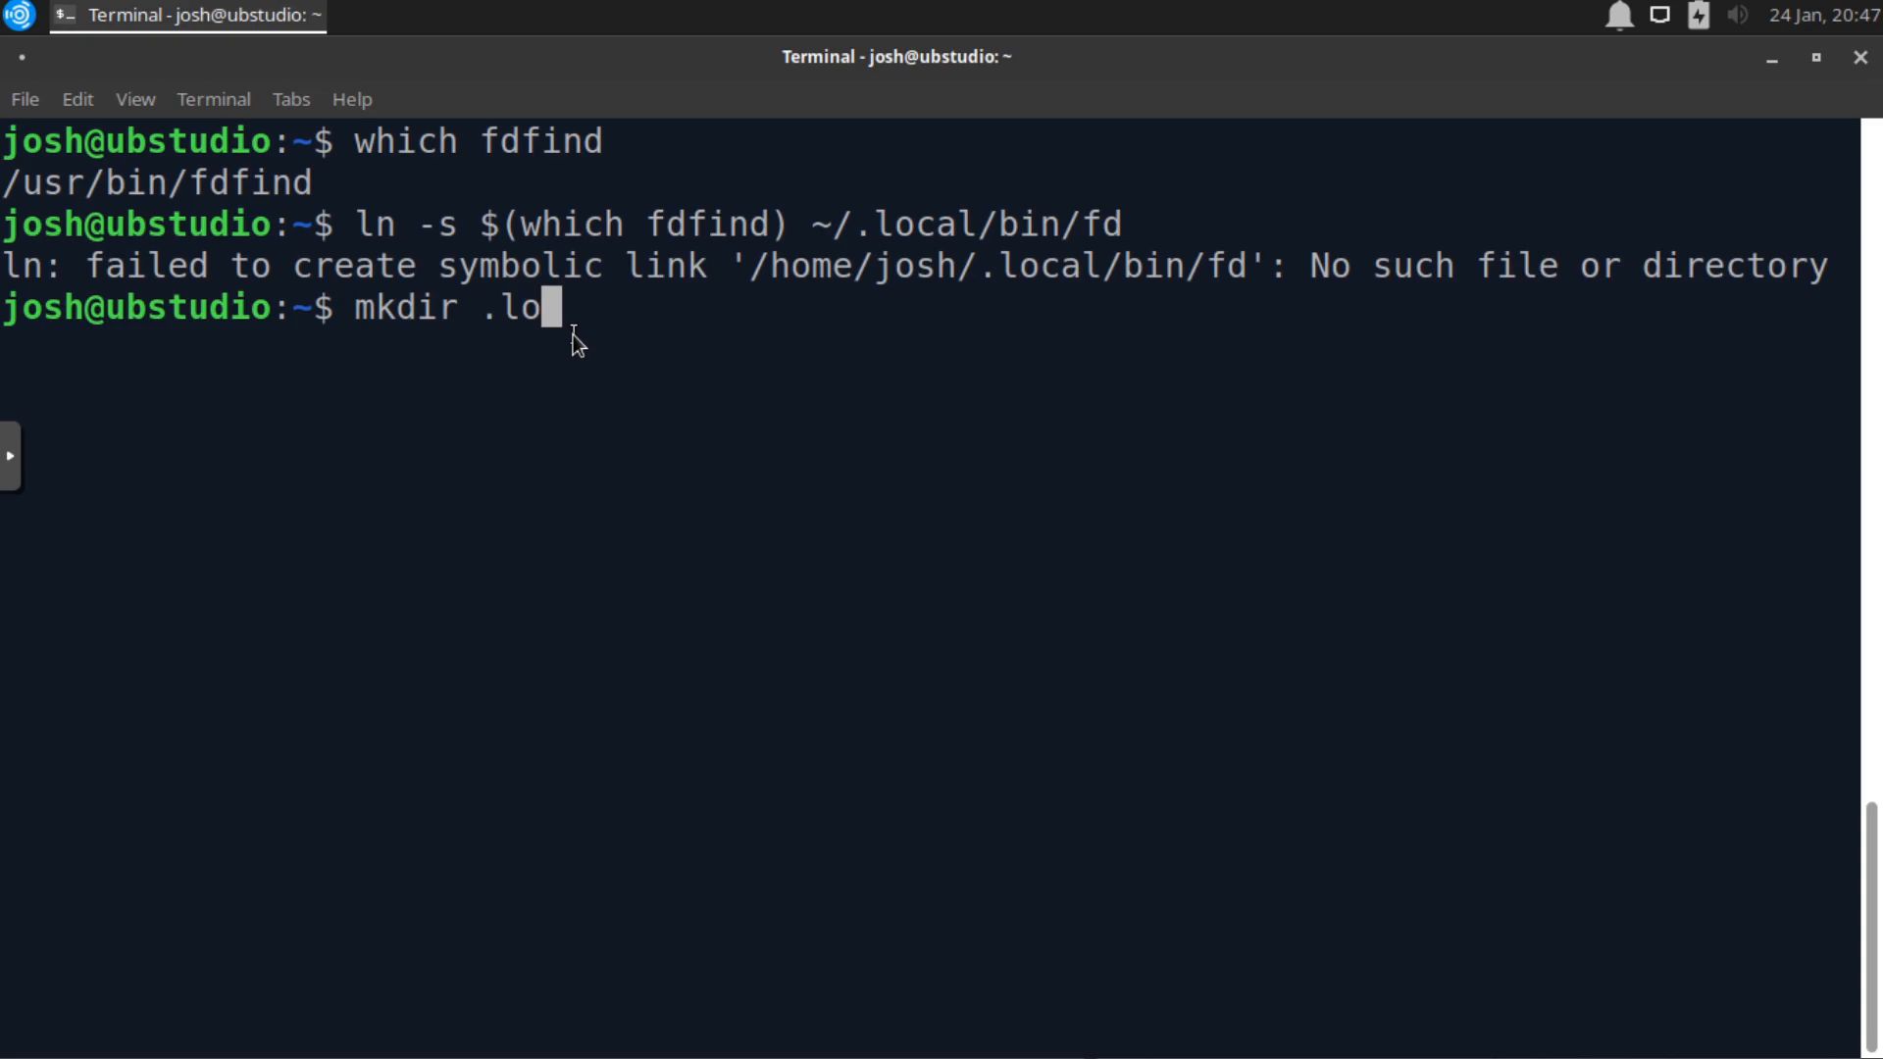
type("cal/")
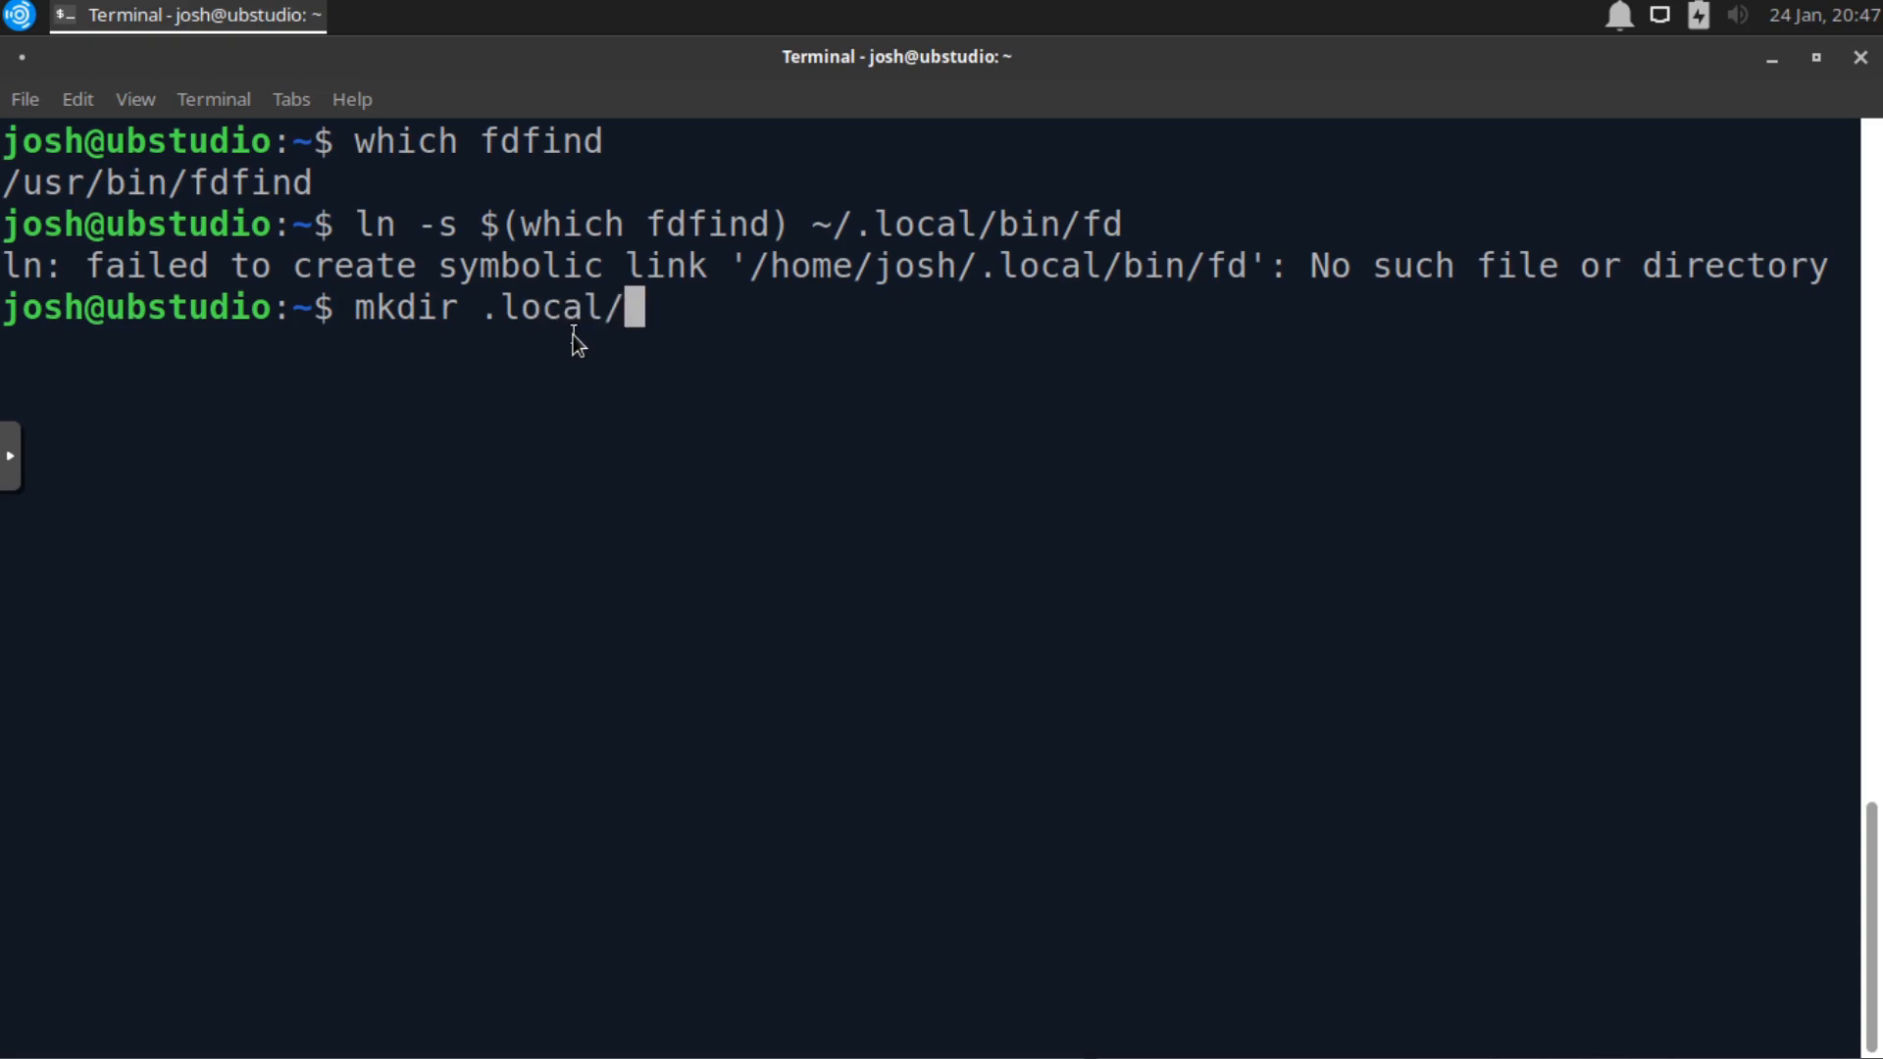
type("bin")
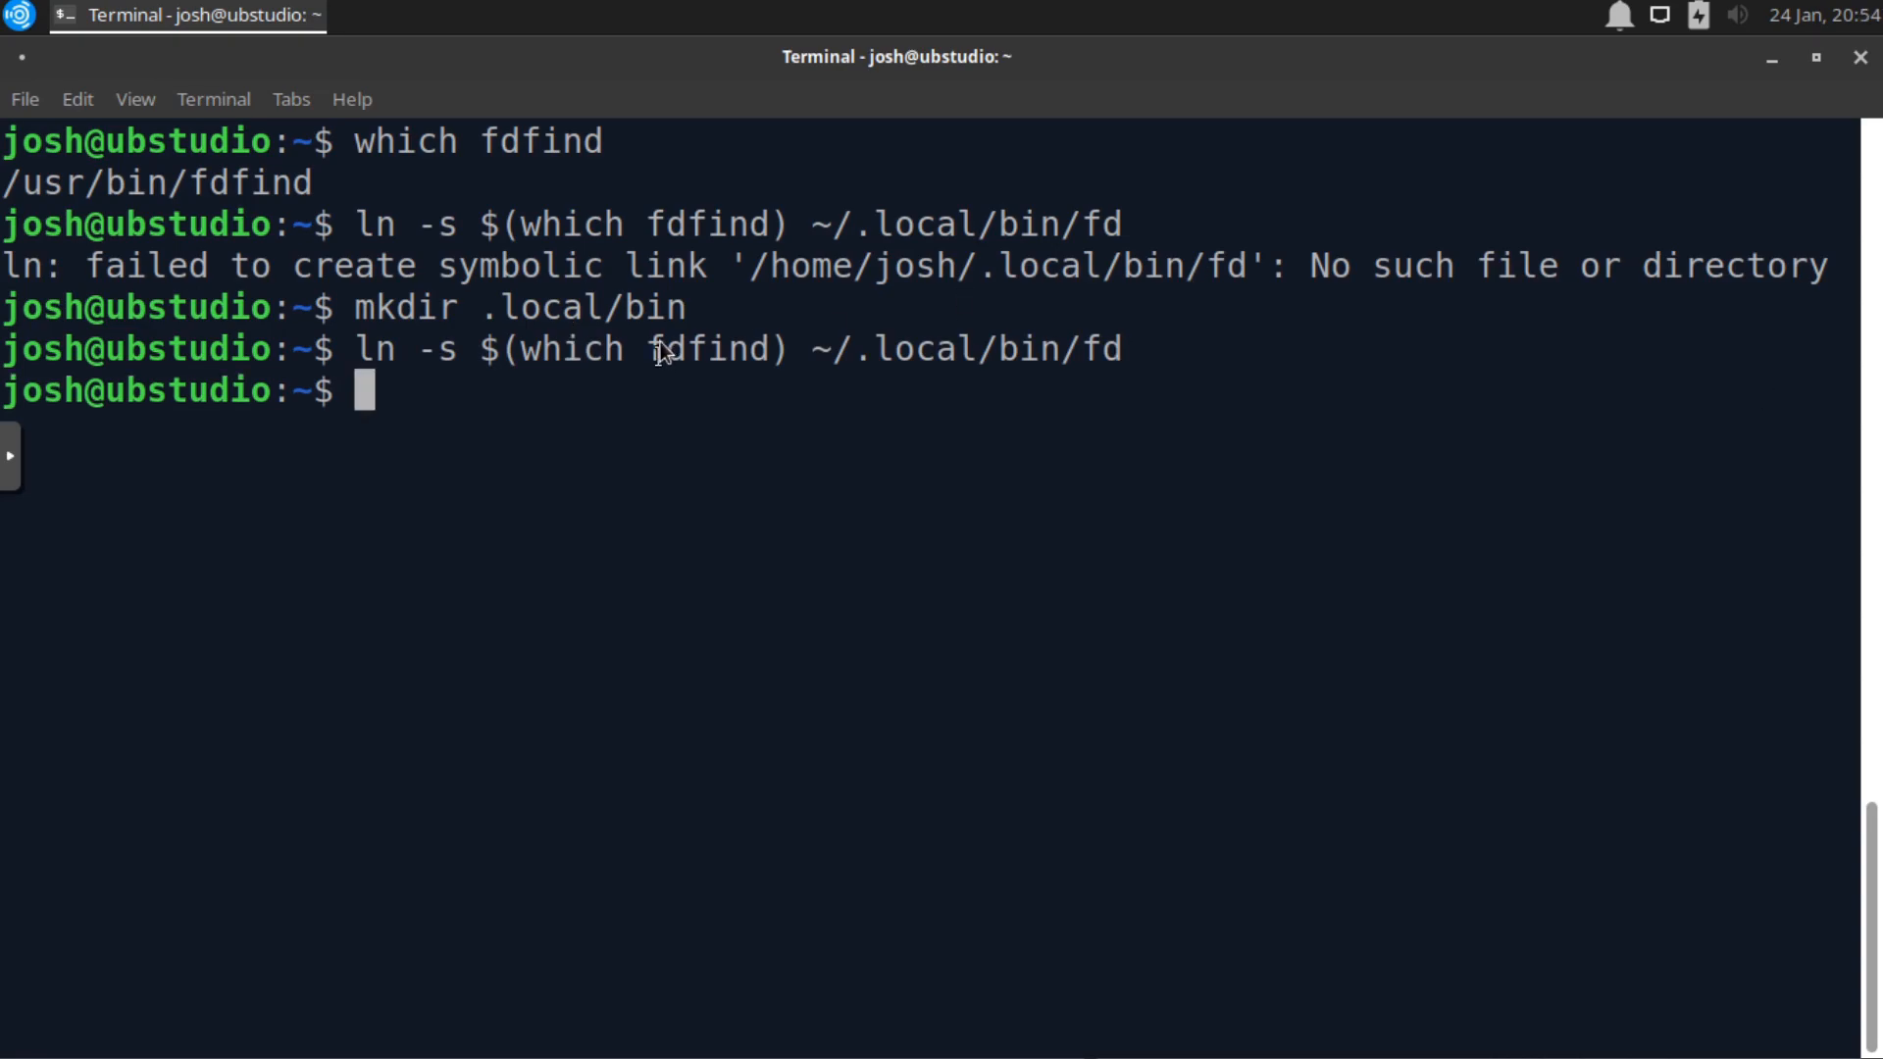
mouse_move(521, 403)
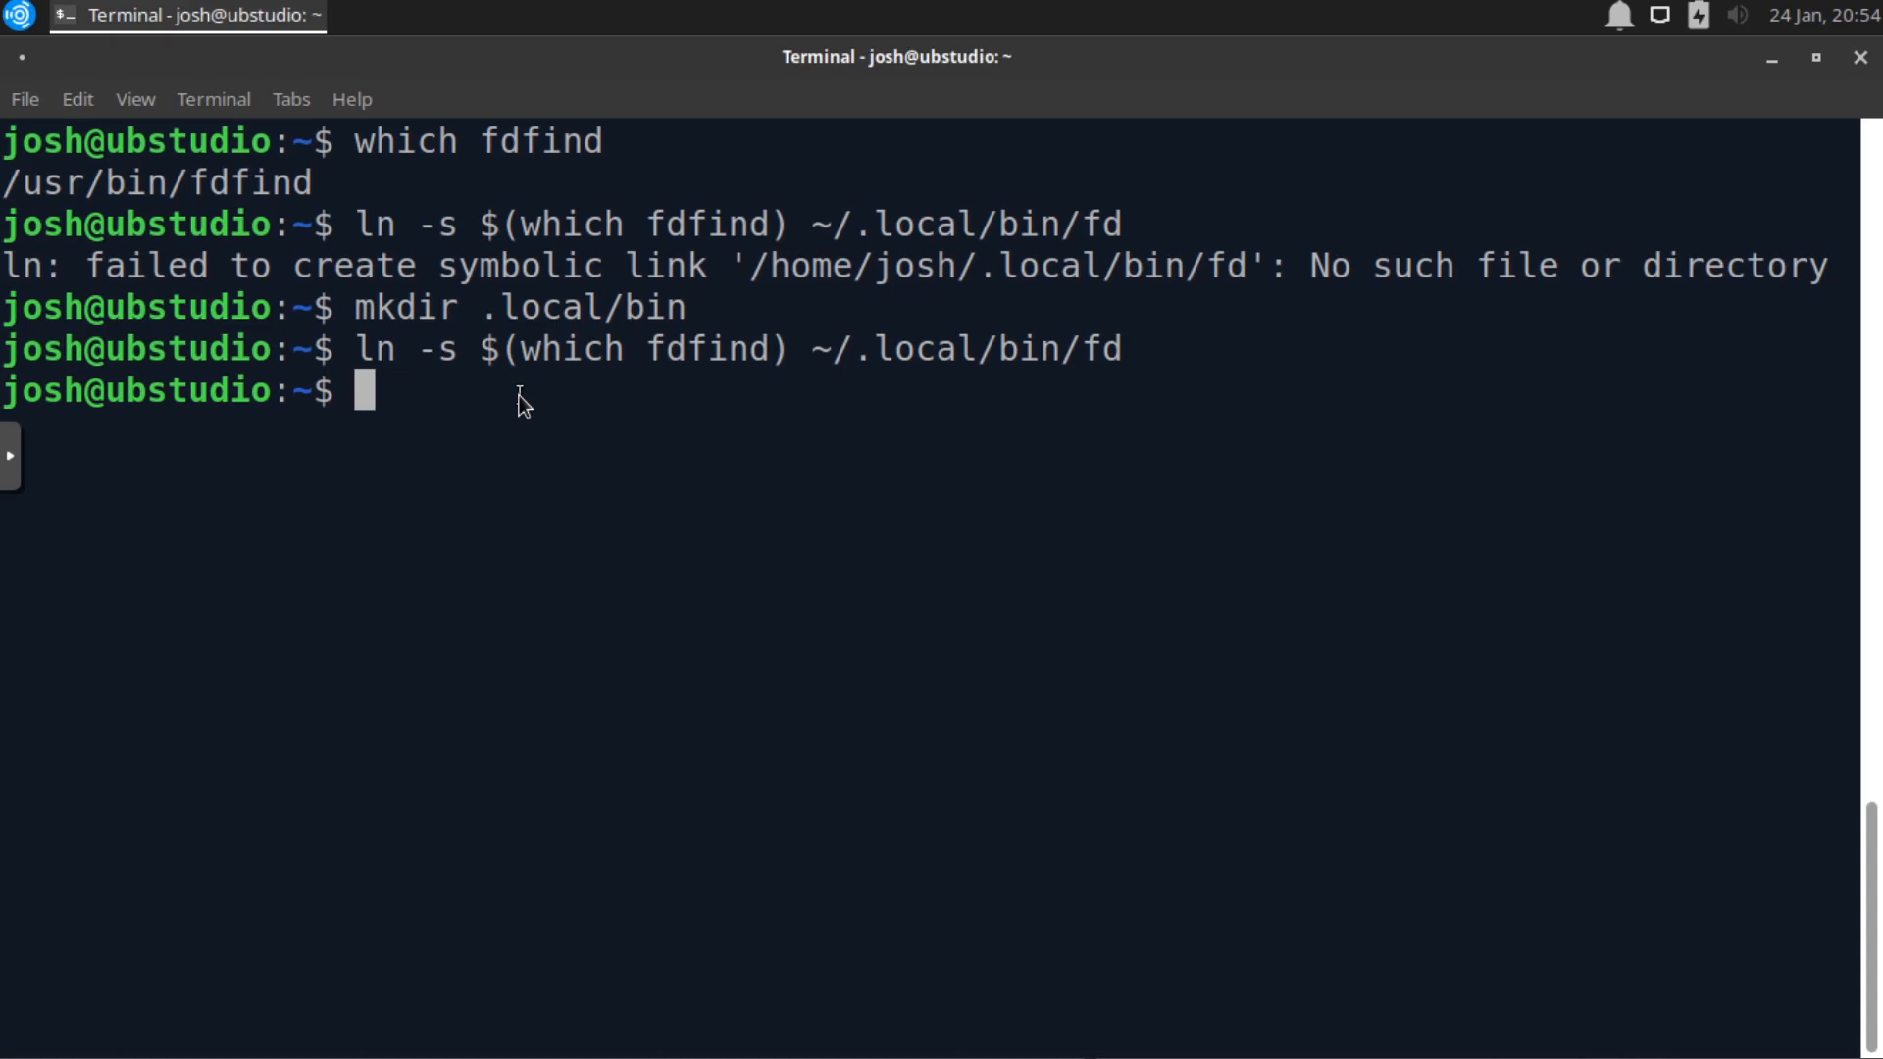
- Type '. ~/.profile' to reload the shell profile
type(".")
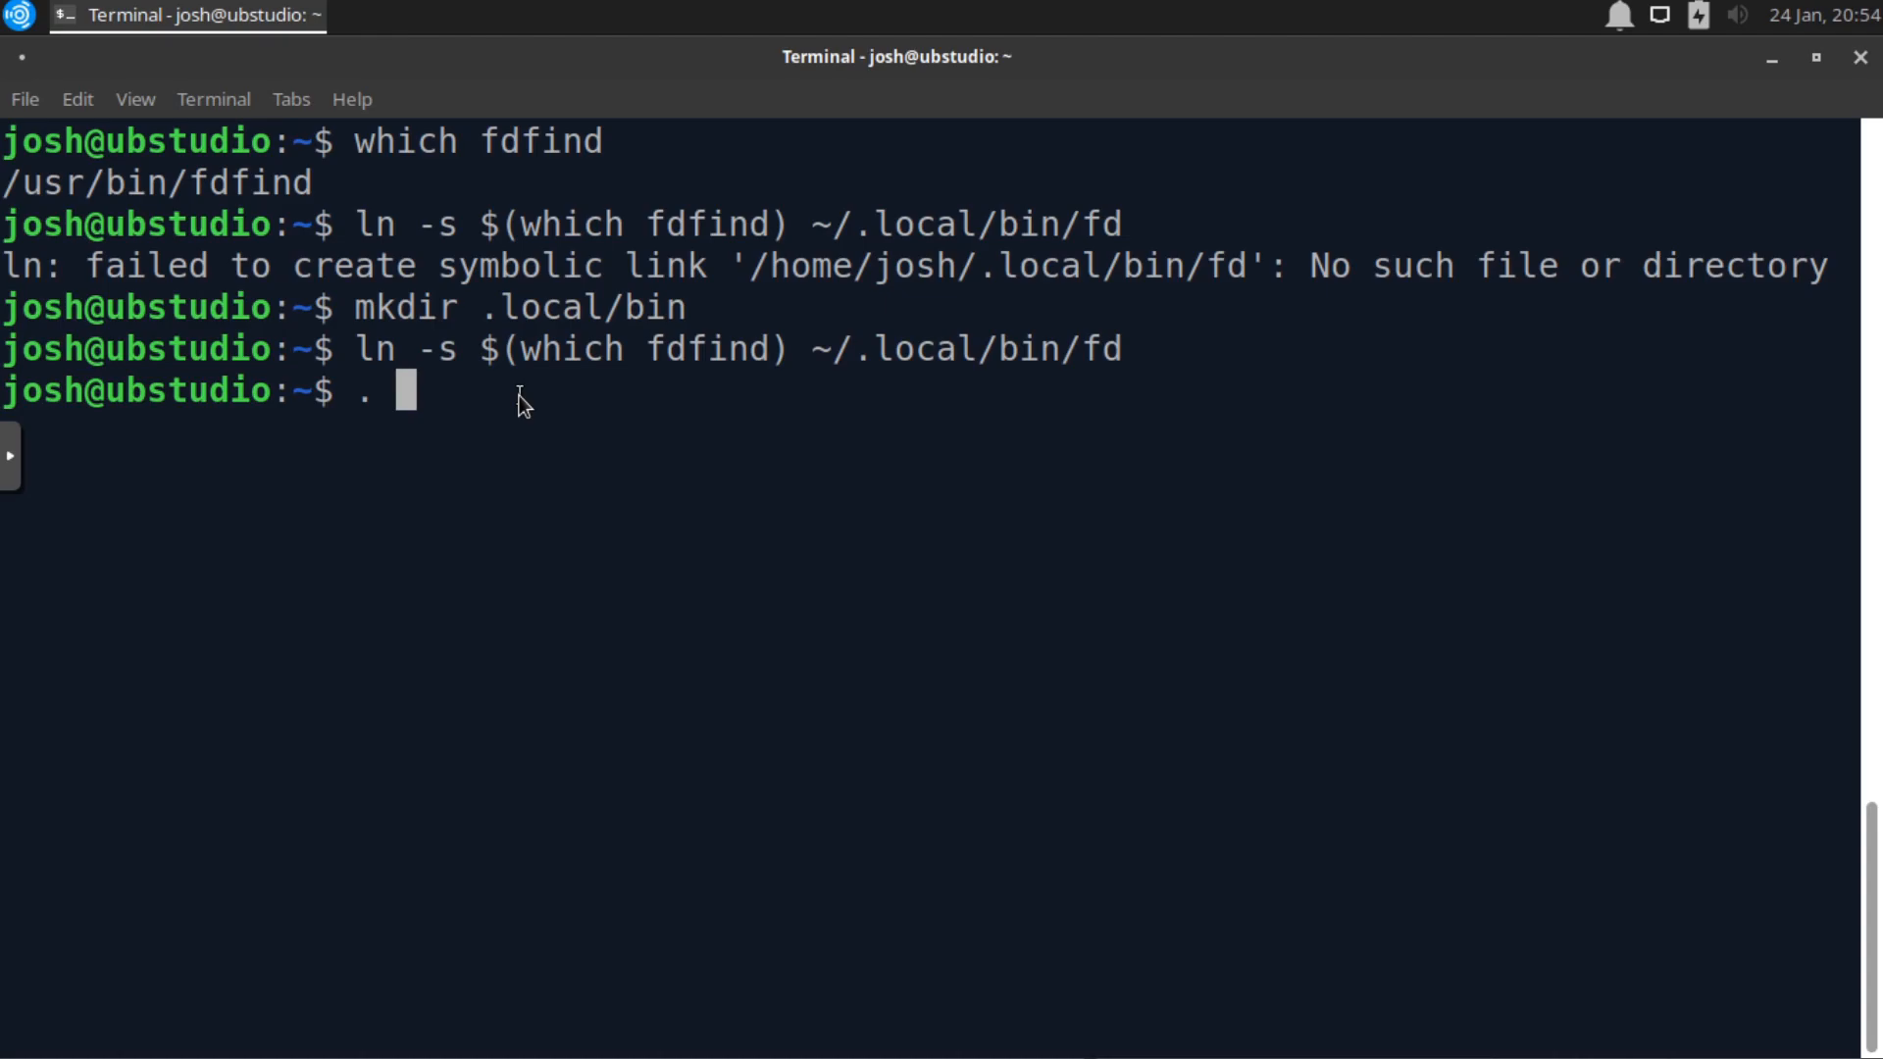
type("~")
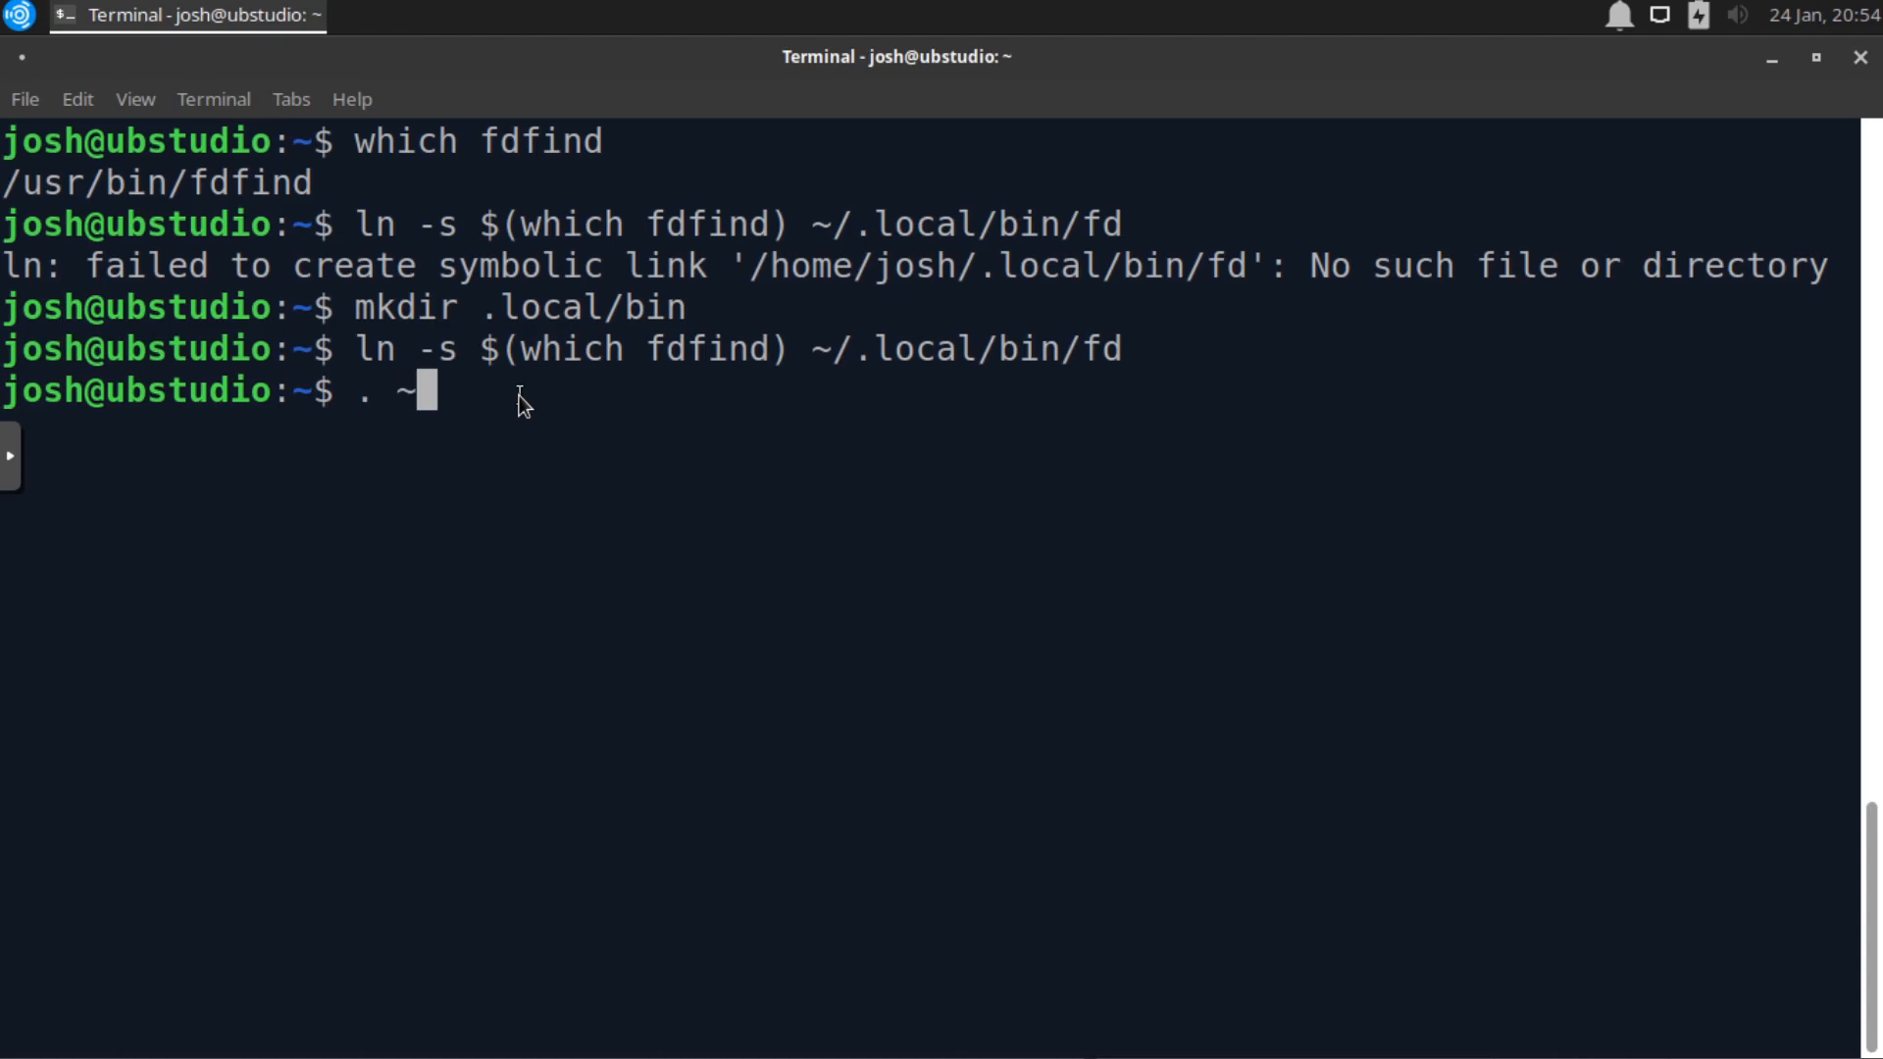
type("/")
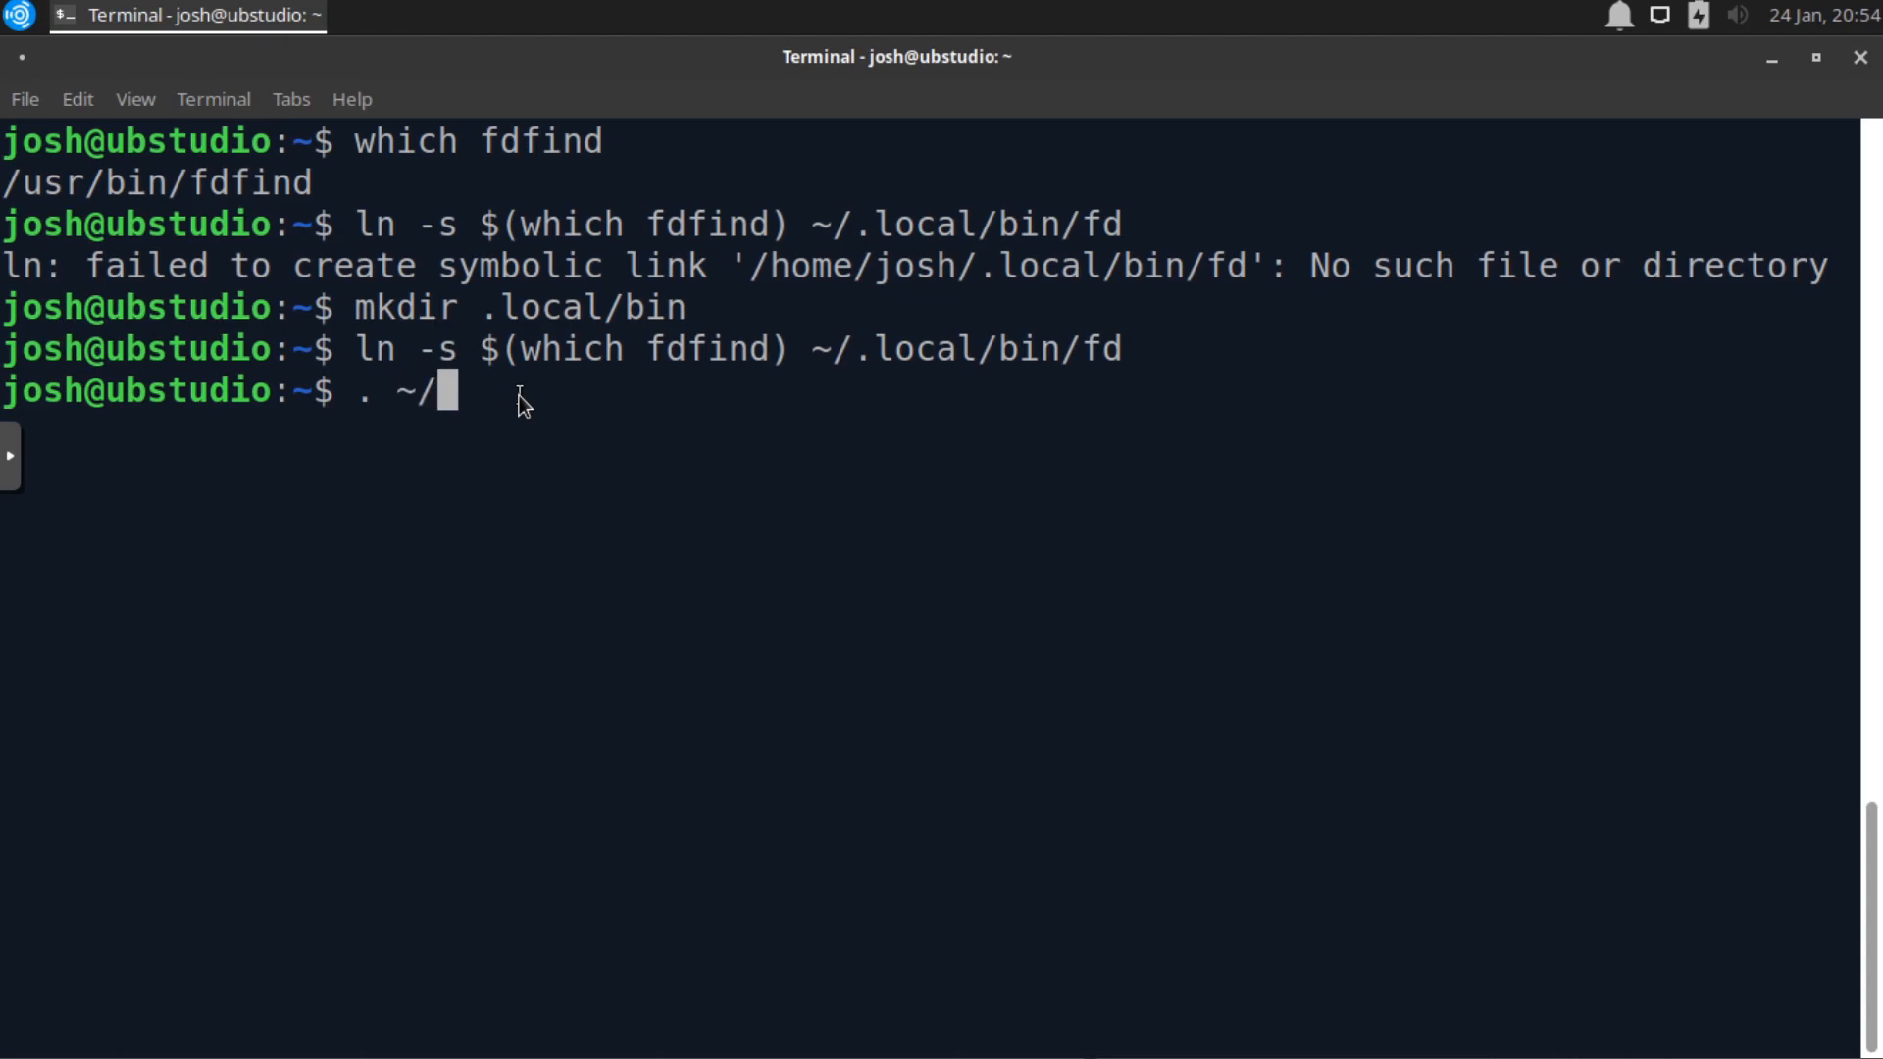
type("profile")
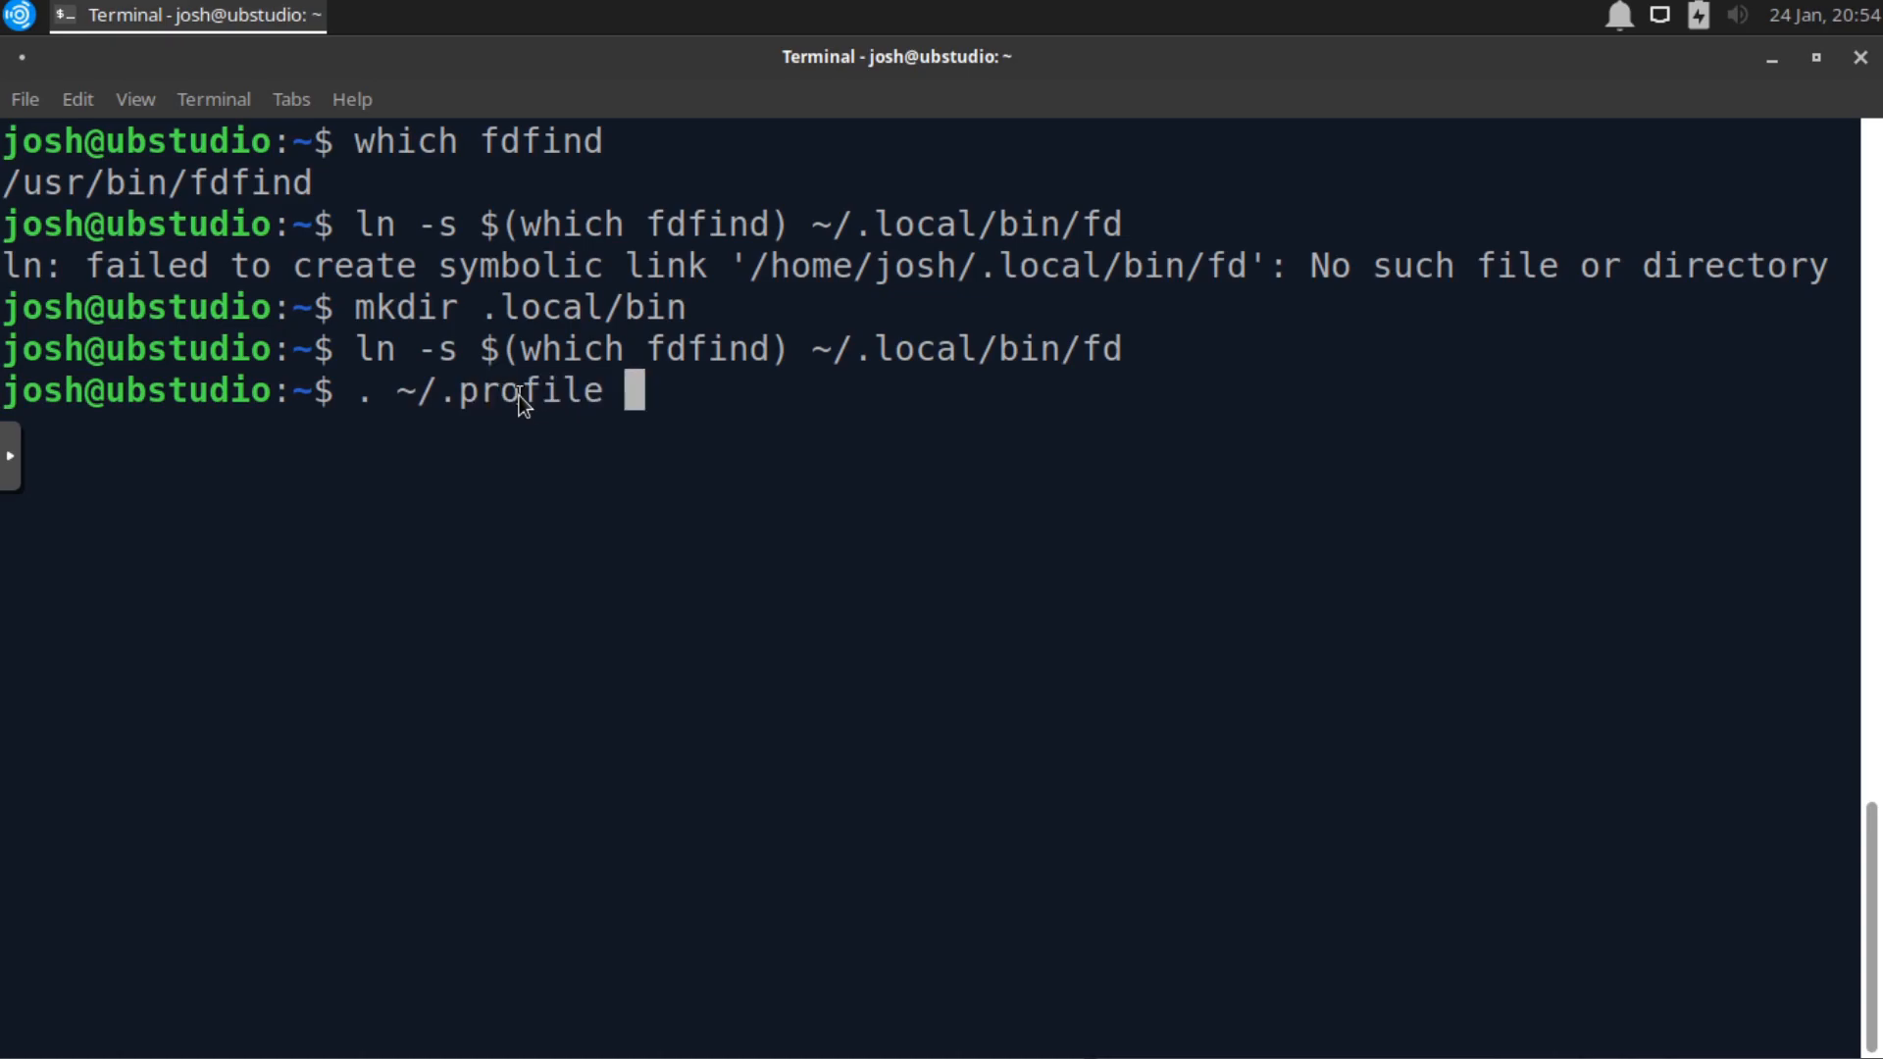
mouse_move(1818, 454)
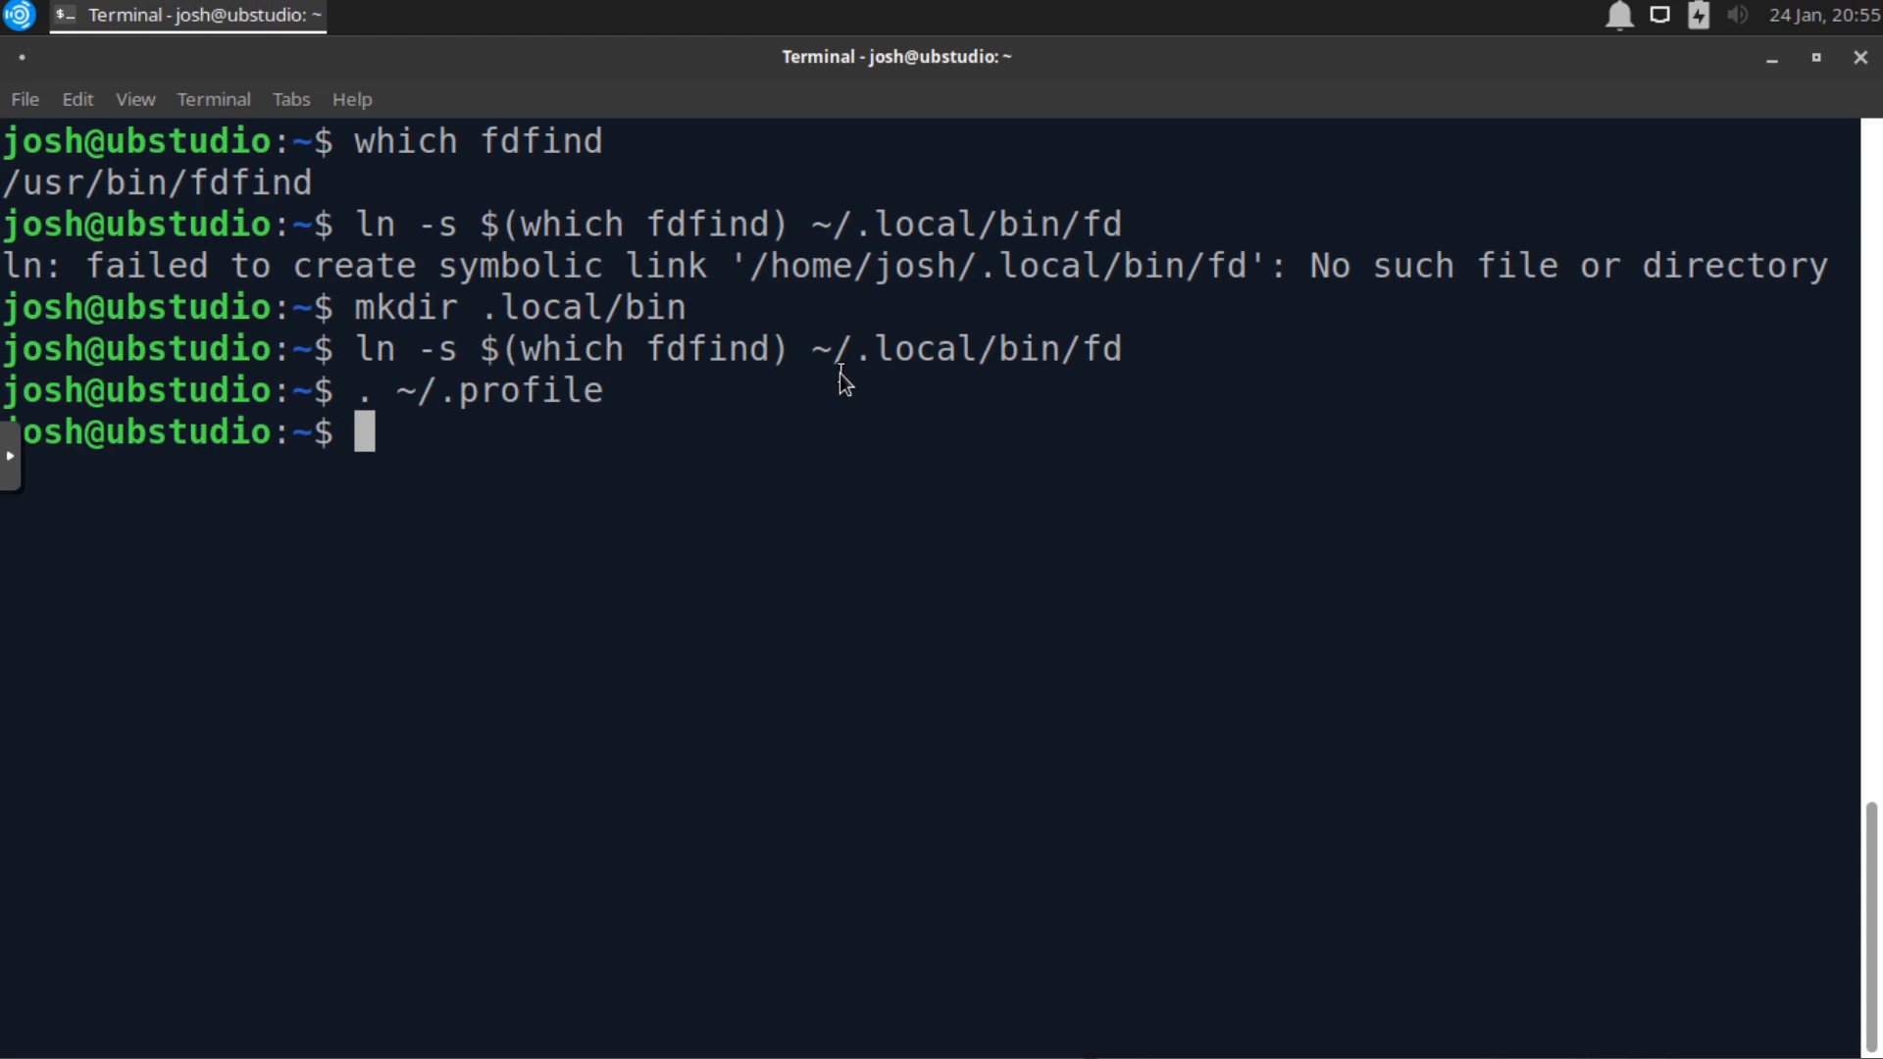
- Run 'fd -h' and scroll through fd 7.4.0's usage, flags and options
type("fd")
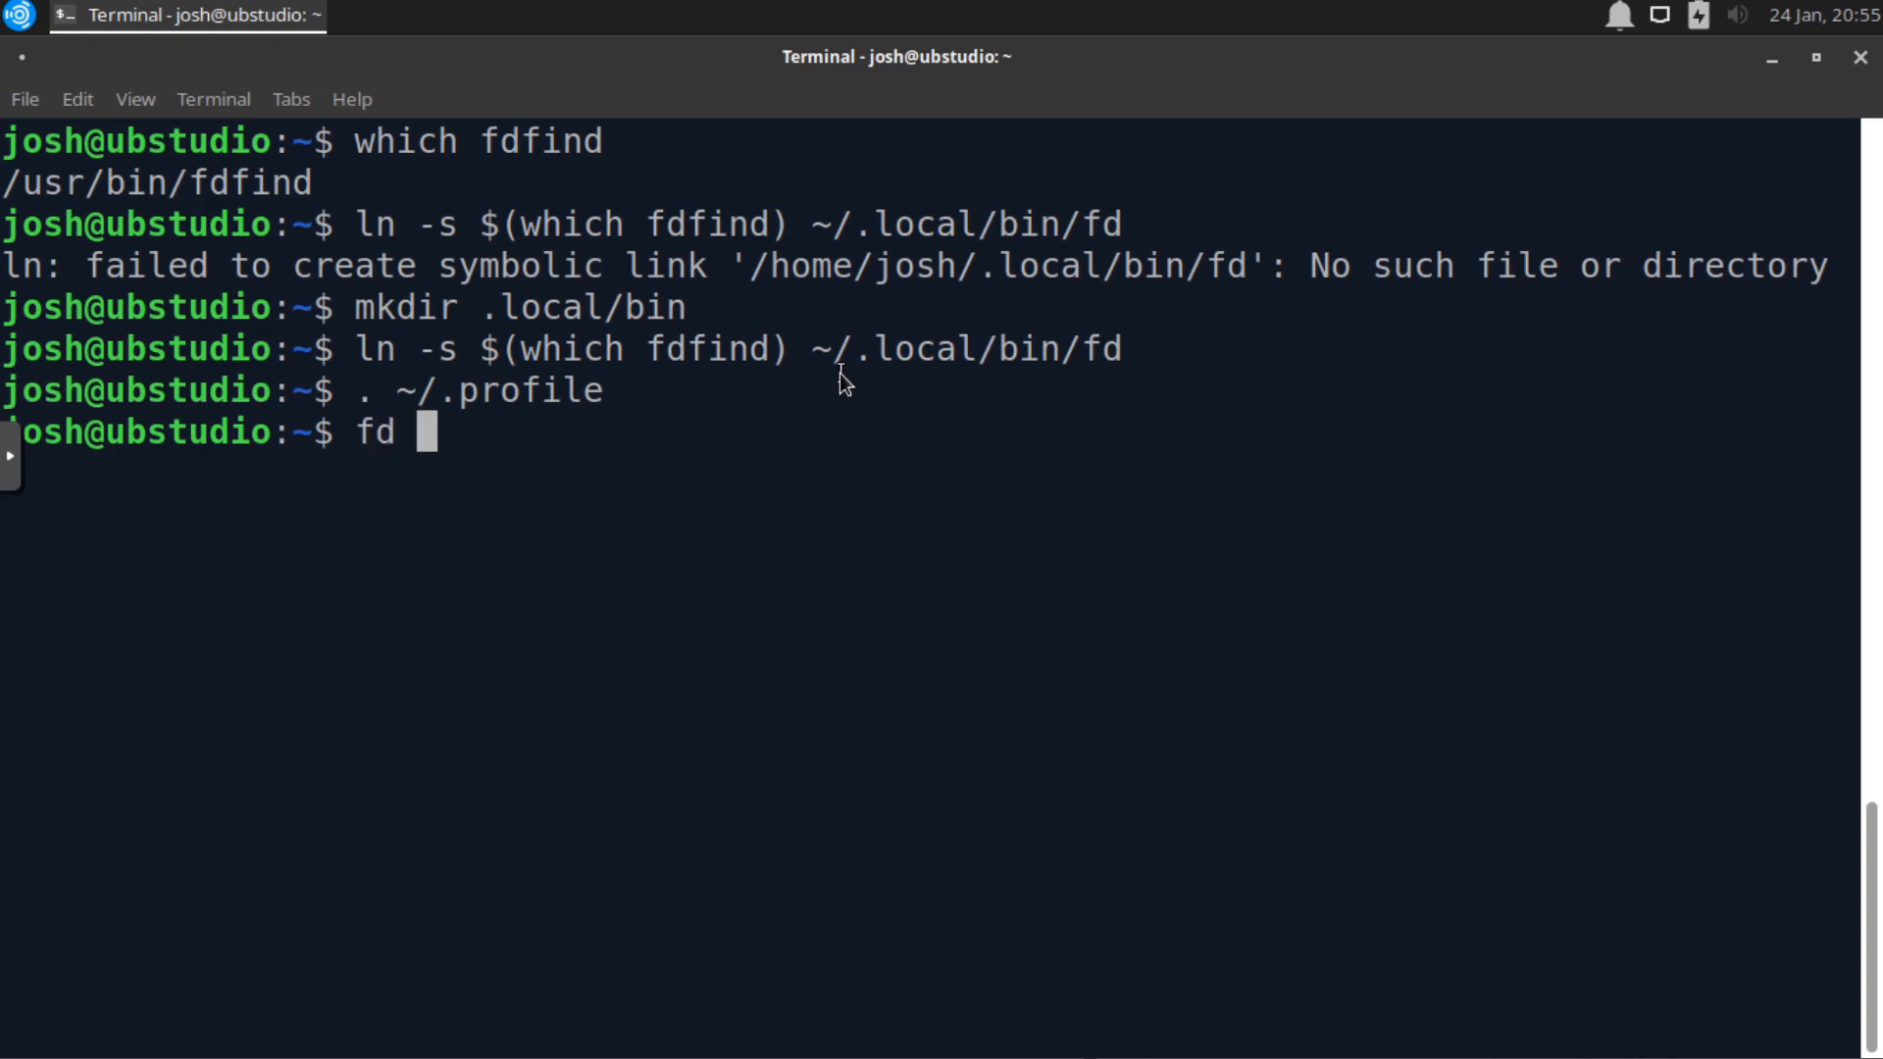
type("-h")
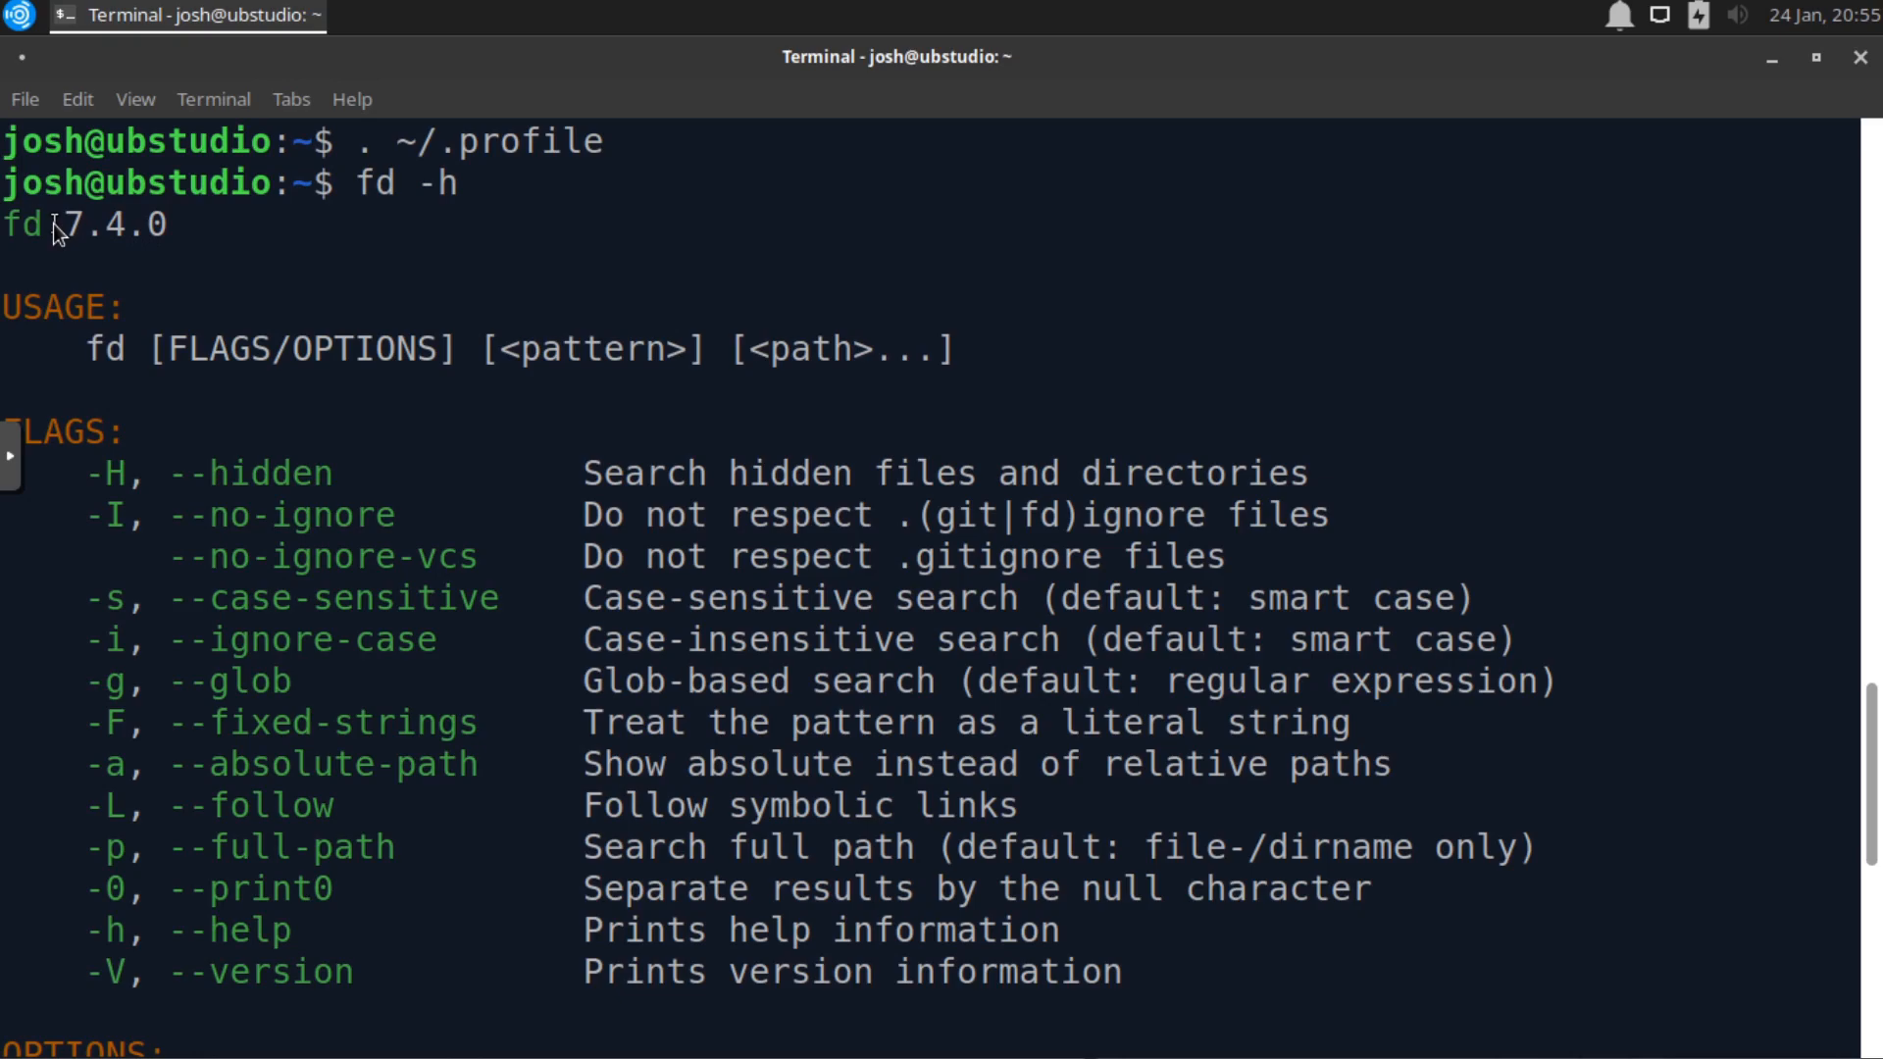
mouse_move(307, 273)
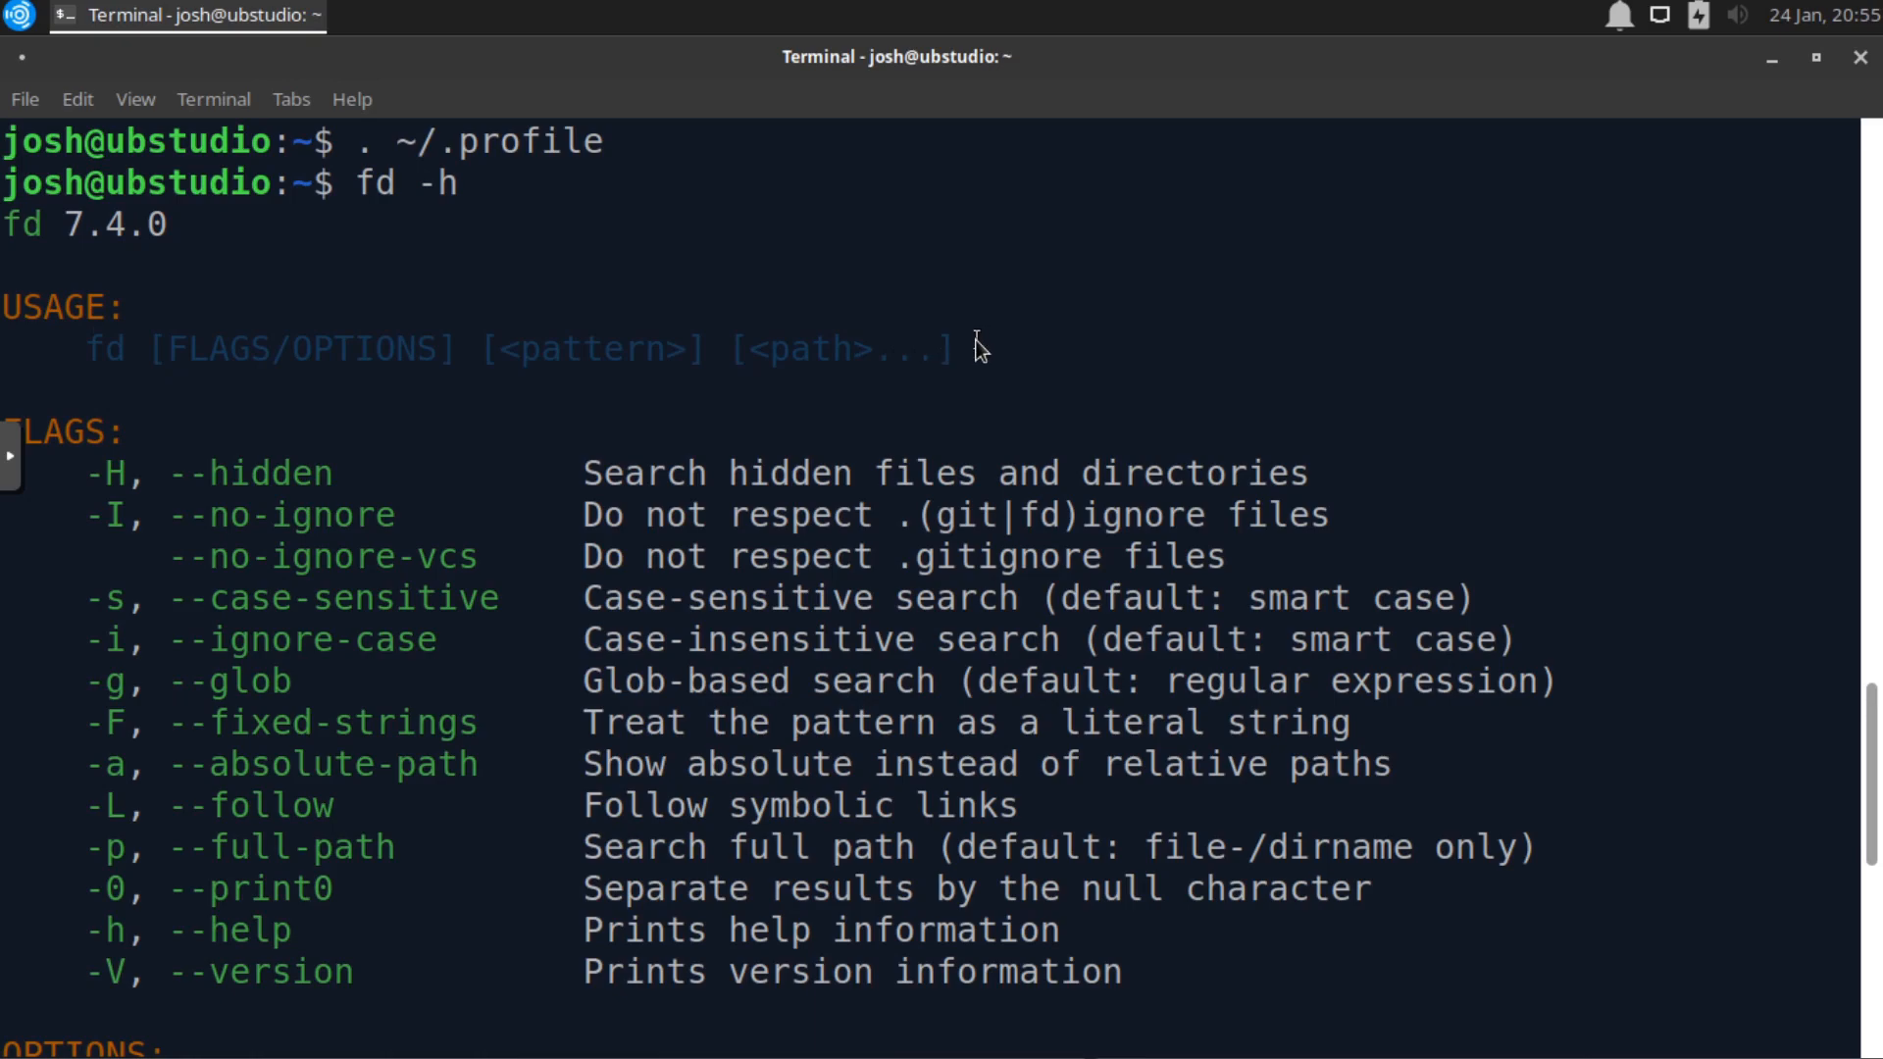
scroll("down", 3)
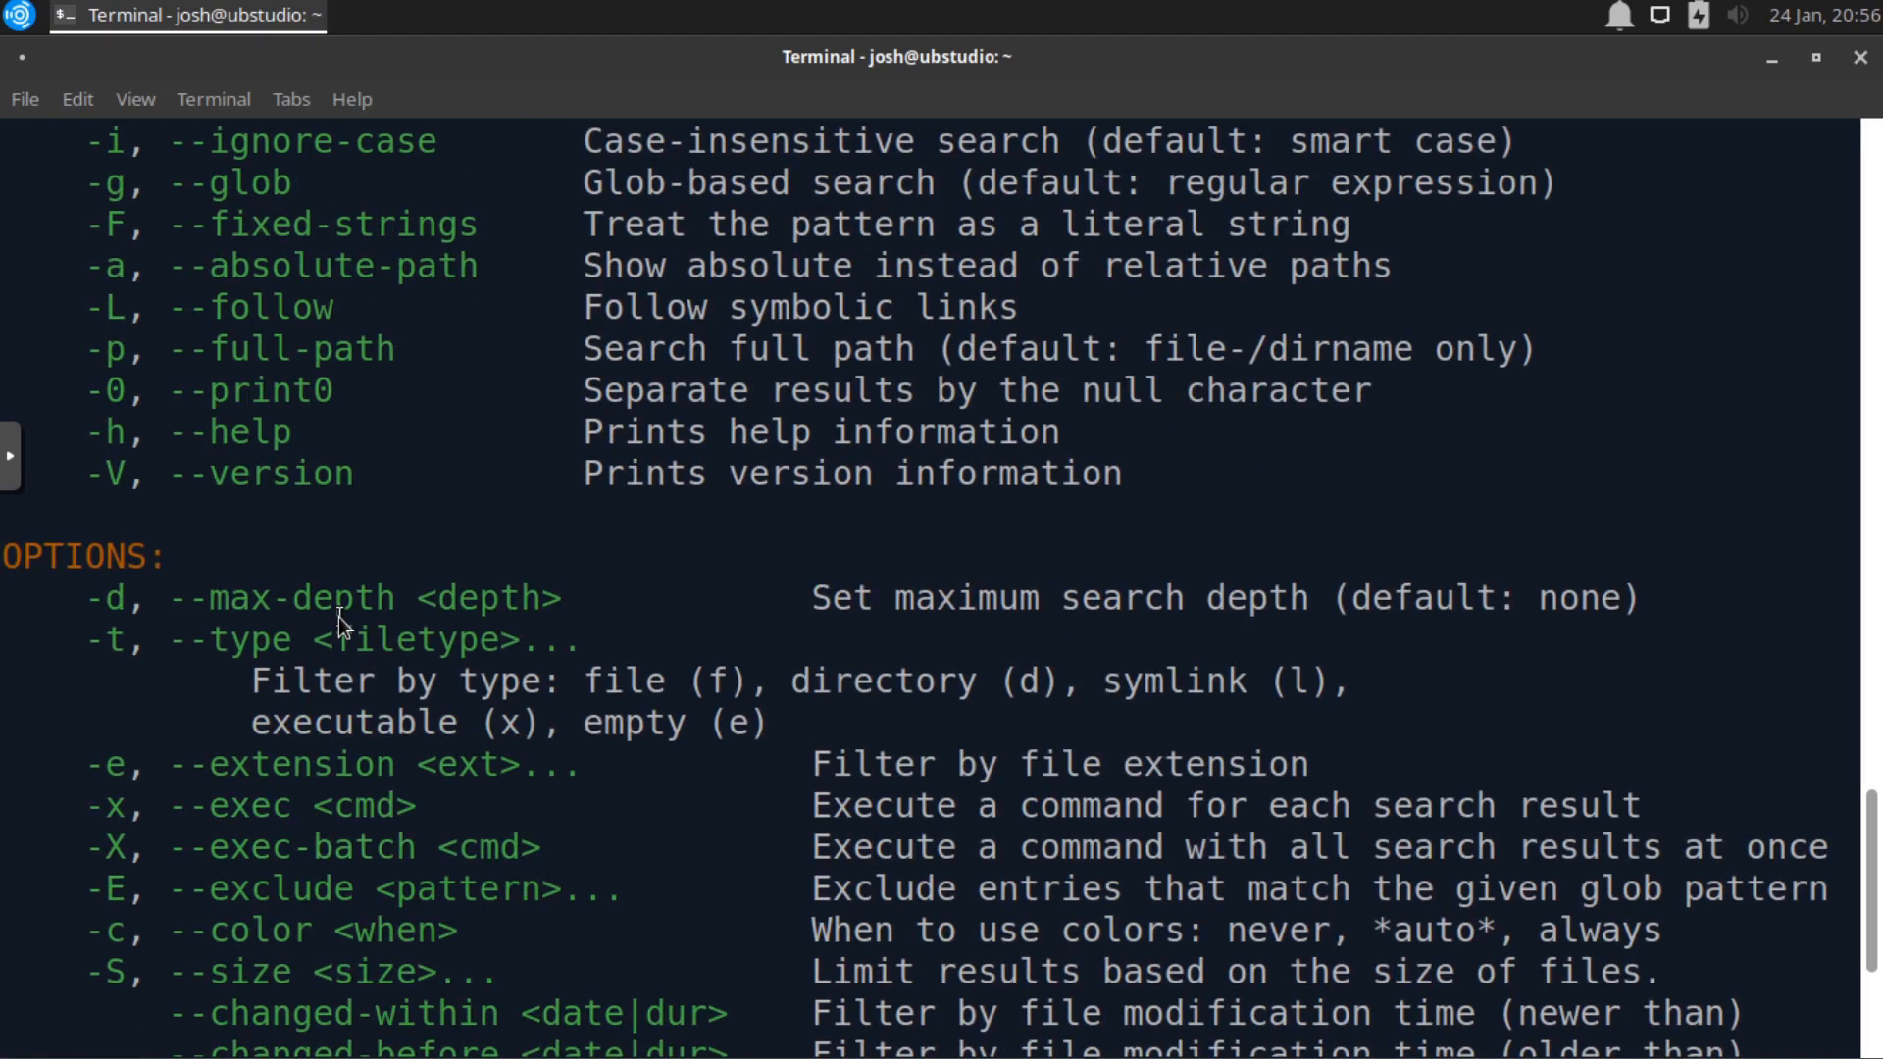
scroll("down", 3)
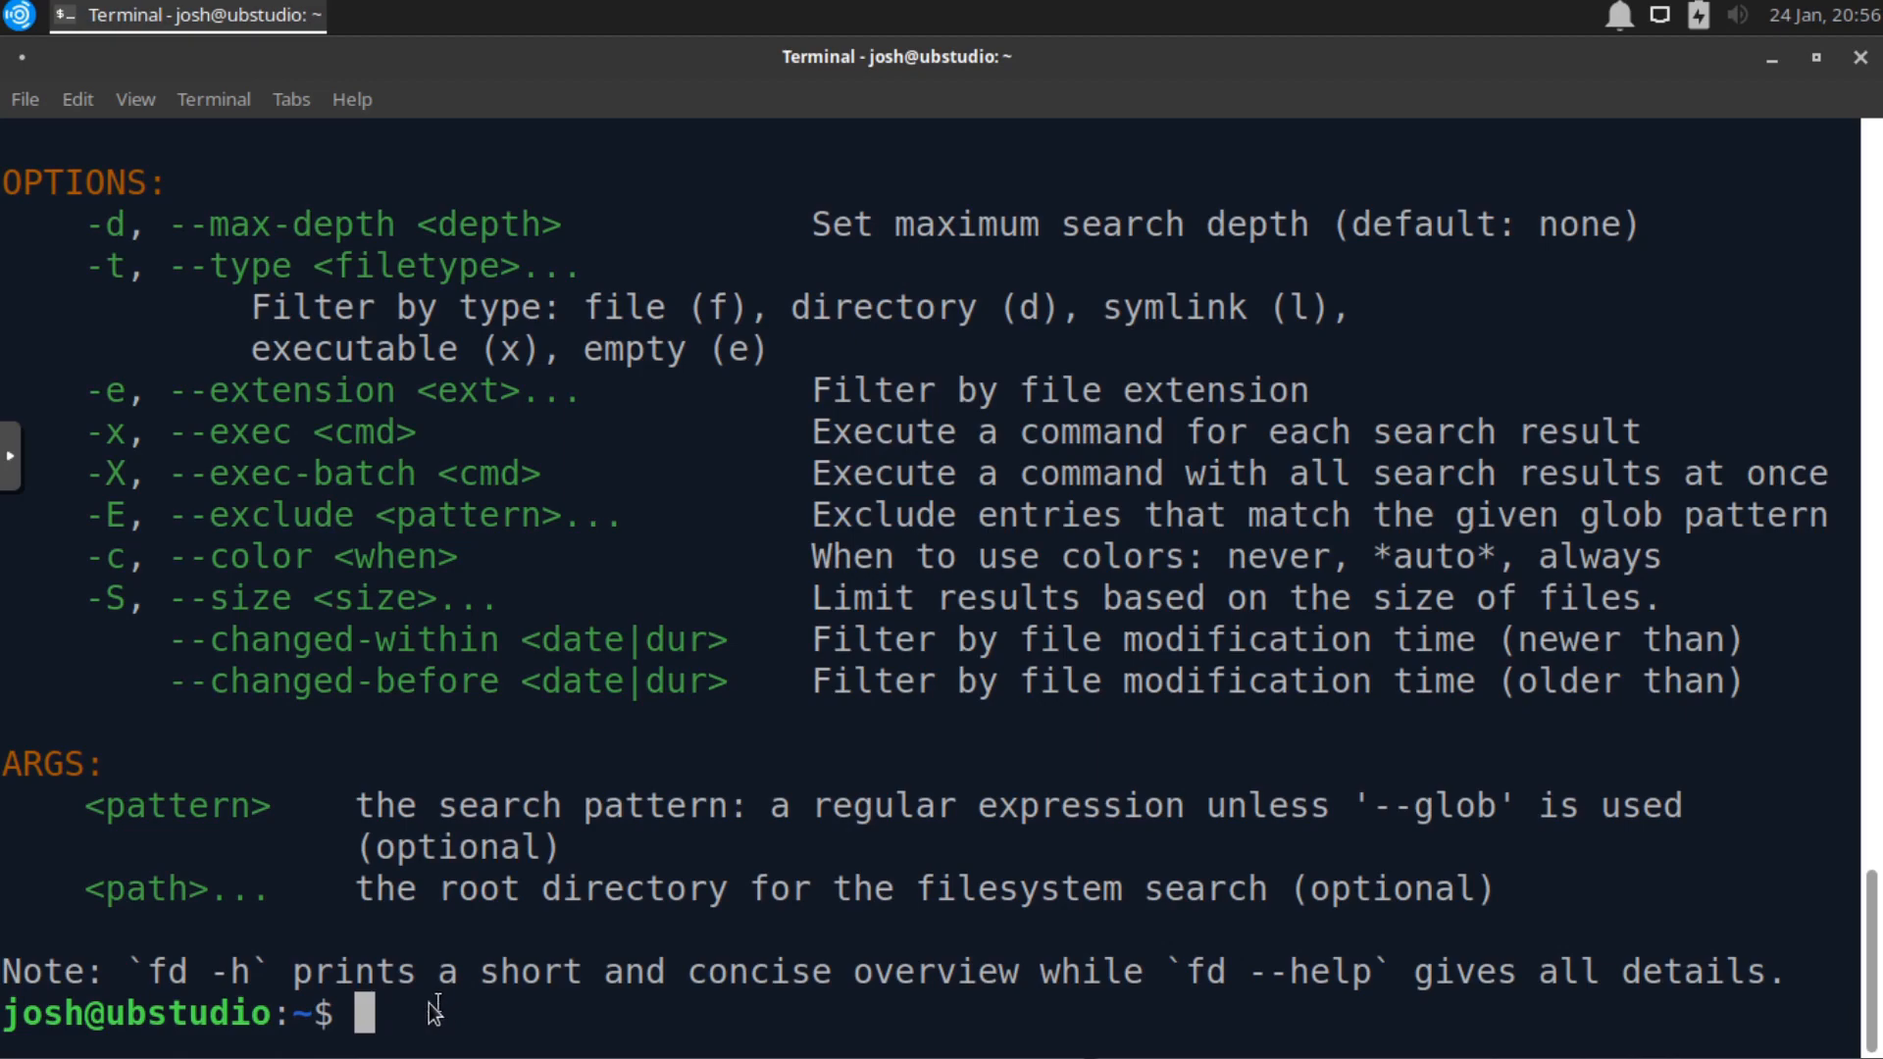
mouse_move(422, 1018)
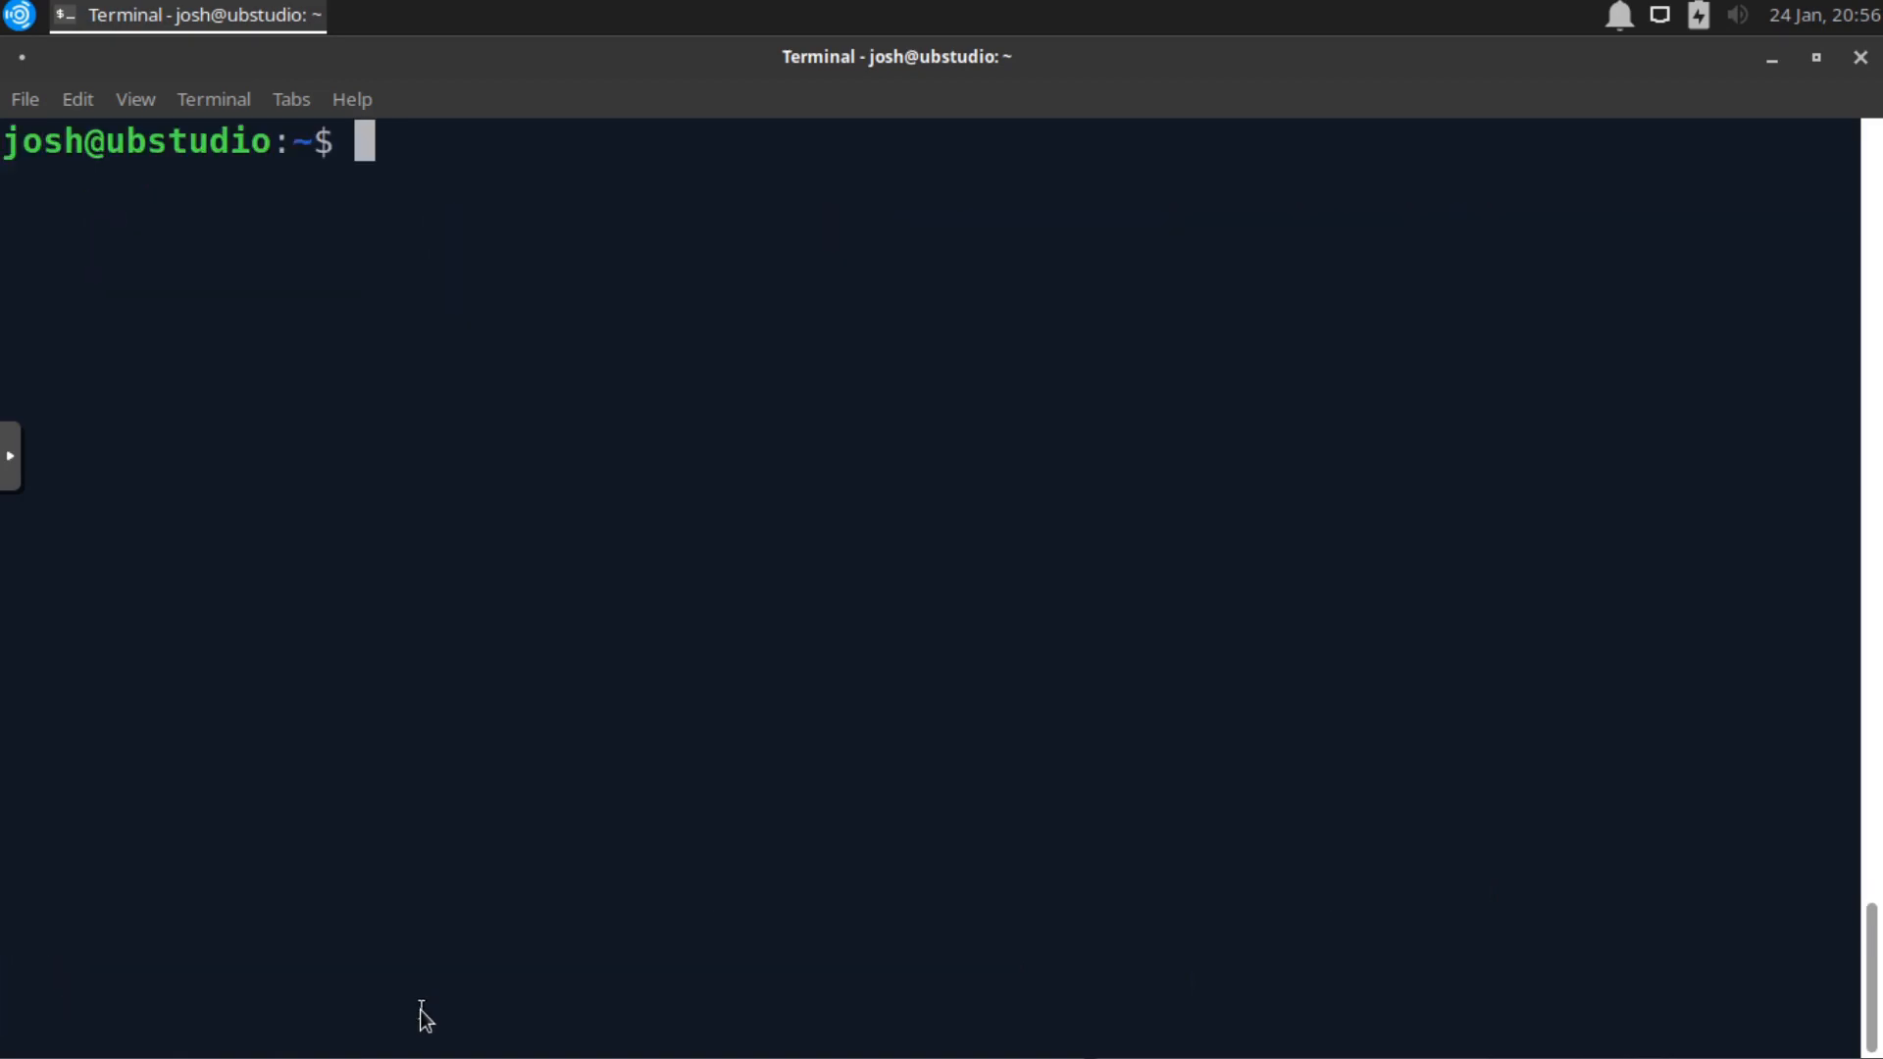
- Change directory into ~/Documents/workshops using Tab completion
type("c")
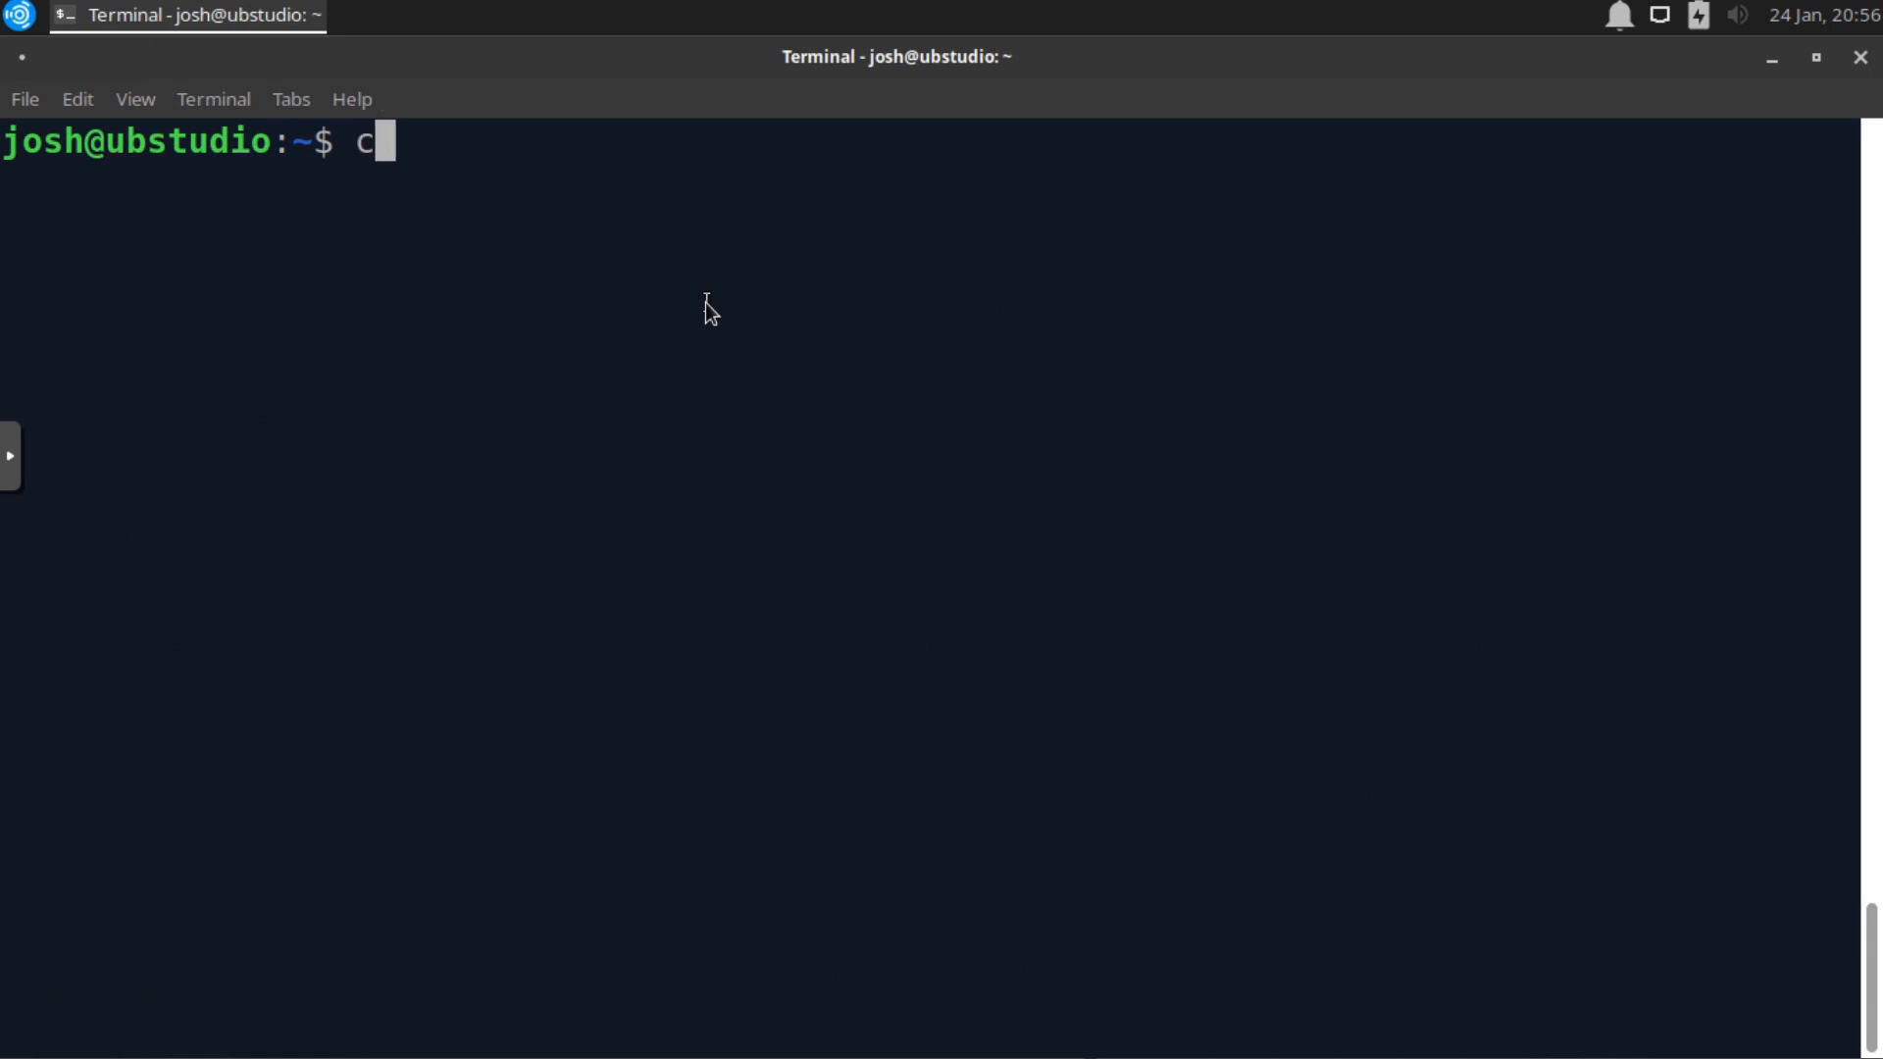
type("d")
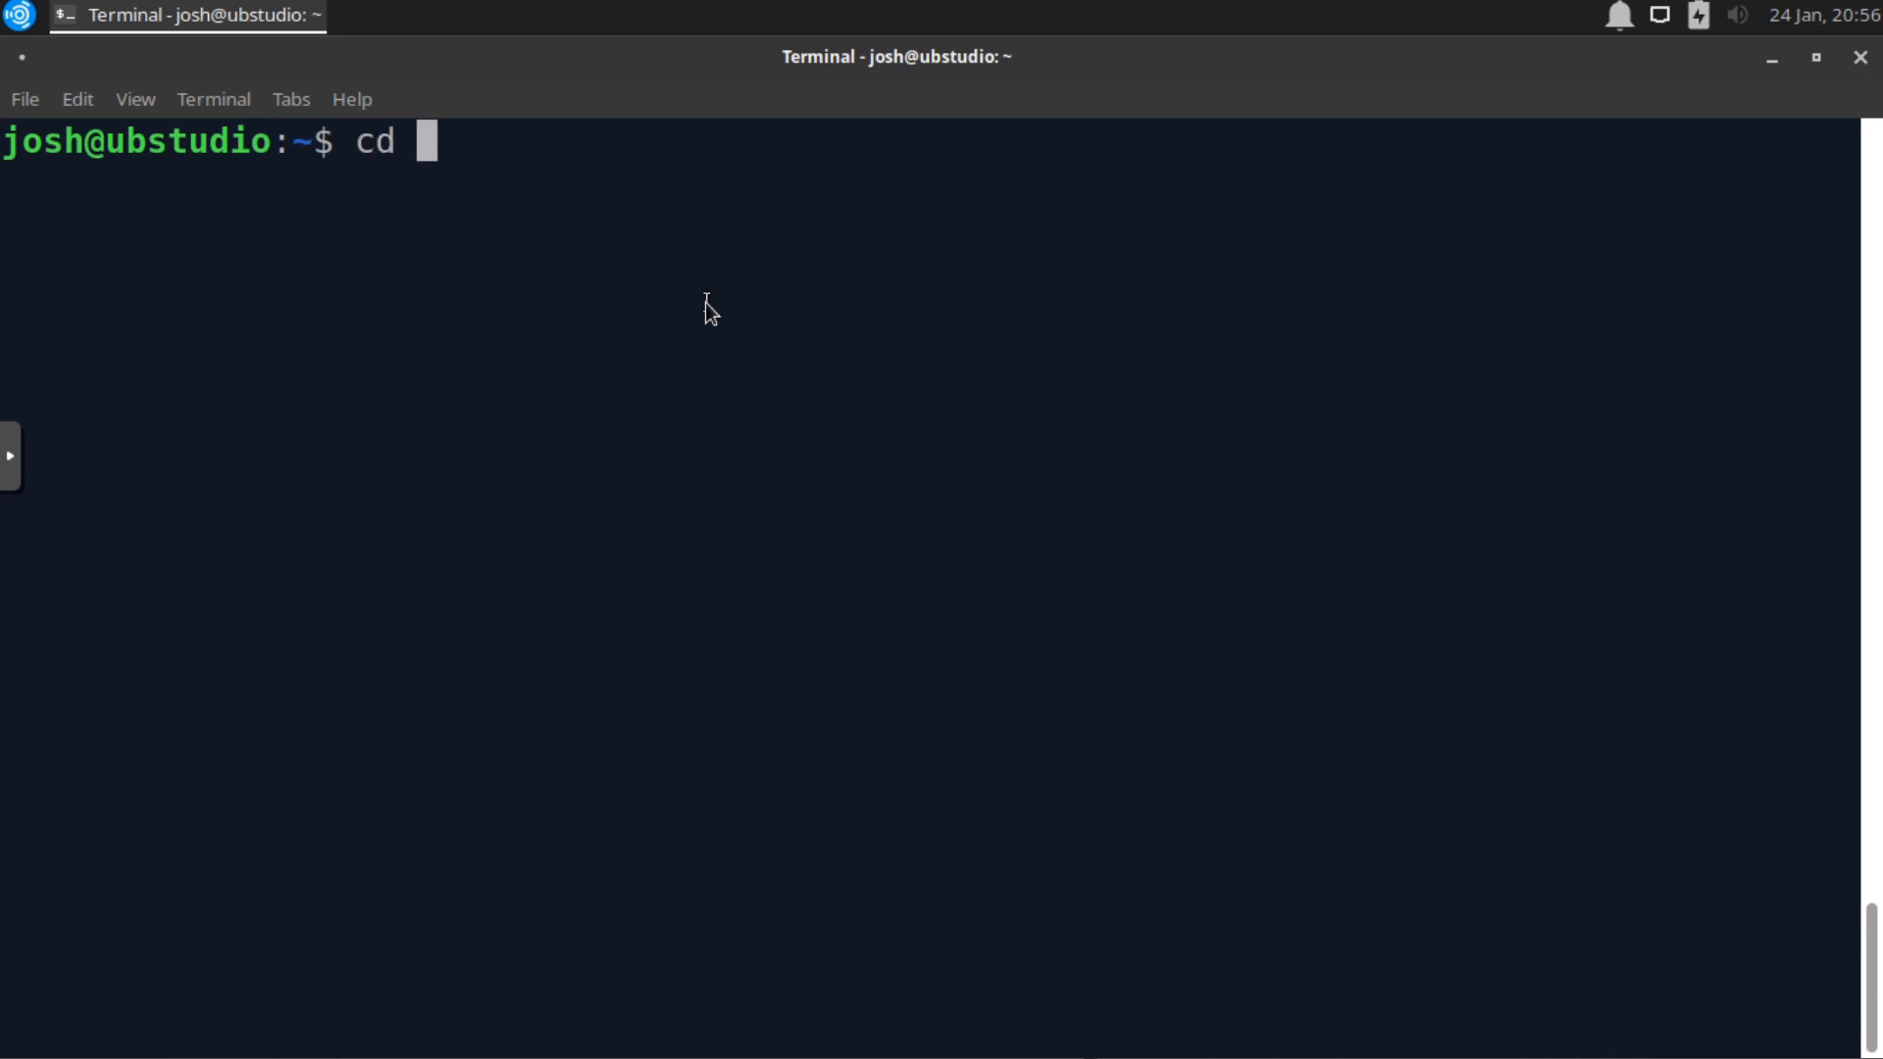
type("Dco")
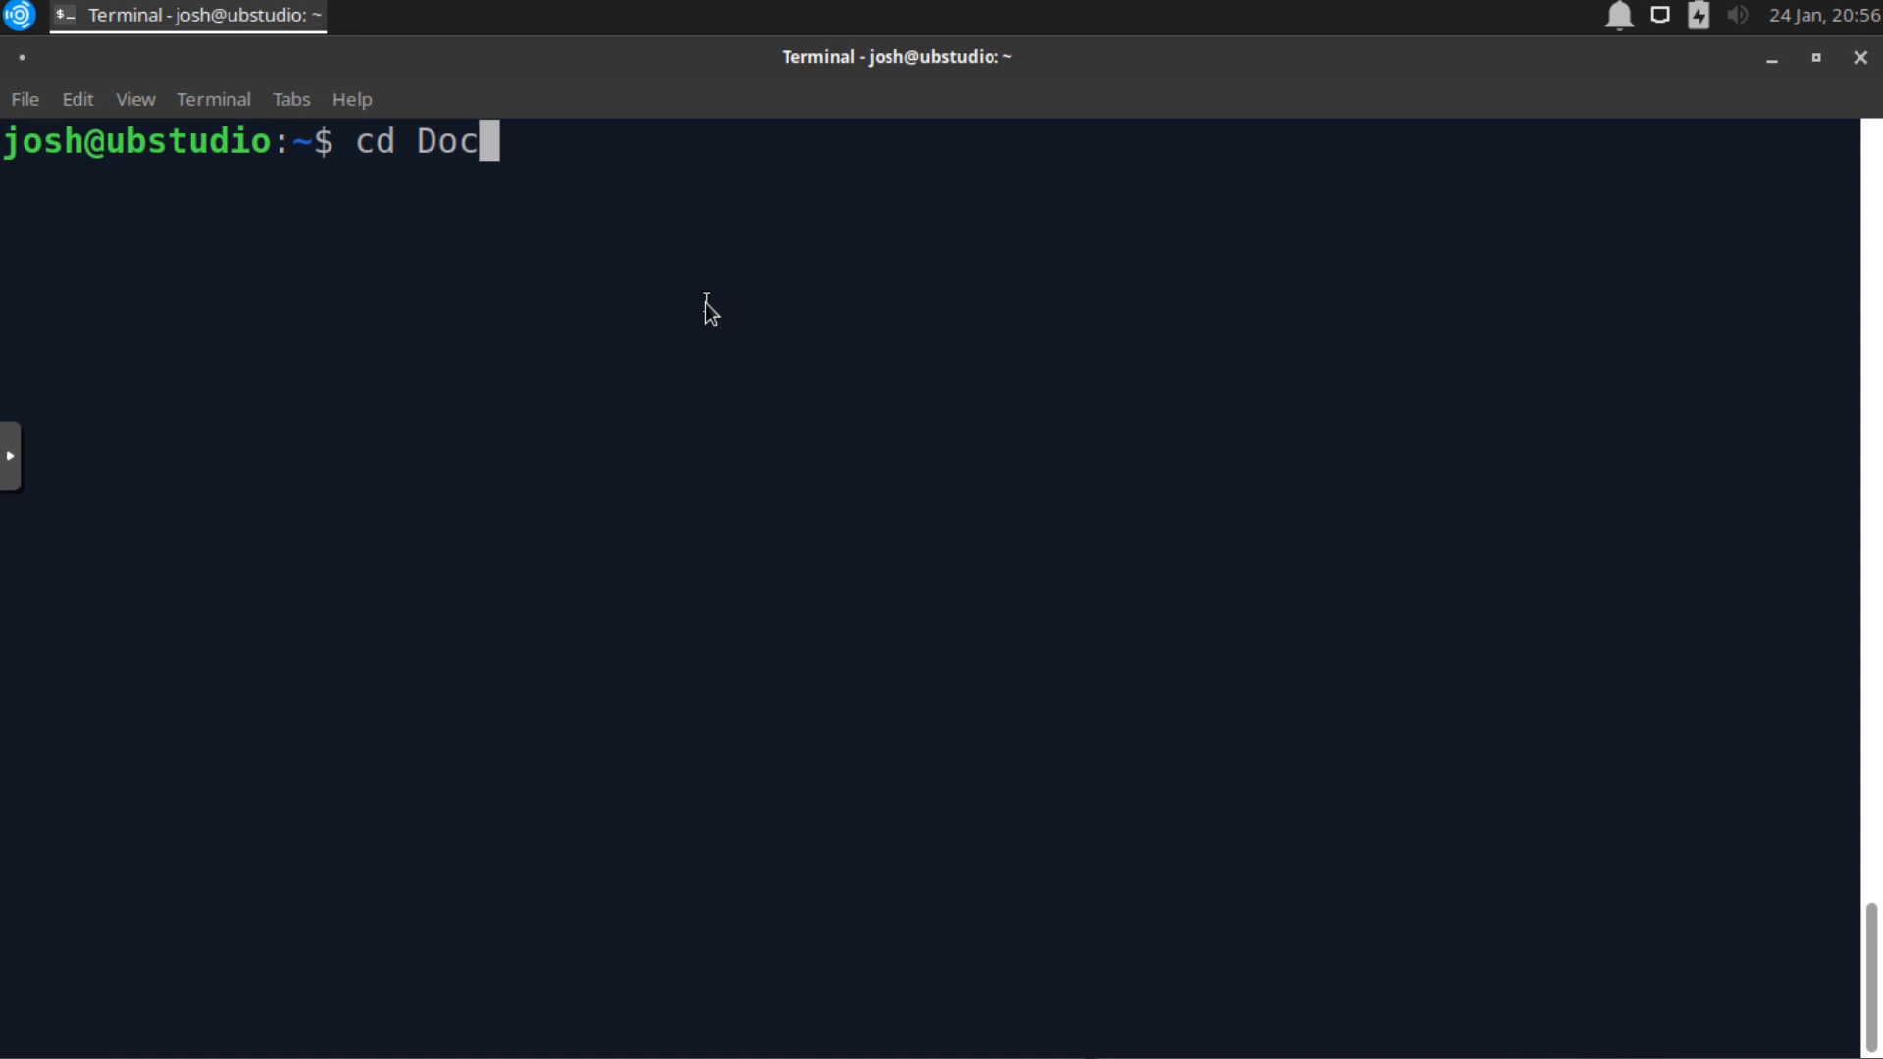
key("Tab")
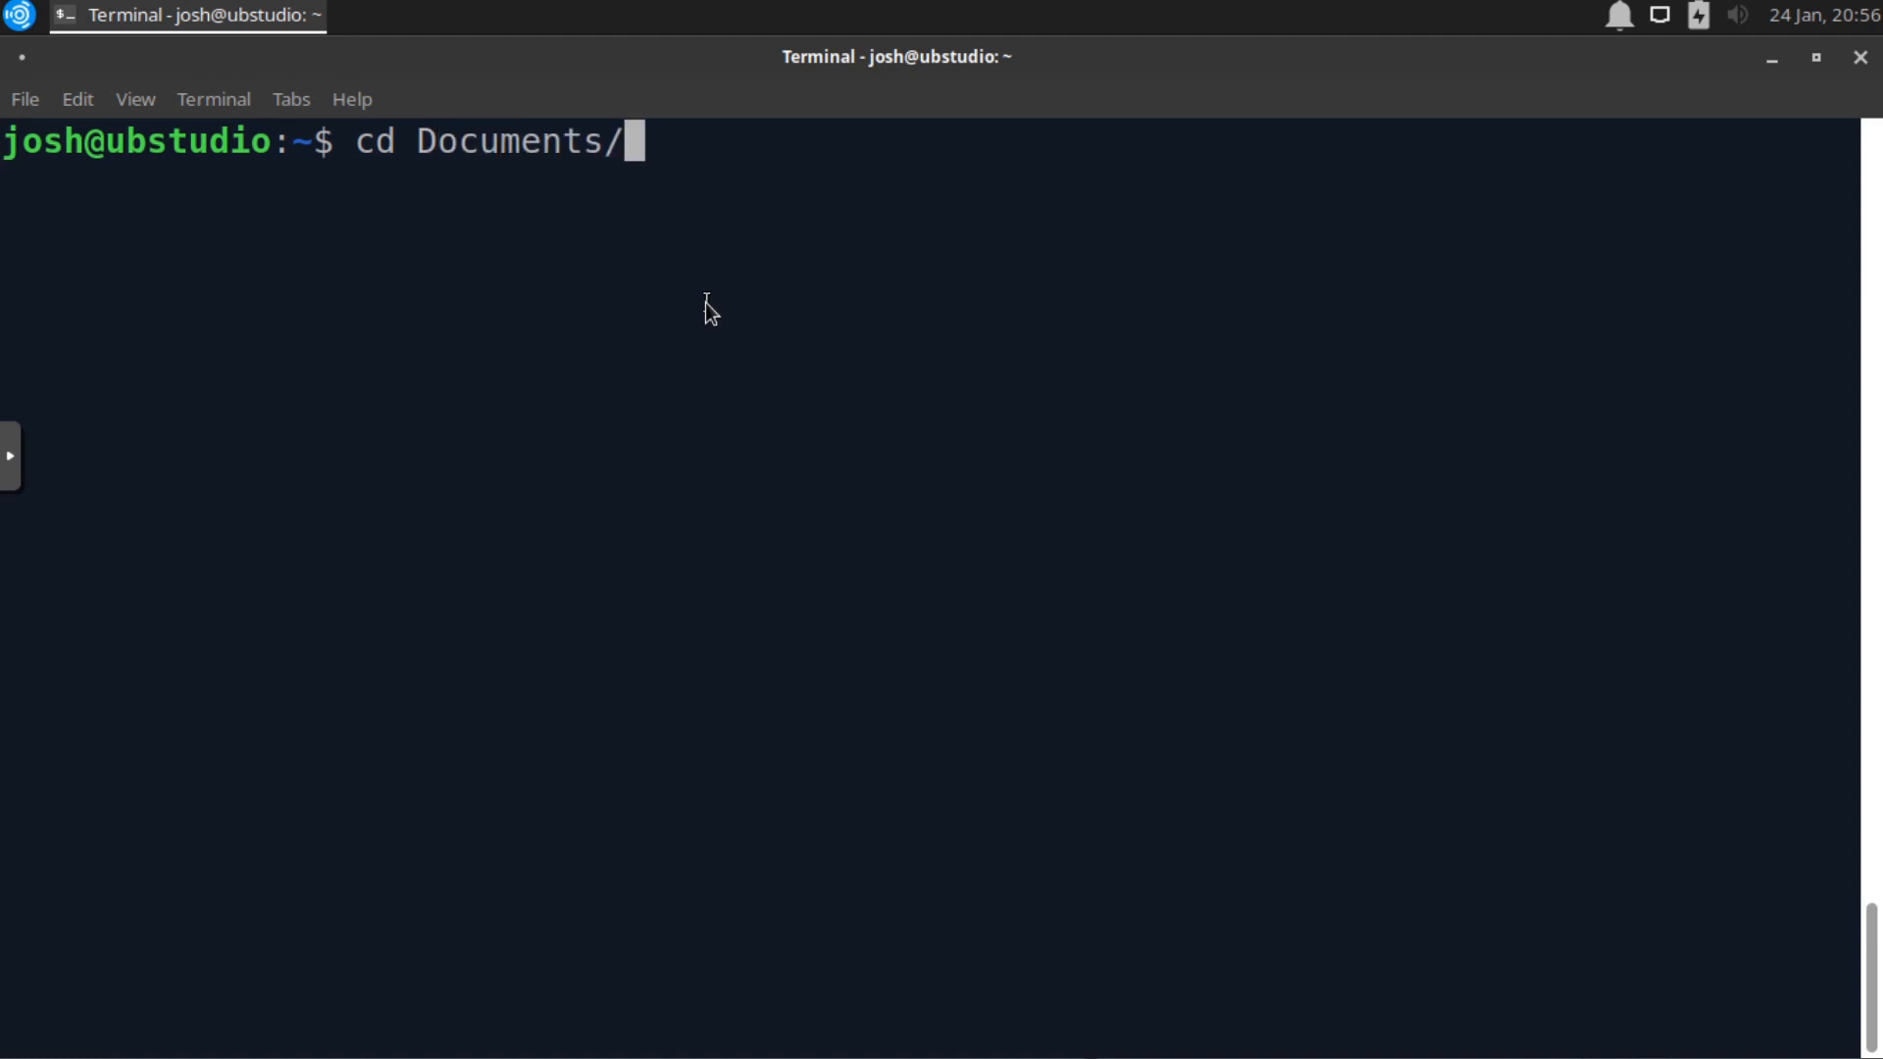
type("workshops/")
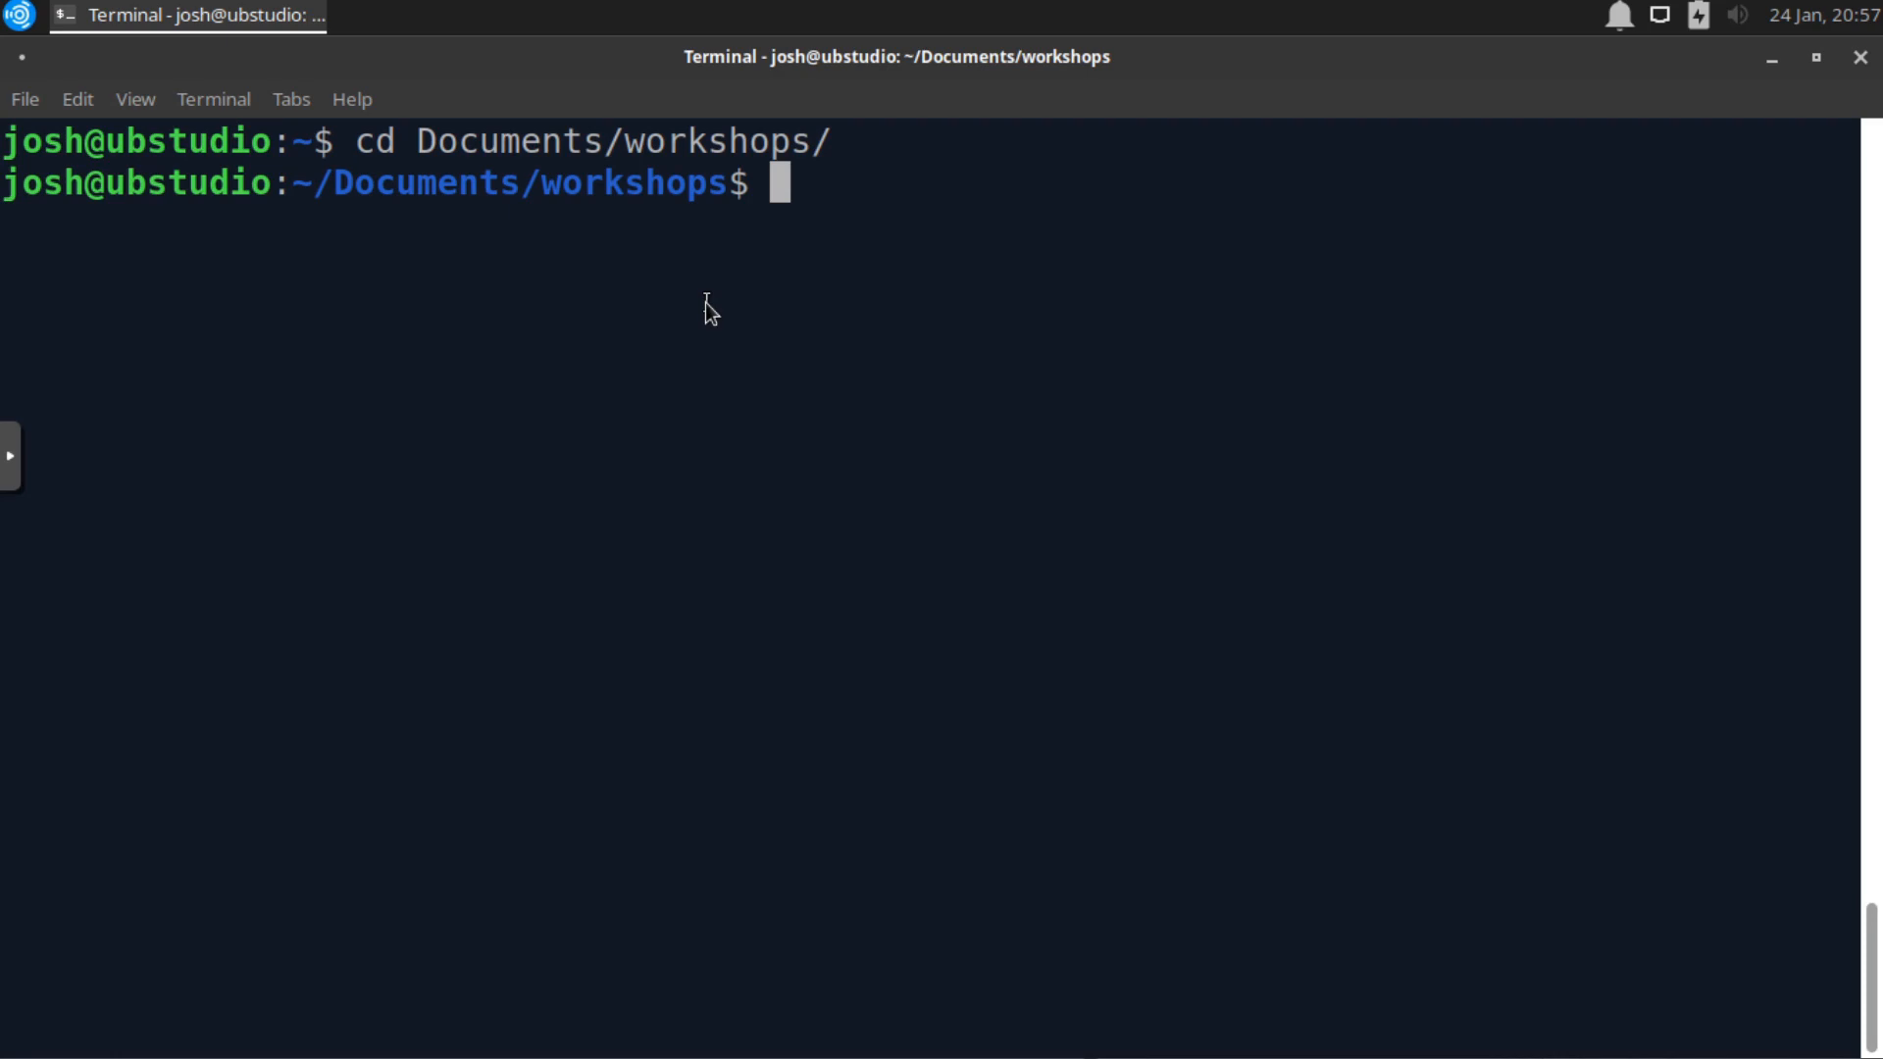
type("fd")
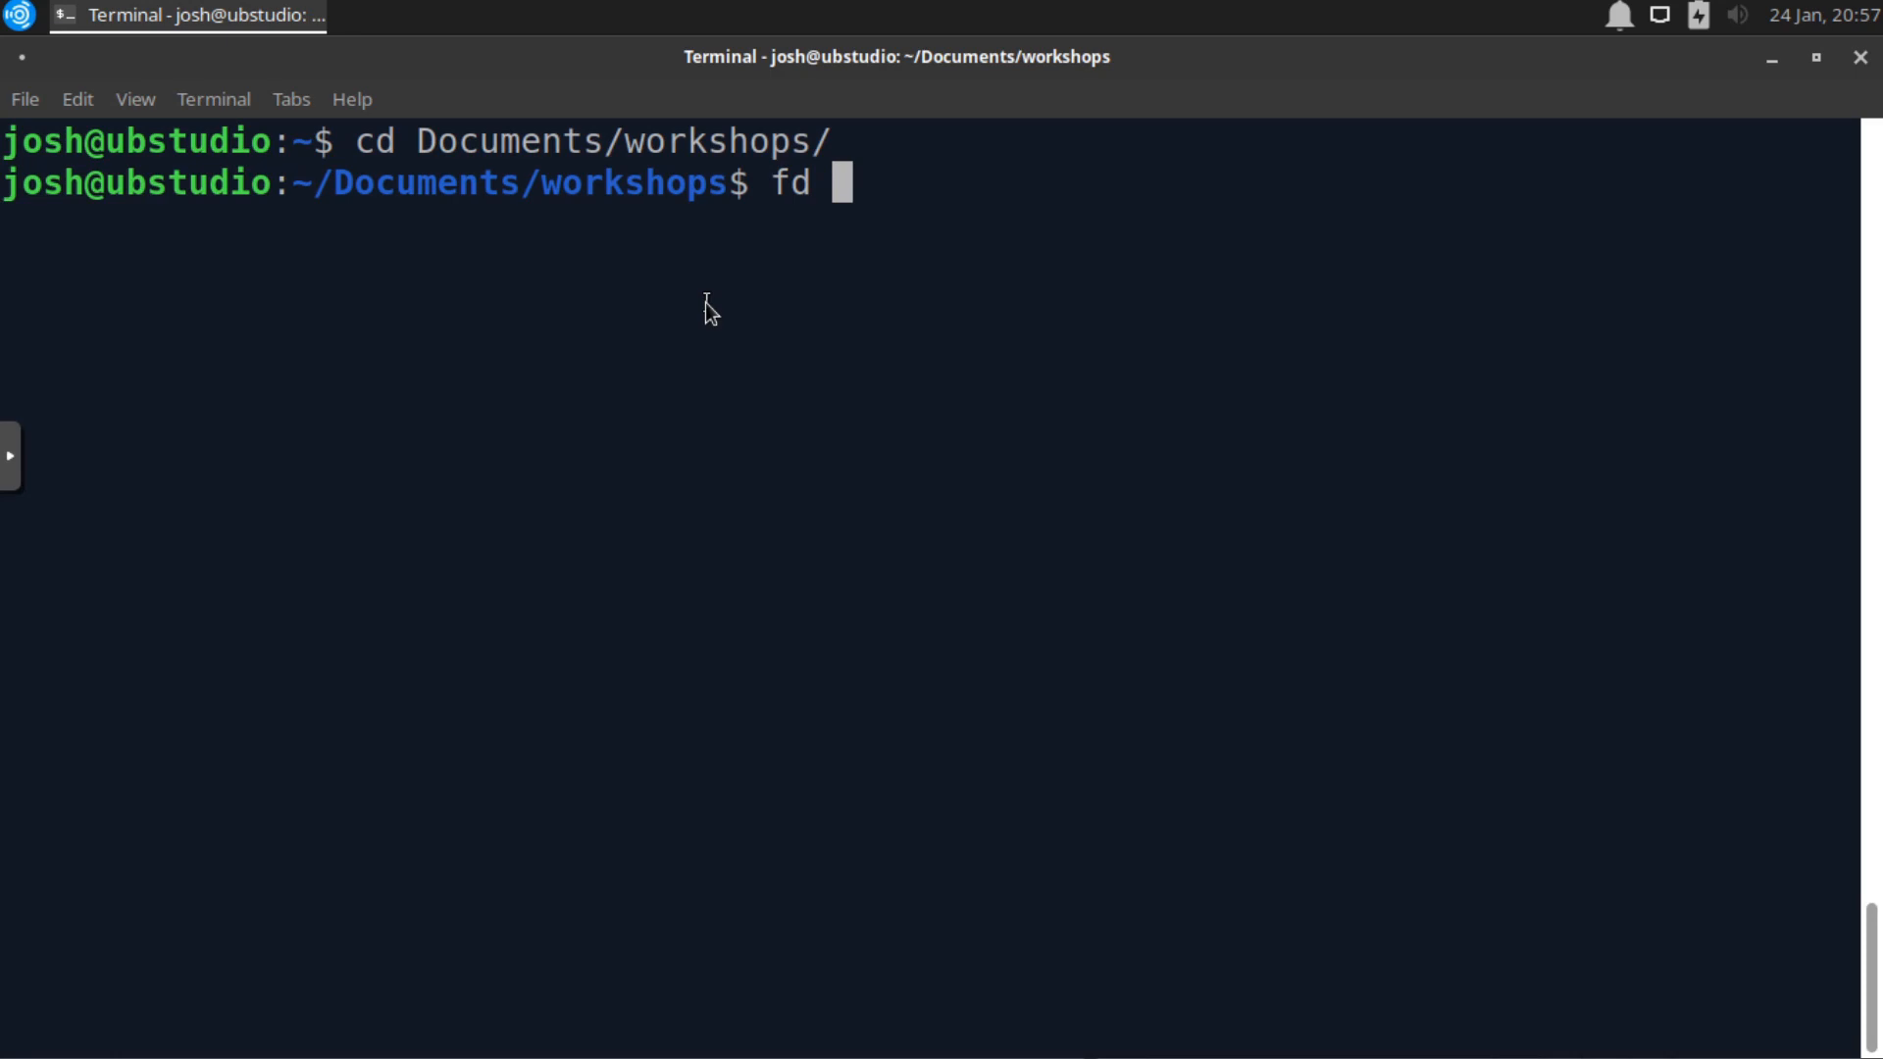
- Run 'fd network' and scroll through the matching workshop paths
type("net")
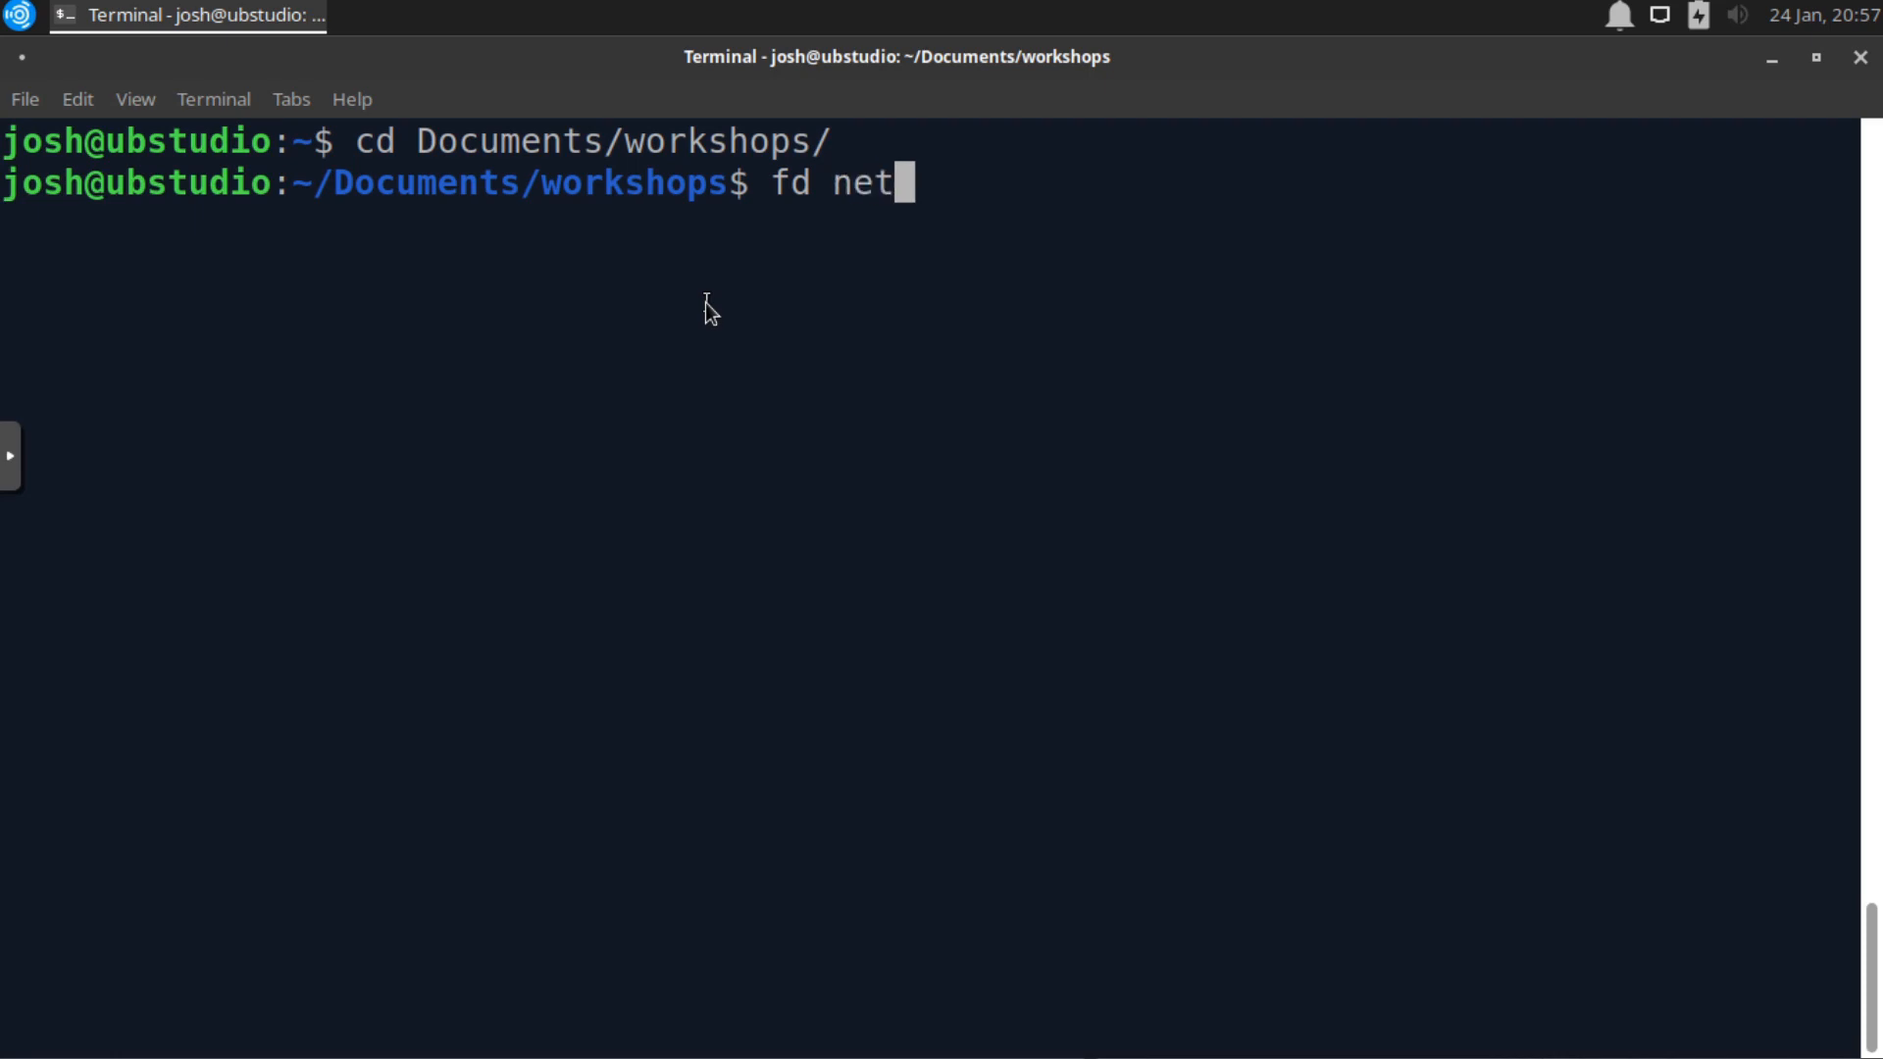
type("work")
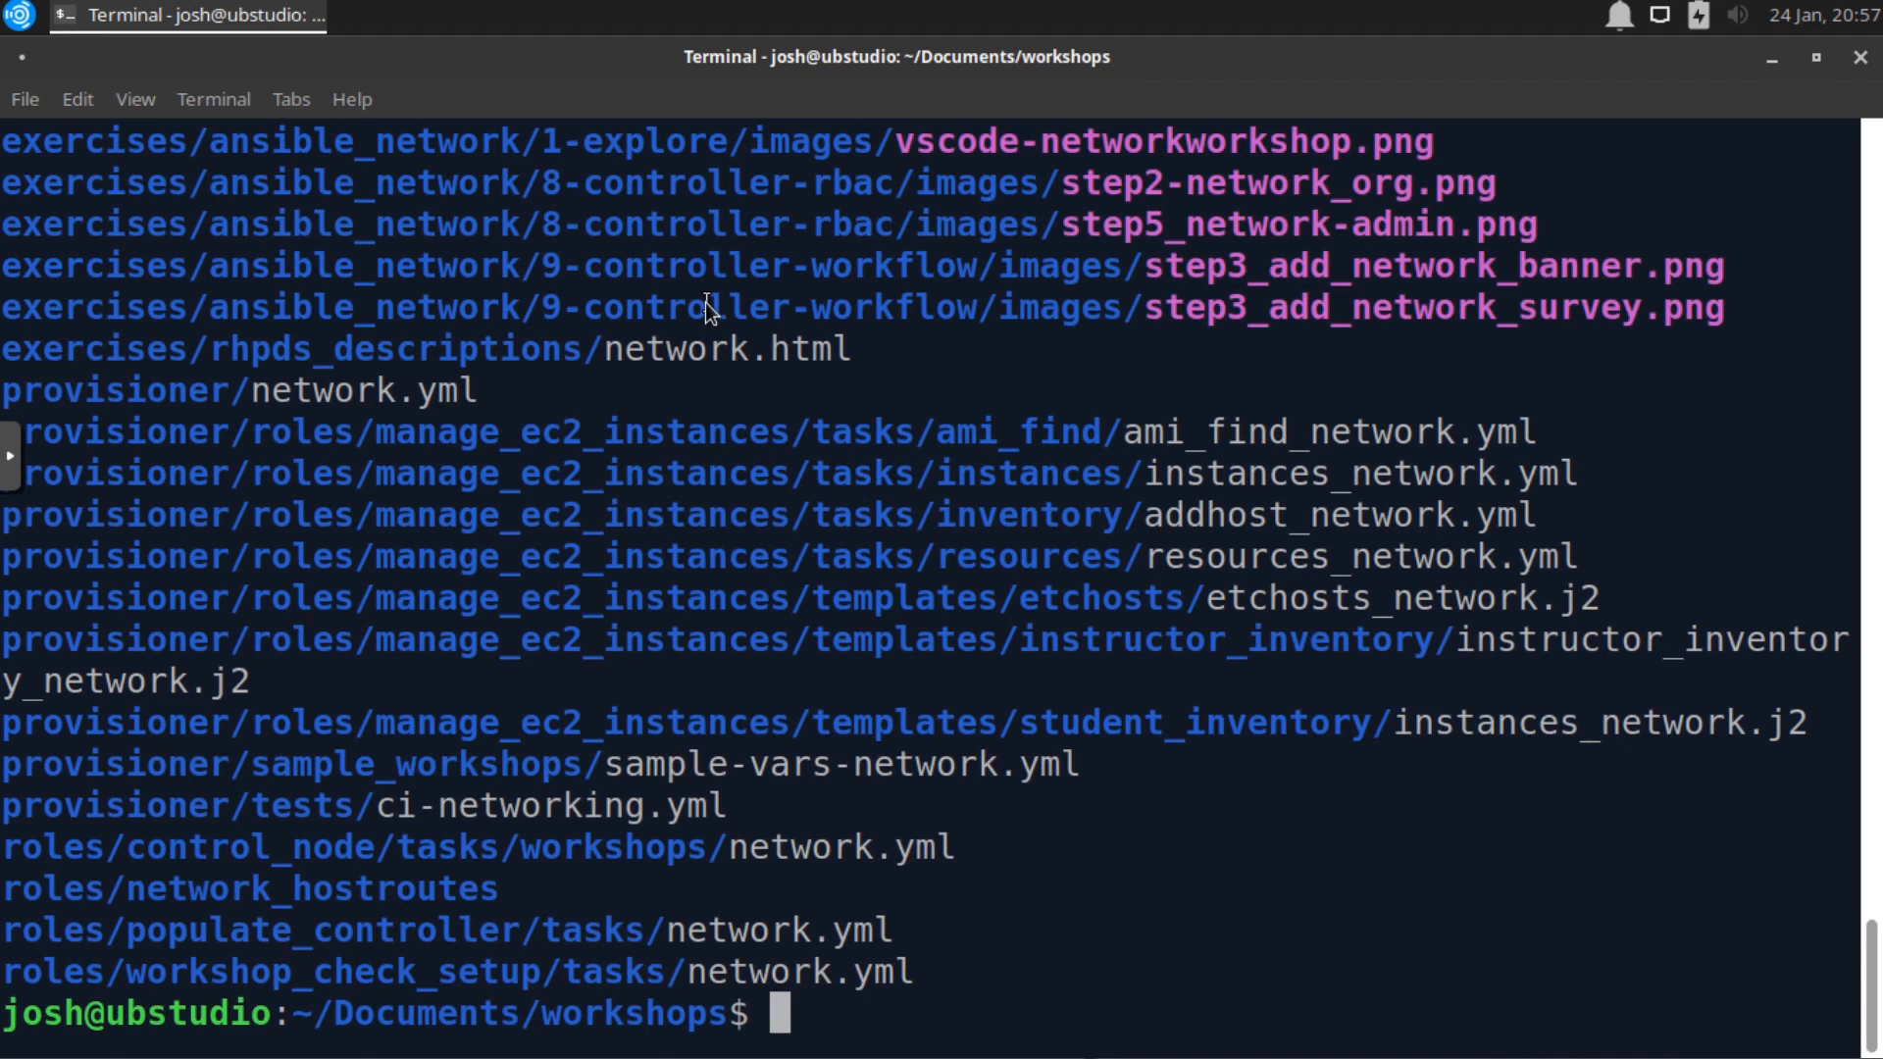
scroll("down", 3)
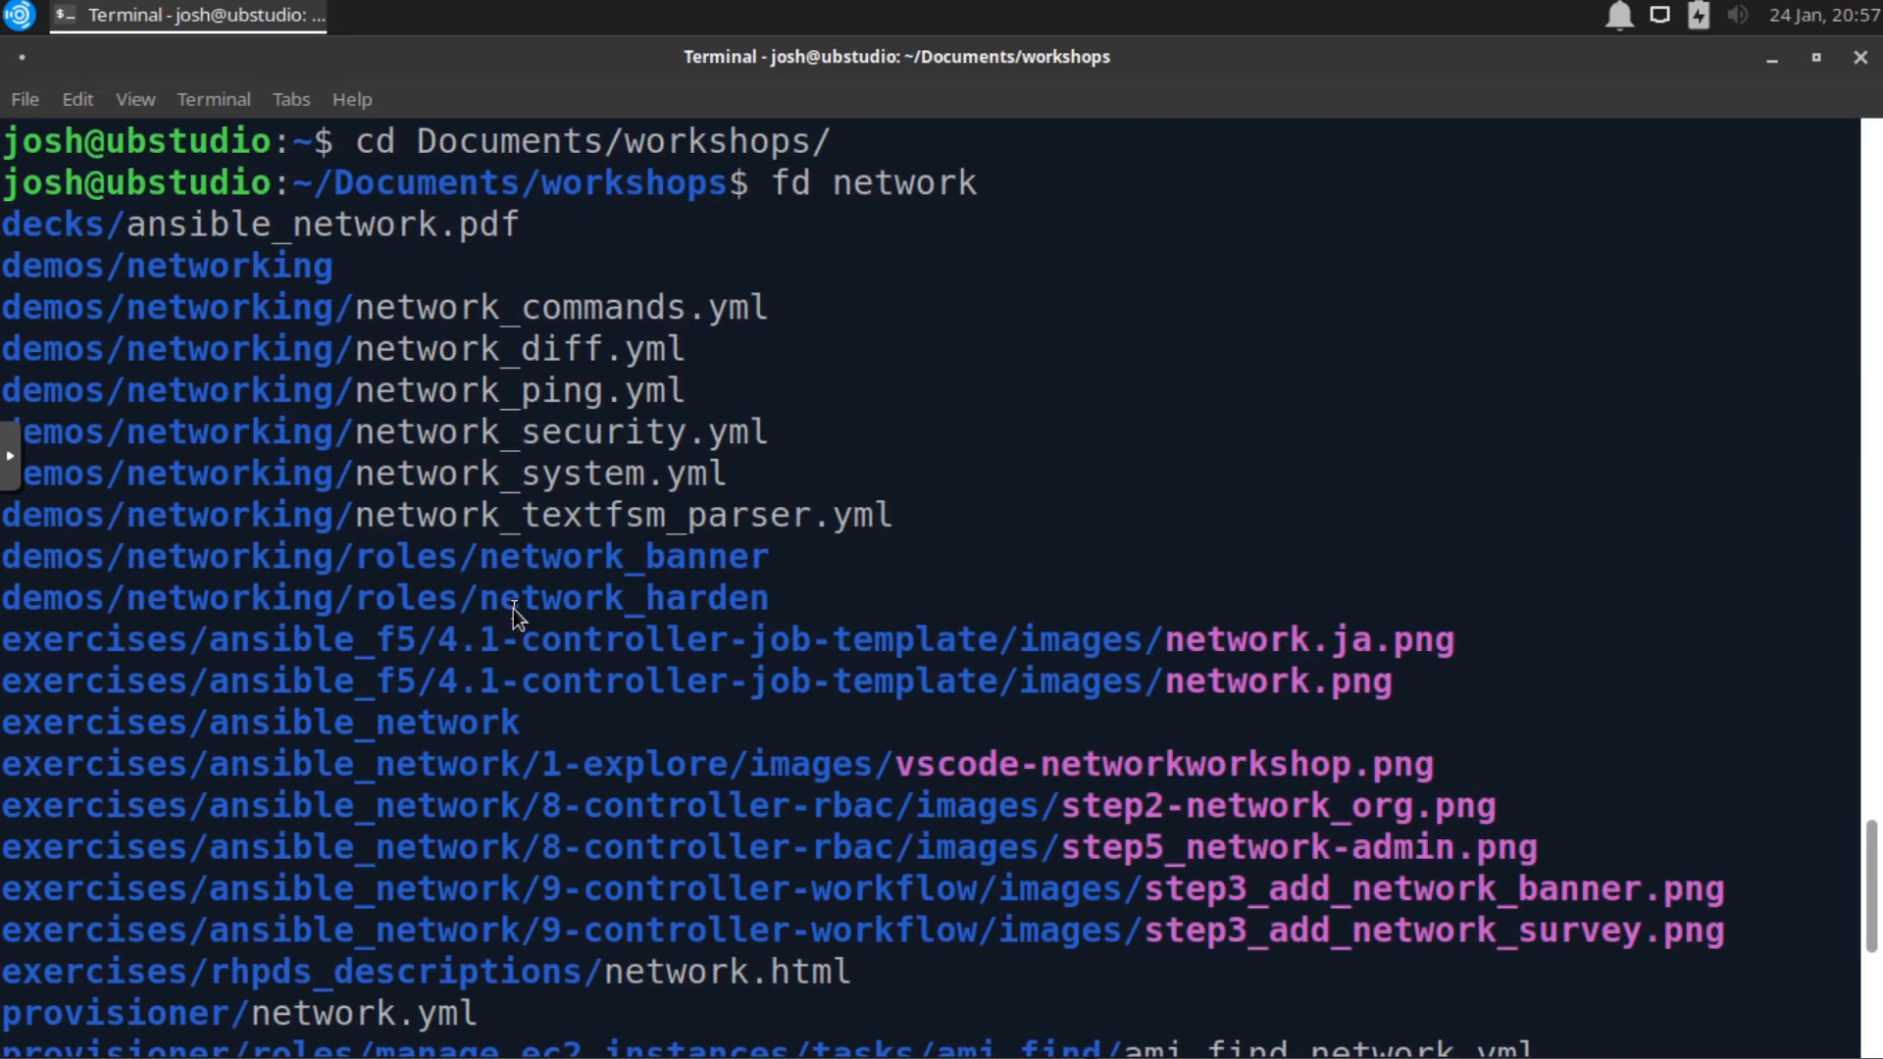
mouse_move(673, 330)
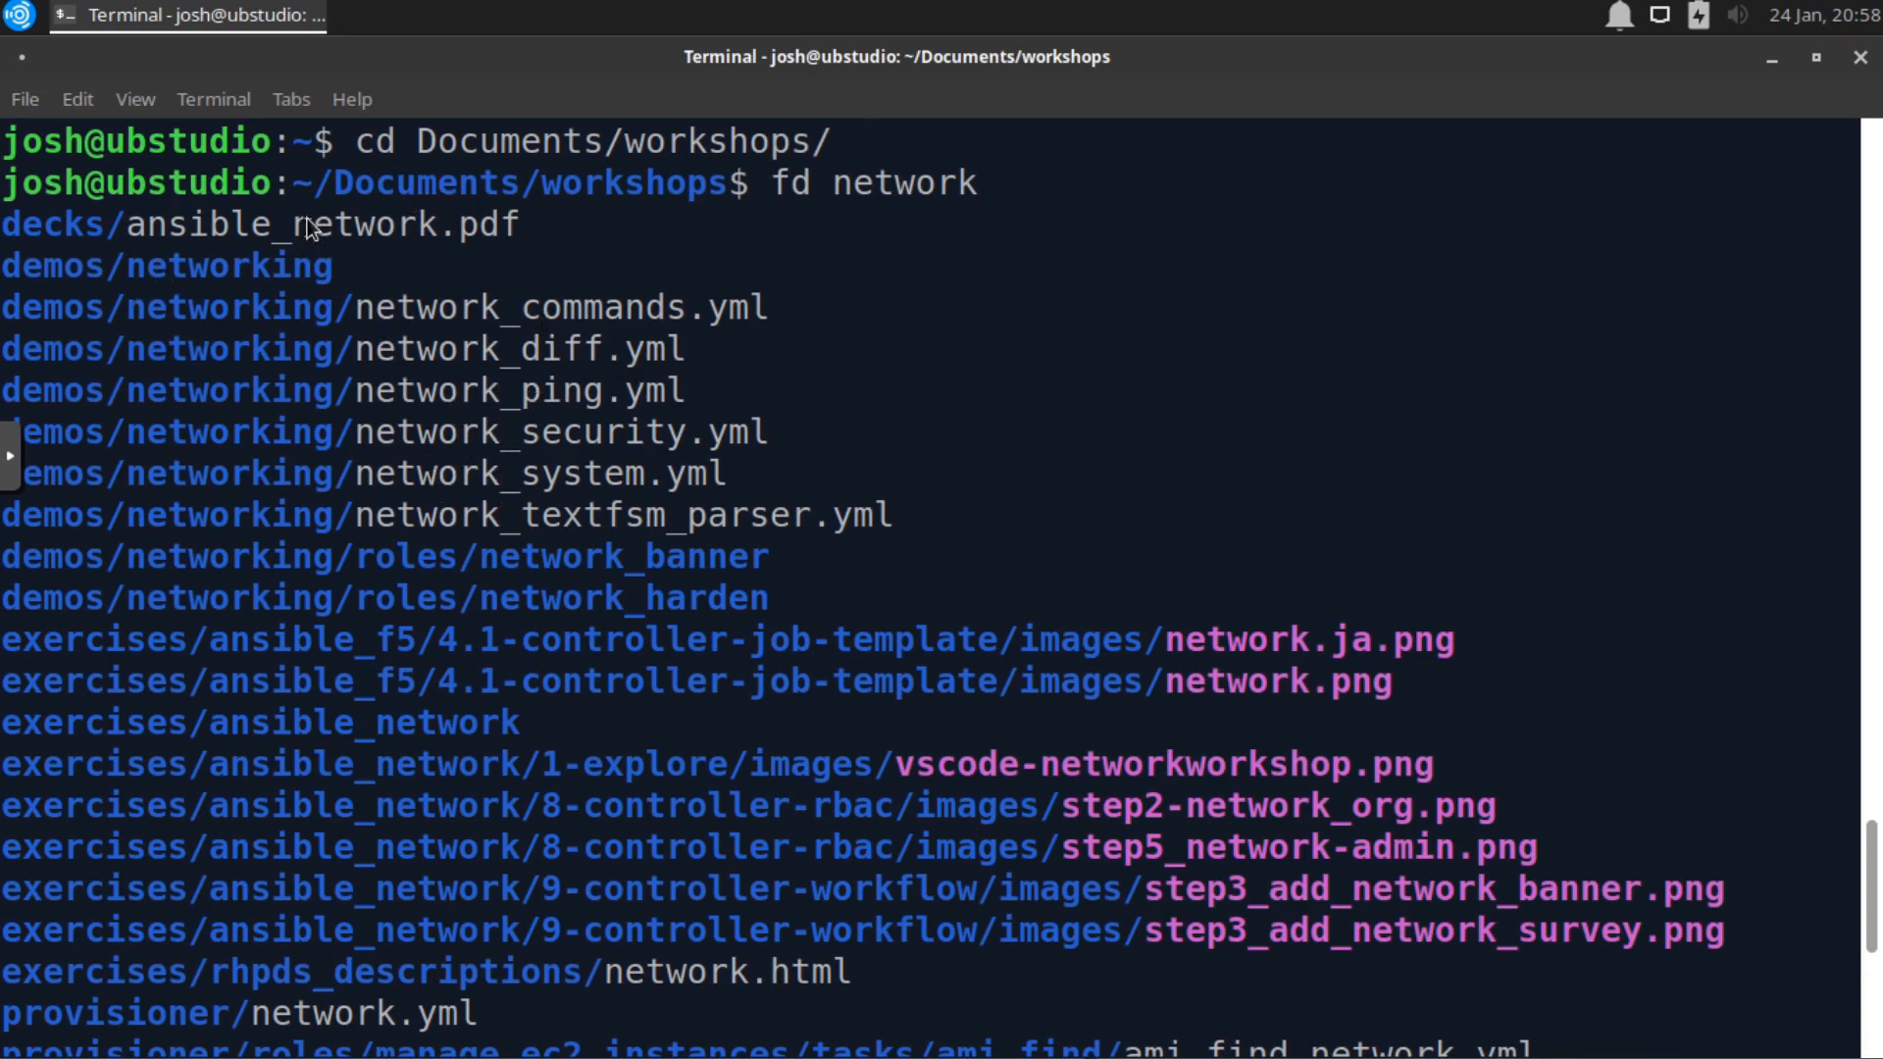
mouse_move(132, 325)
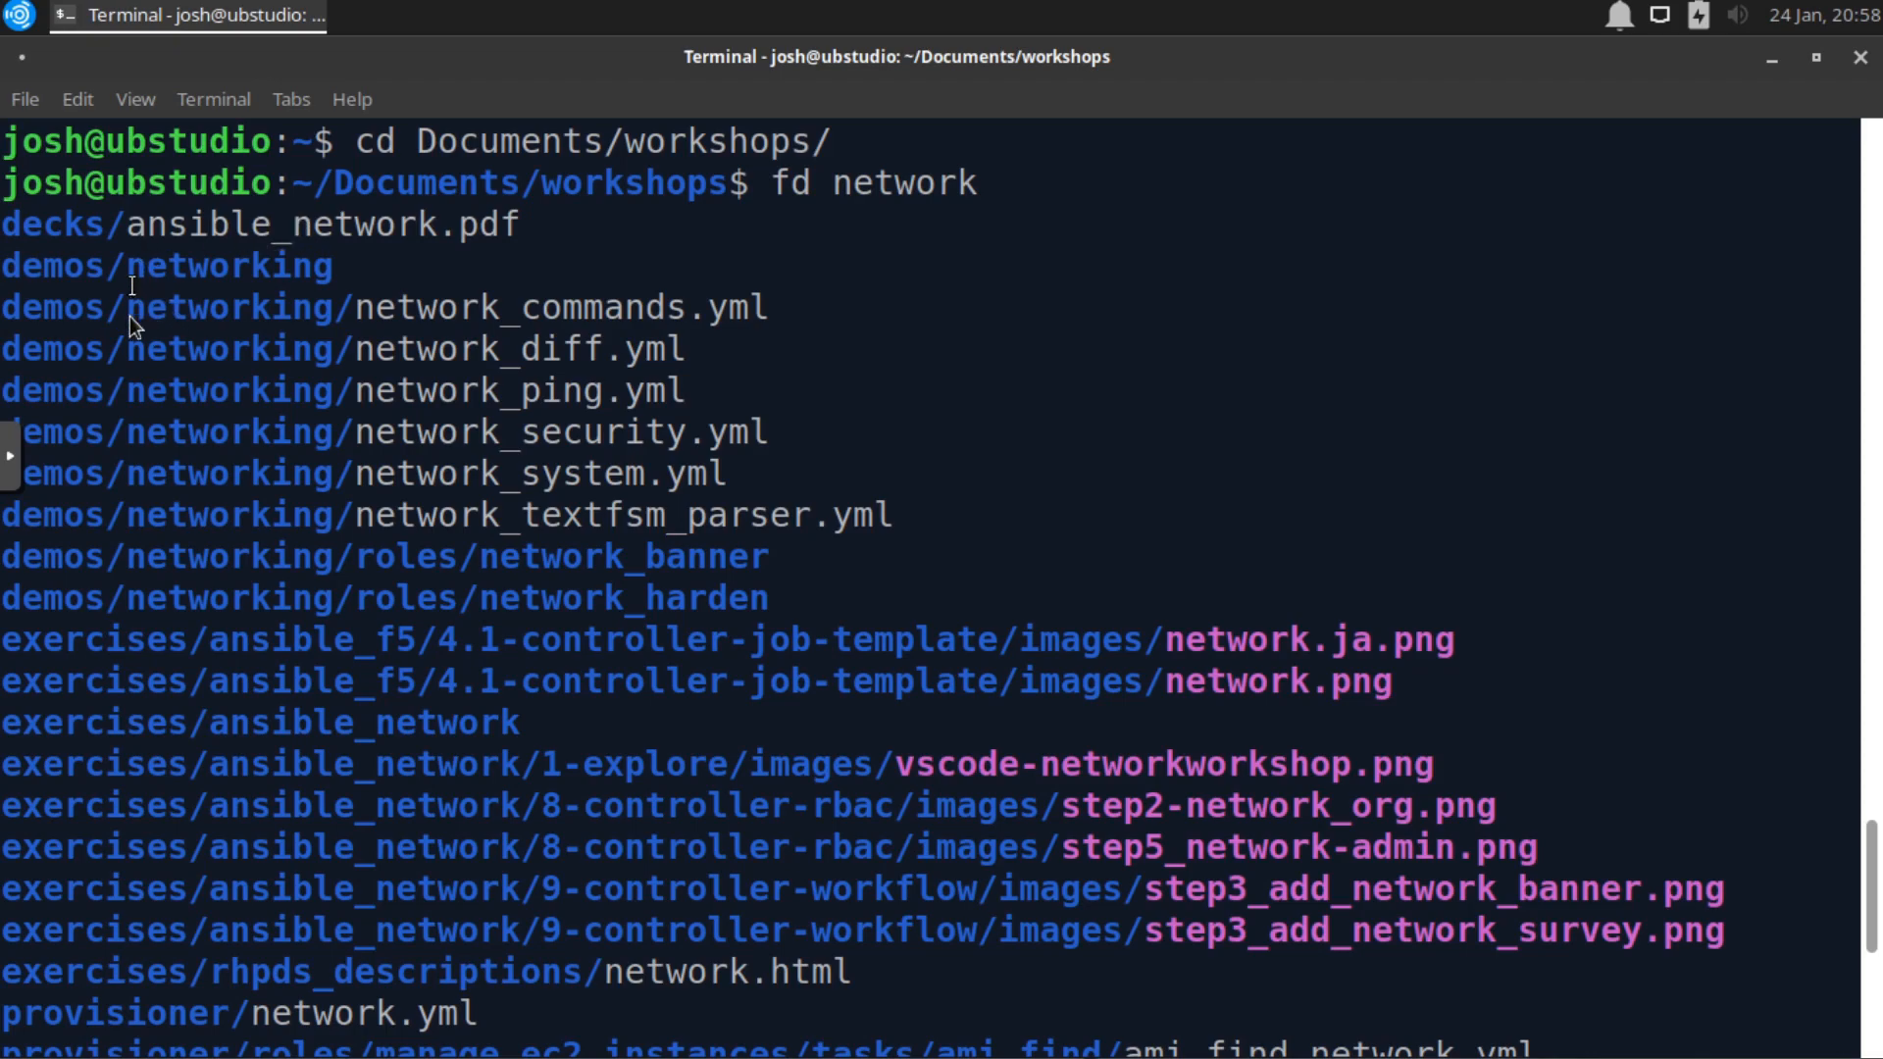
mouse_move(298, 328)
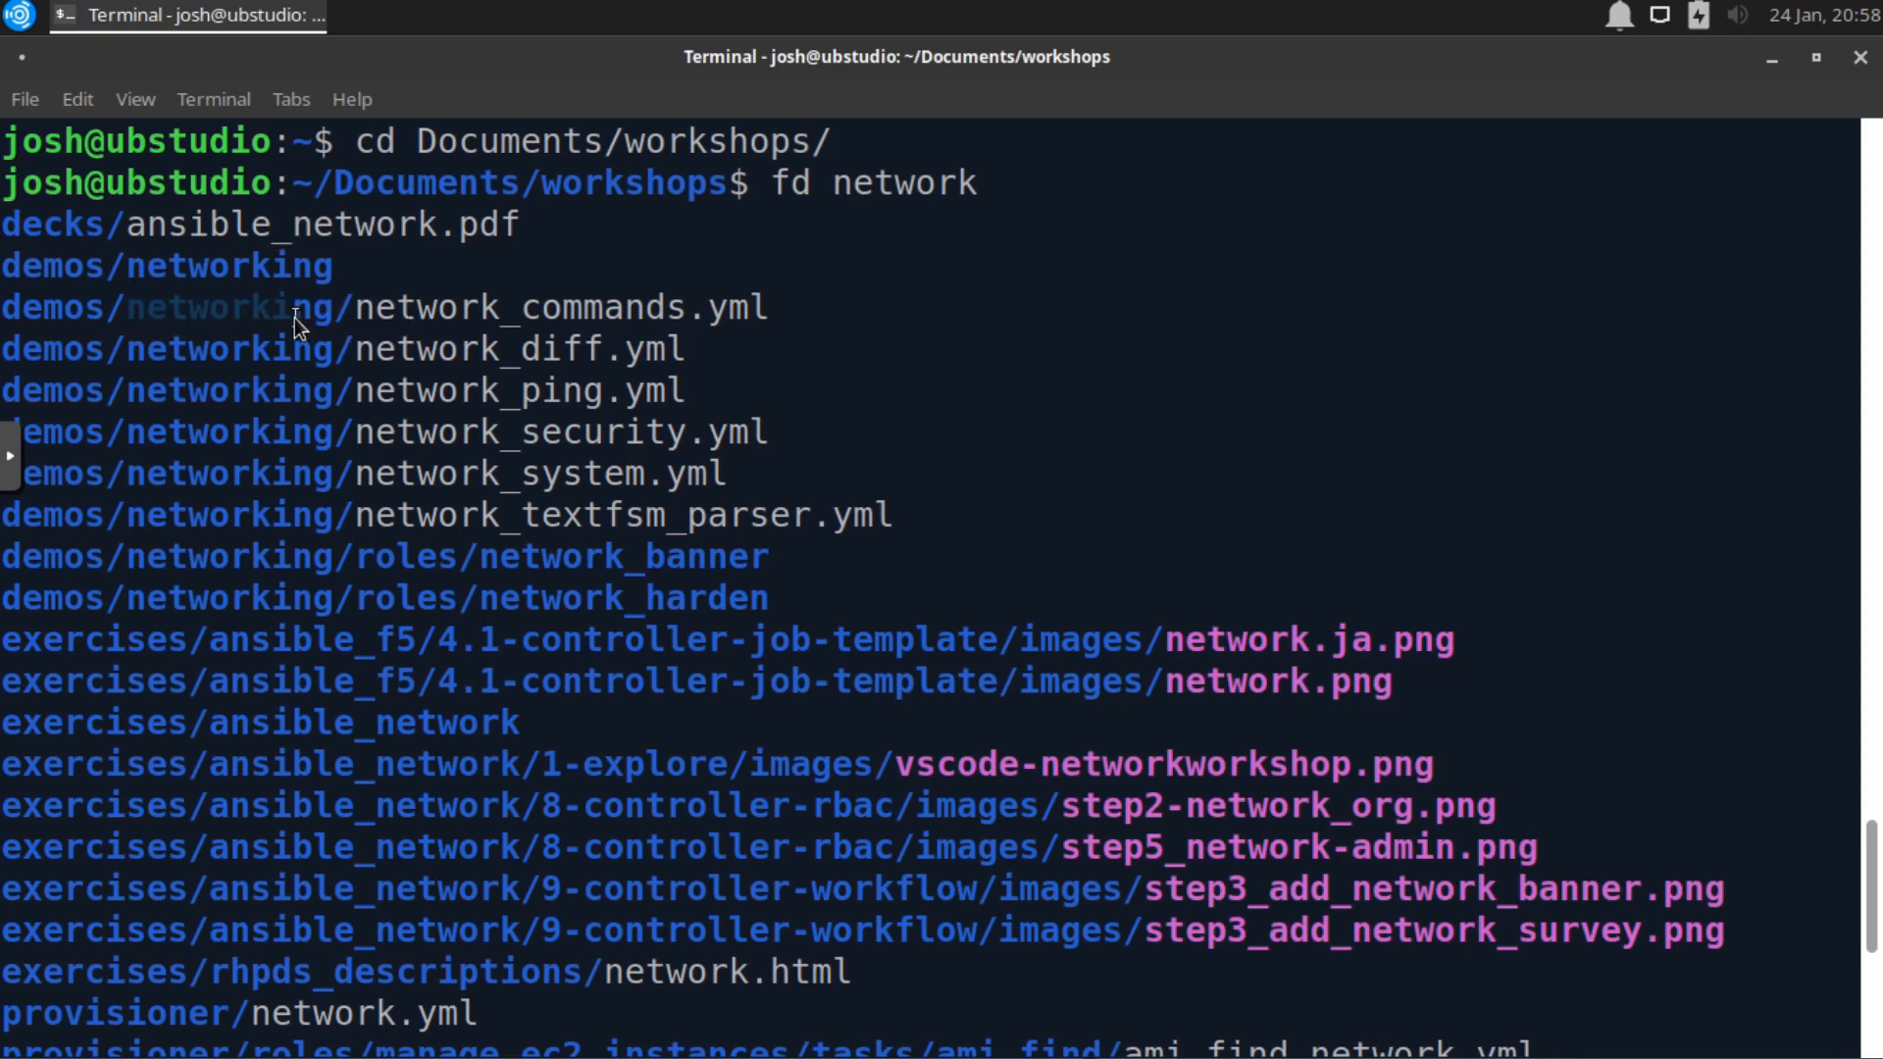
mouse_move(379, 317)
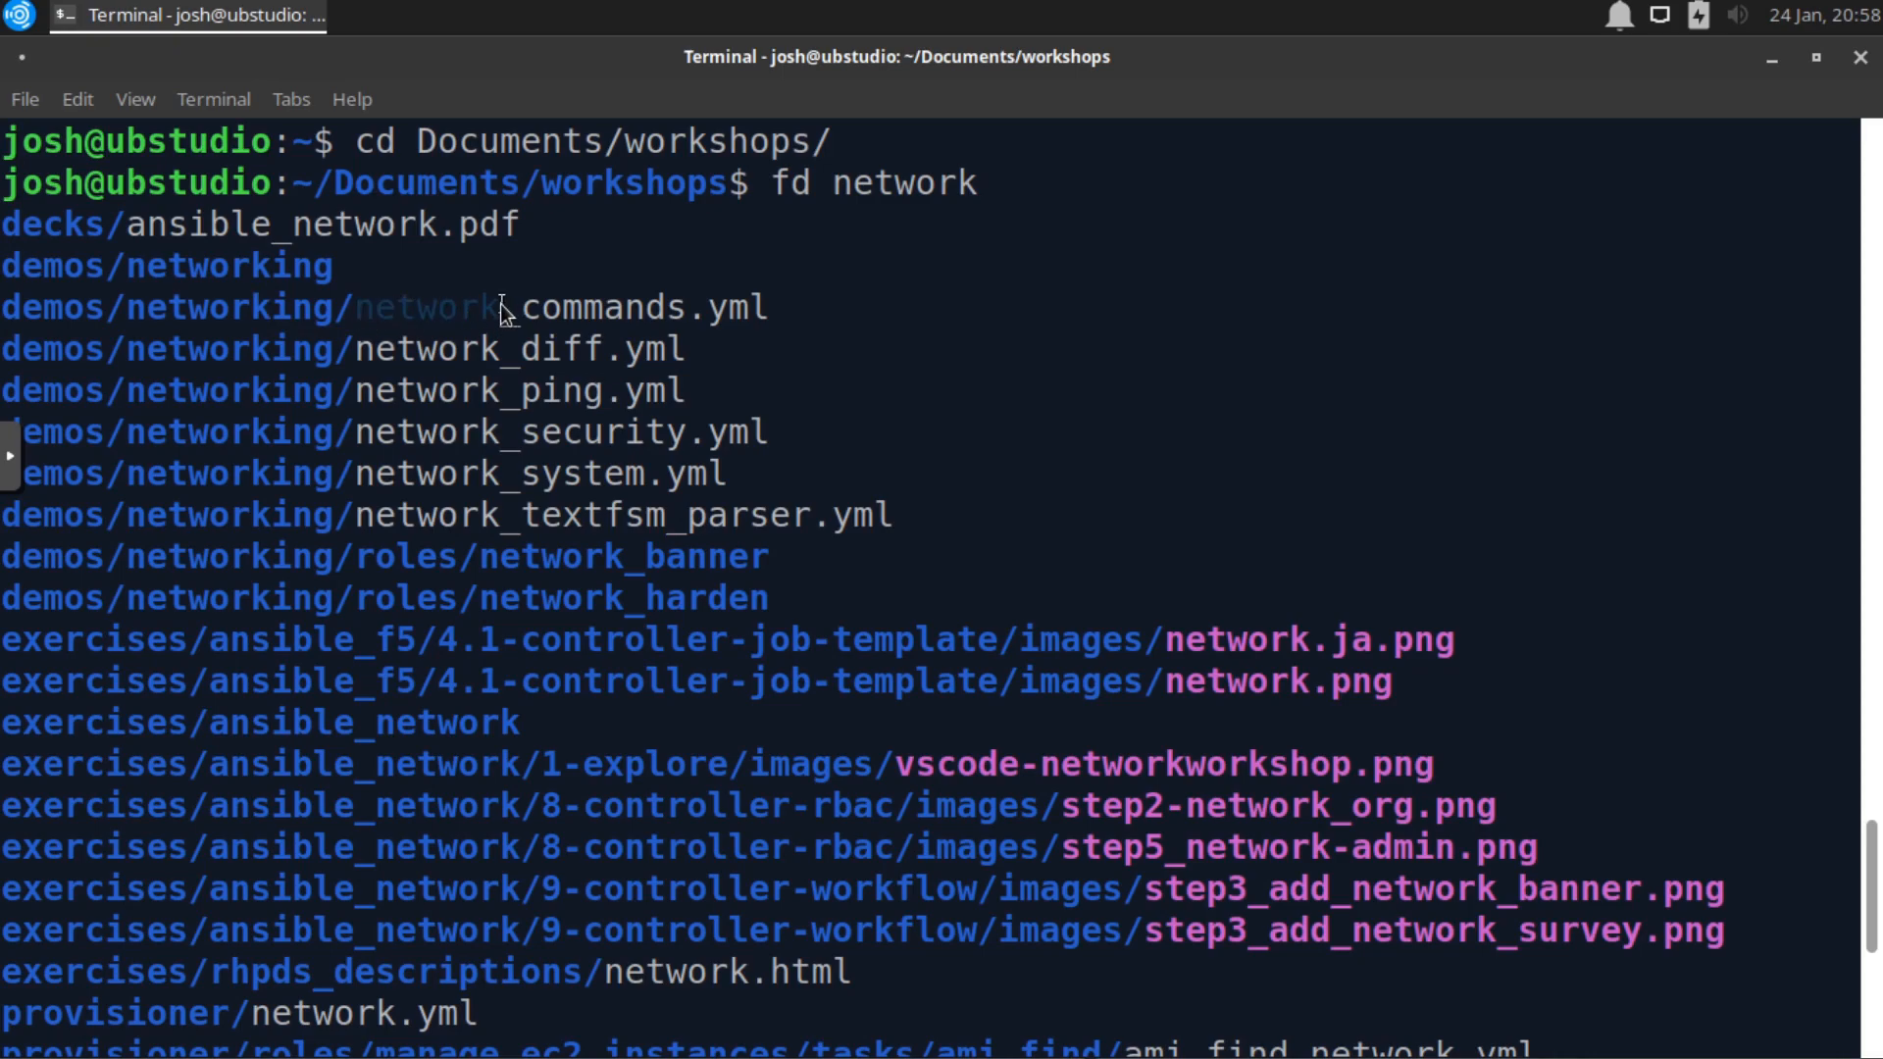
scroll("down", 3)
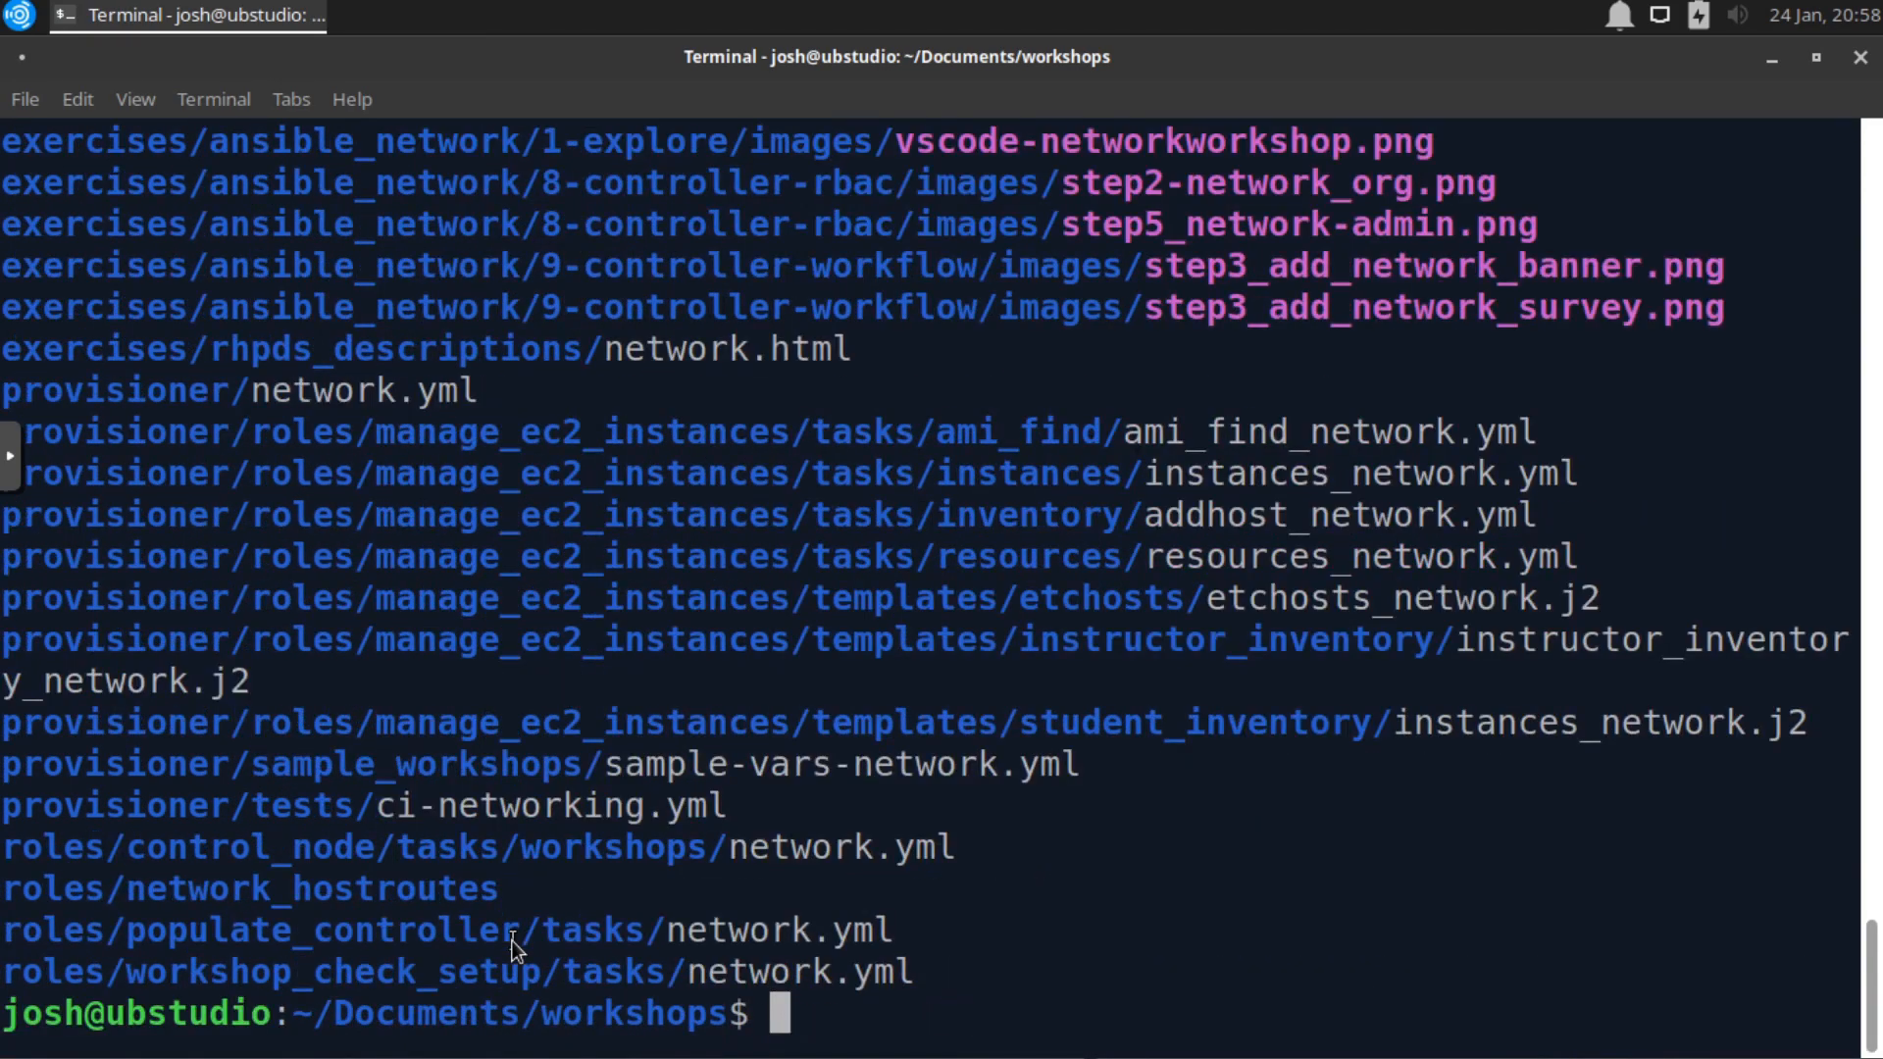
mouse_move(865, 1031)
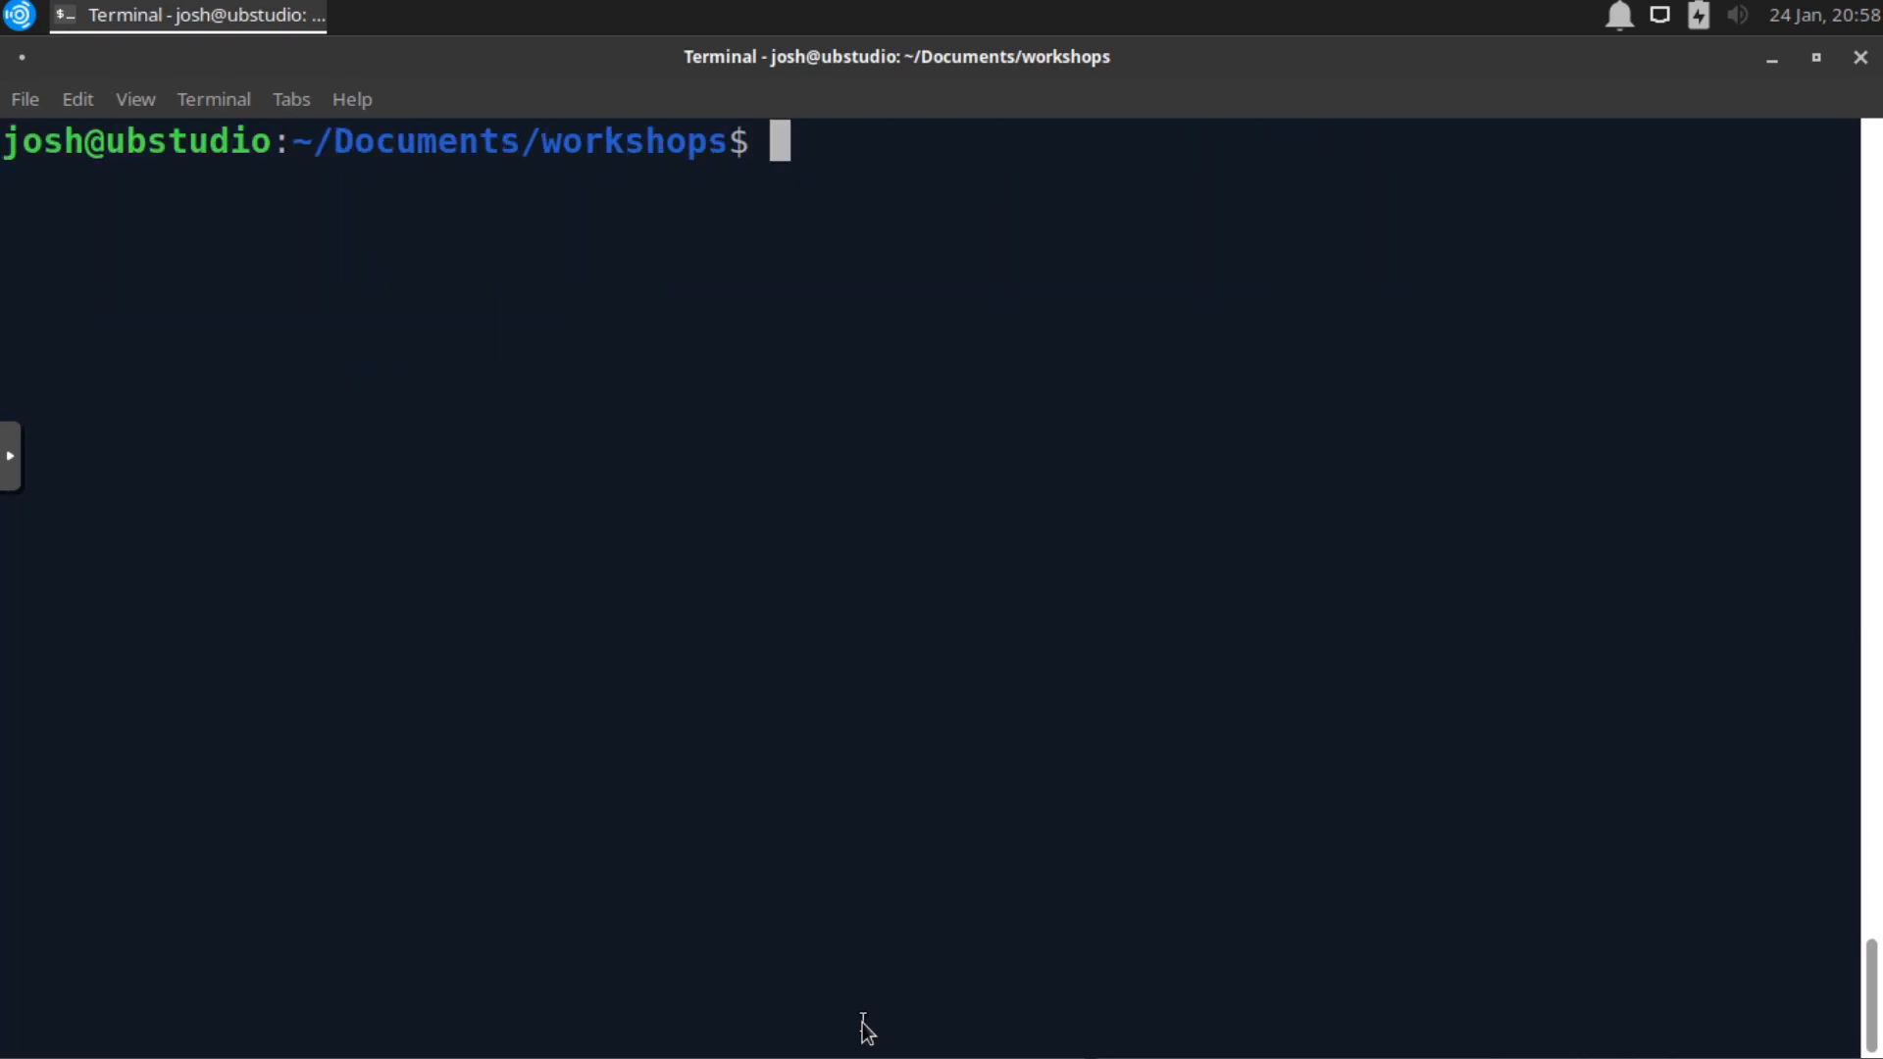
- Run fd passwd /etc to find five passwd-related files, then begin another fd command
type("fd p")
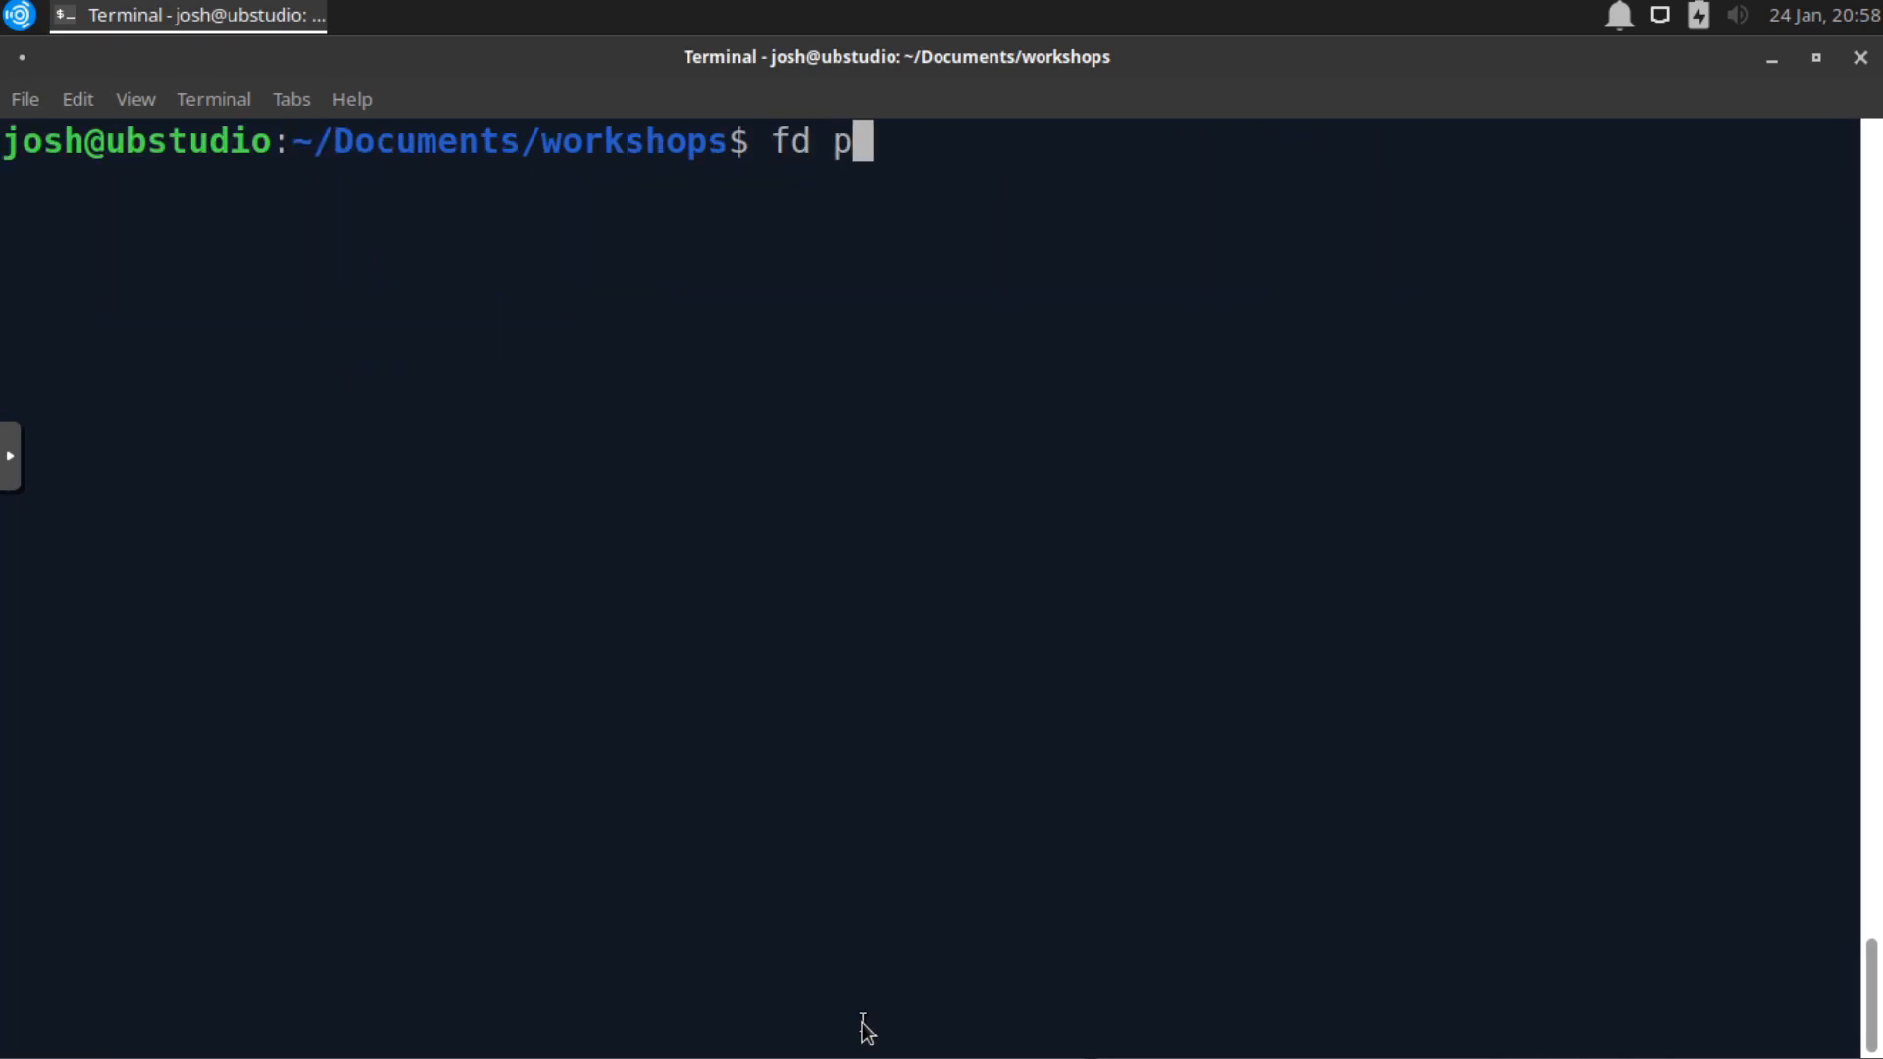
type("ass")
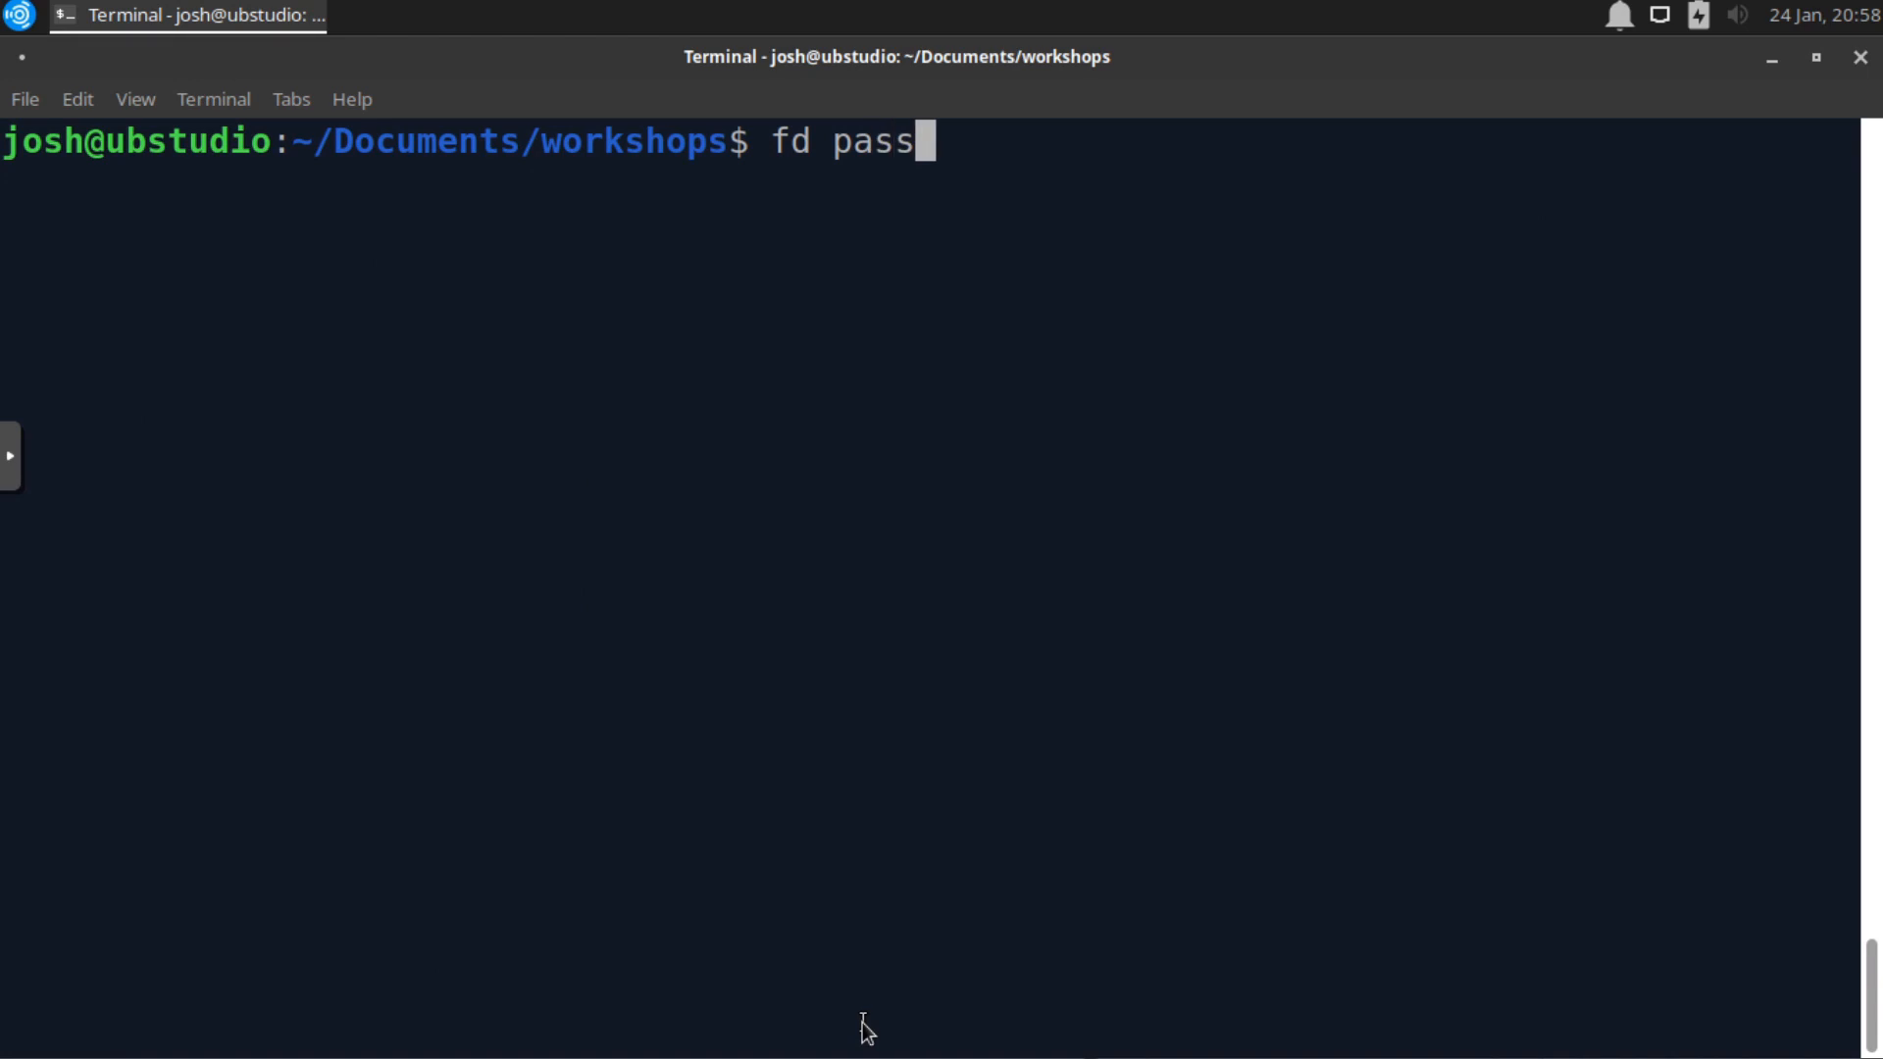
type("wd")
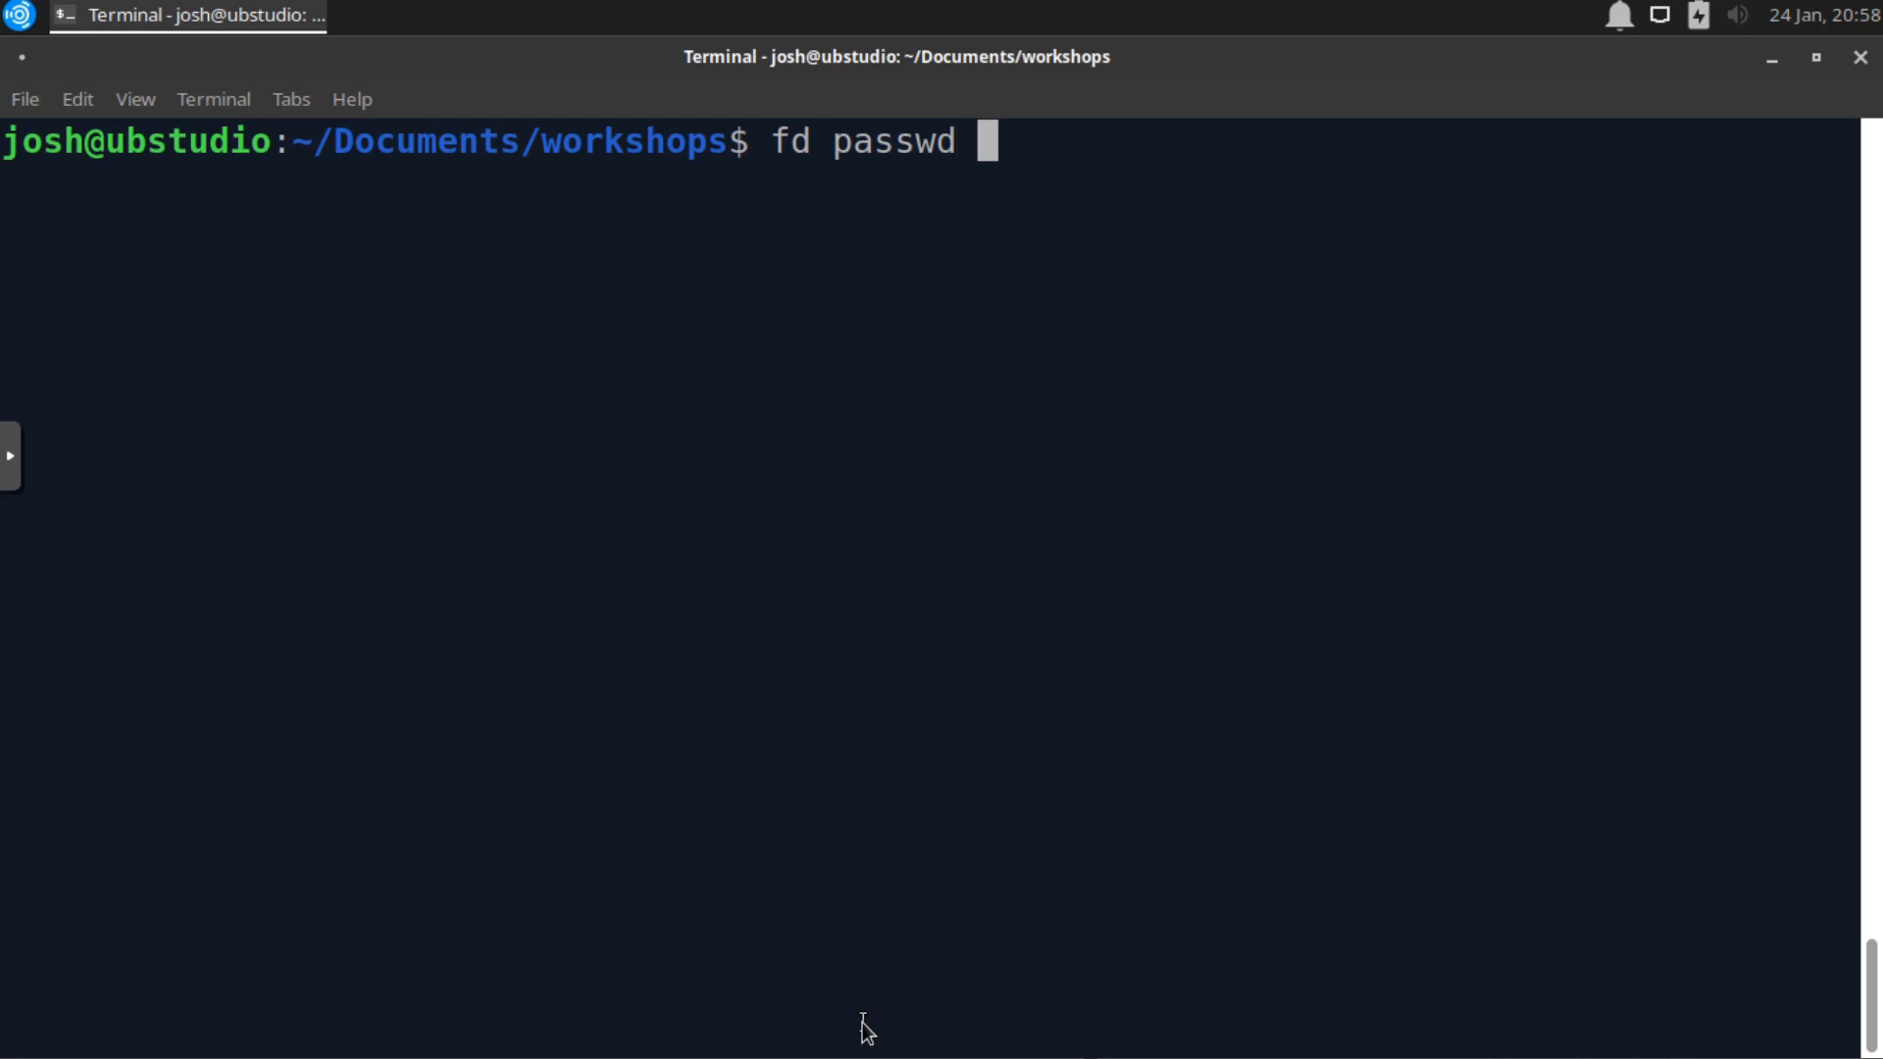
type("/")
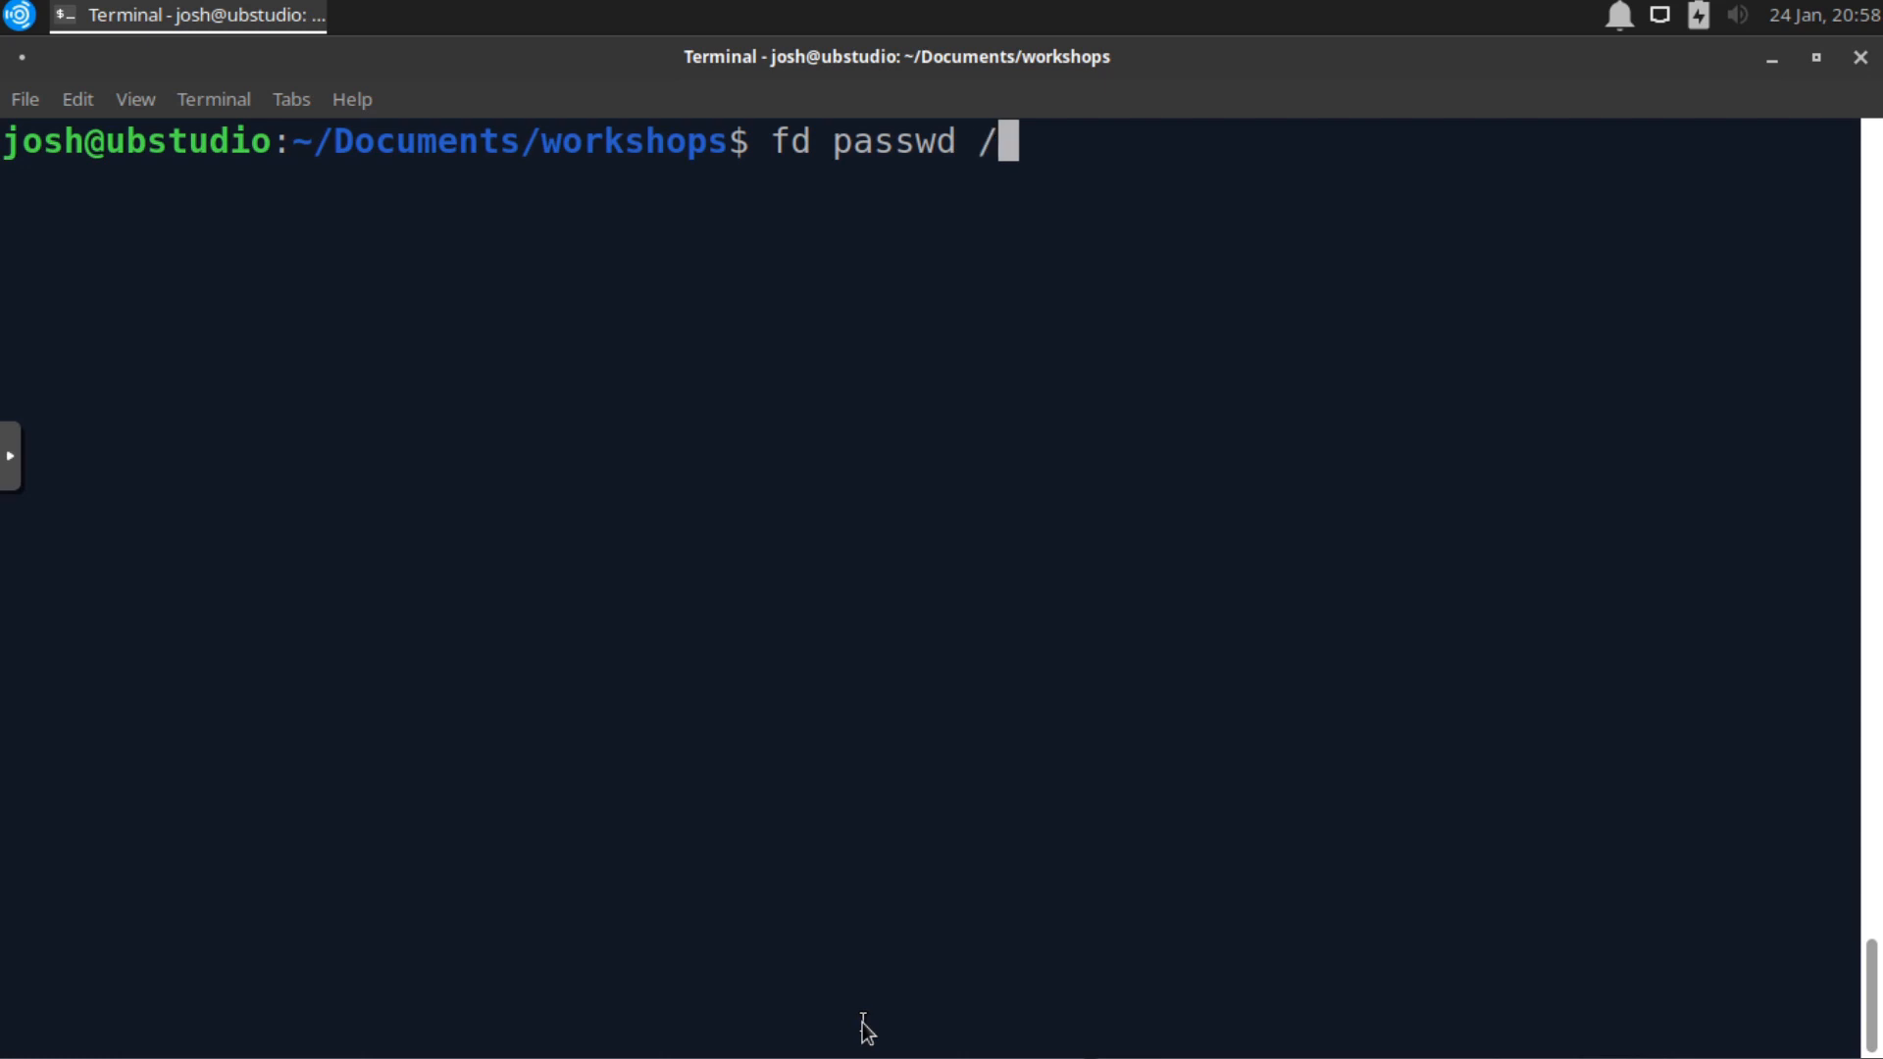
type("etc")
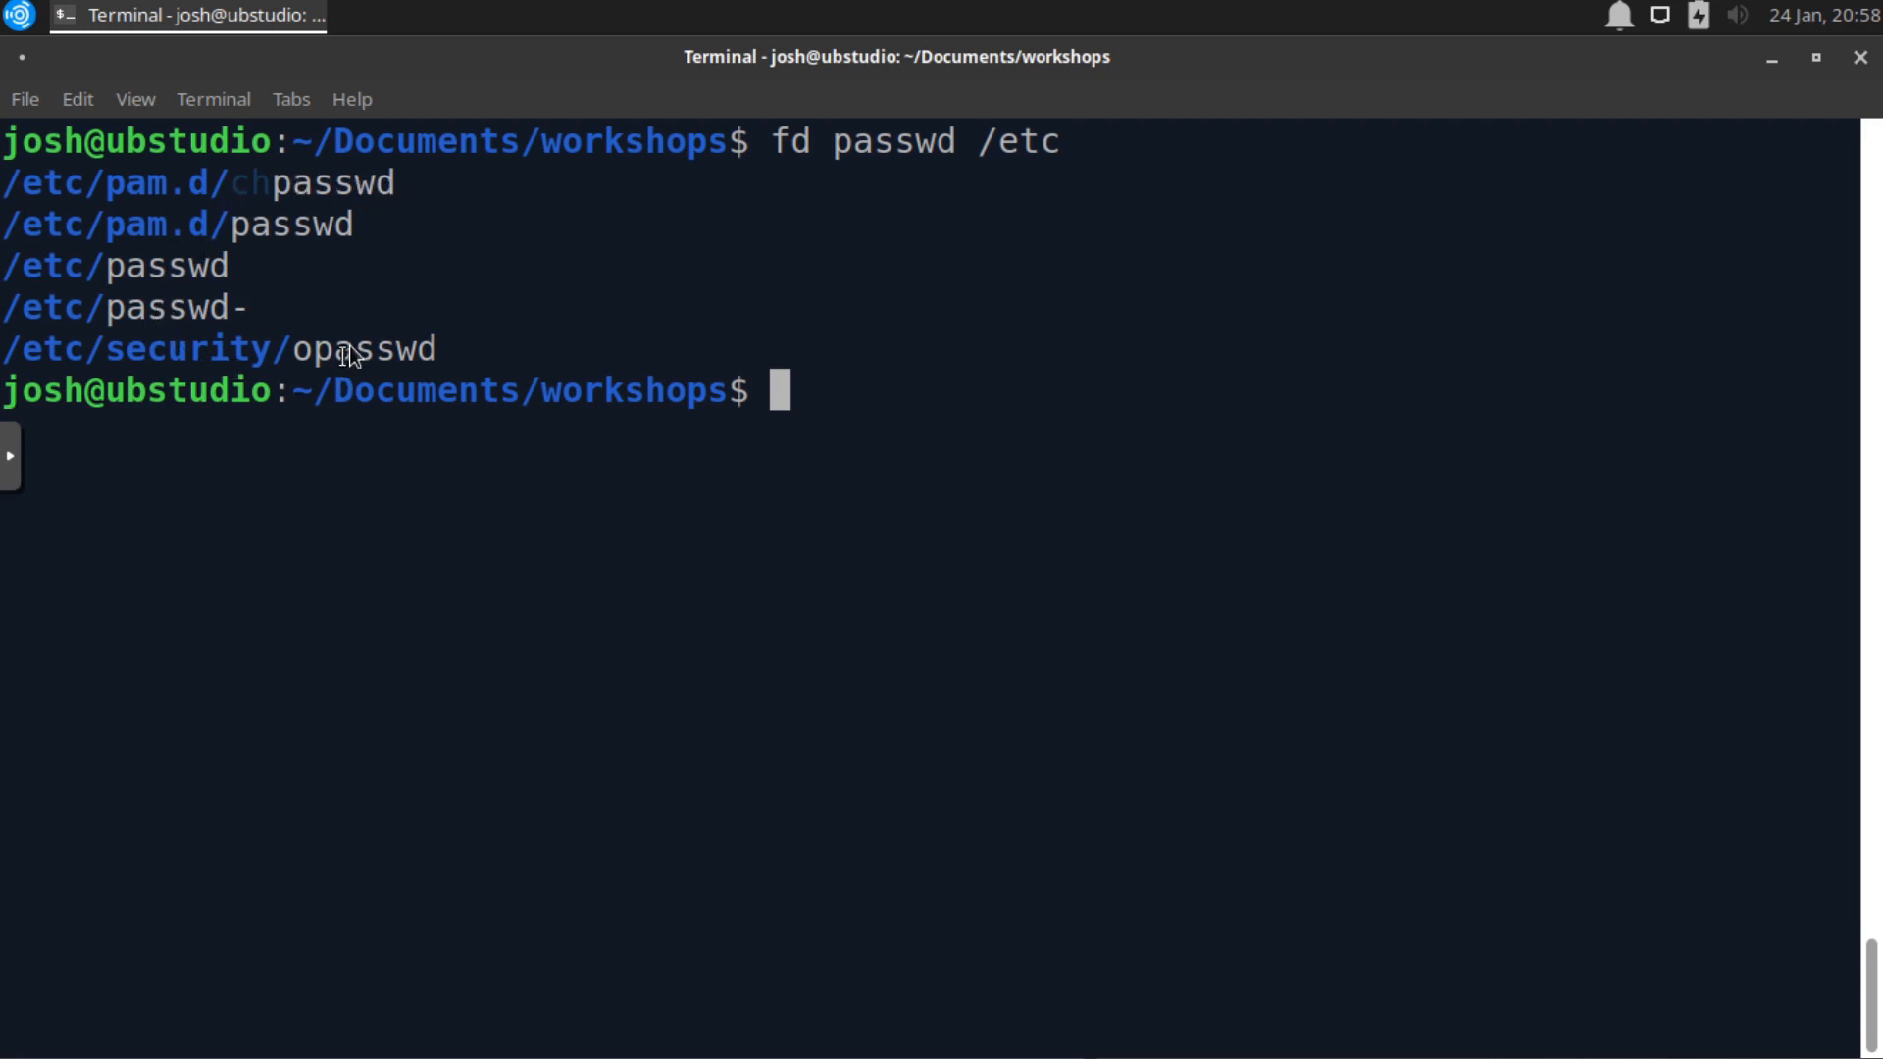
mouse_move(294, 333)
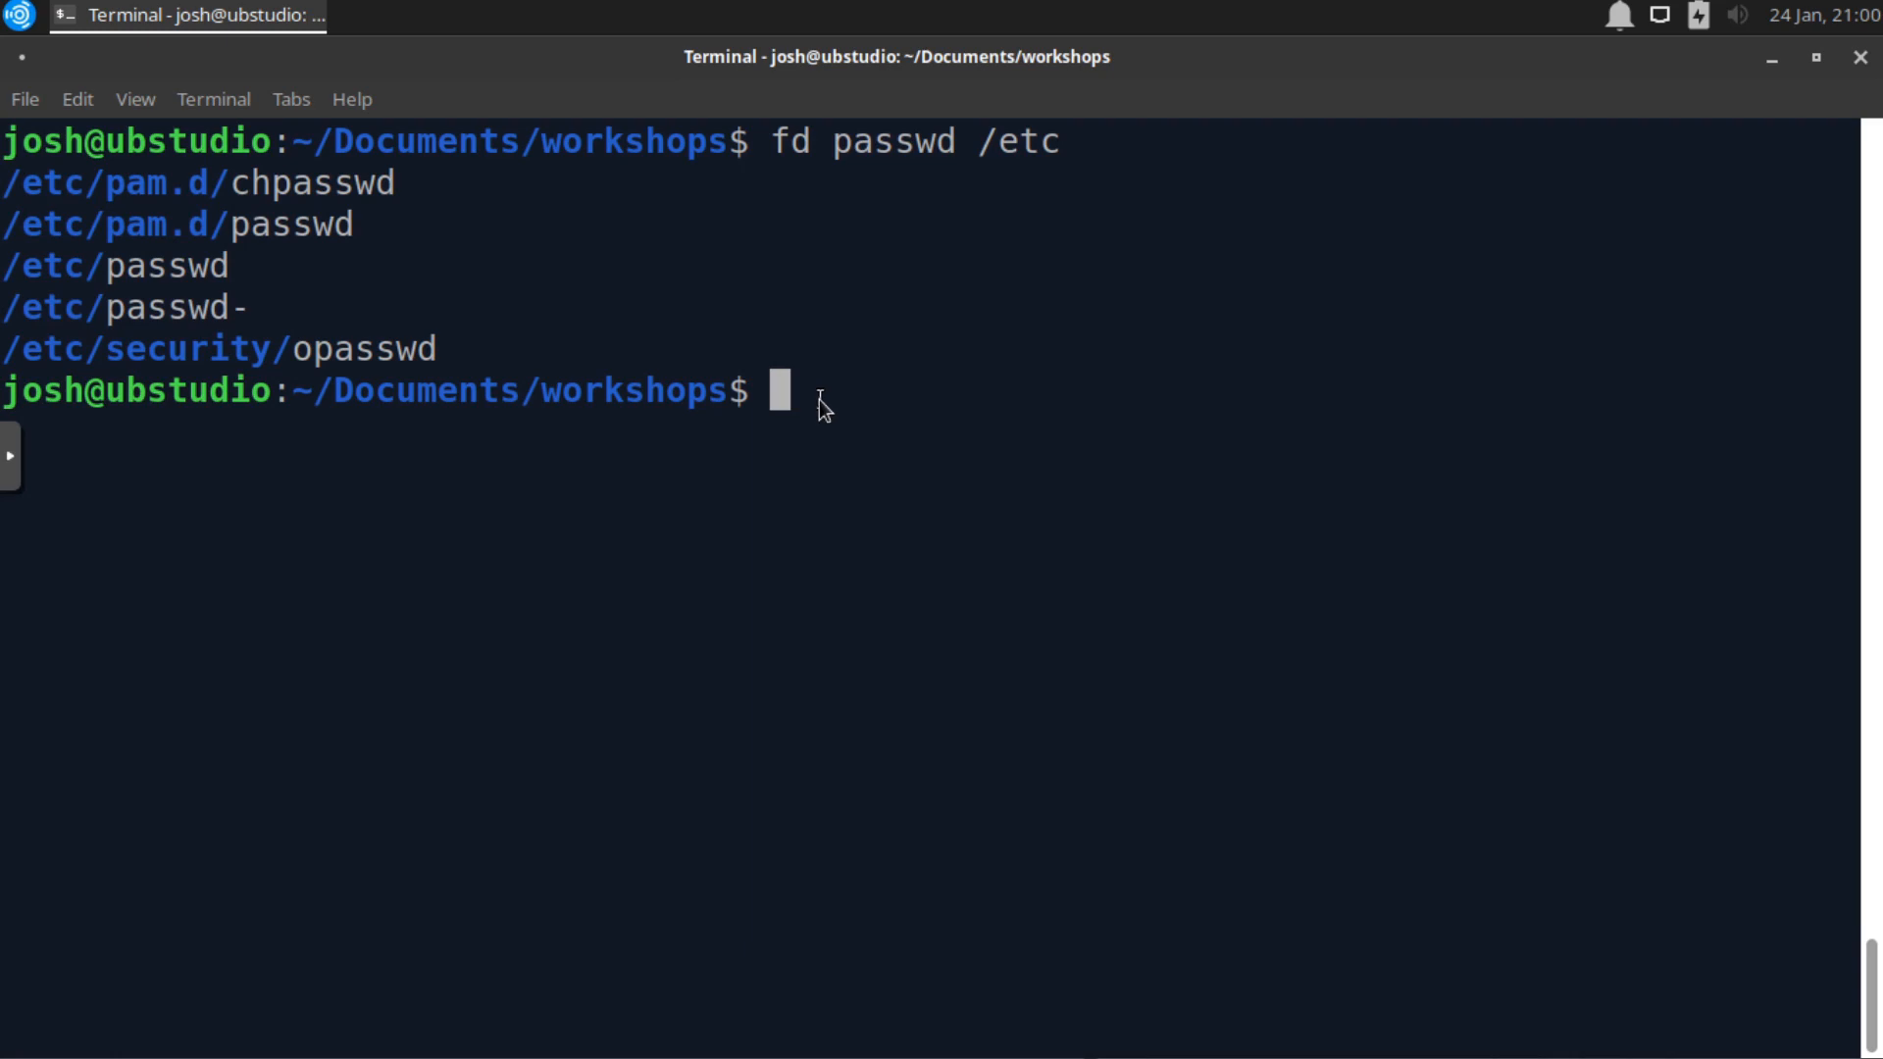
mouse_move(1135, 181)
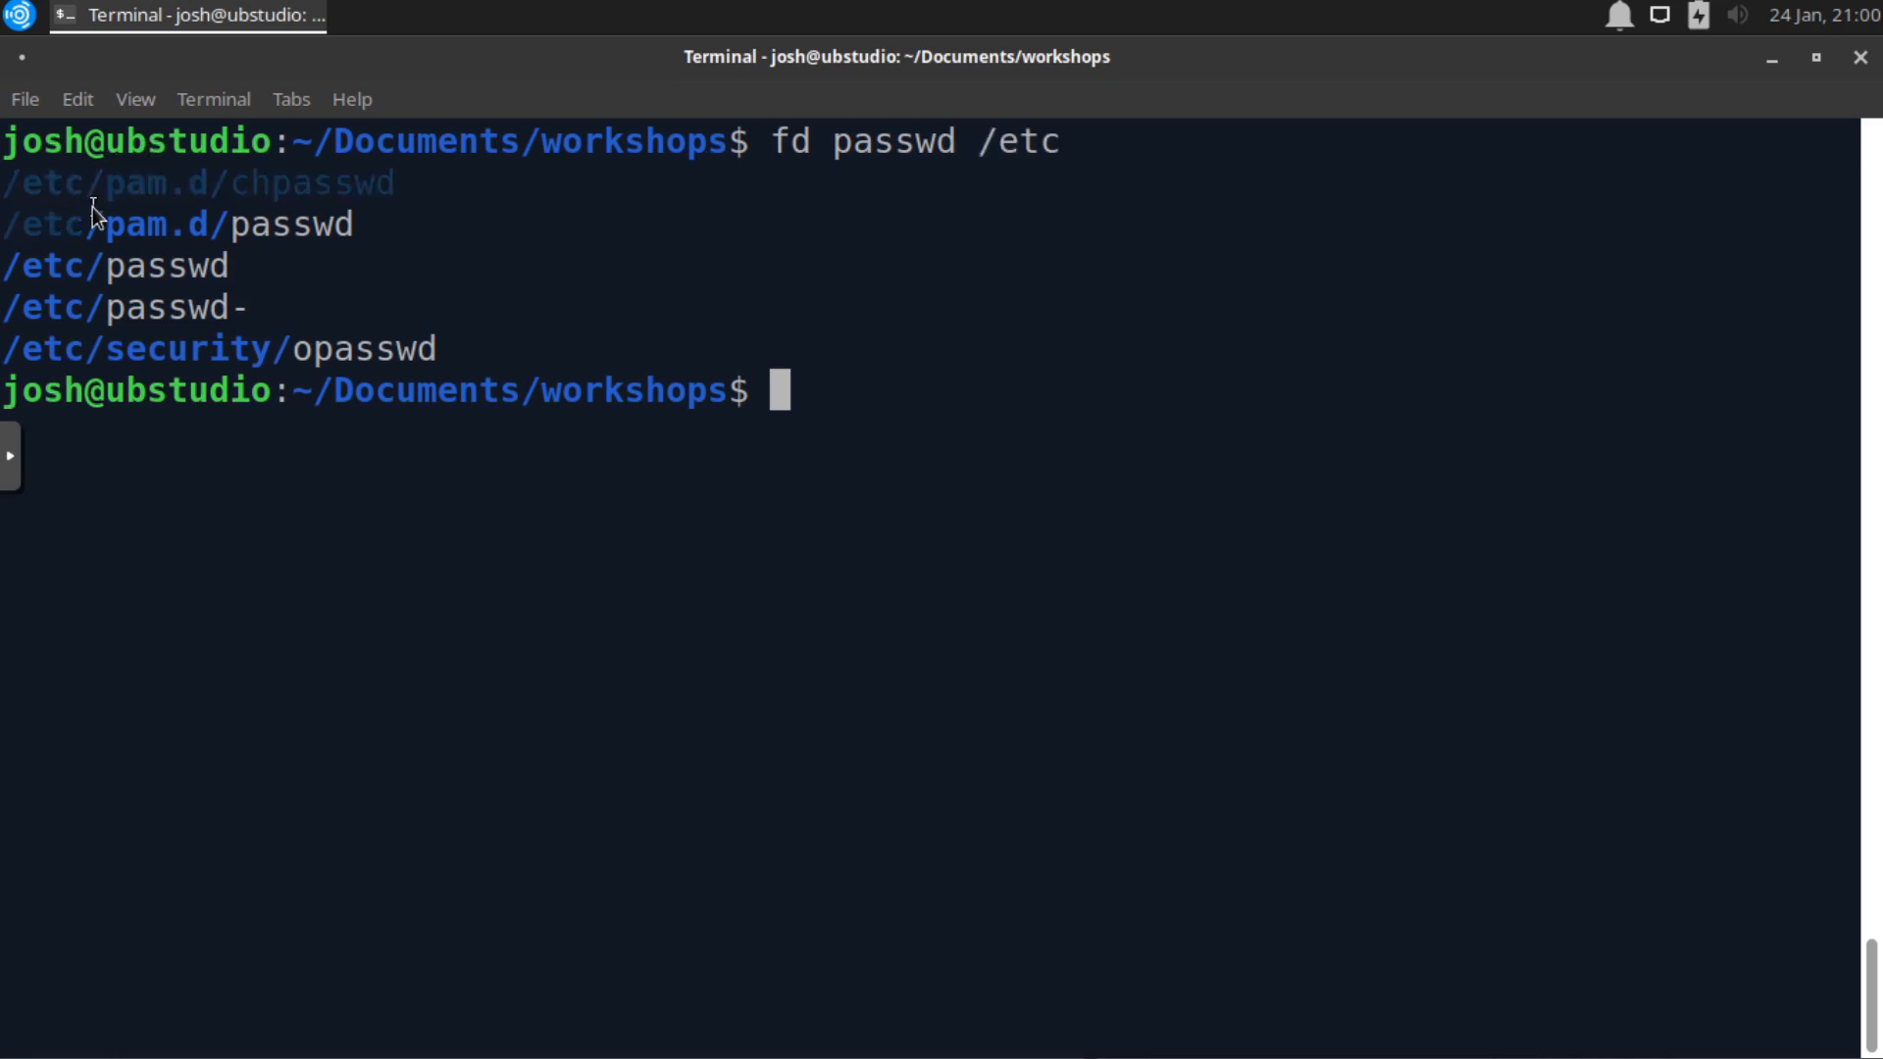
mouse_move(841, 401)
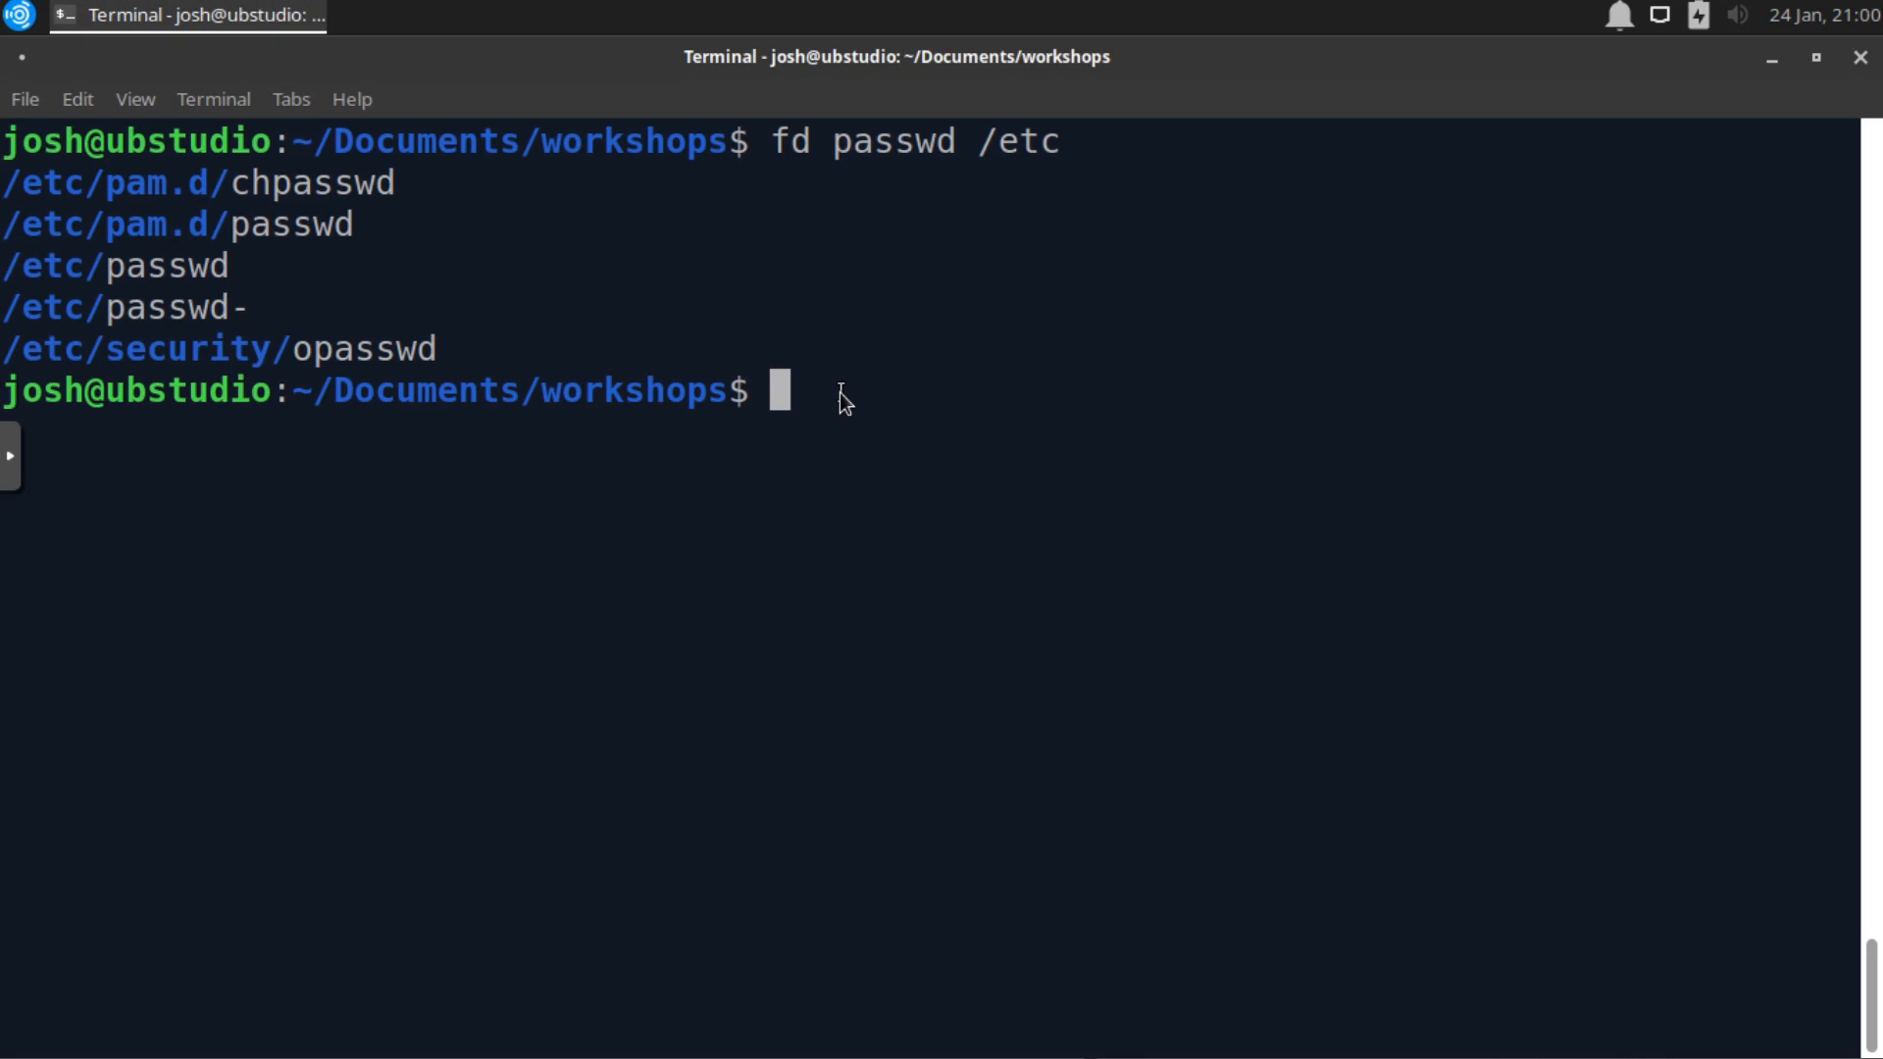
type("fd")
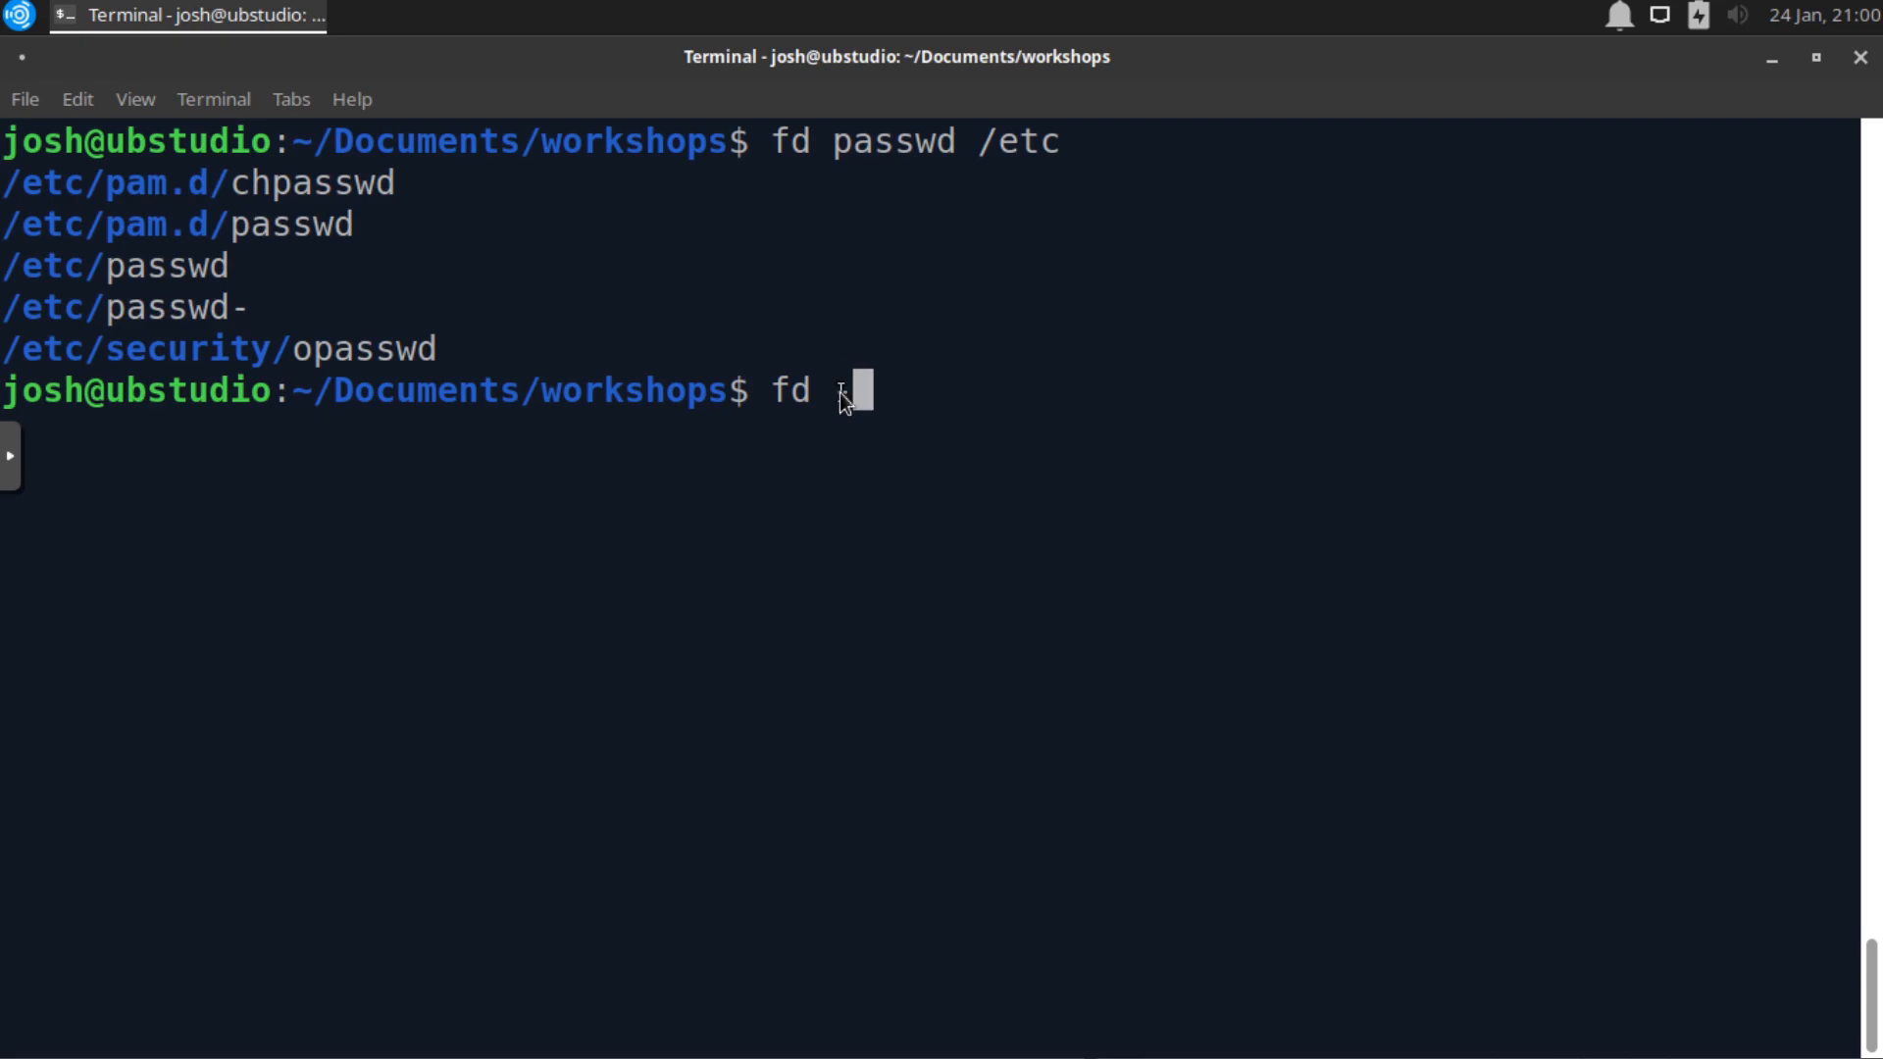
- Search workshops for .yml files with fd -e yml and scroll the roles task results
type("e")
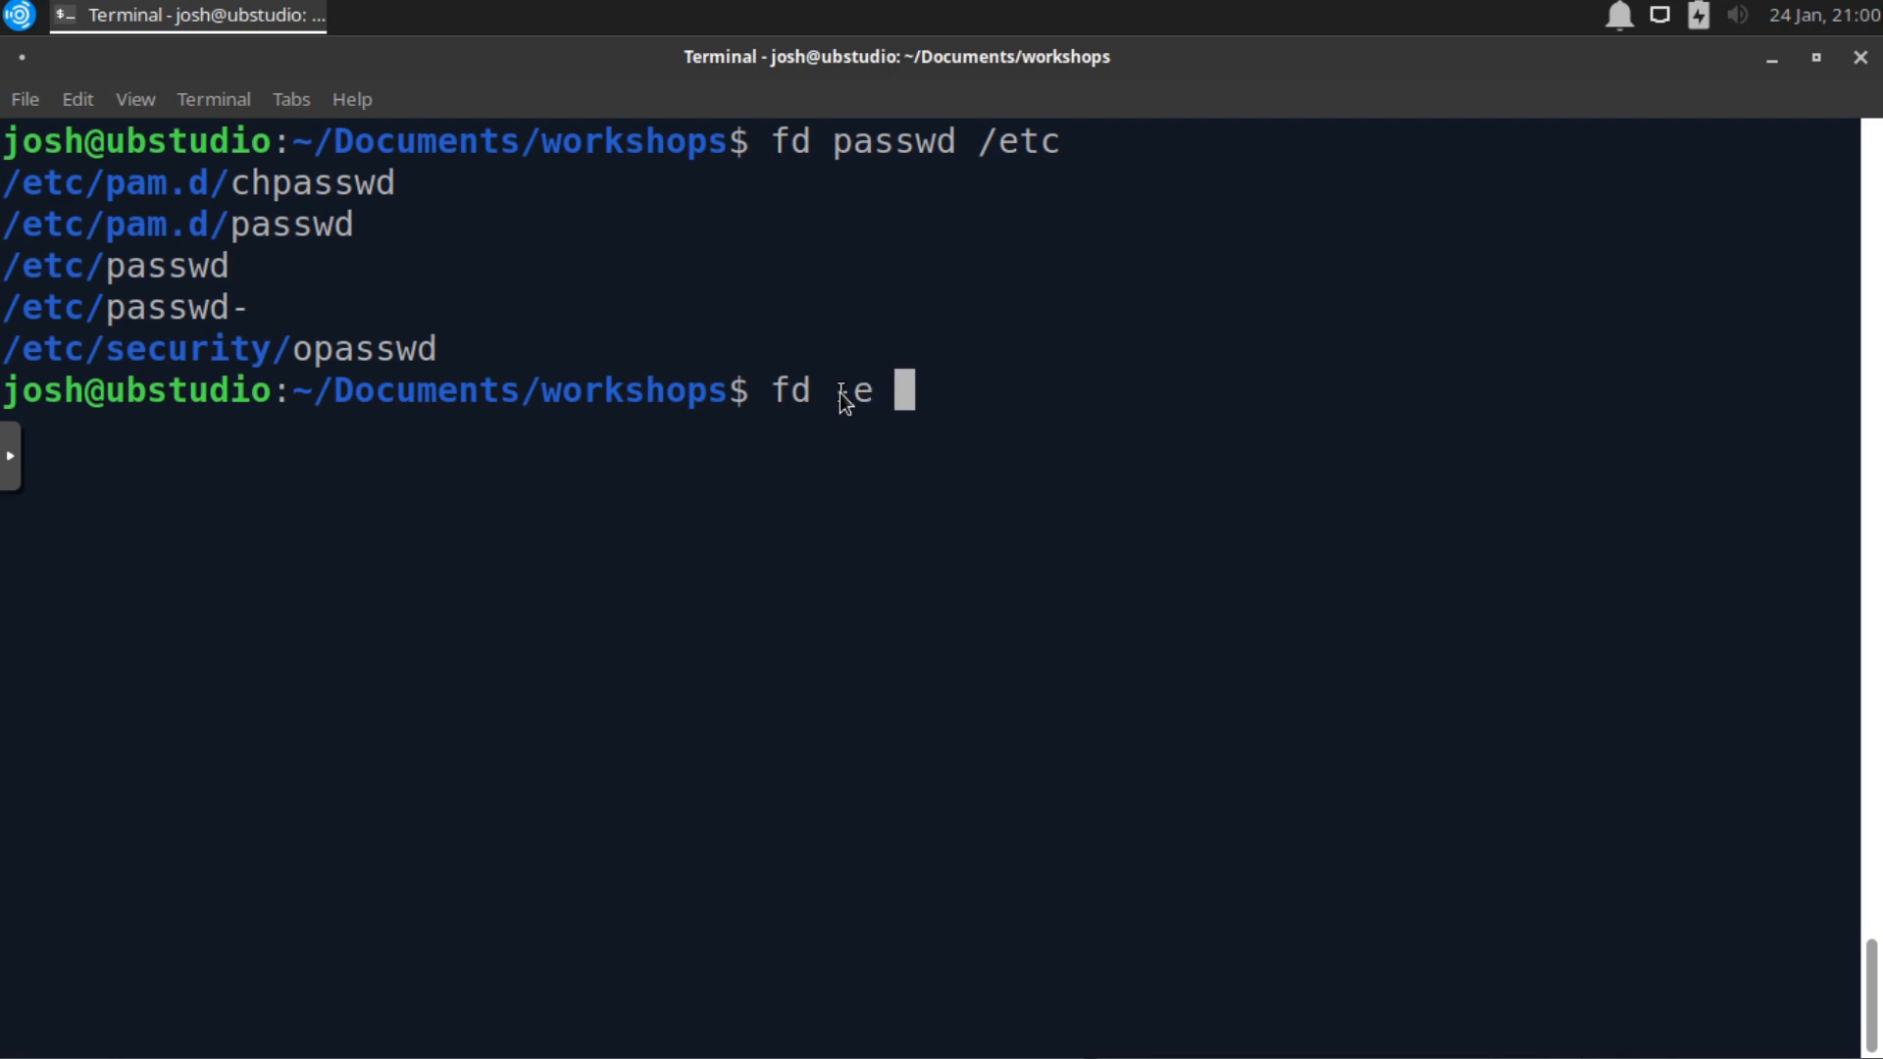
type("ym")
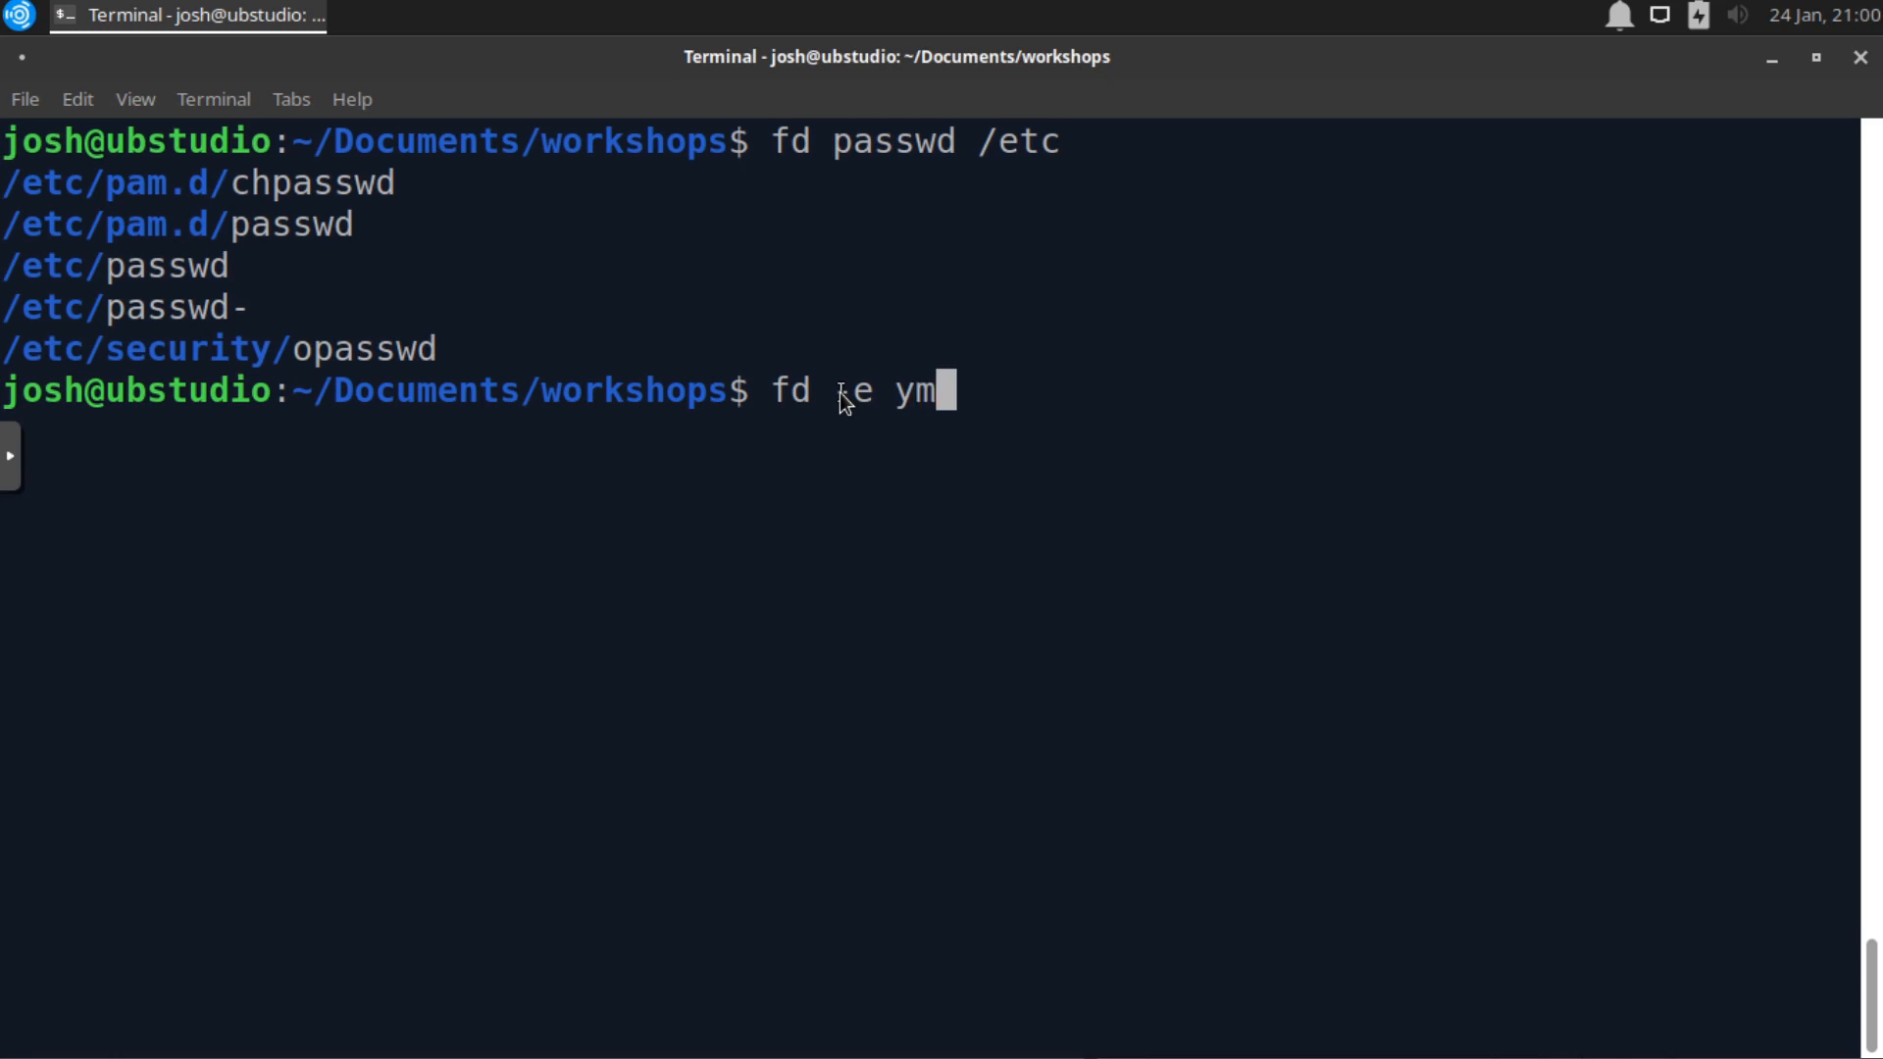
type("l")
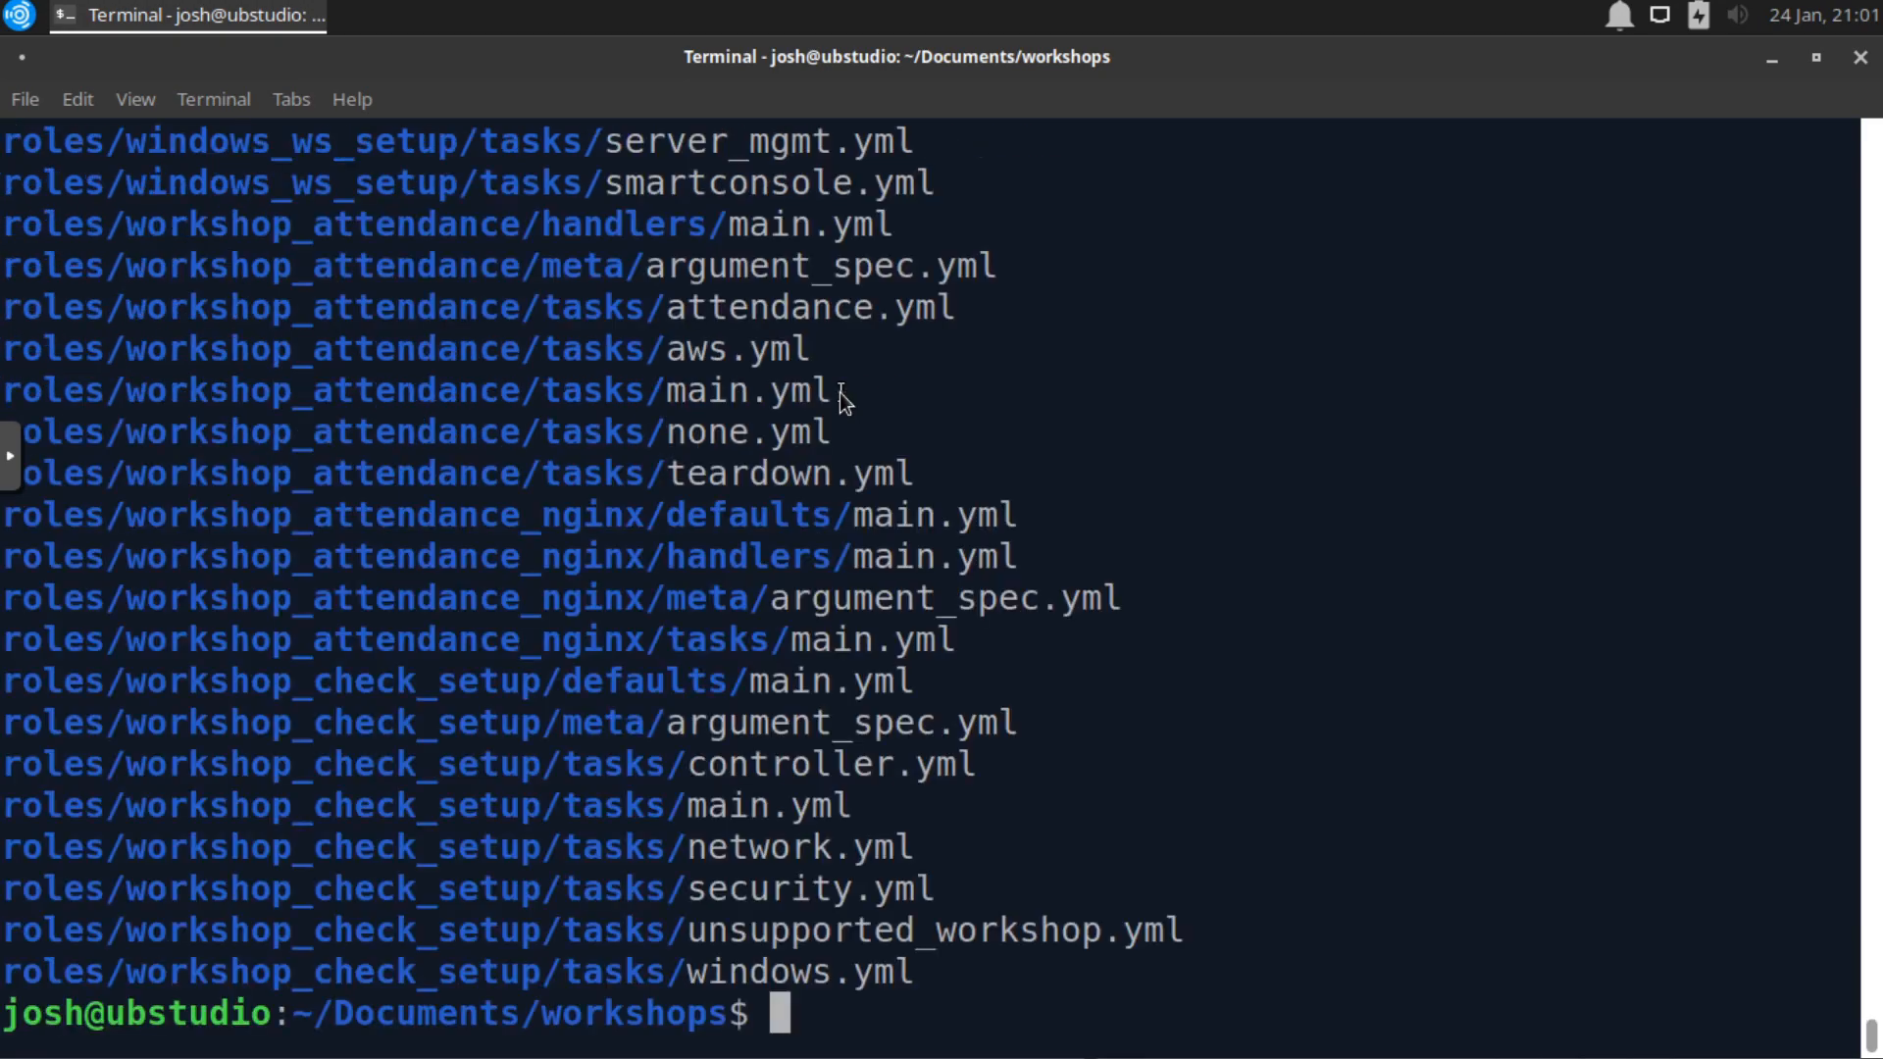
mouse_move(935, 785)
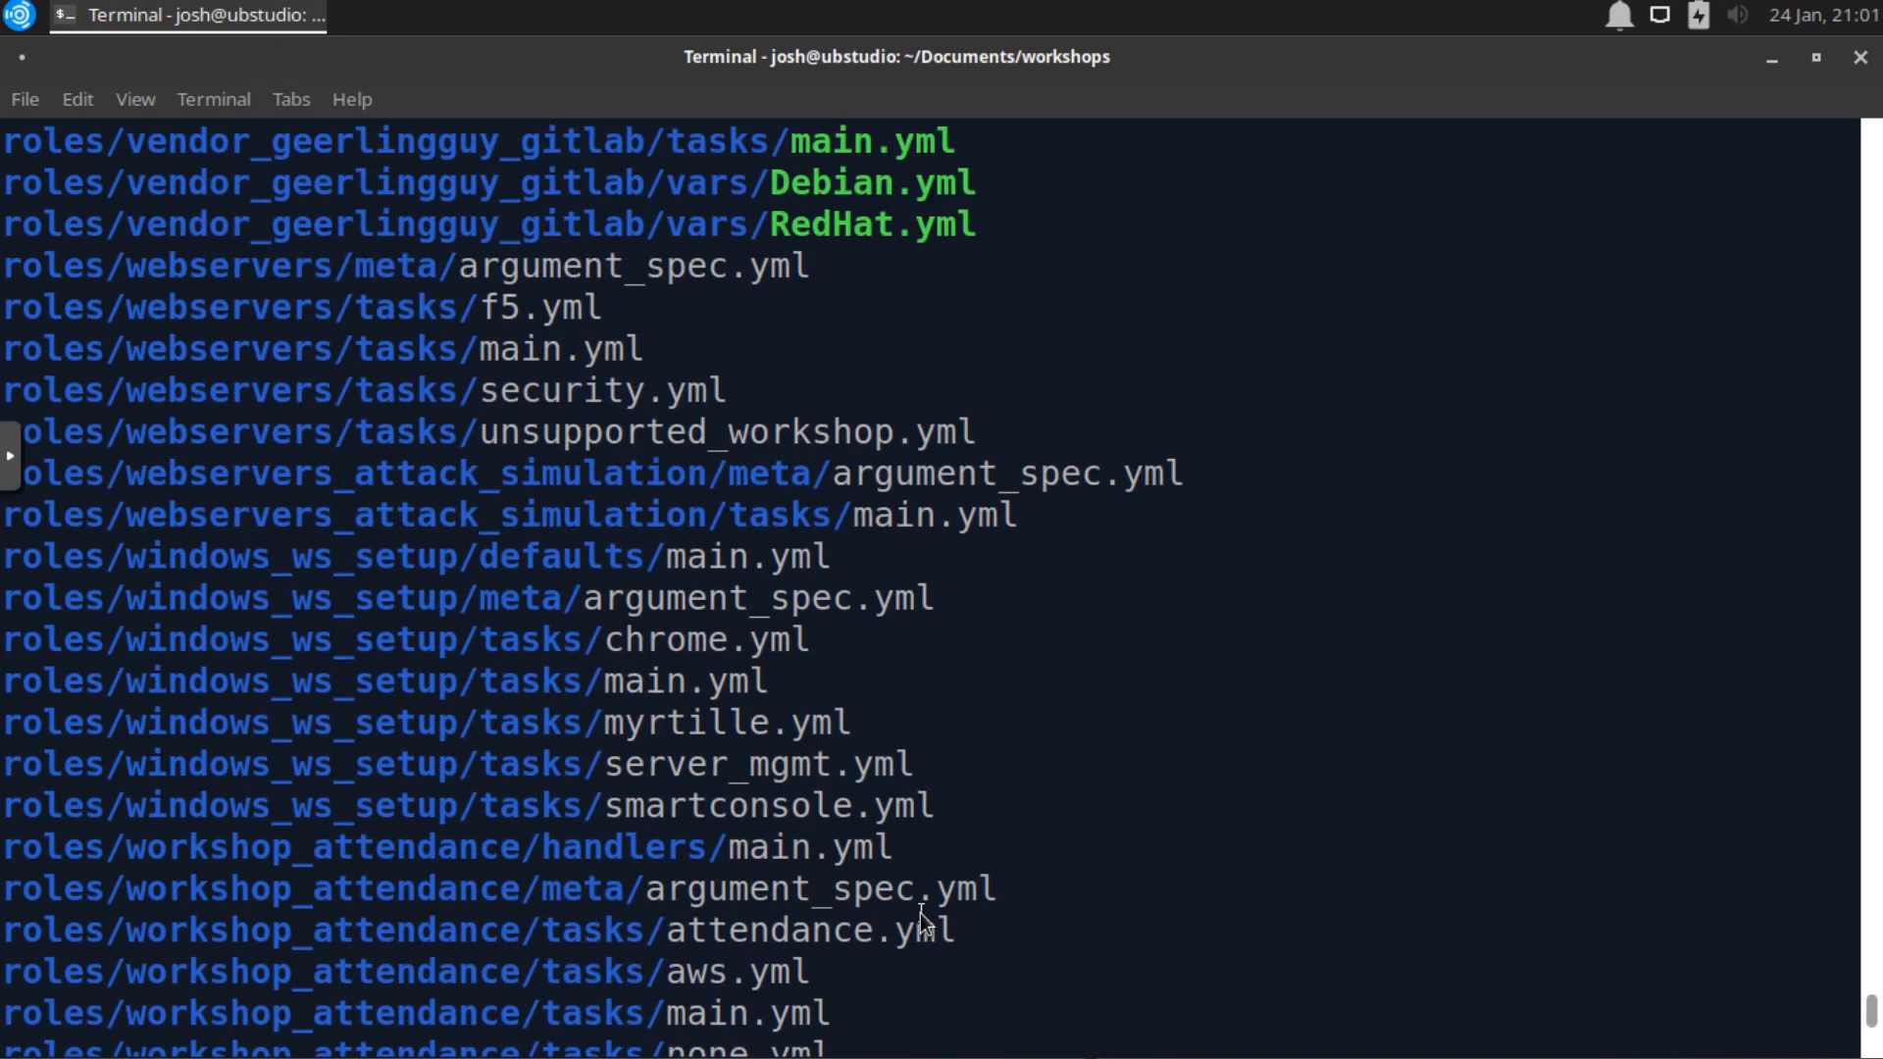
scroll("down", 3)
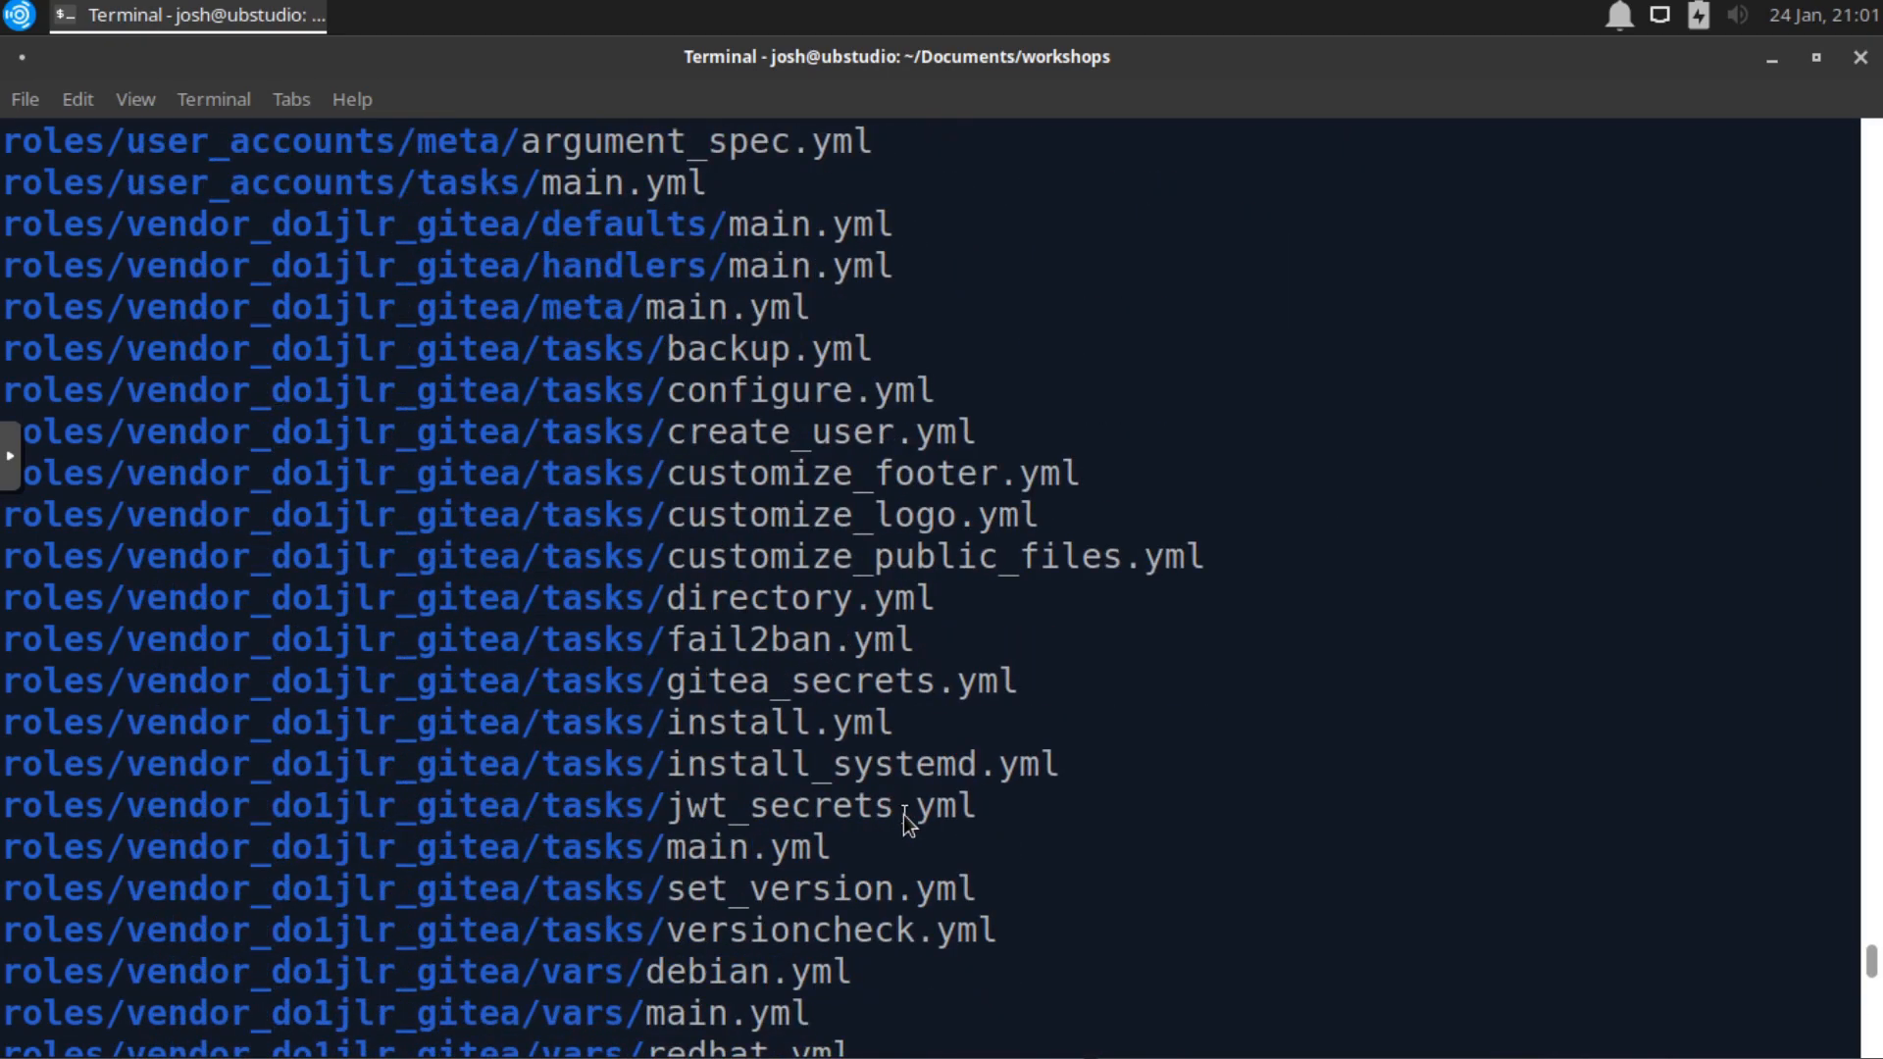
scroll("down", 3)
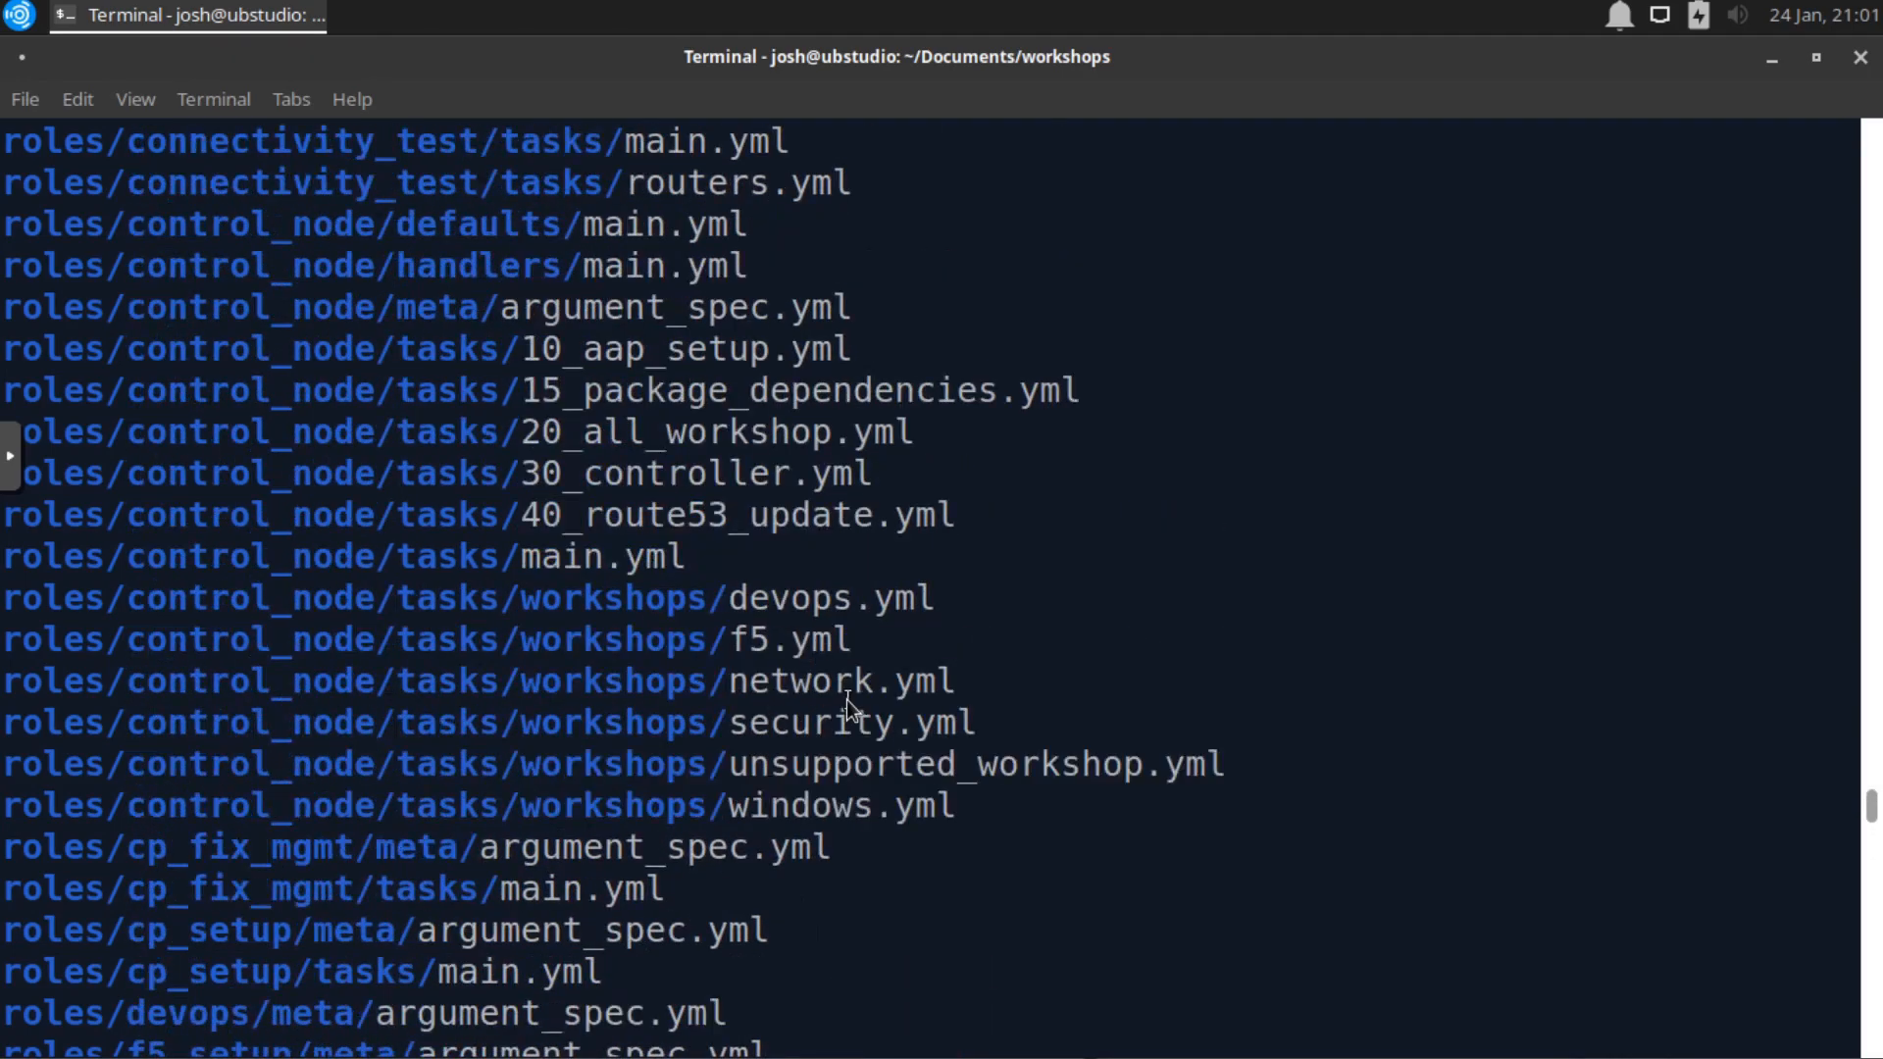
scroll("down", 3)
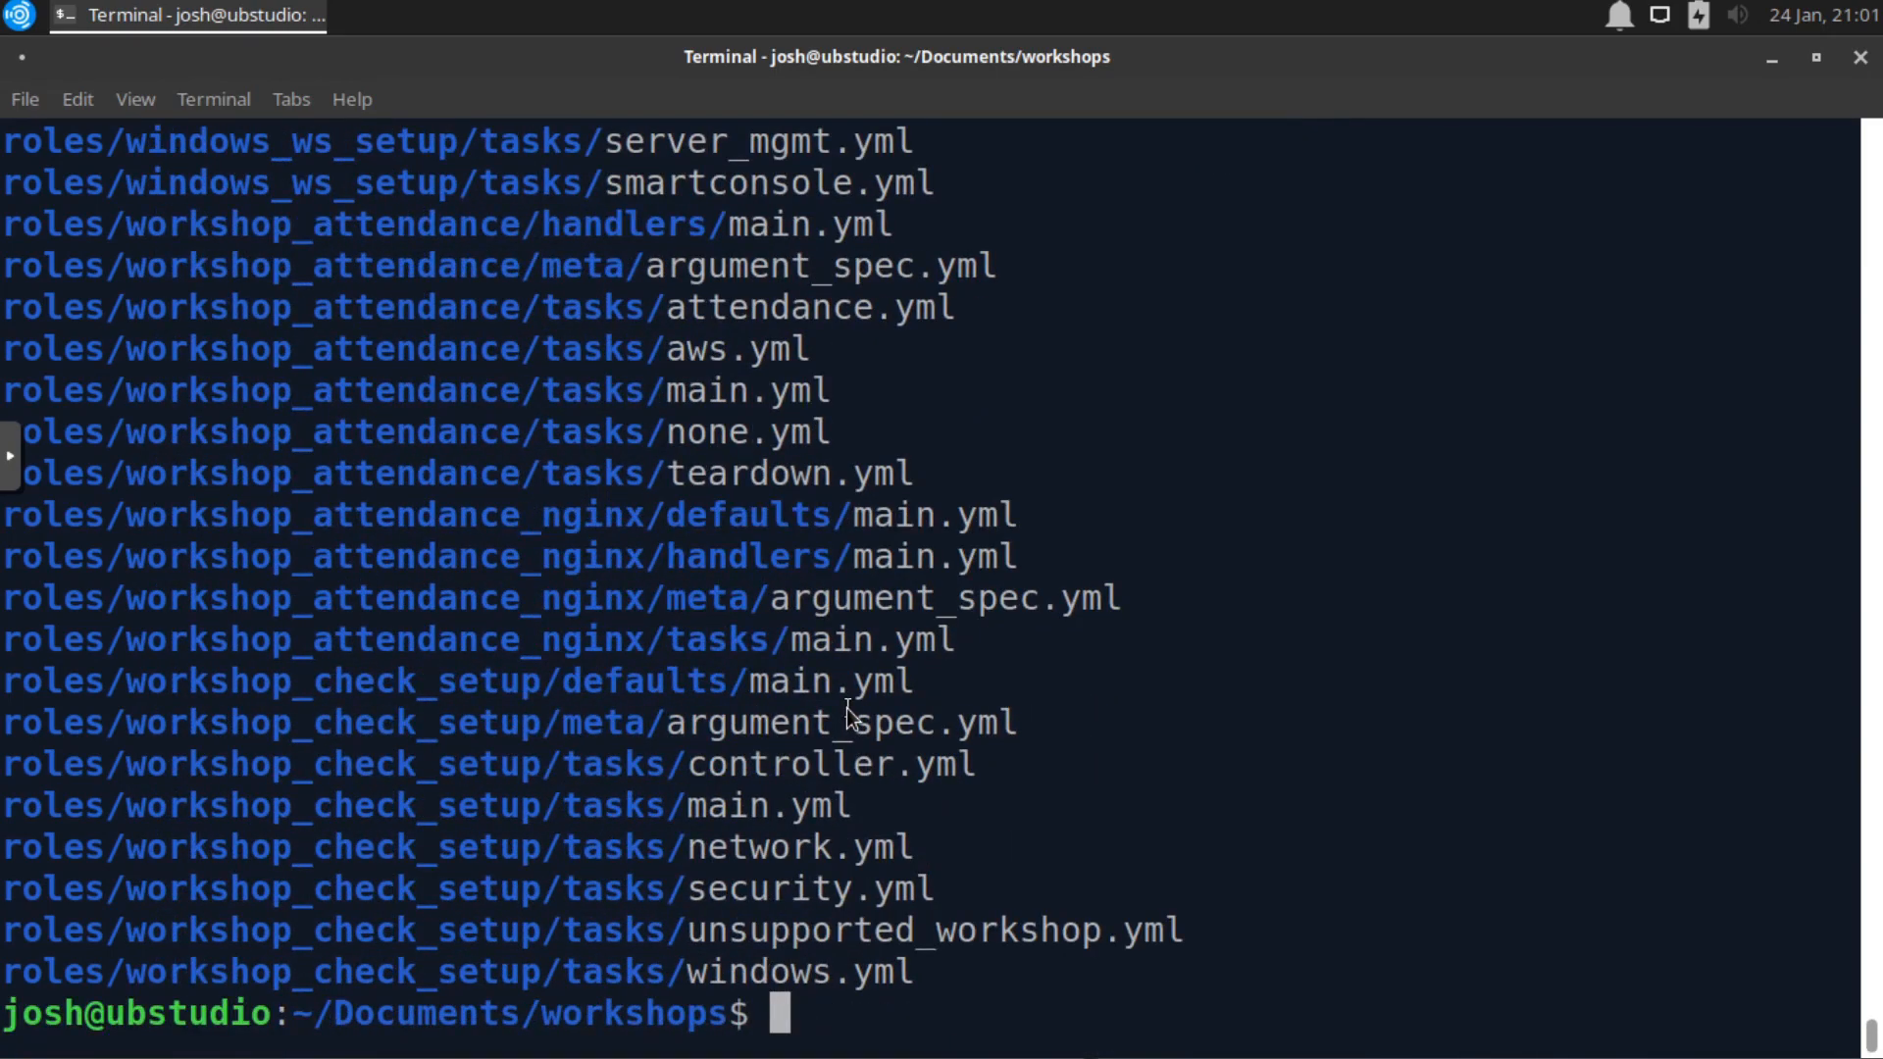
mouse_move(860, 1021)
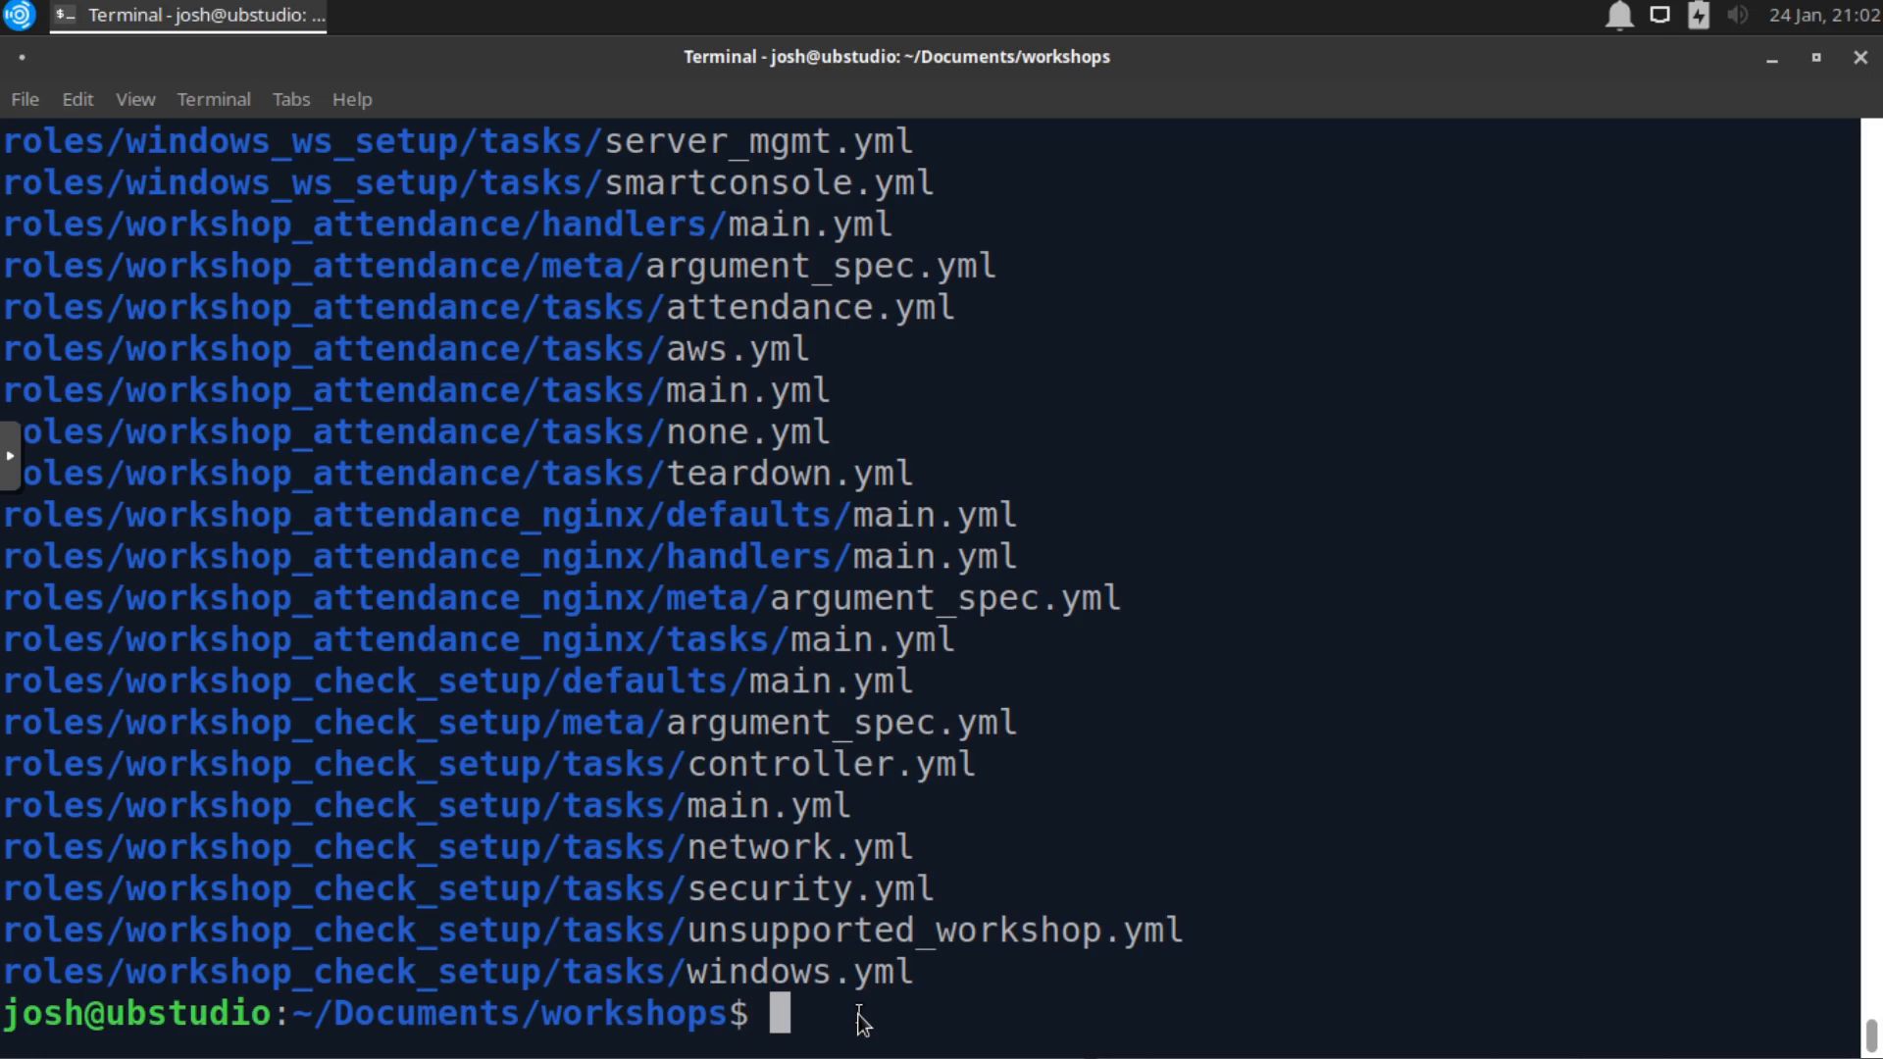
- Narrow the yml search with fd -e yml main and scroll the main.yml matches
type("fd -e yml")
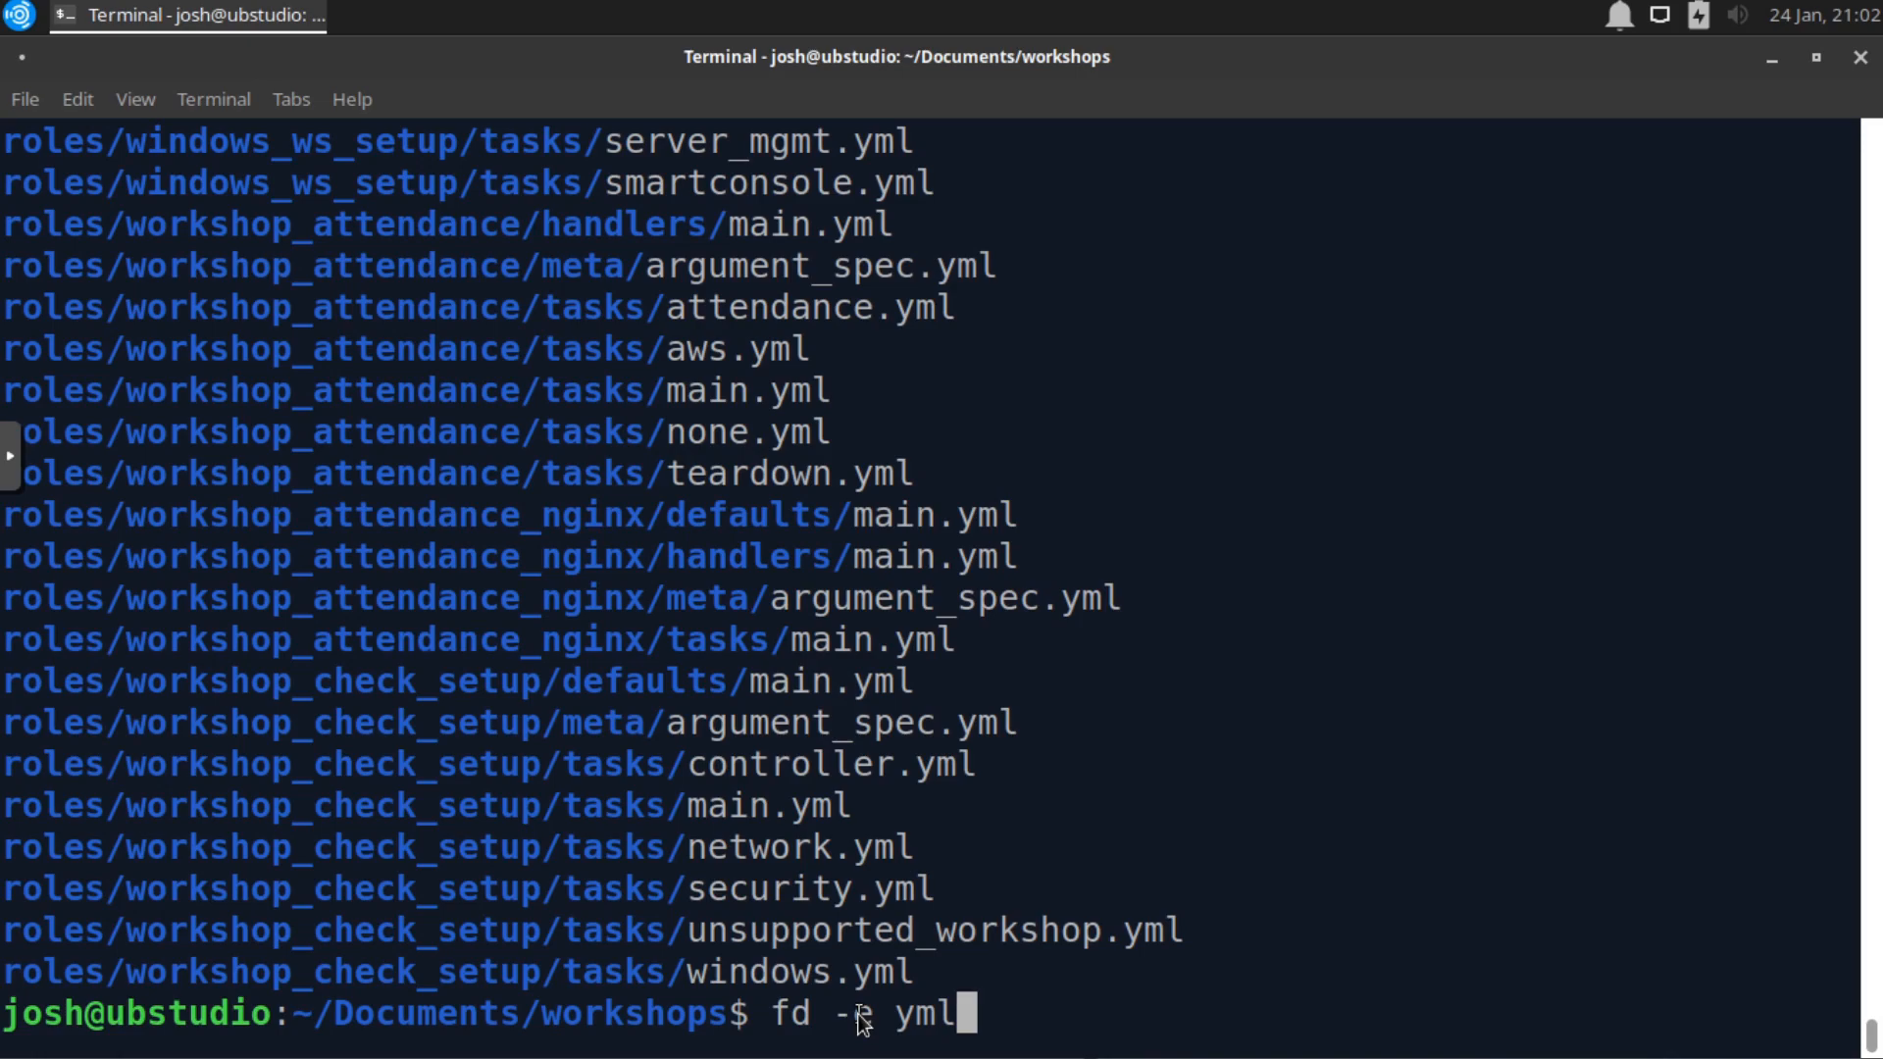
type("-e yml")
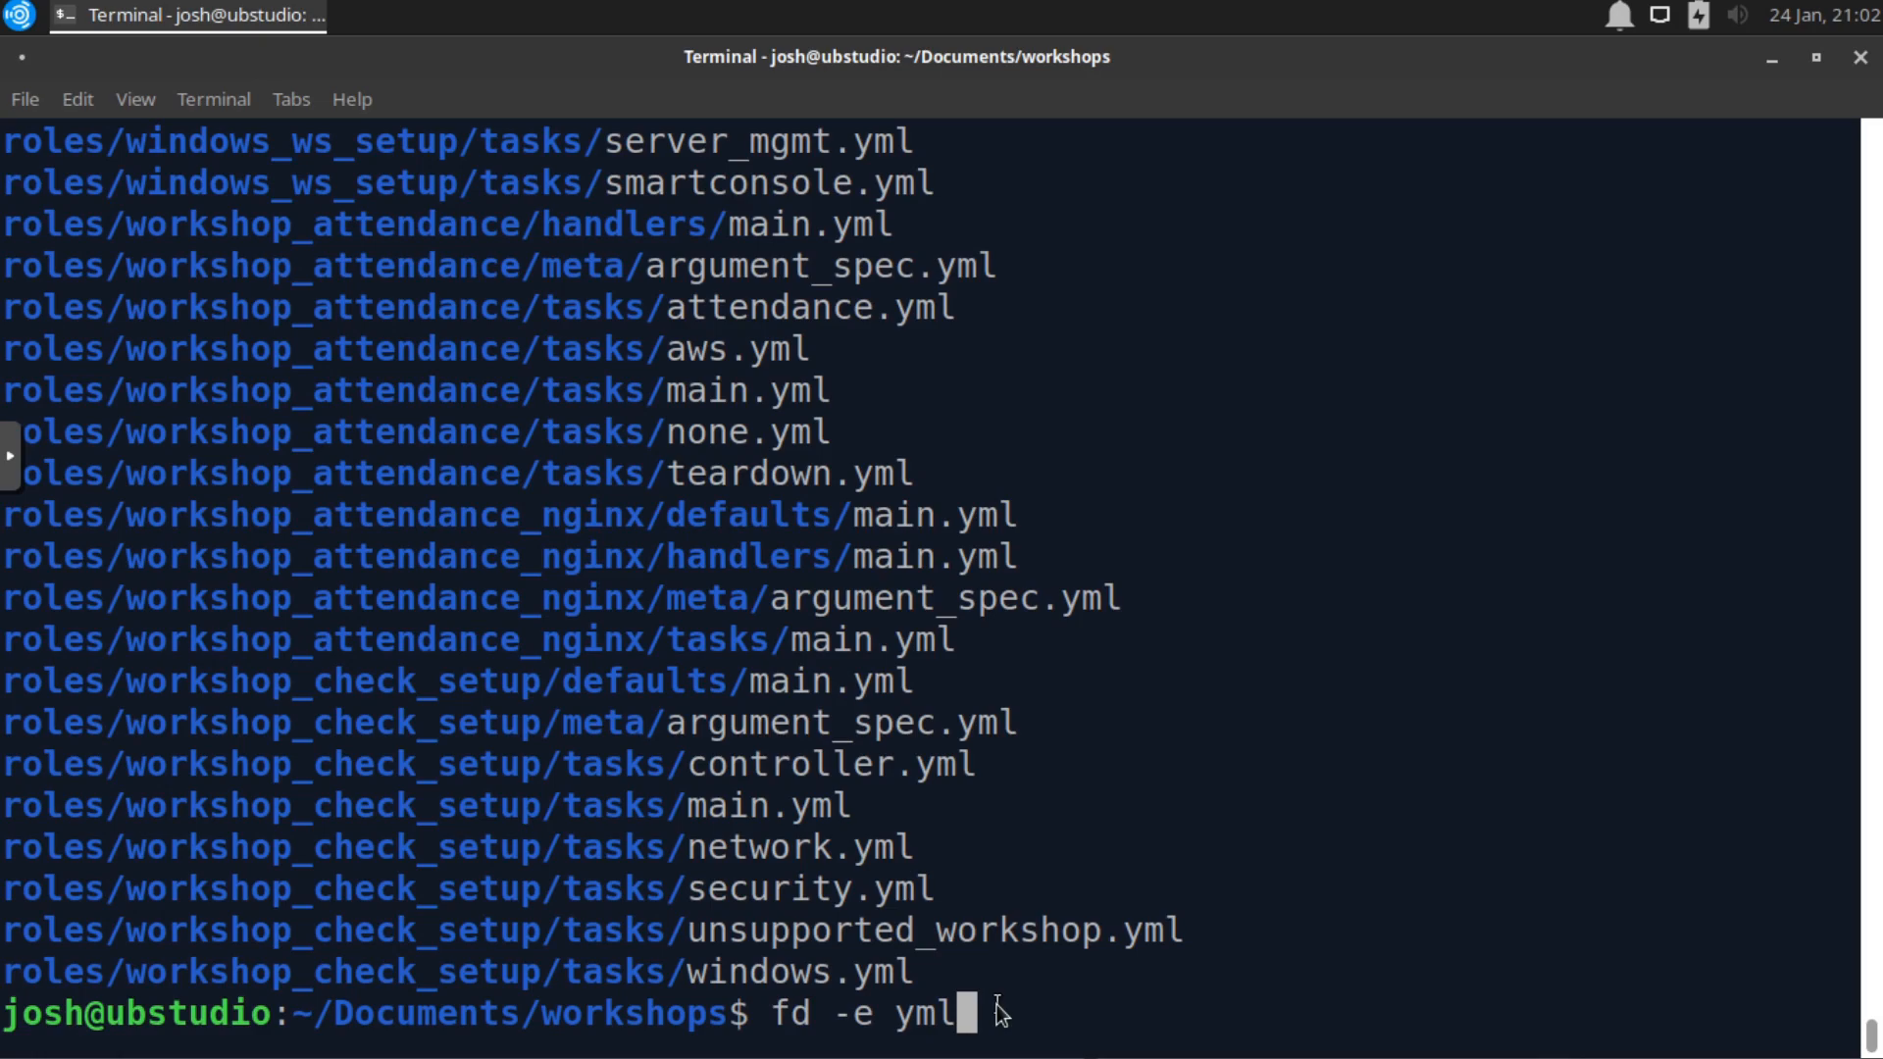
mouse_move(859, 697)
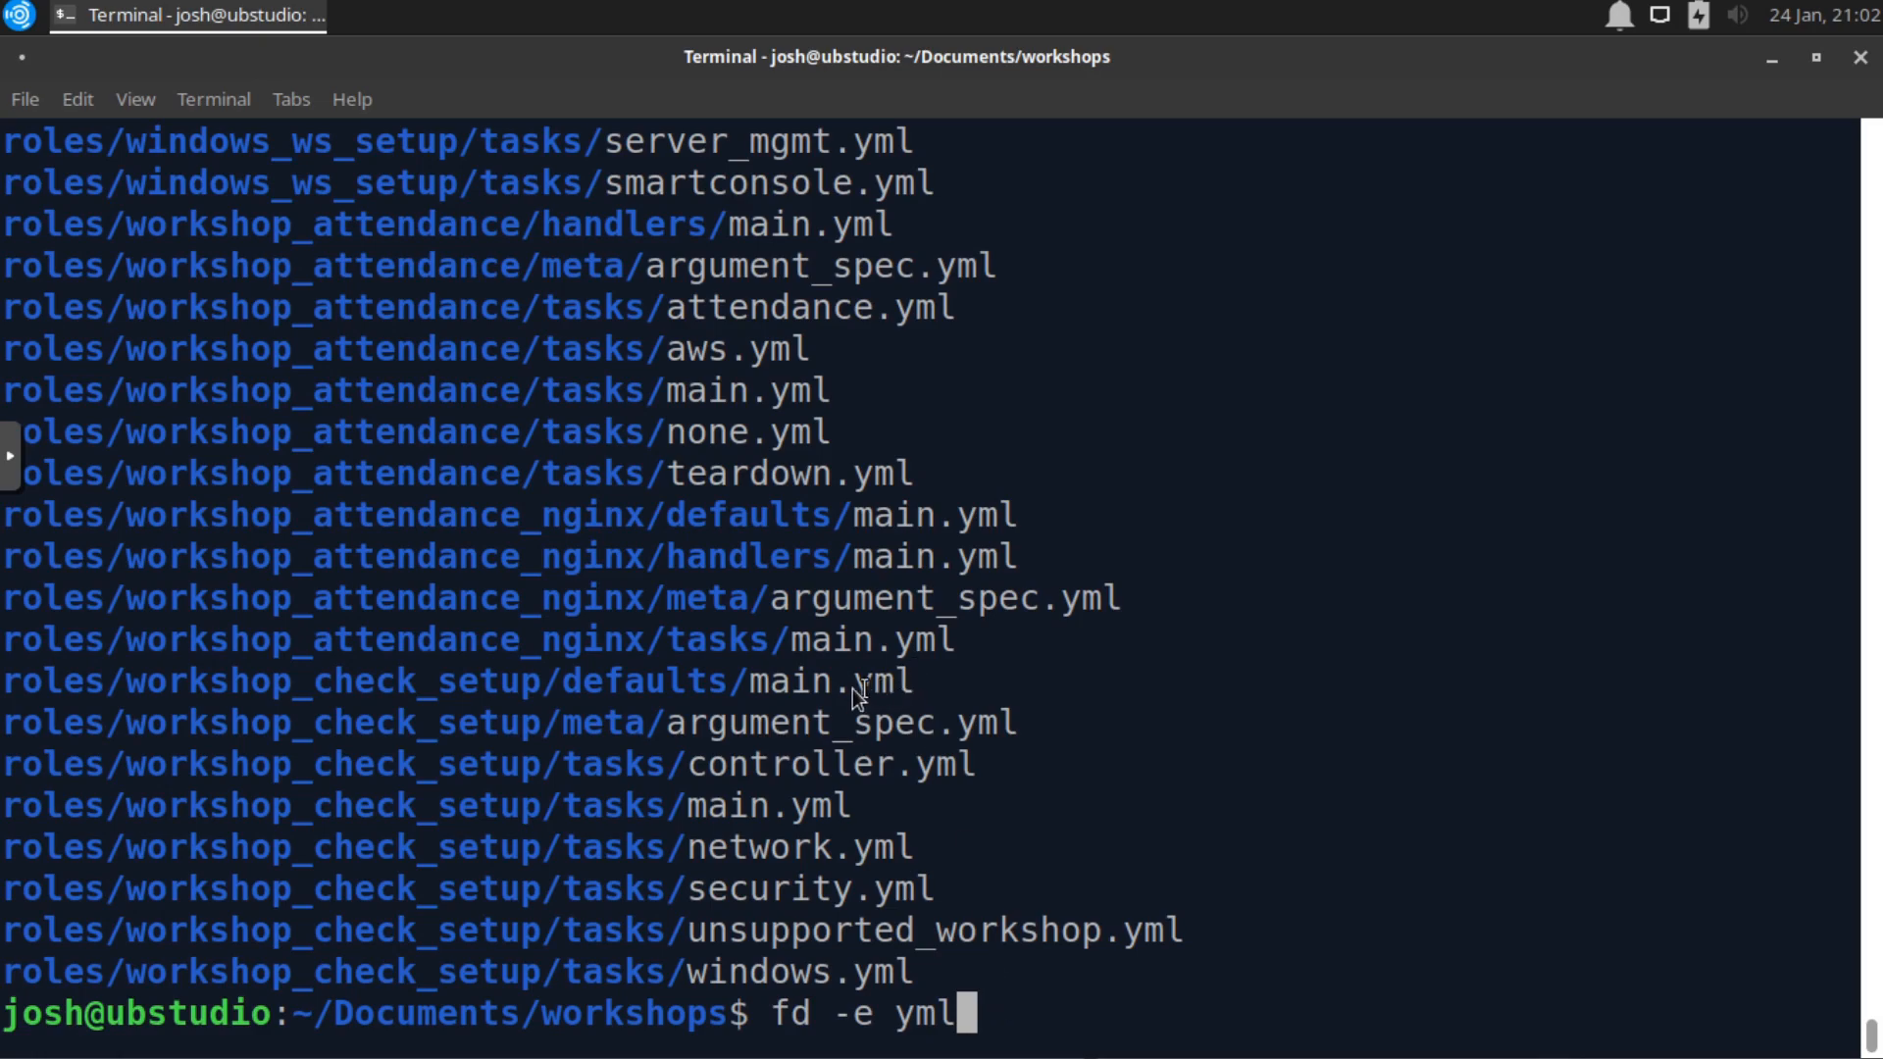
mouse_move(954, 997)
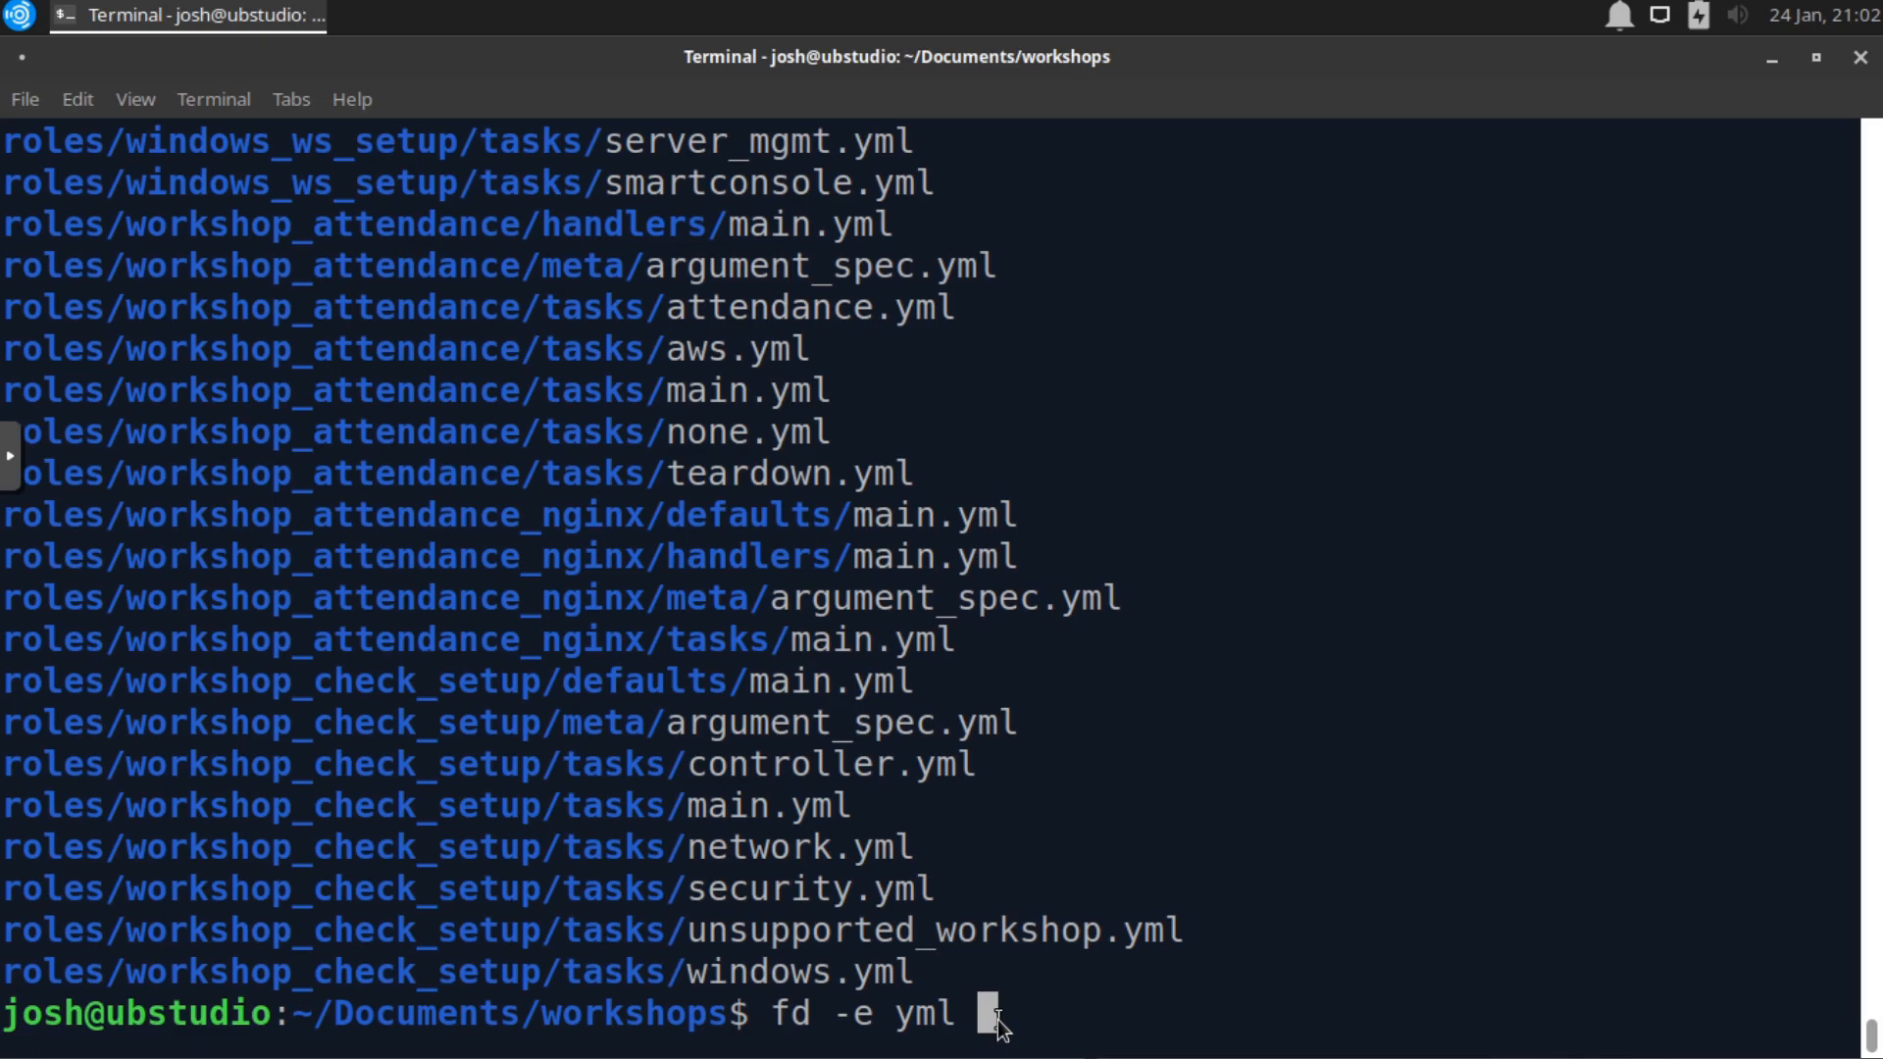
type("main")
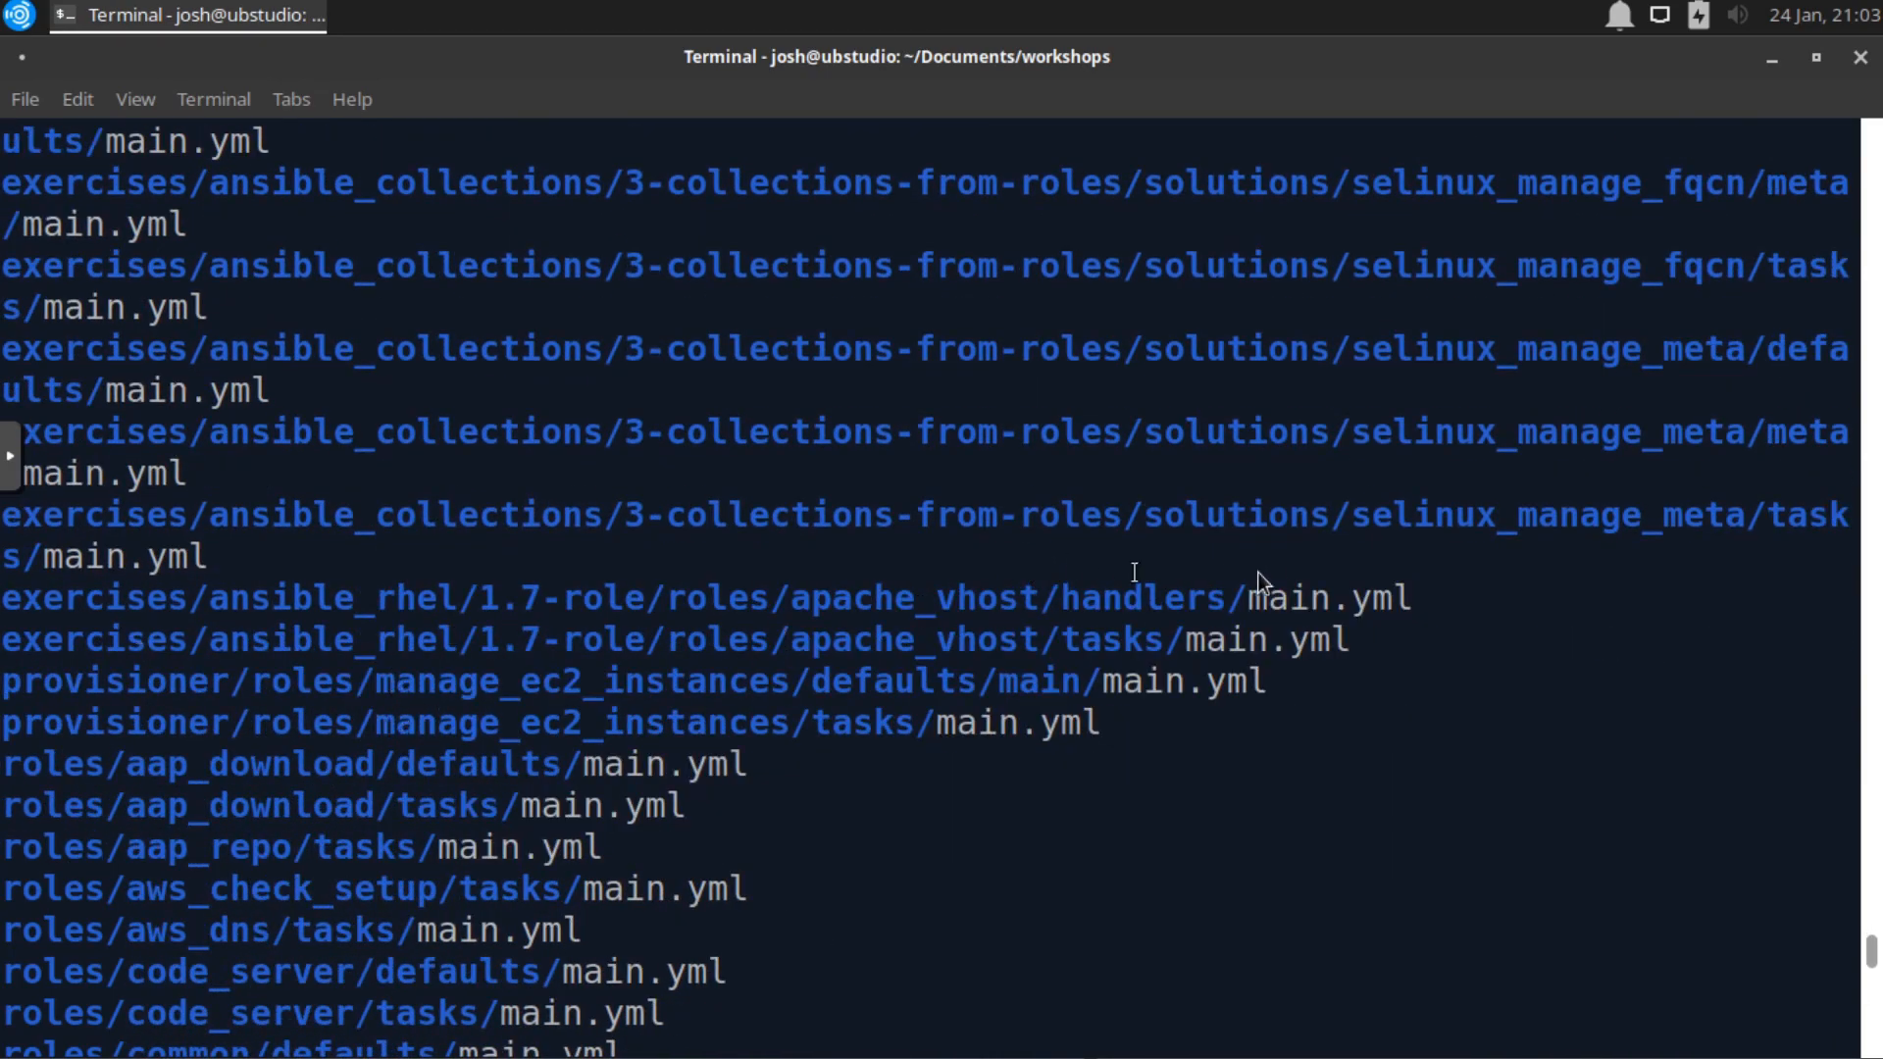
scroll("down", 3)
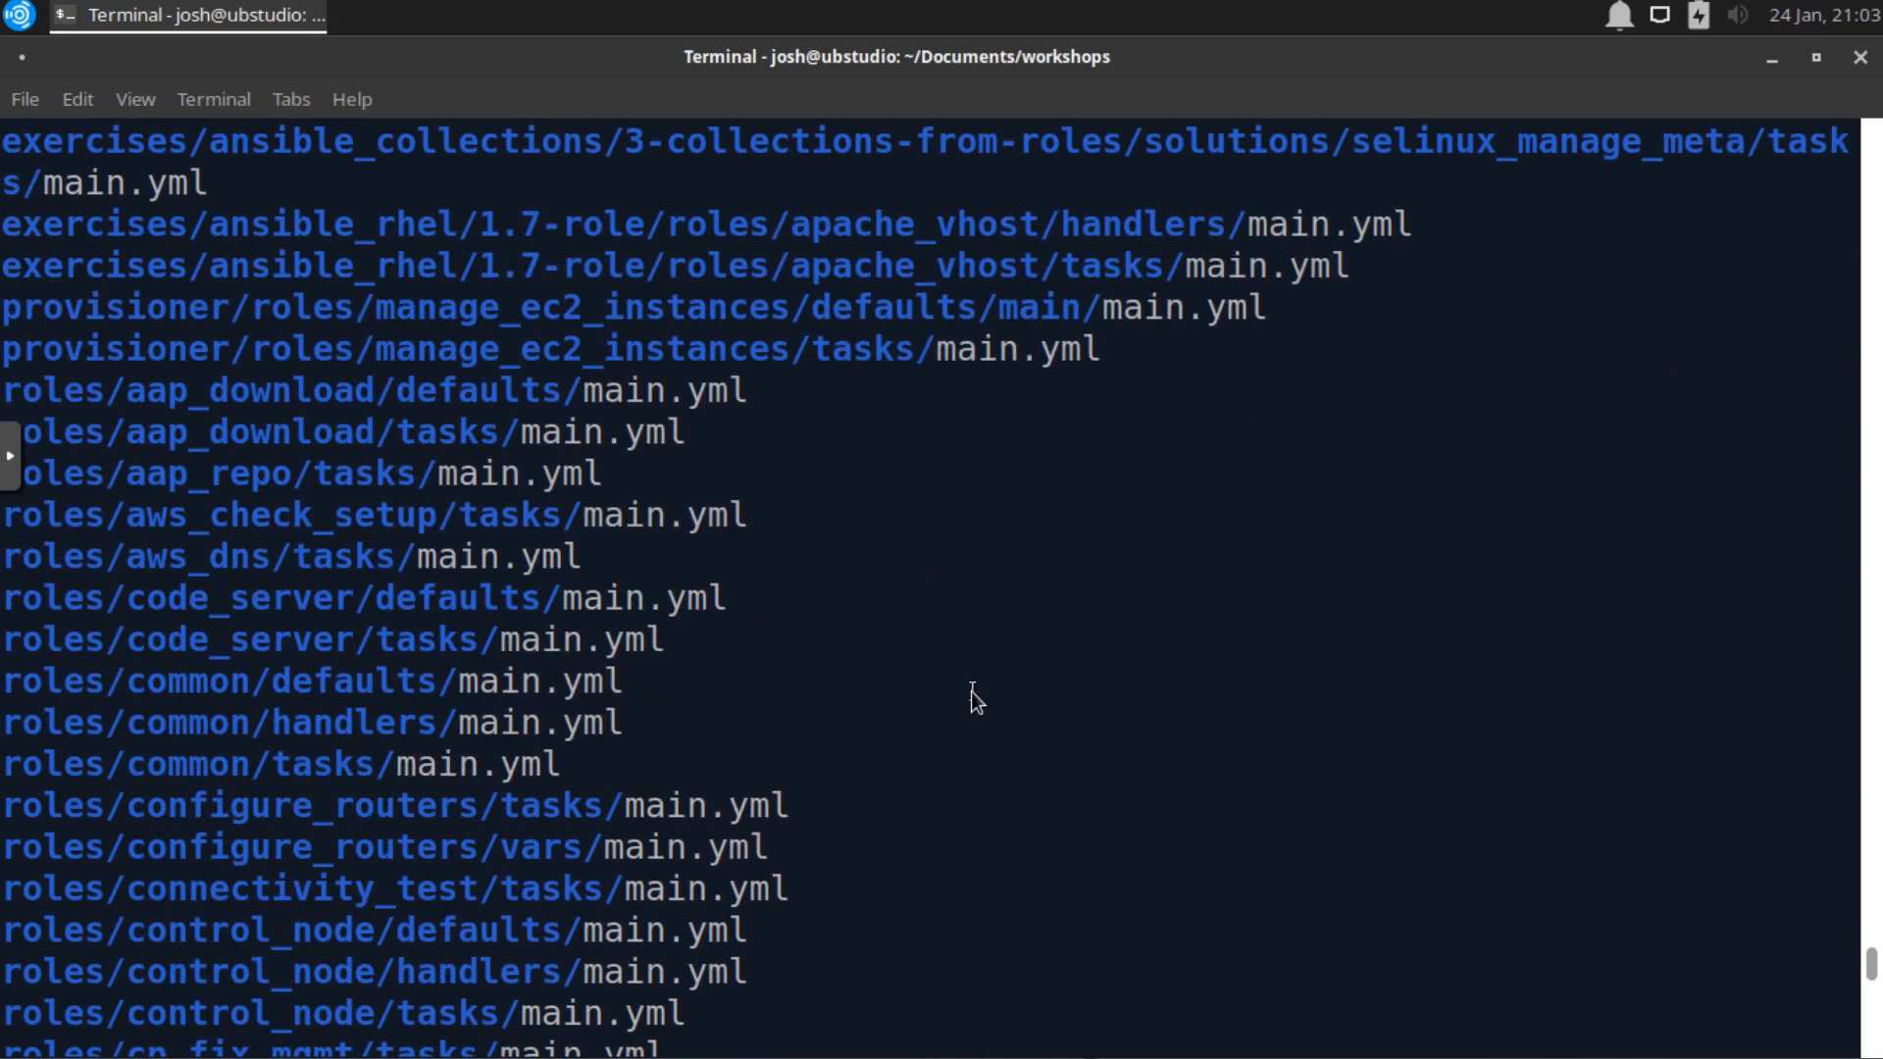
scroll("down", 3)
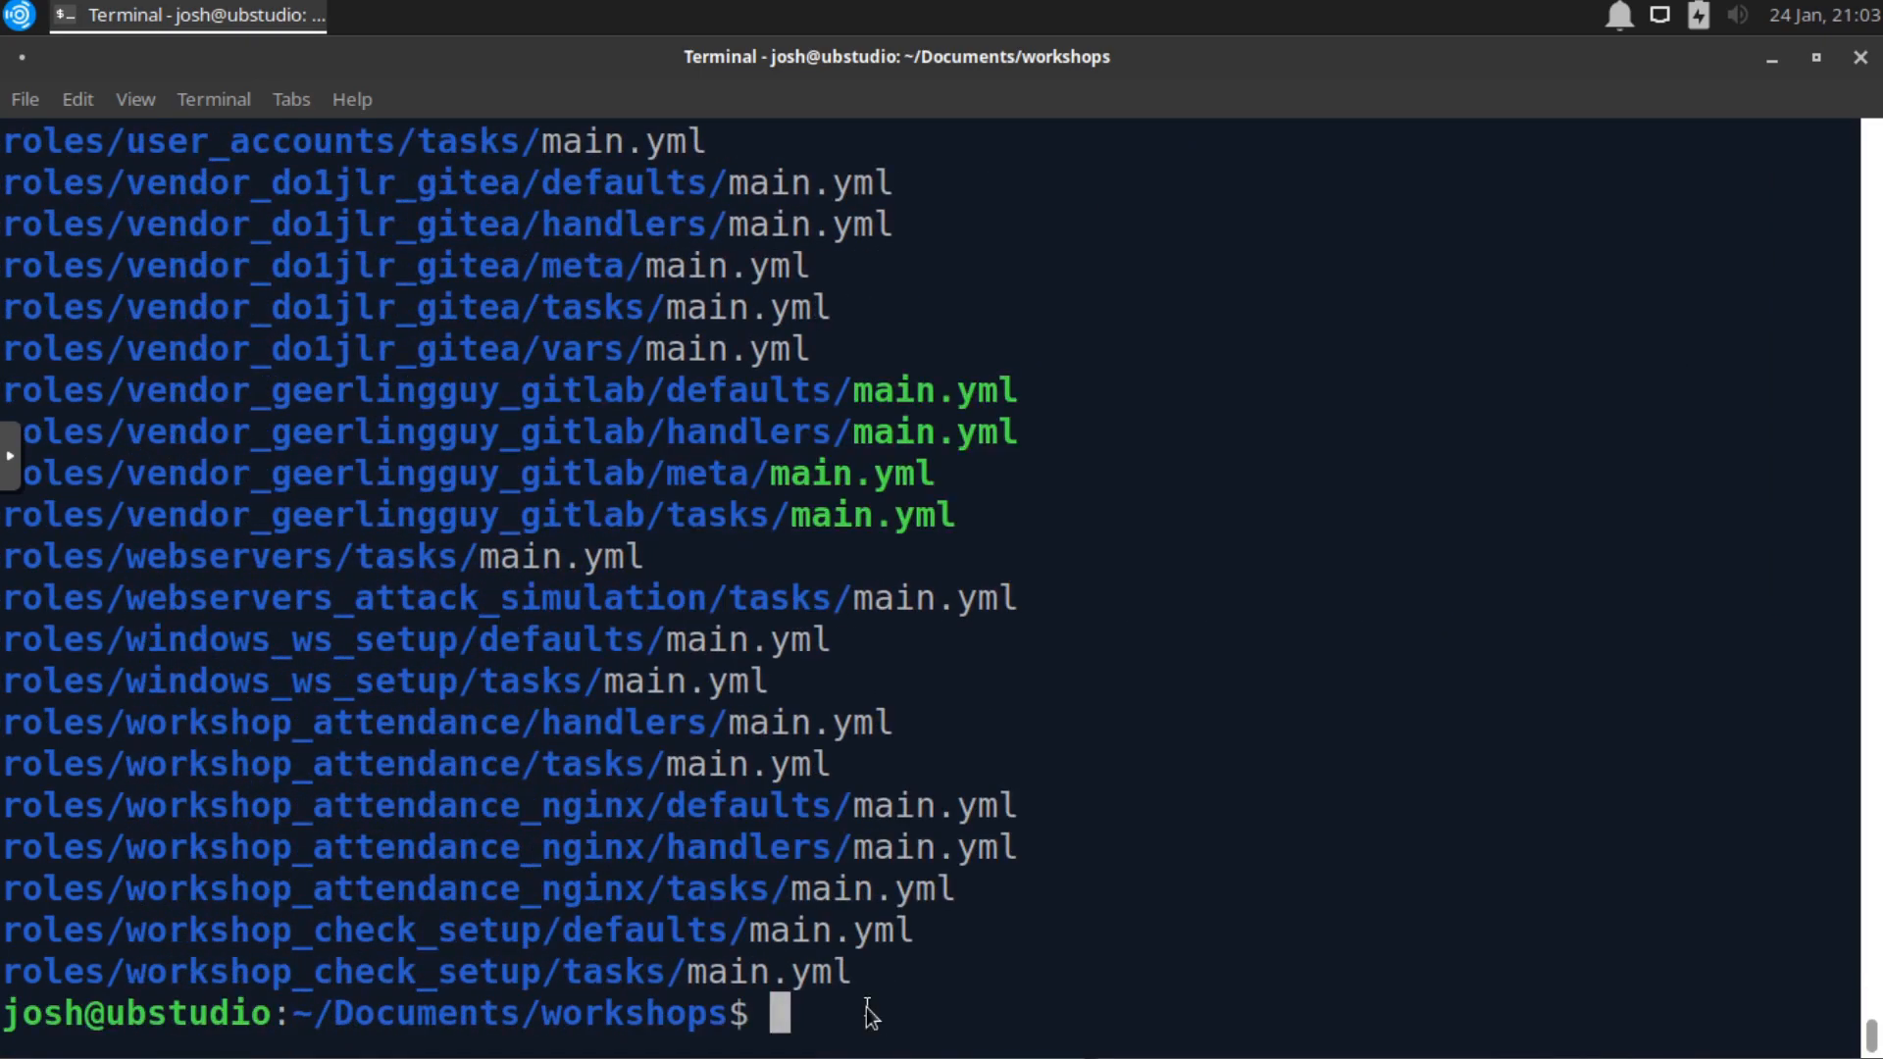
- Run fd -e yml network to list network_ping.yml and network.yml files
type("fd -e yml")
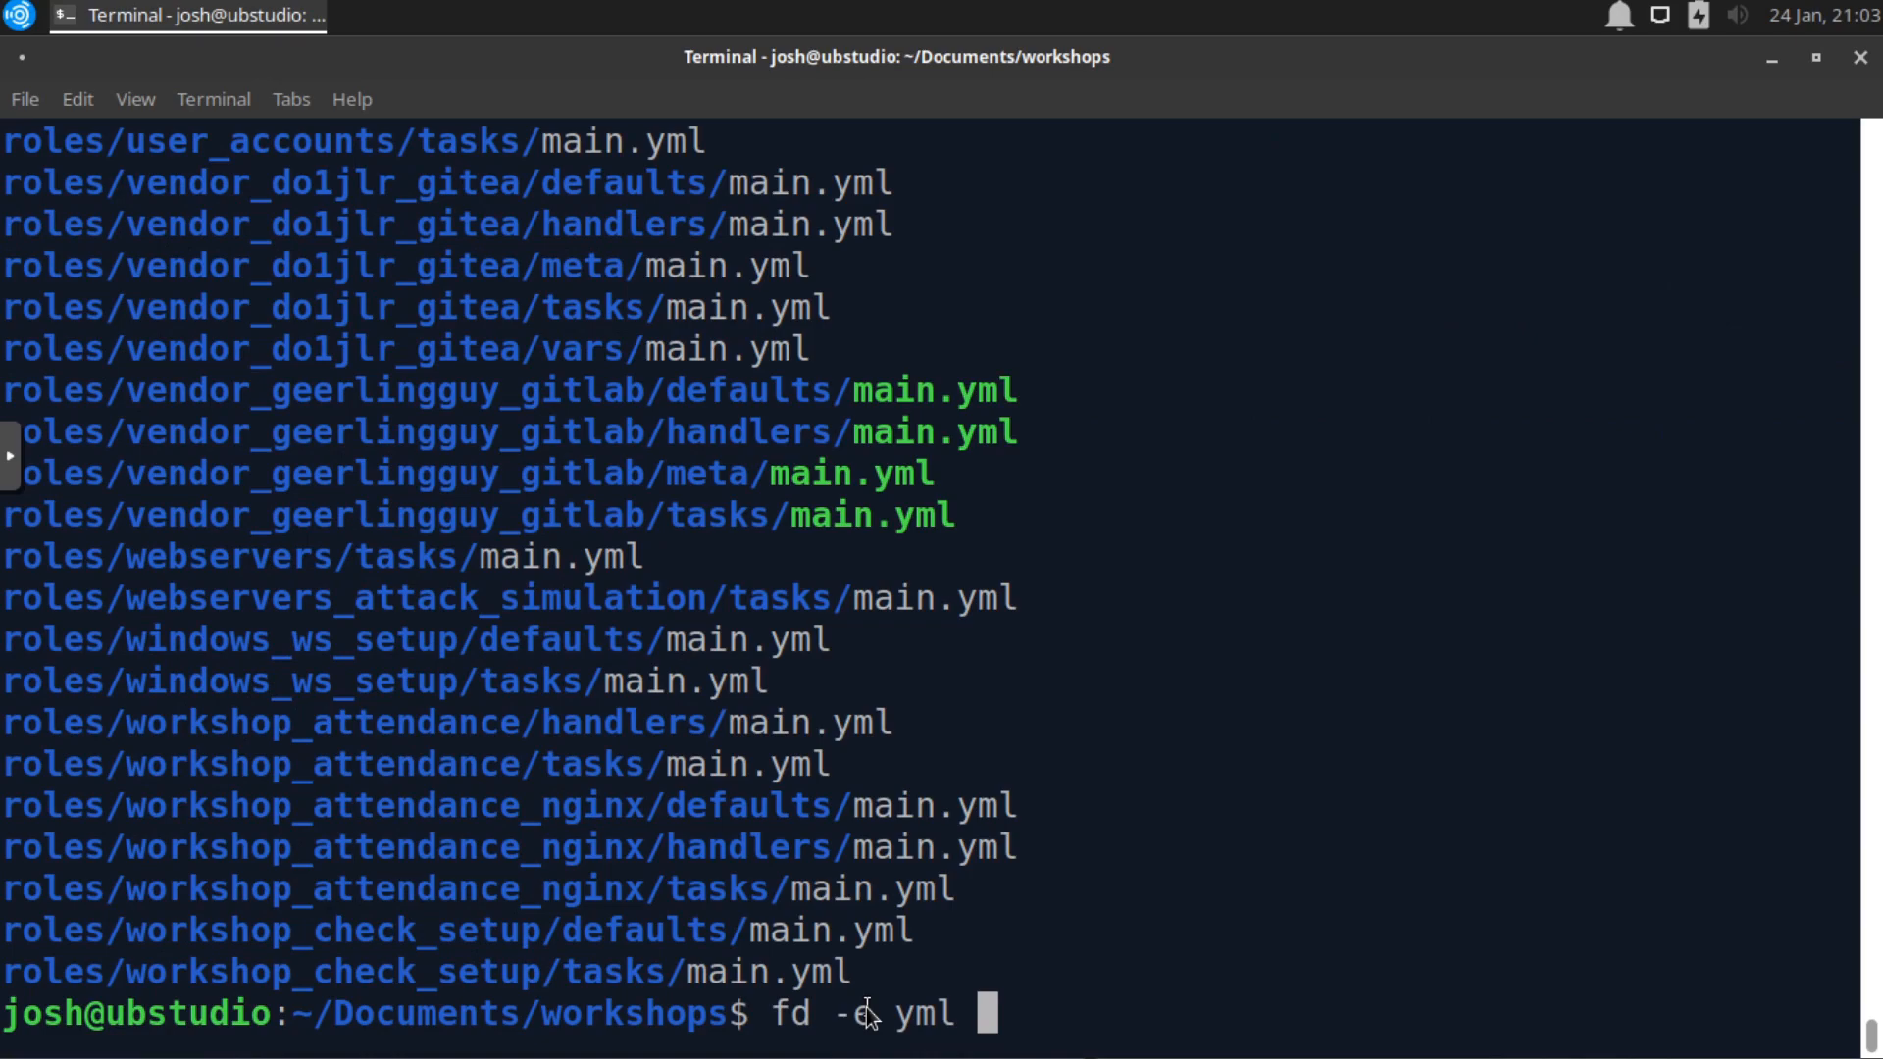
type("network")
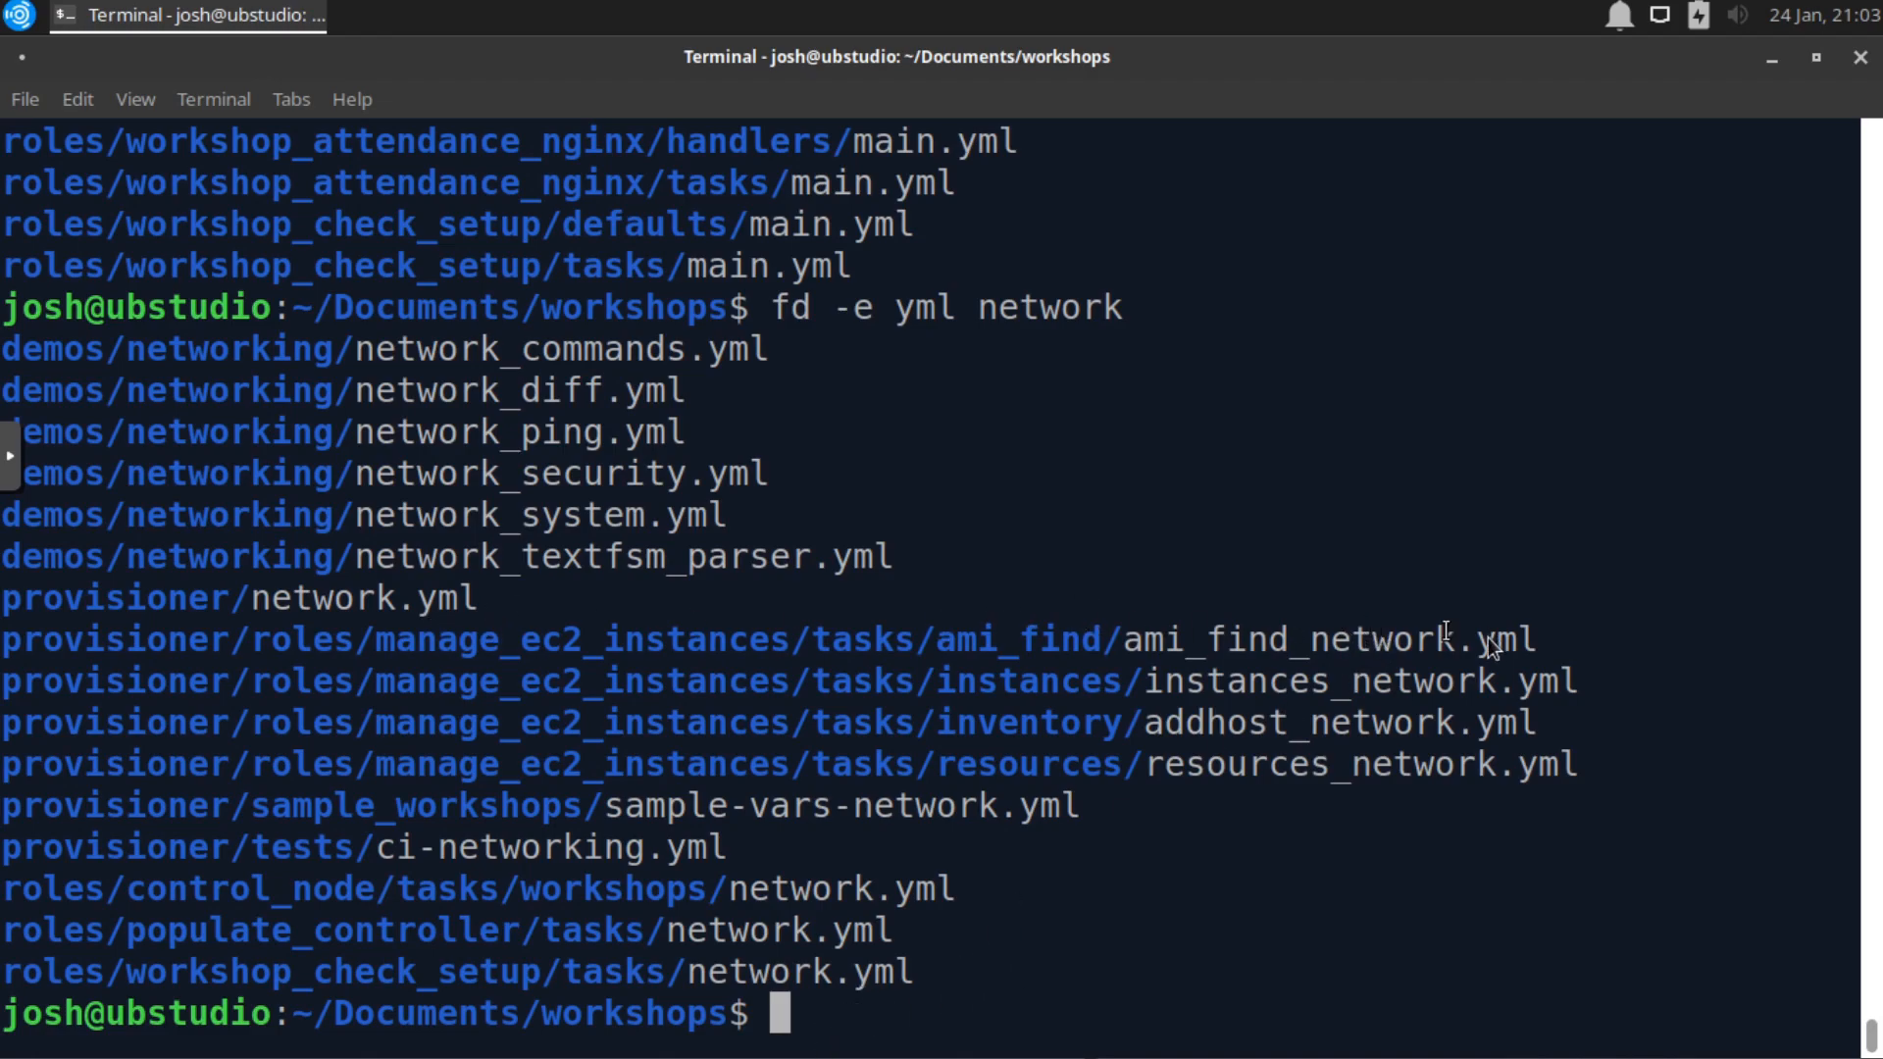
mouse_move(1055, 645)
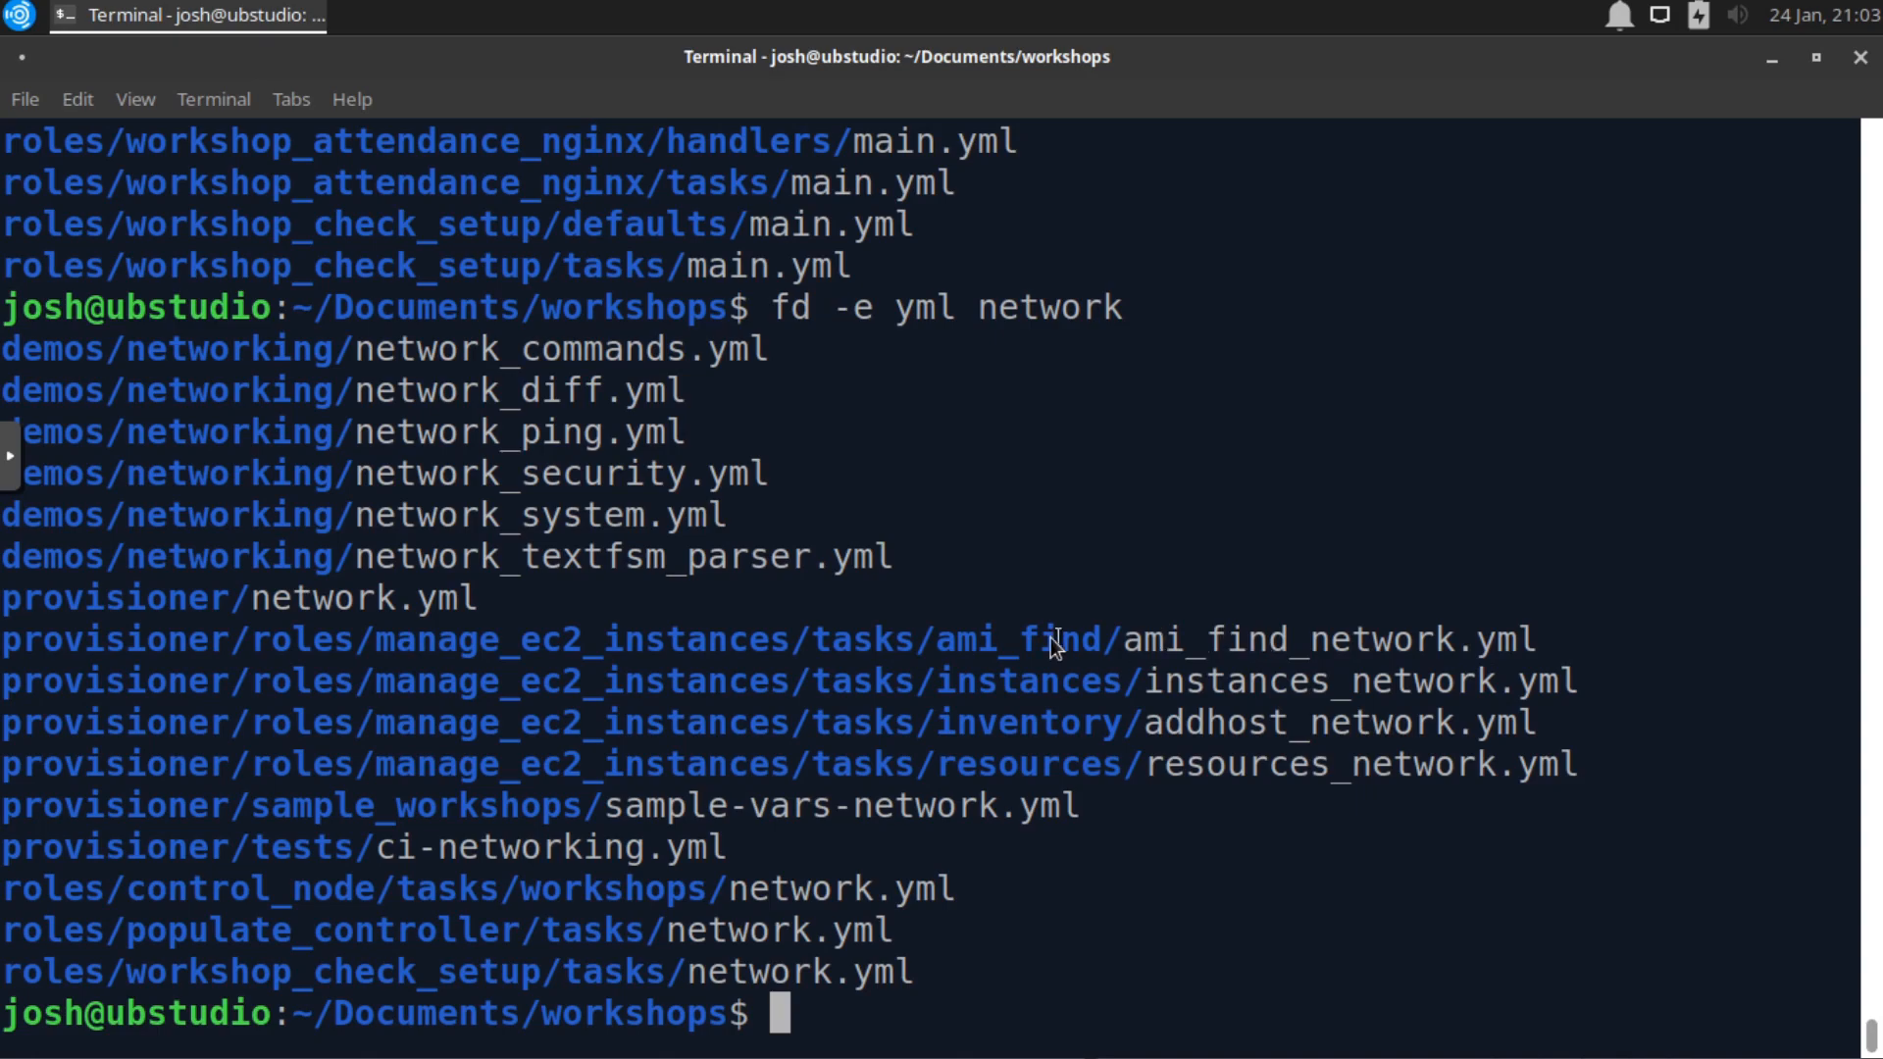
mouse_move(793, 1012)
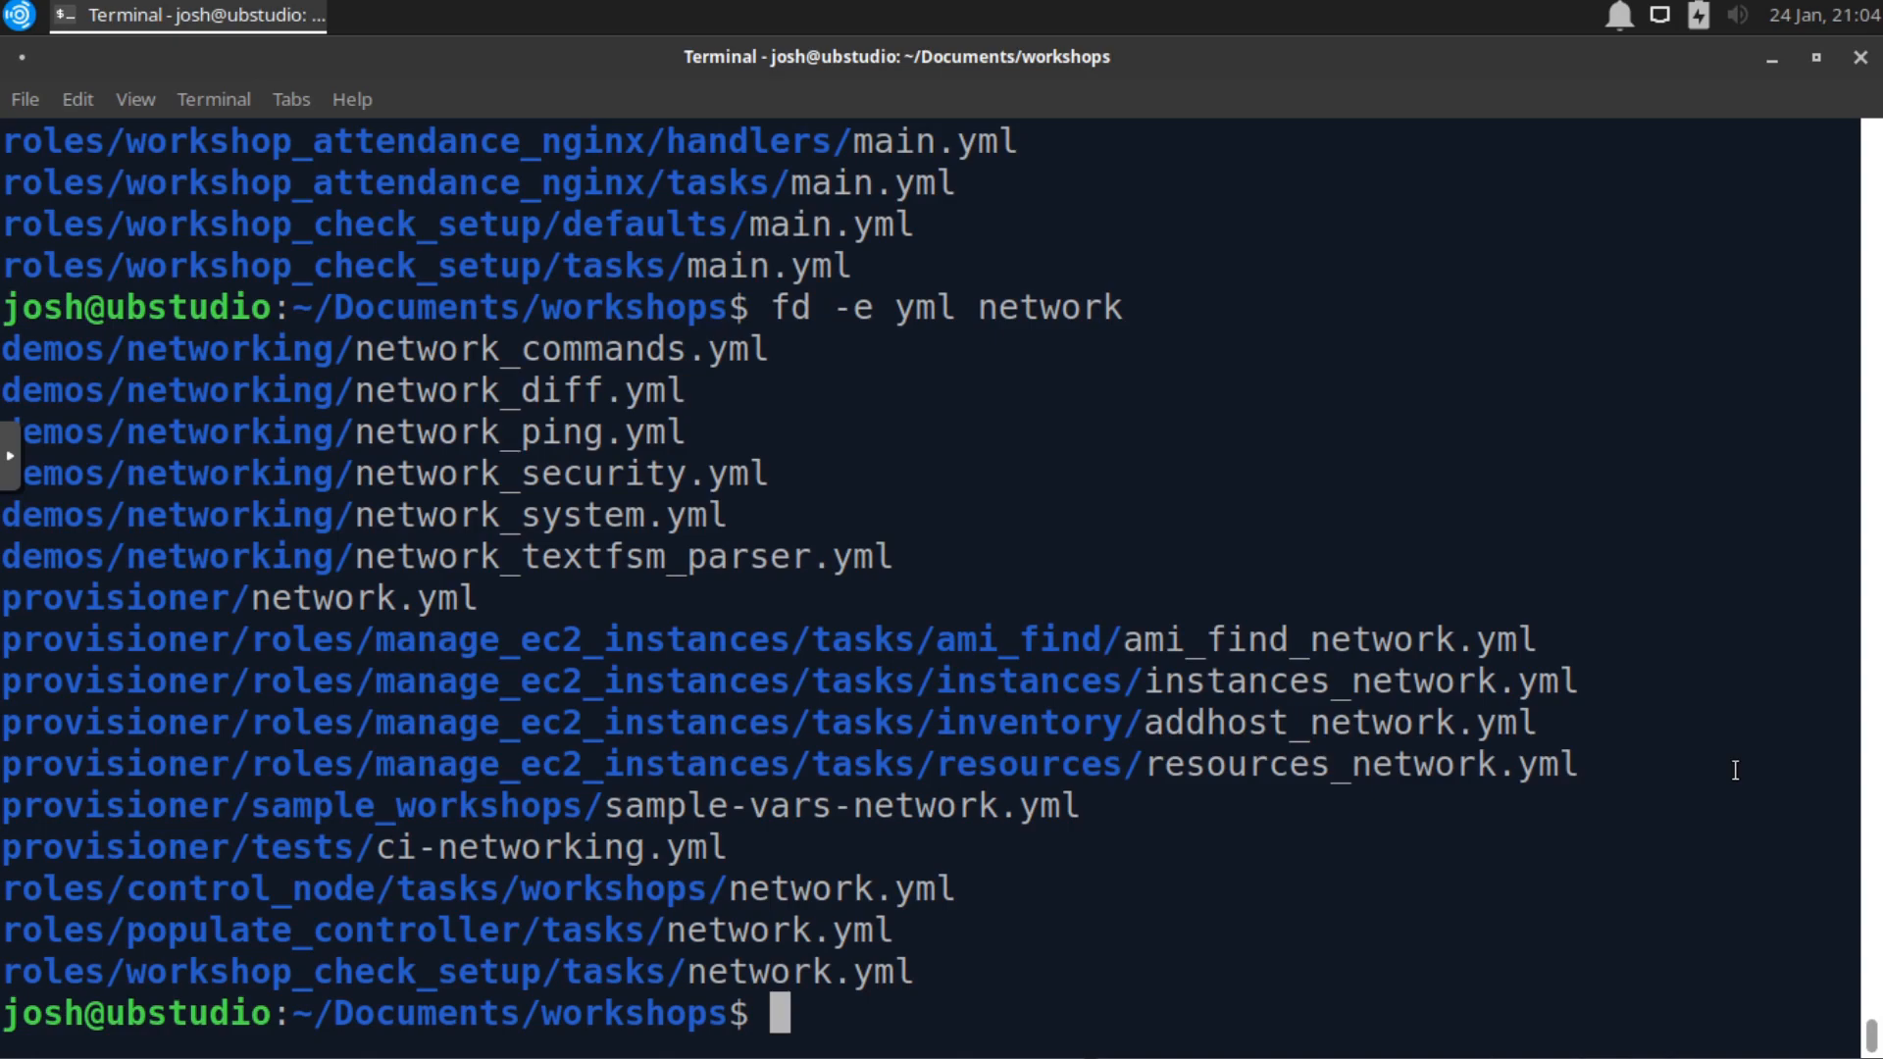
mouse_move(859, 1026)
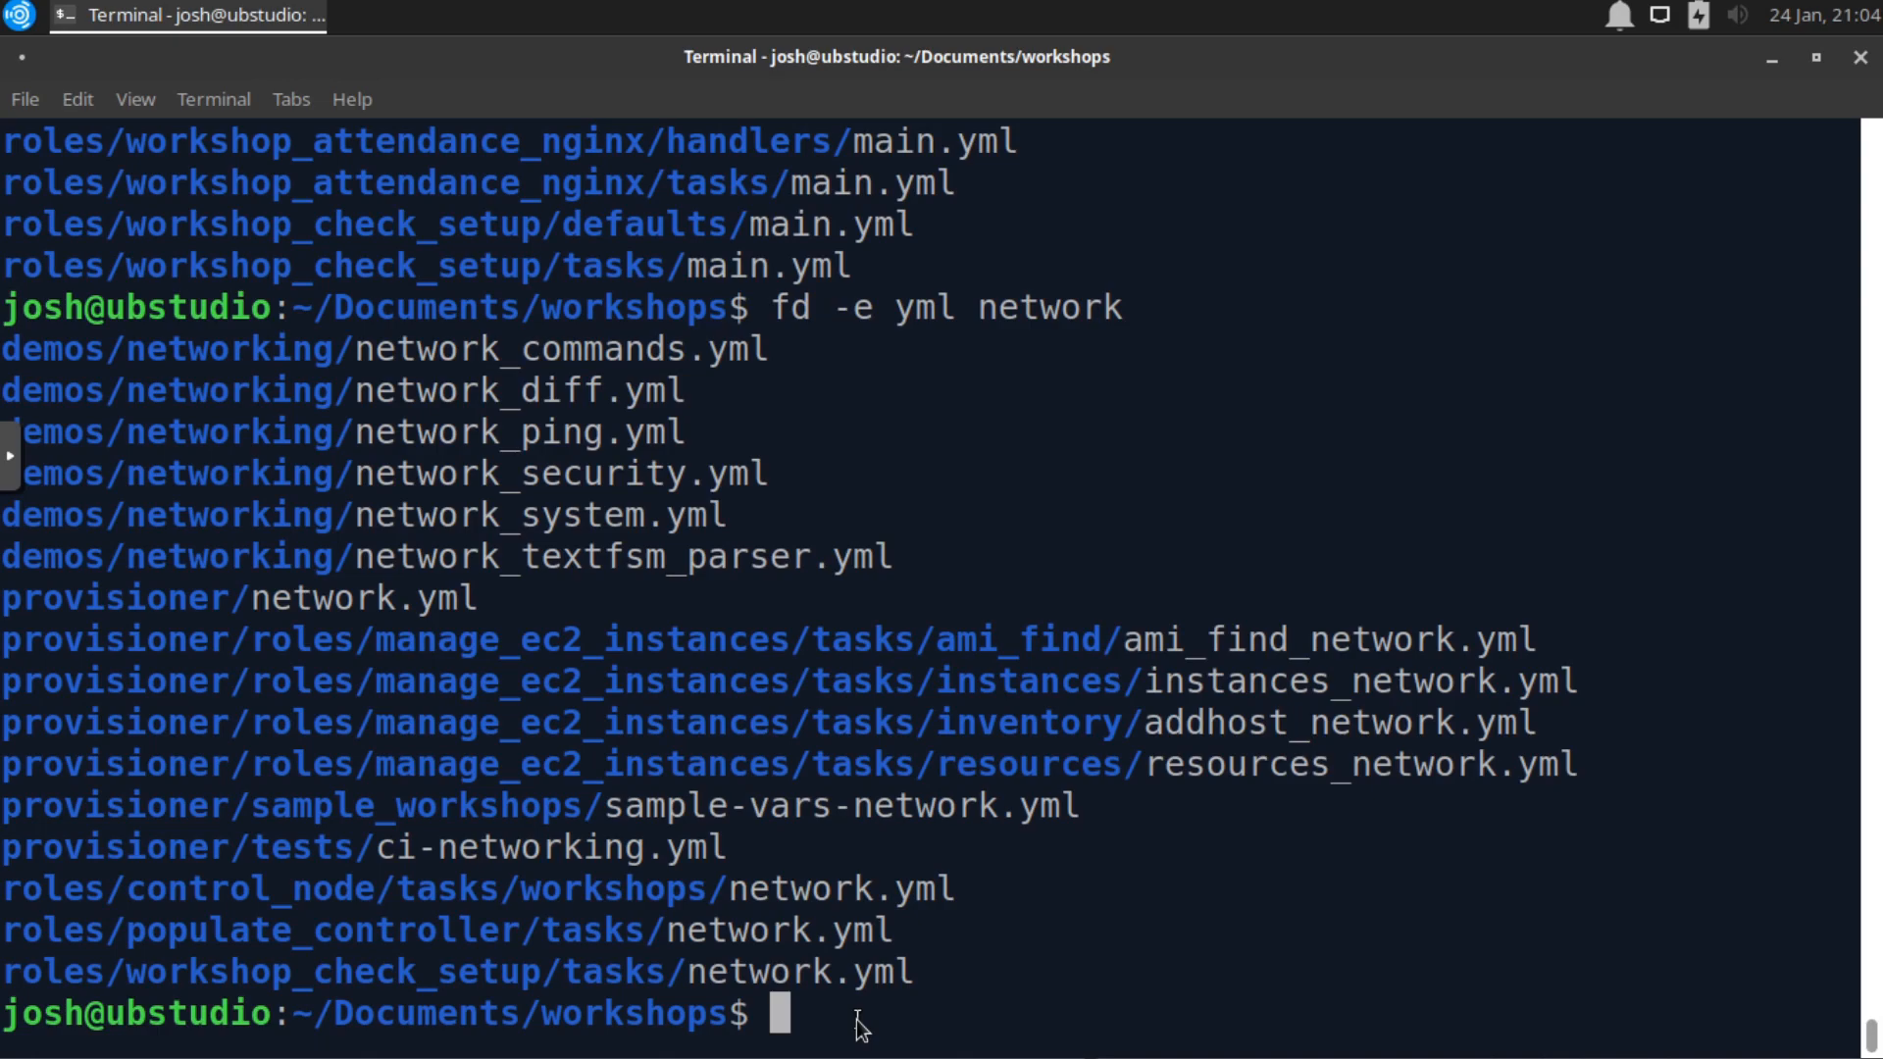
- Look up network_ping.yml by exact name, matching demos/networking/network_ping.yml
type("fd -")
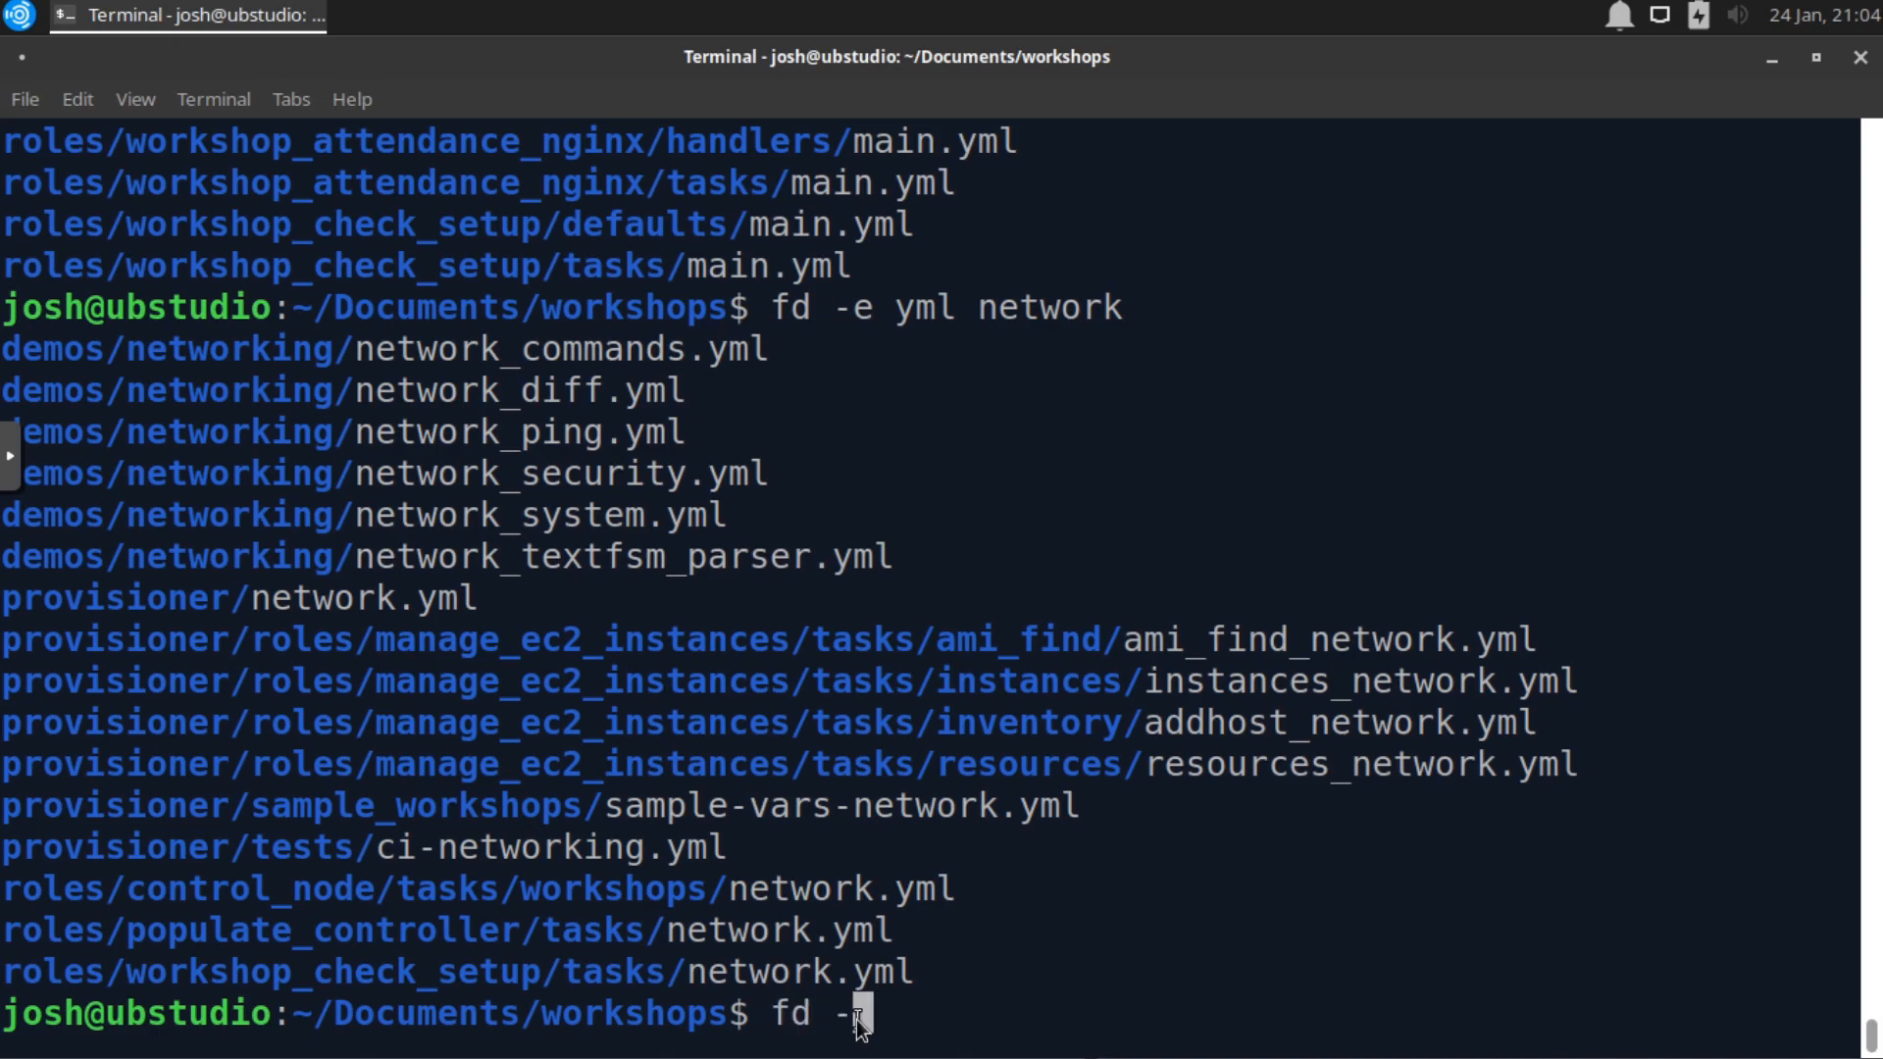
type("d")
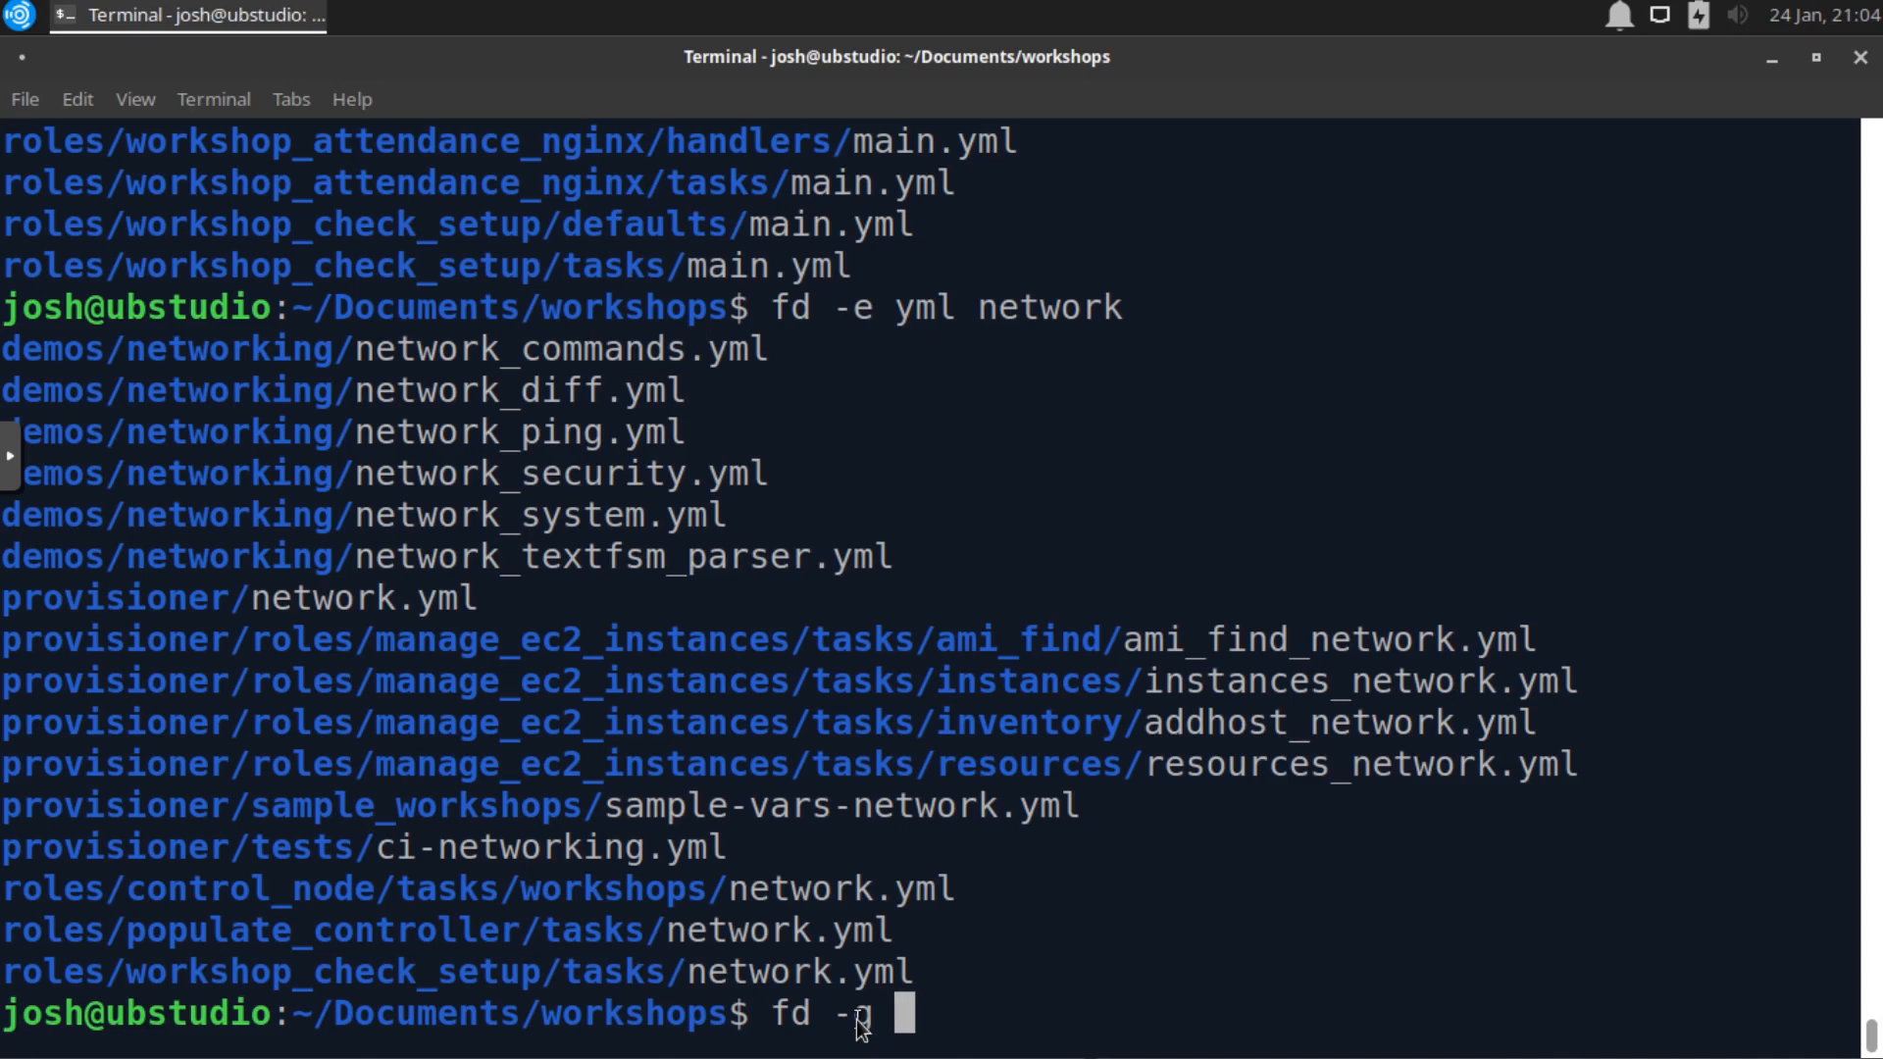
type("net")
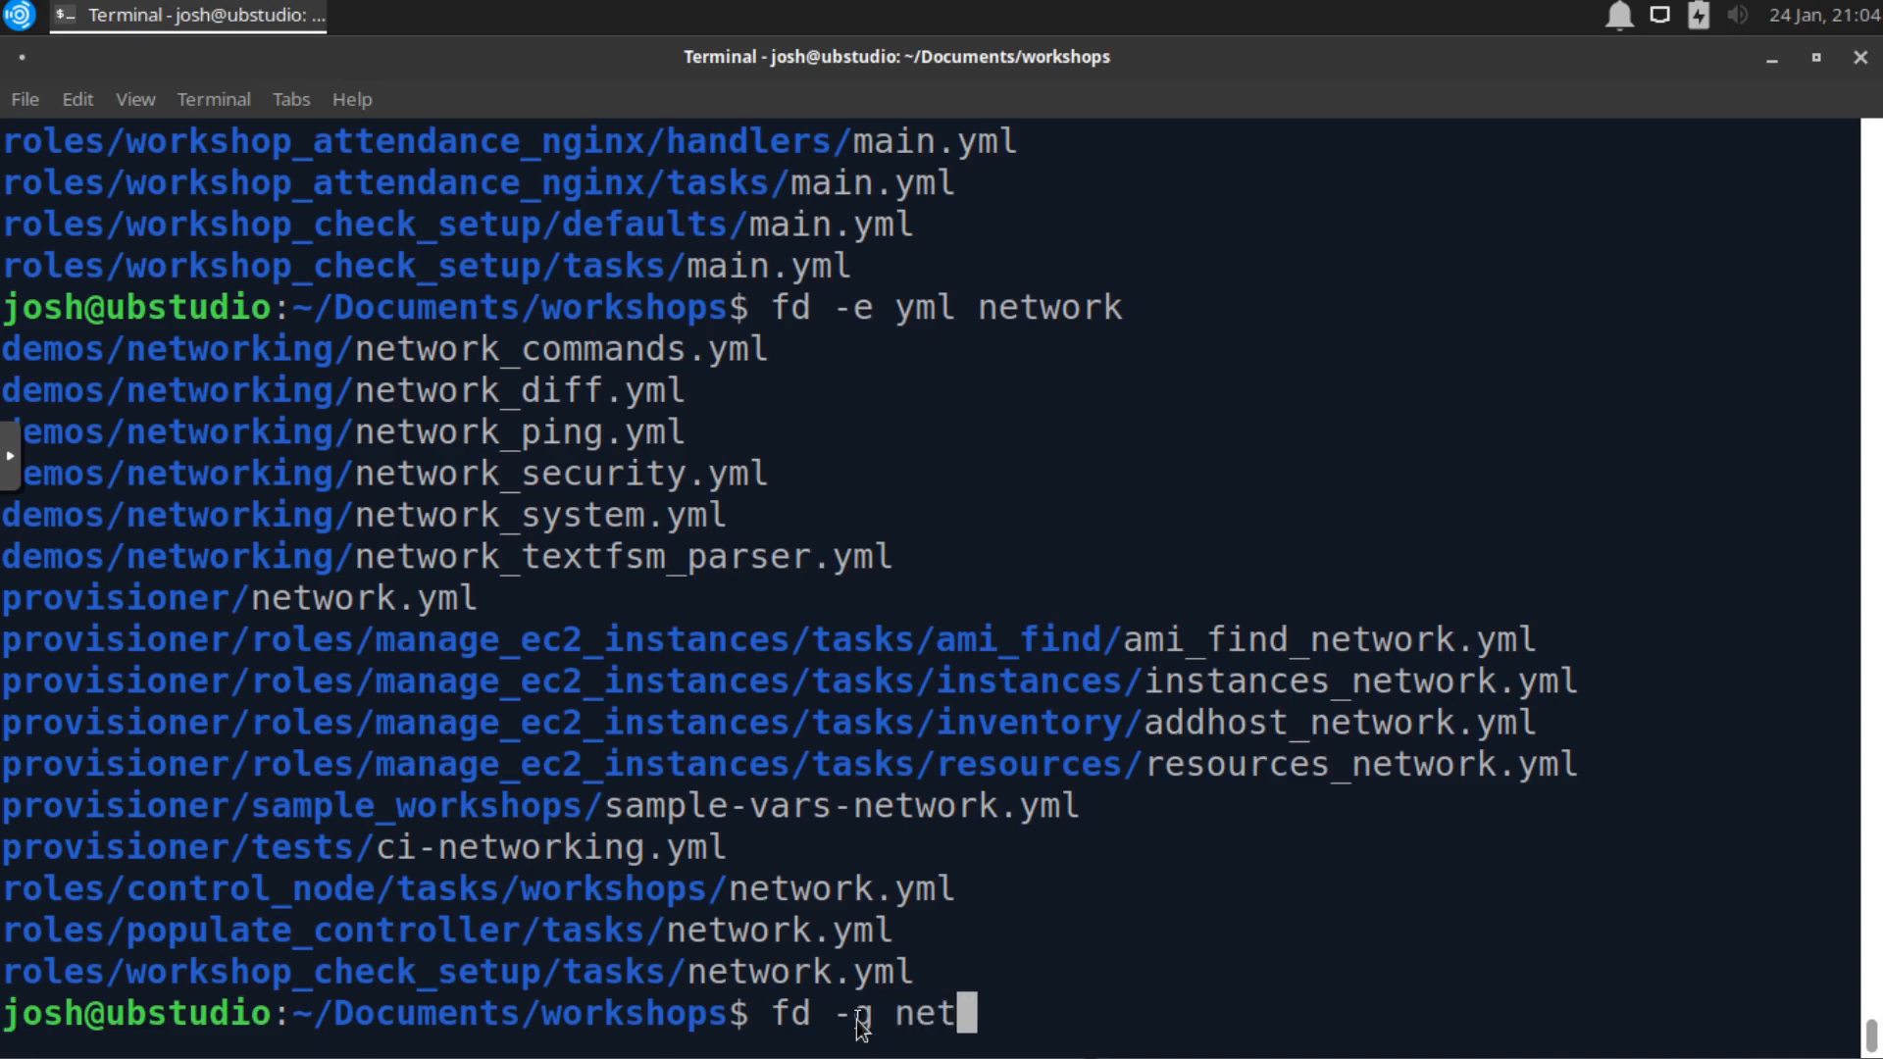
type("work_")
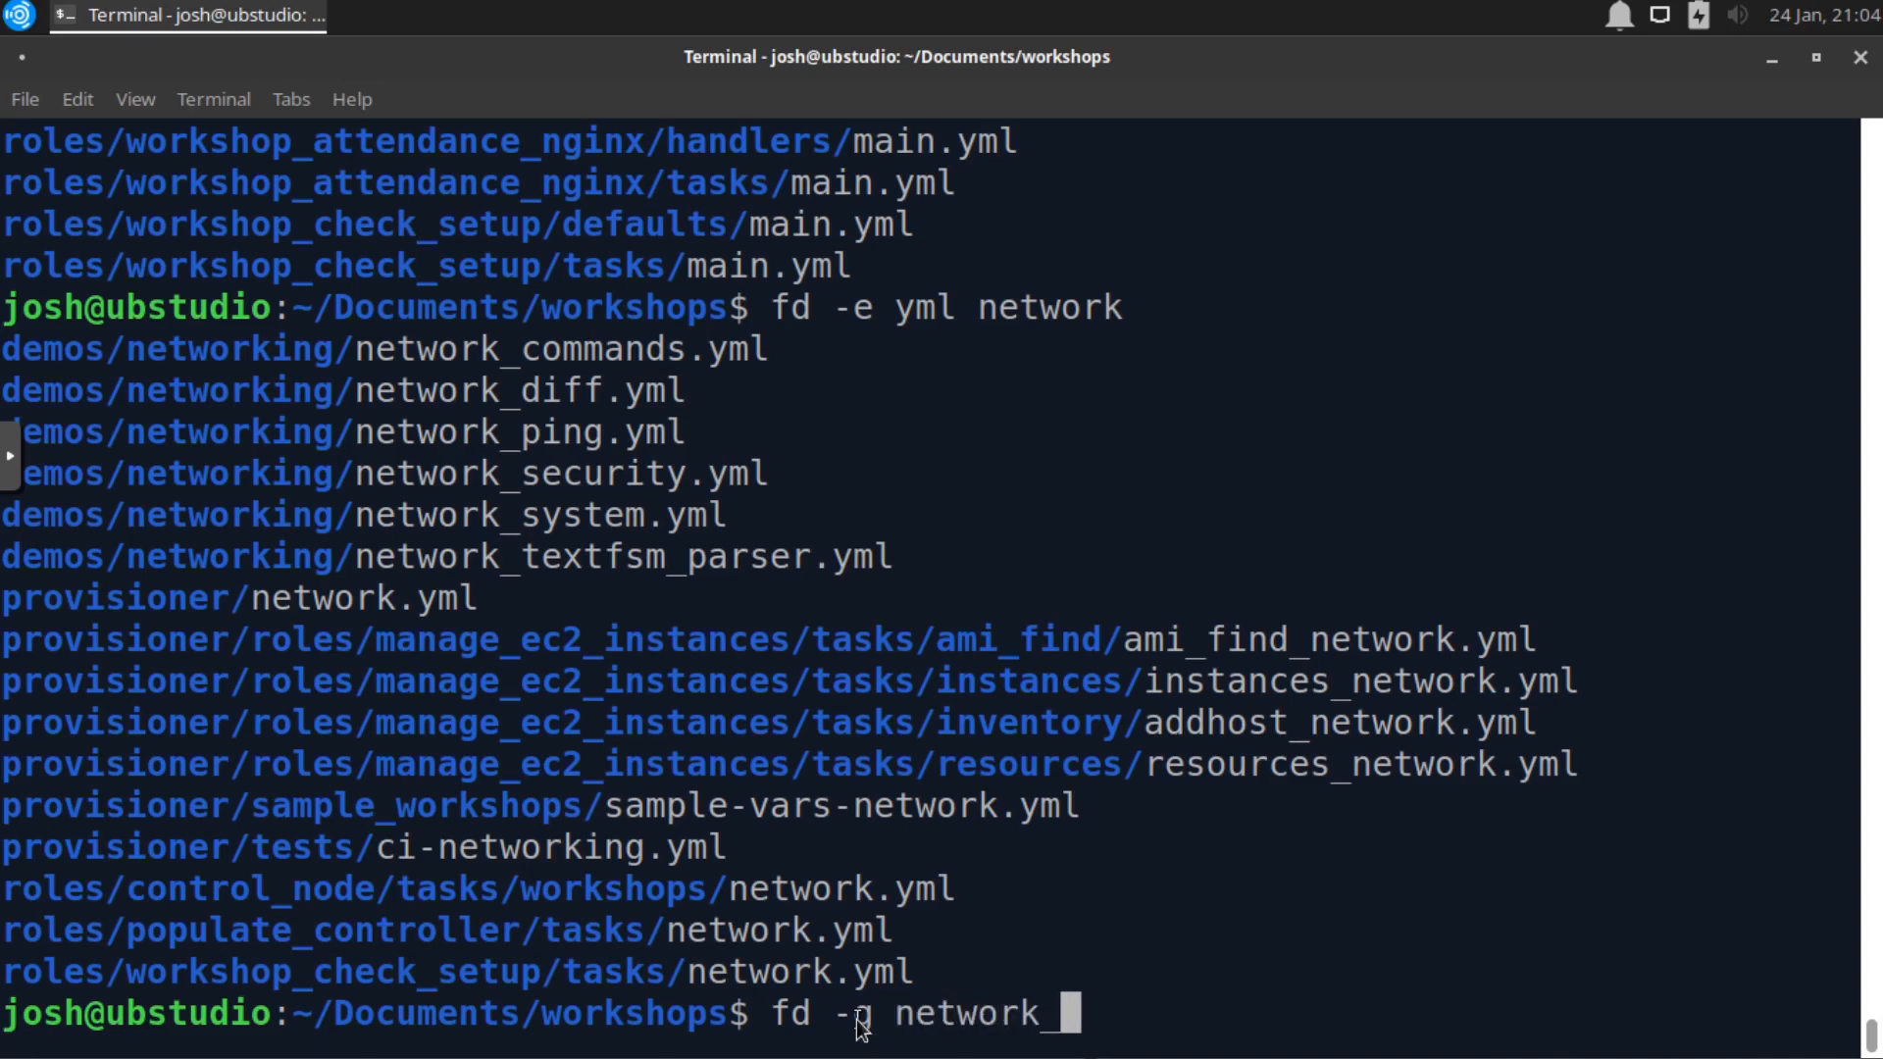
type("ping.yml")
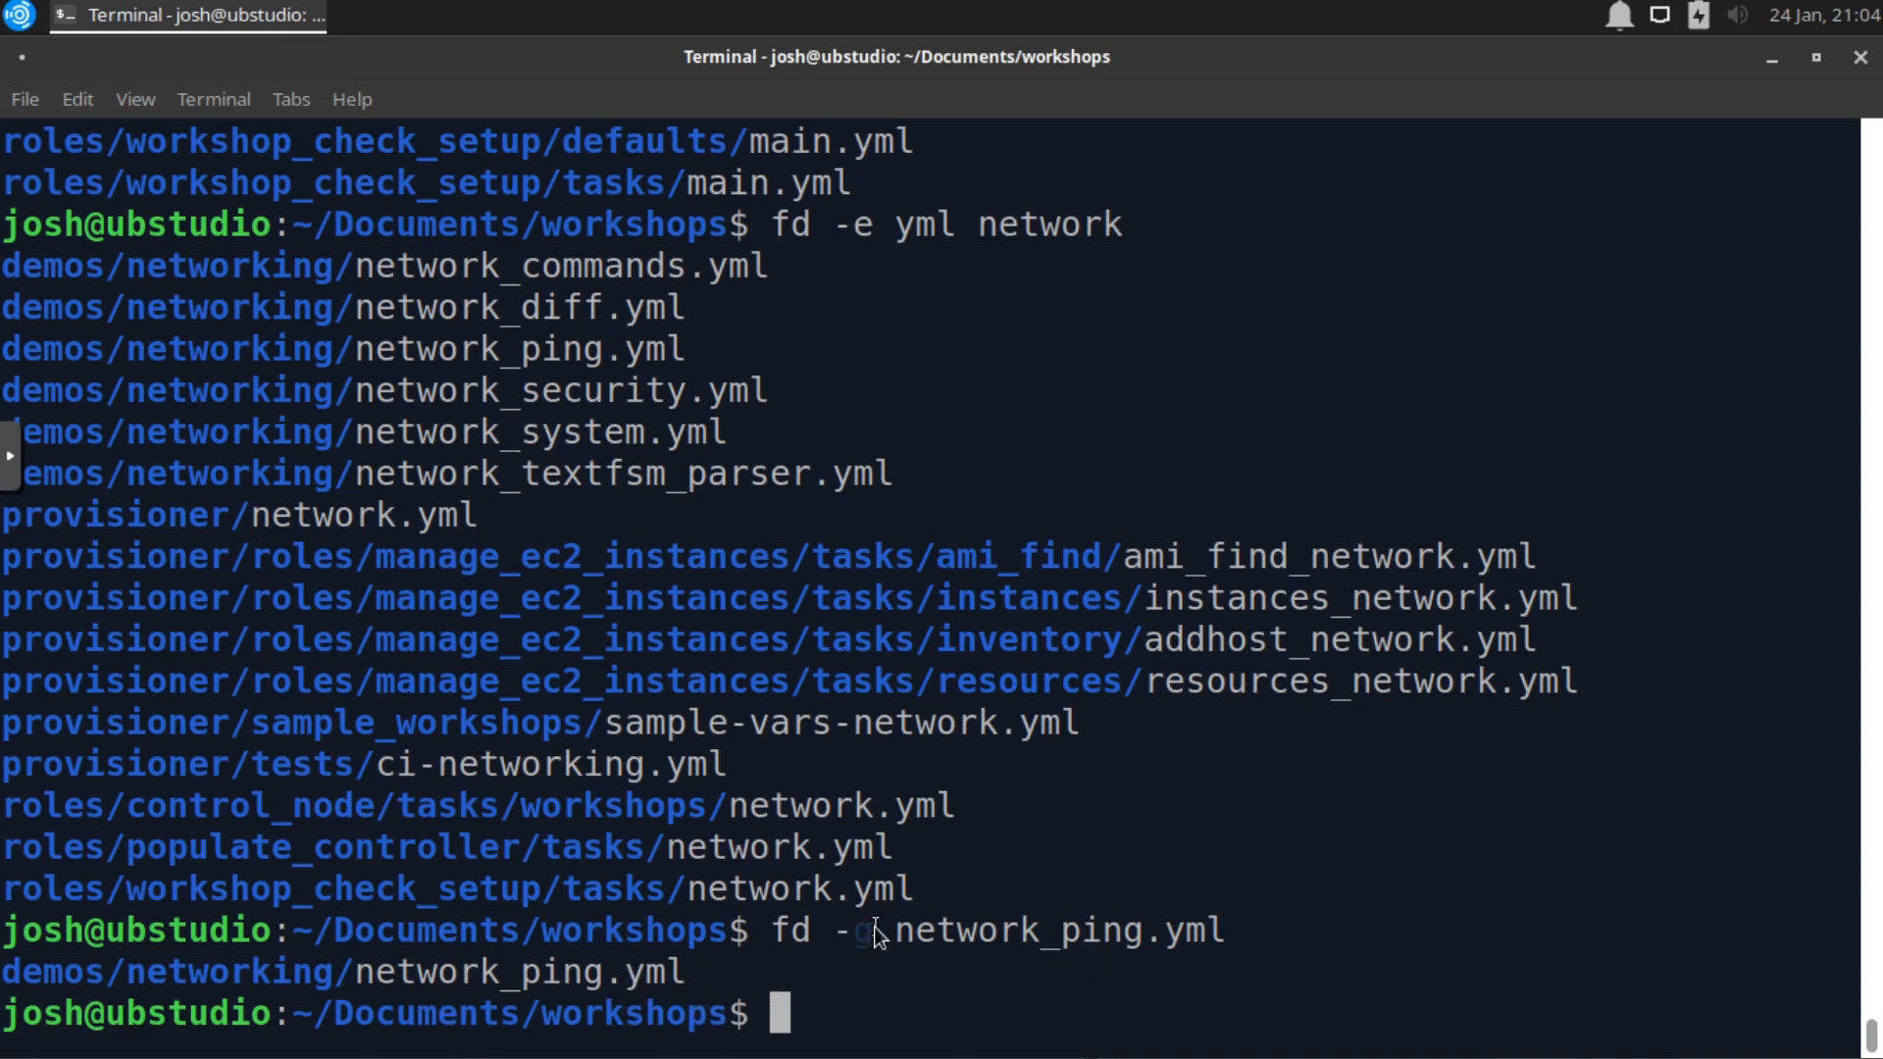
mouse_move(819, 1024)
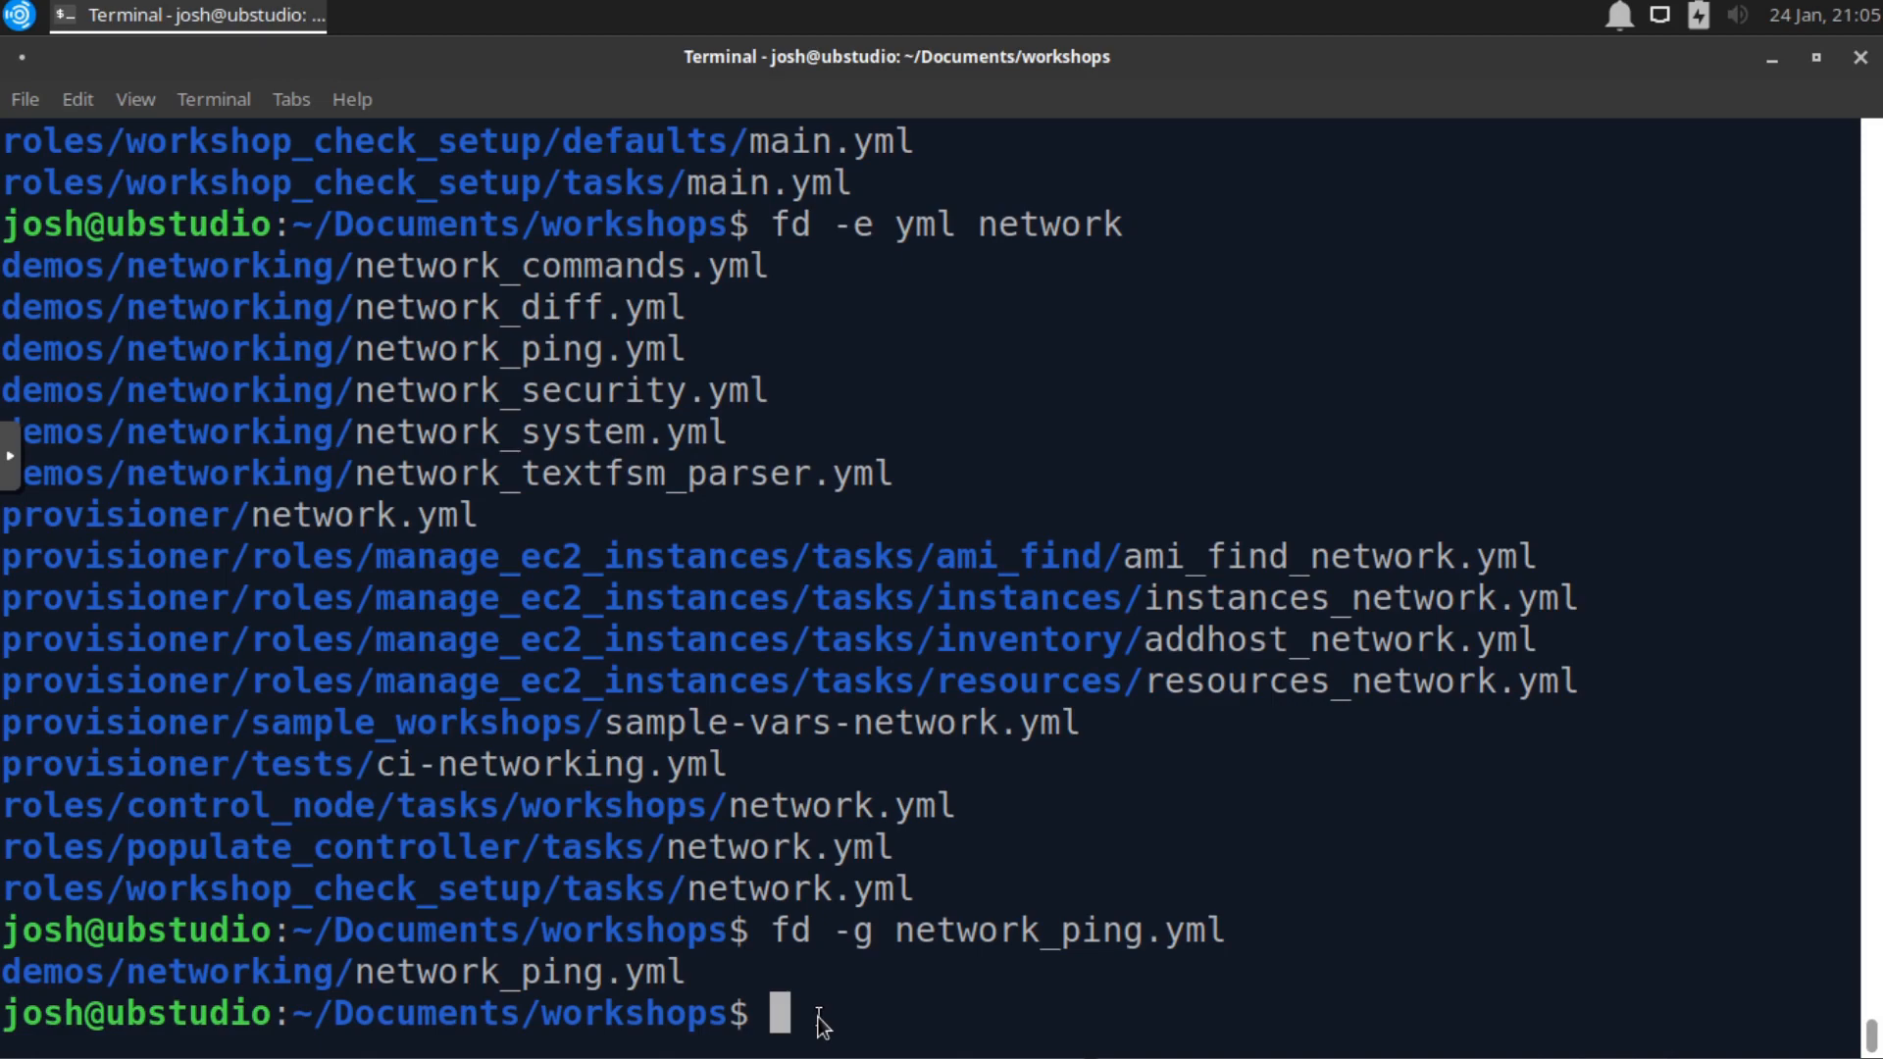
mouse_move(812, 1024)
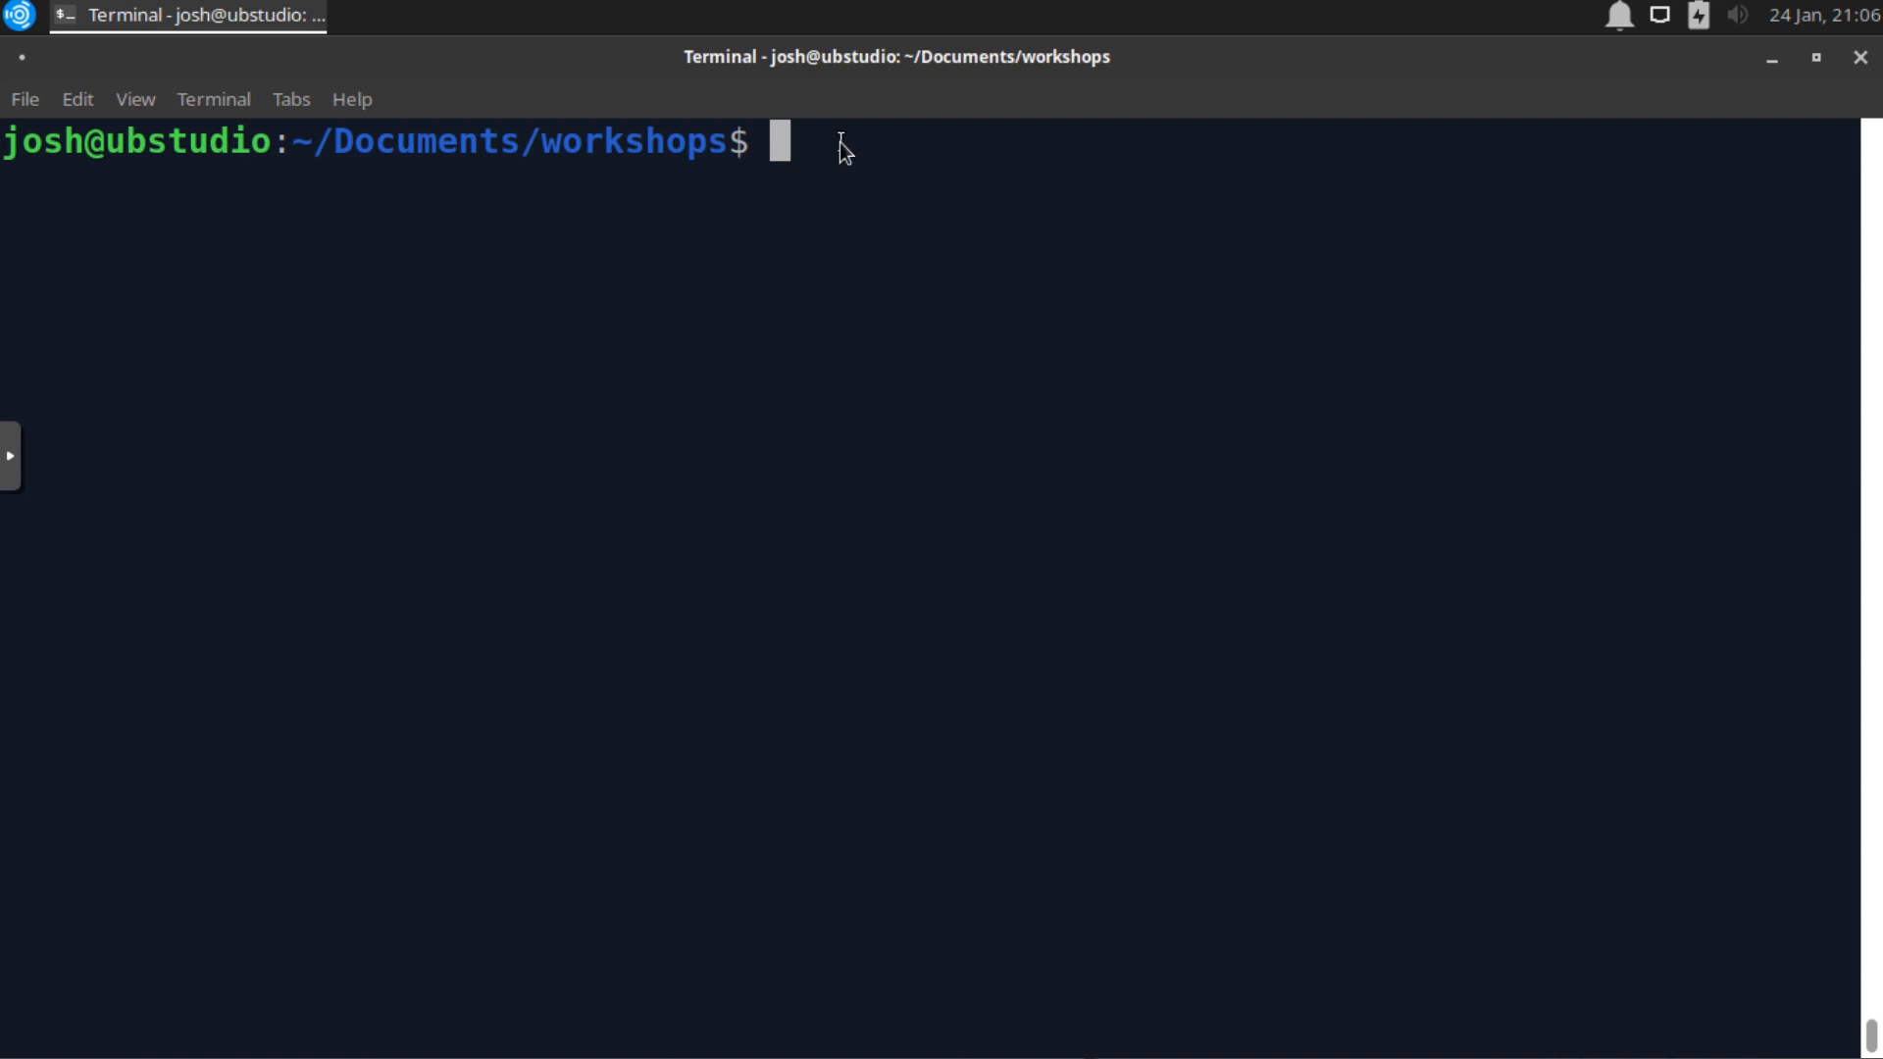
- Run fd chatops, see no matches, and clear the terminal screen
type("fd")
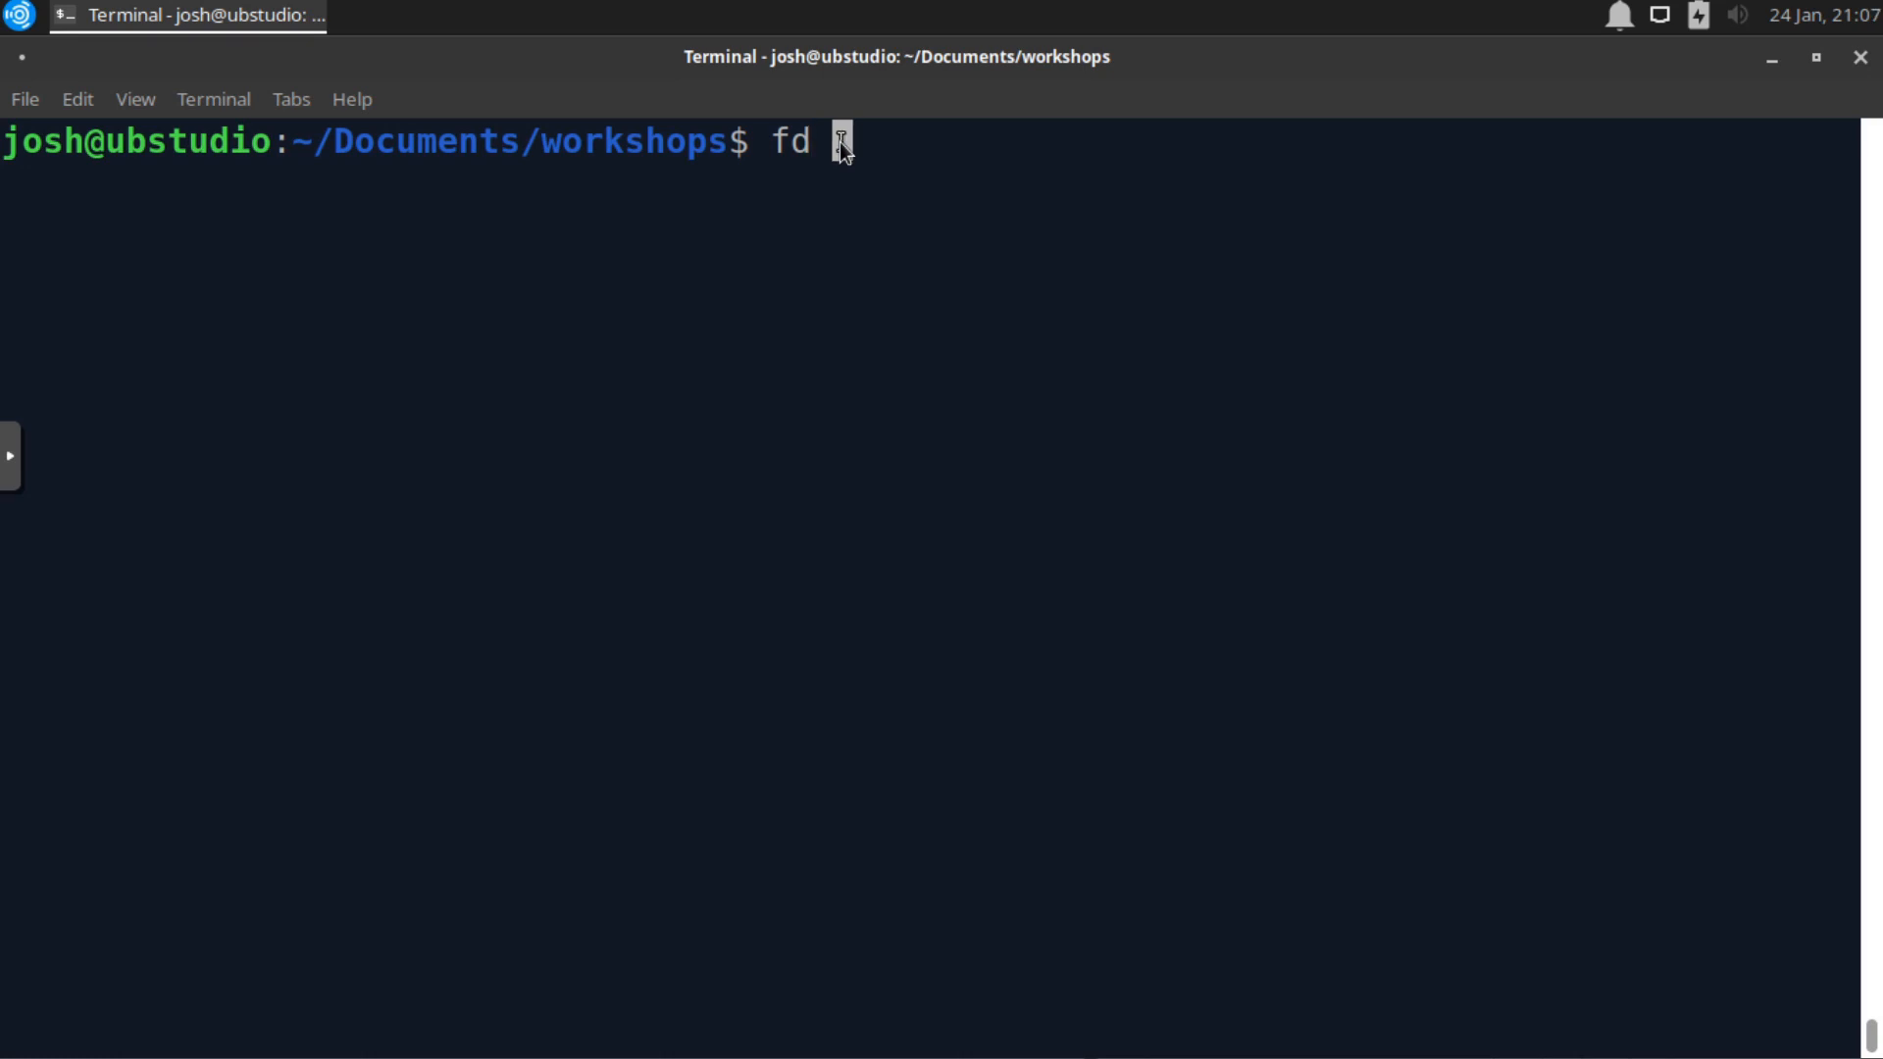
type("chatops")
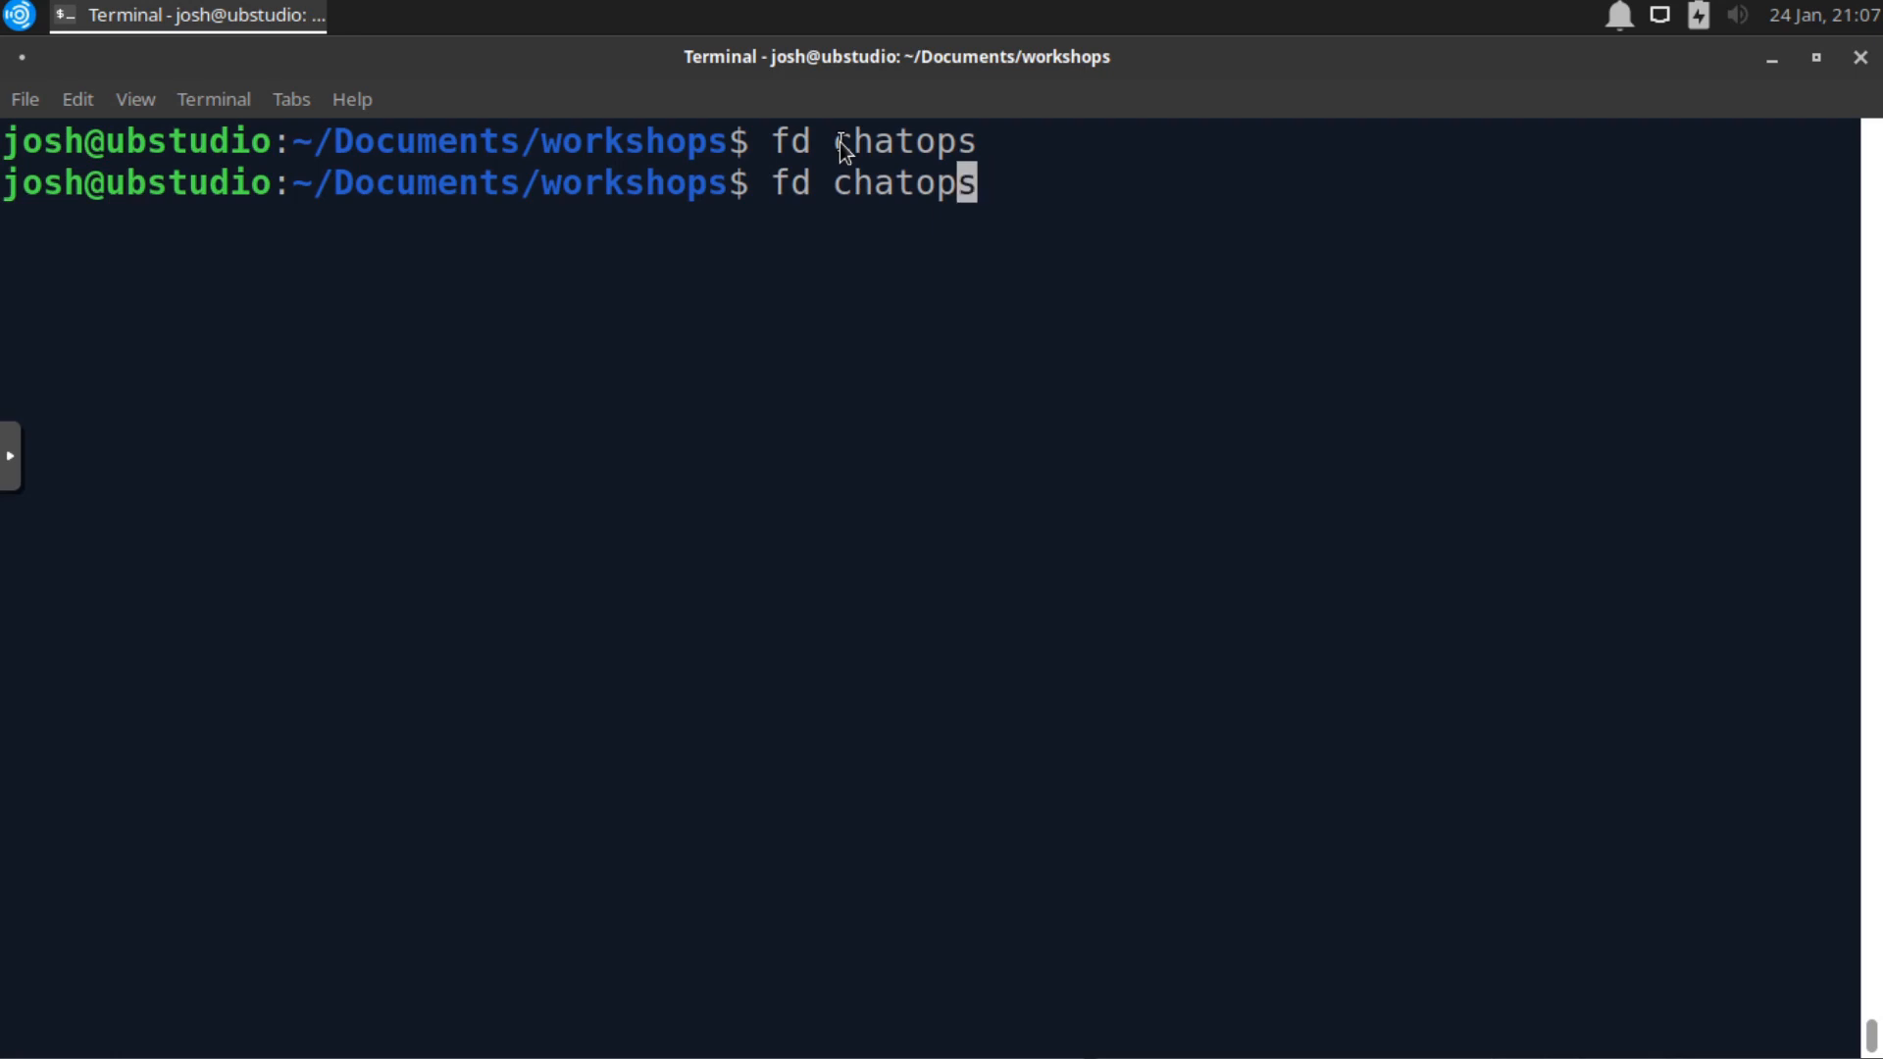
type("-")
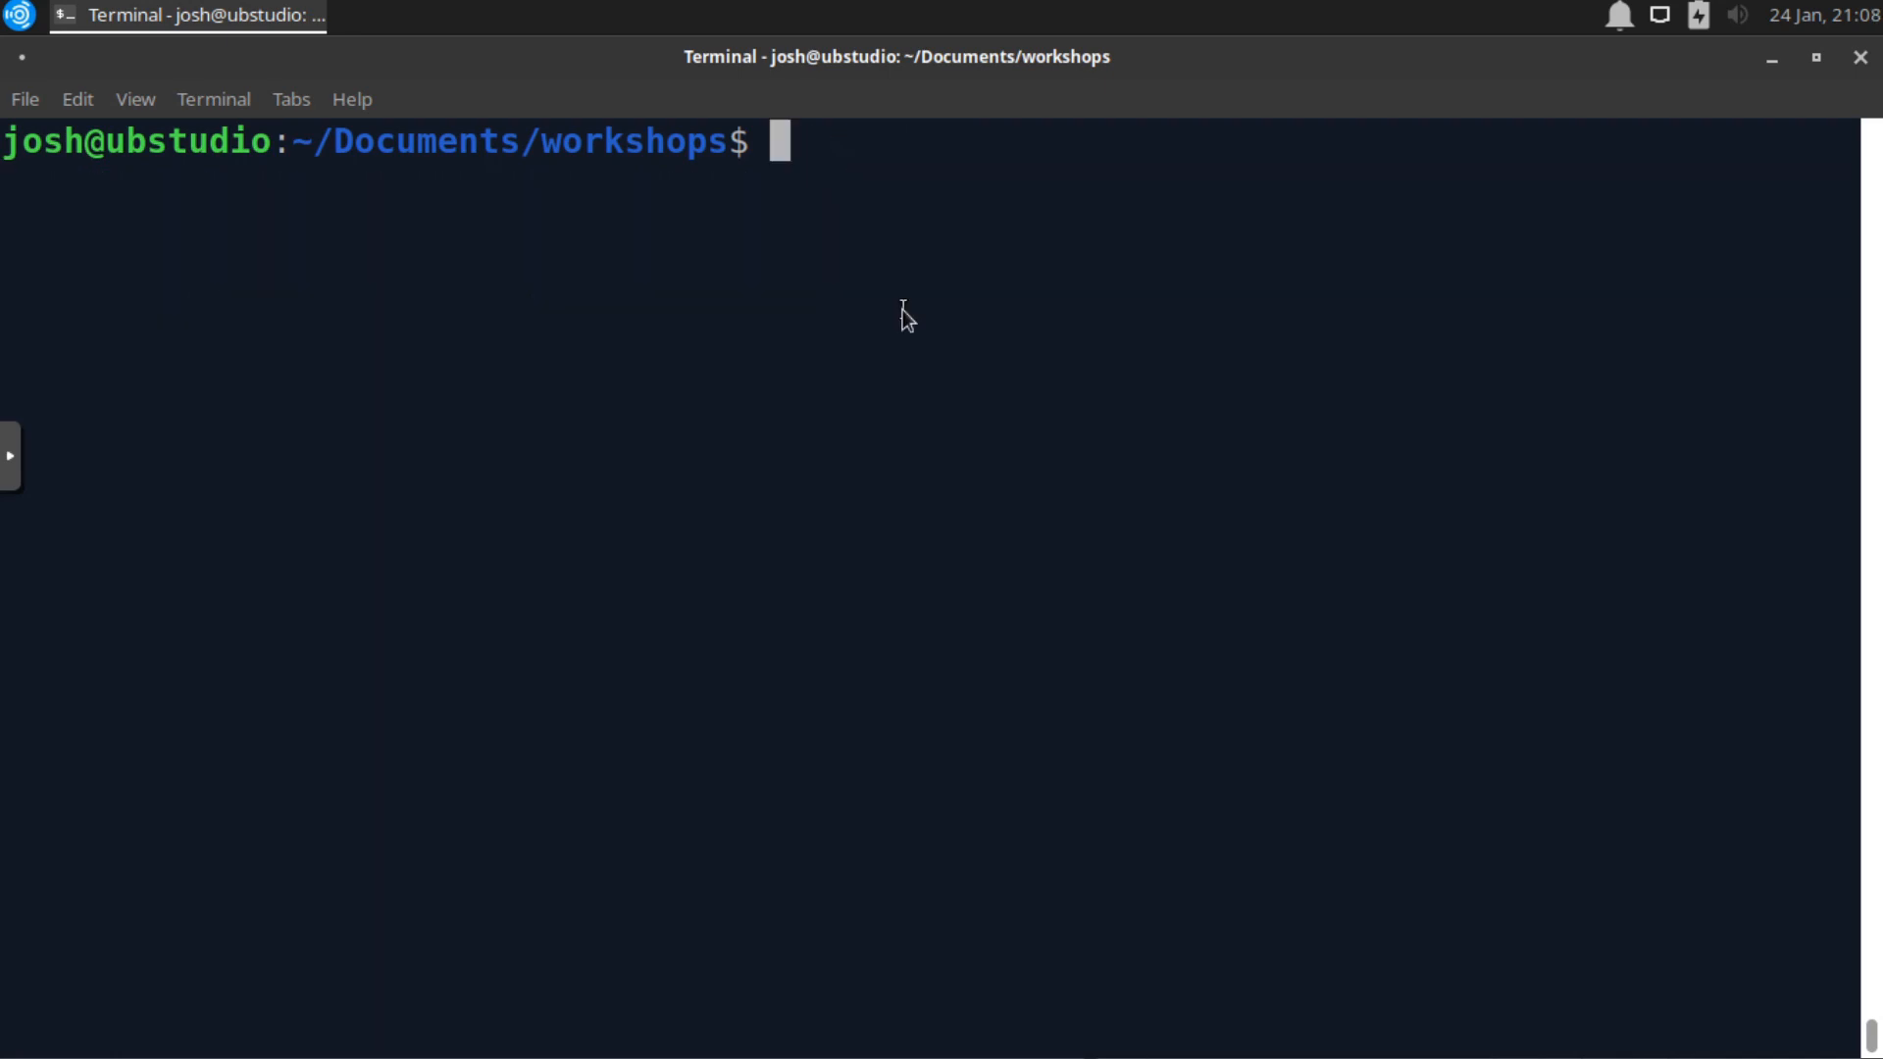
- Run ls to show workshops contents like images.zip, README.md, docs and roles
type("ls")
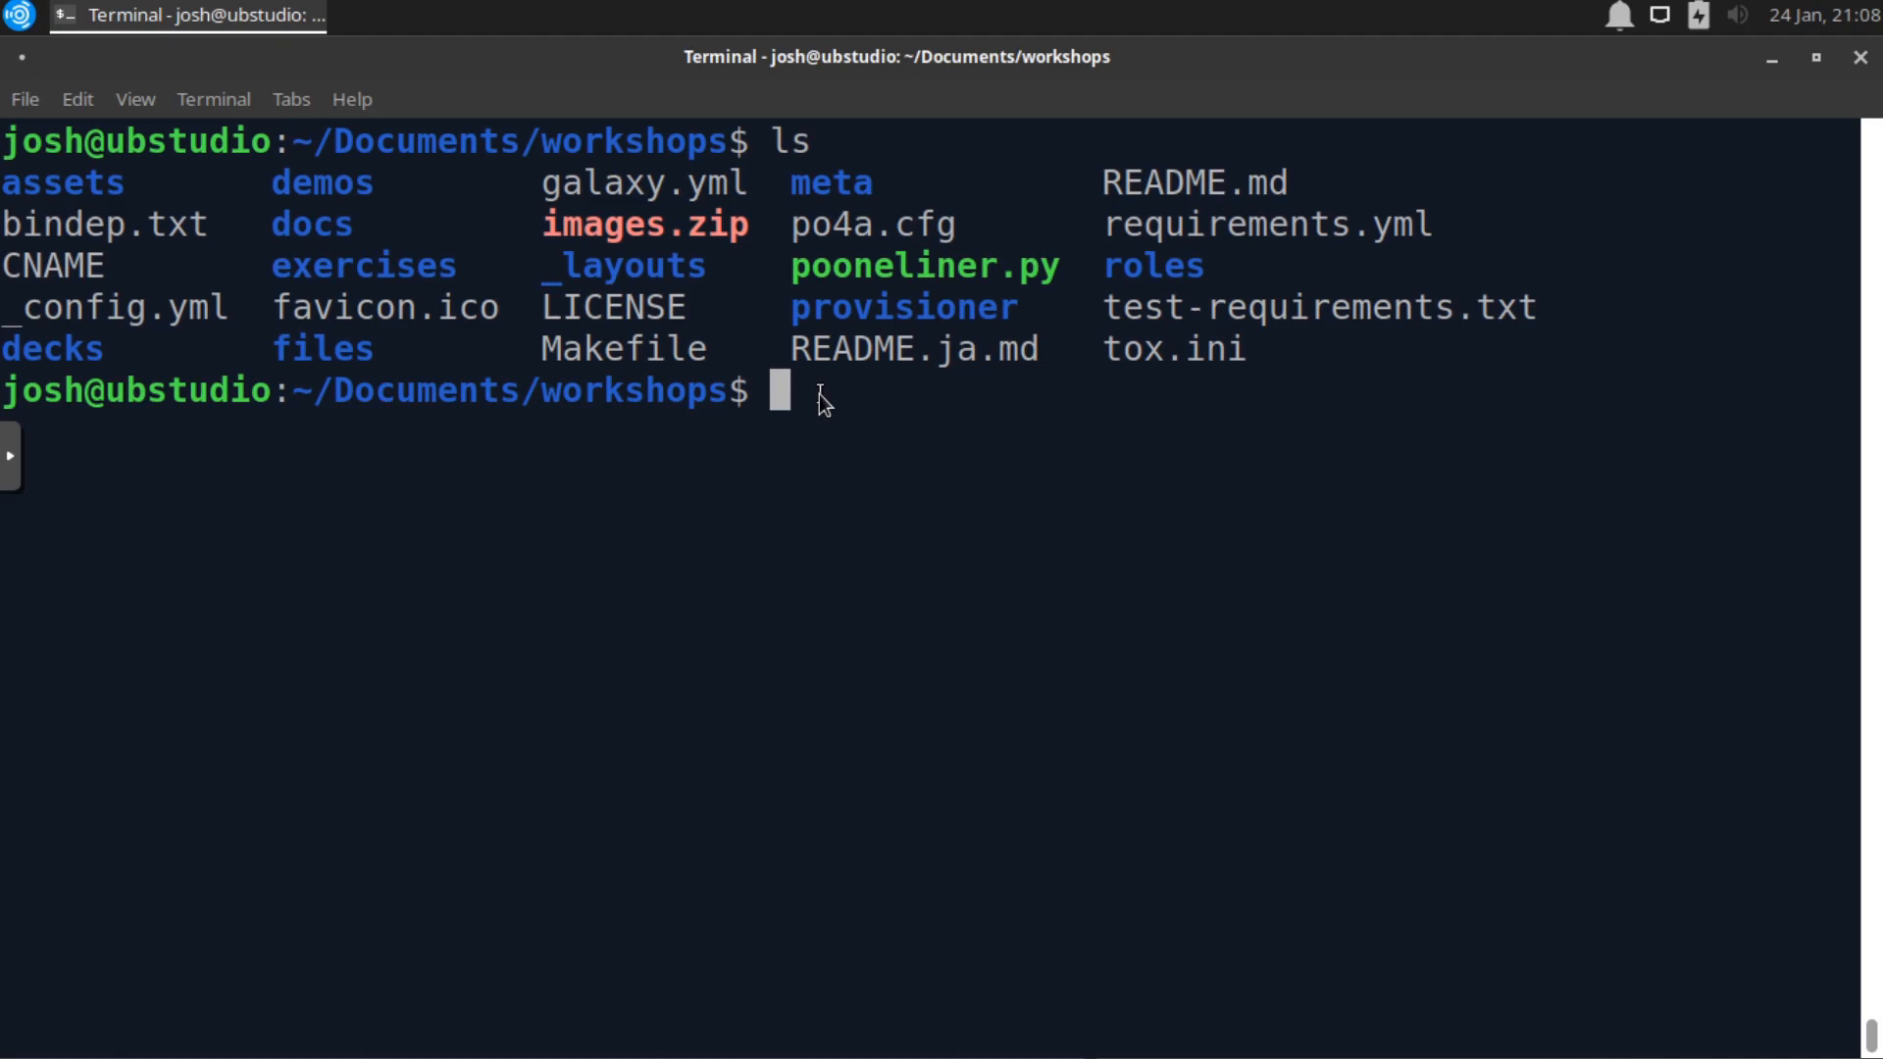
mouse_move(754, 224)
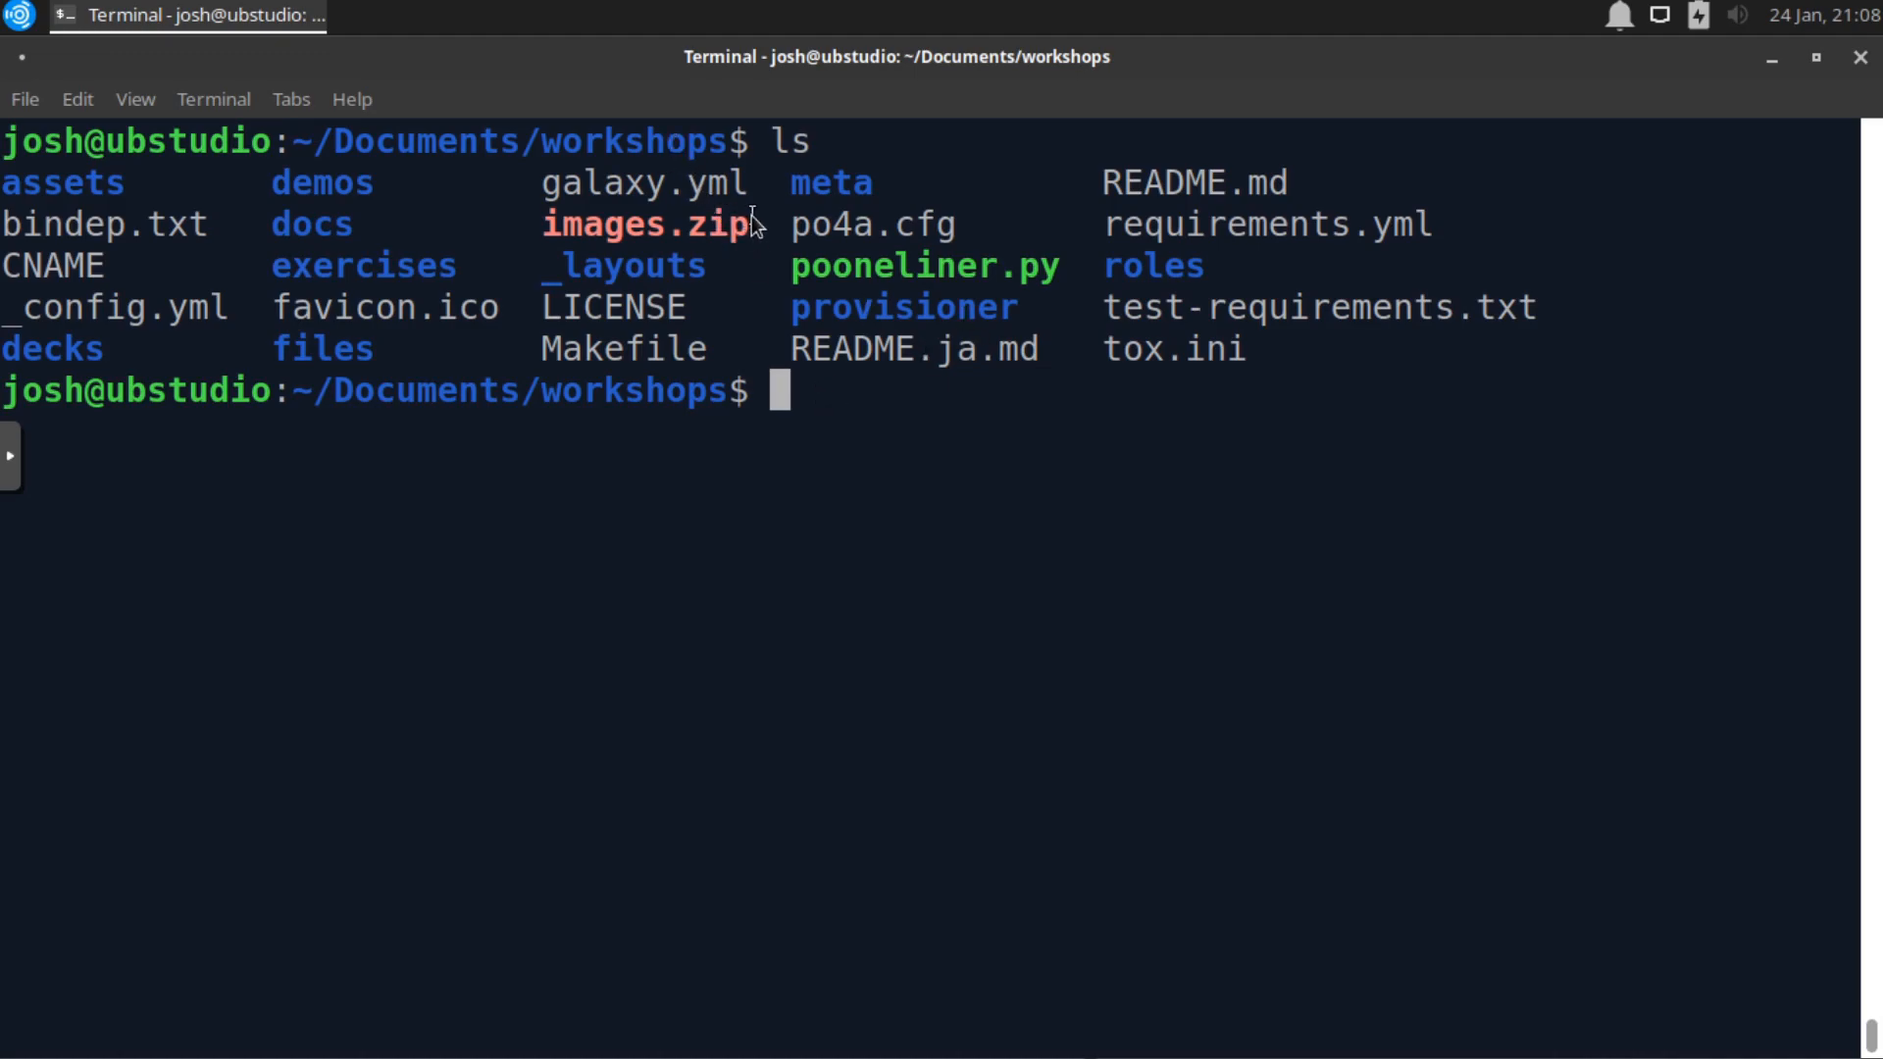
mouse_move(683, 271)
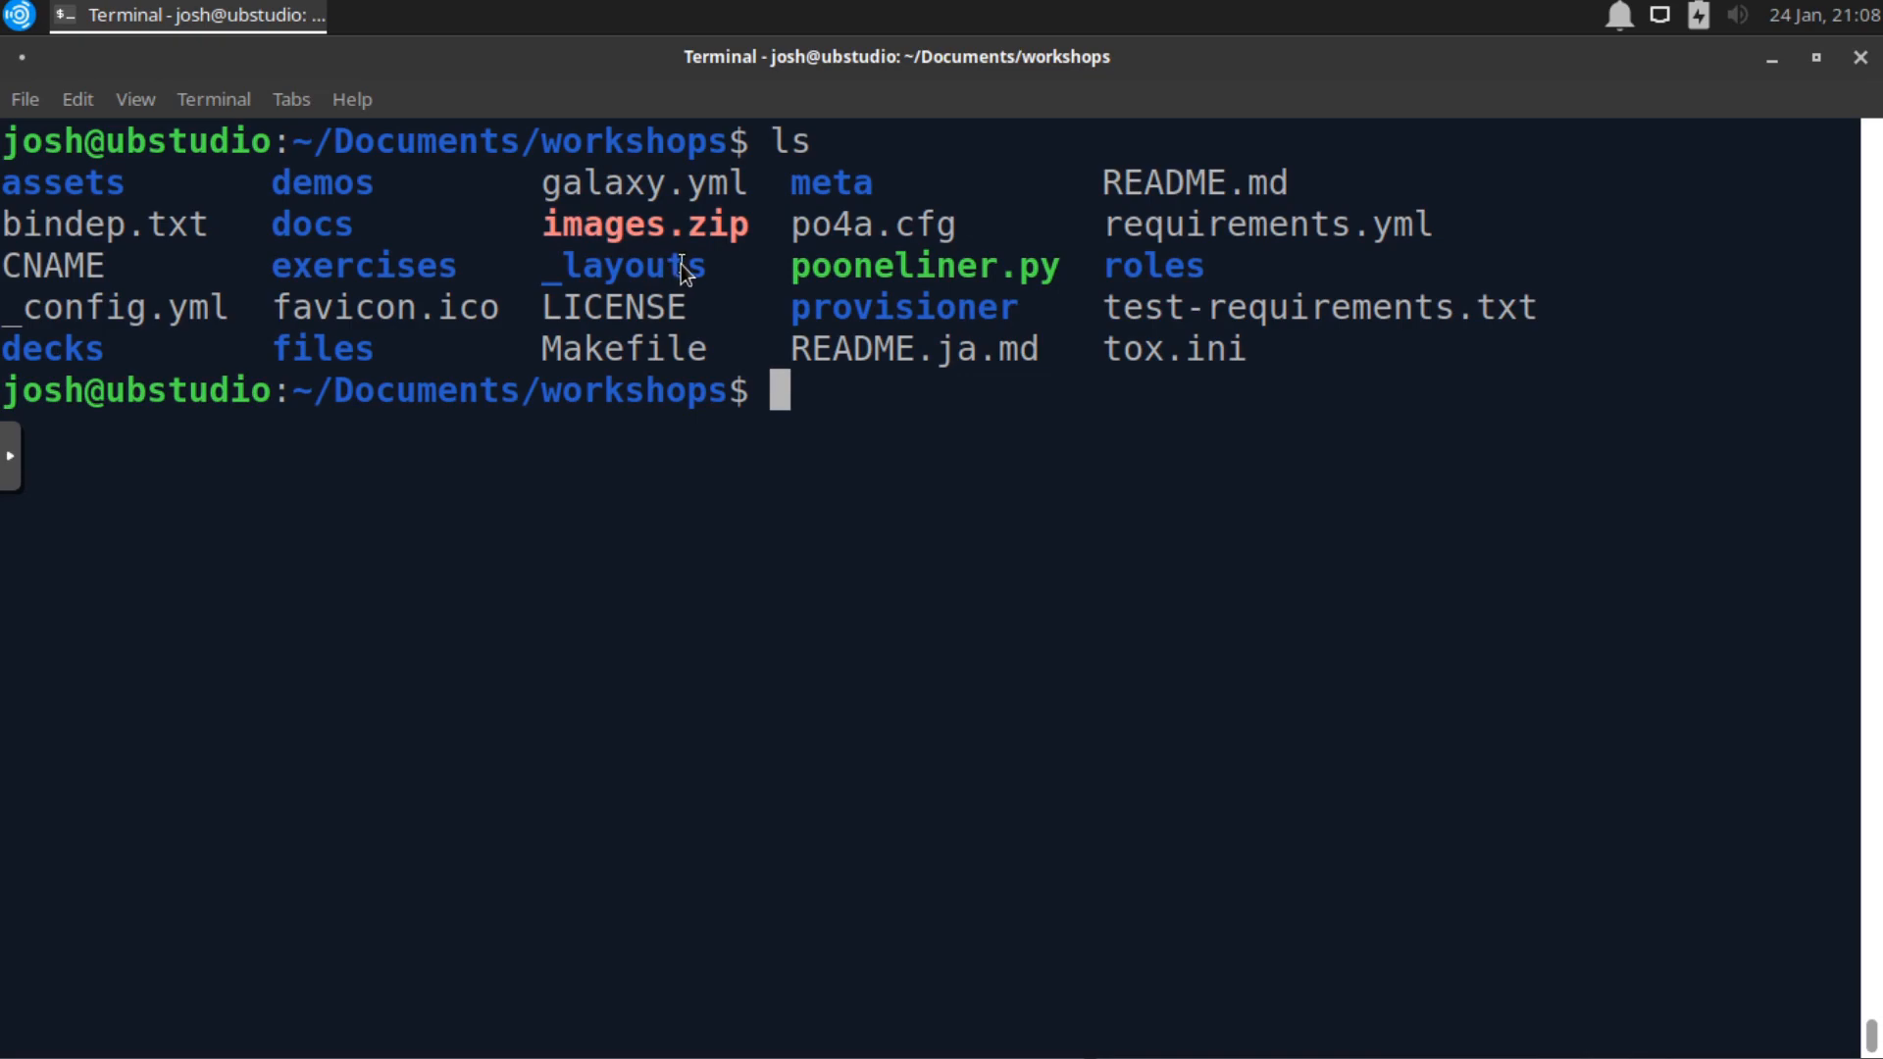
mouse_move(577, 366)
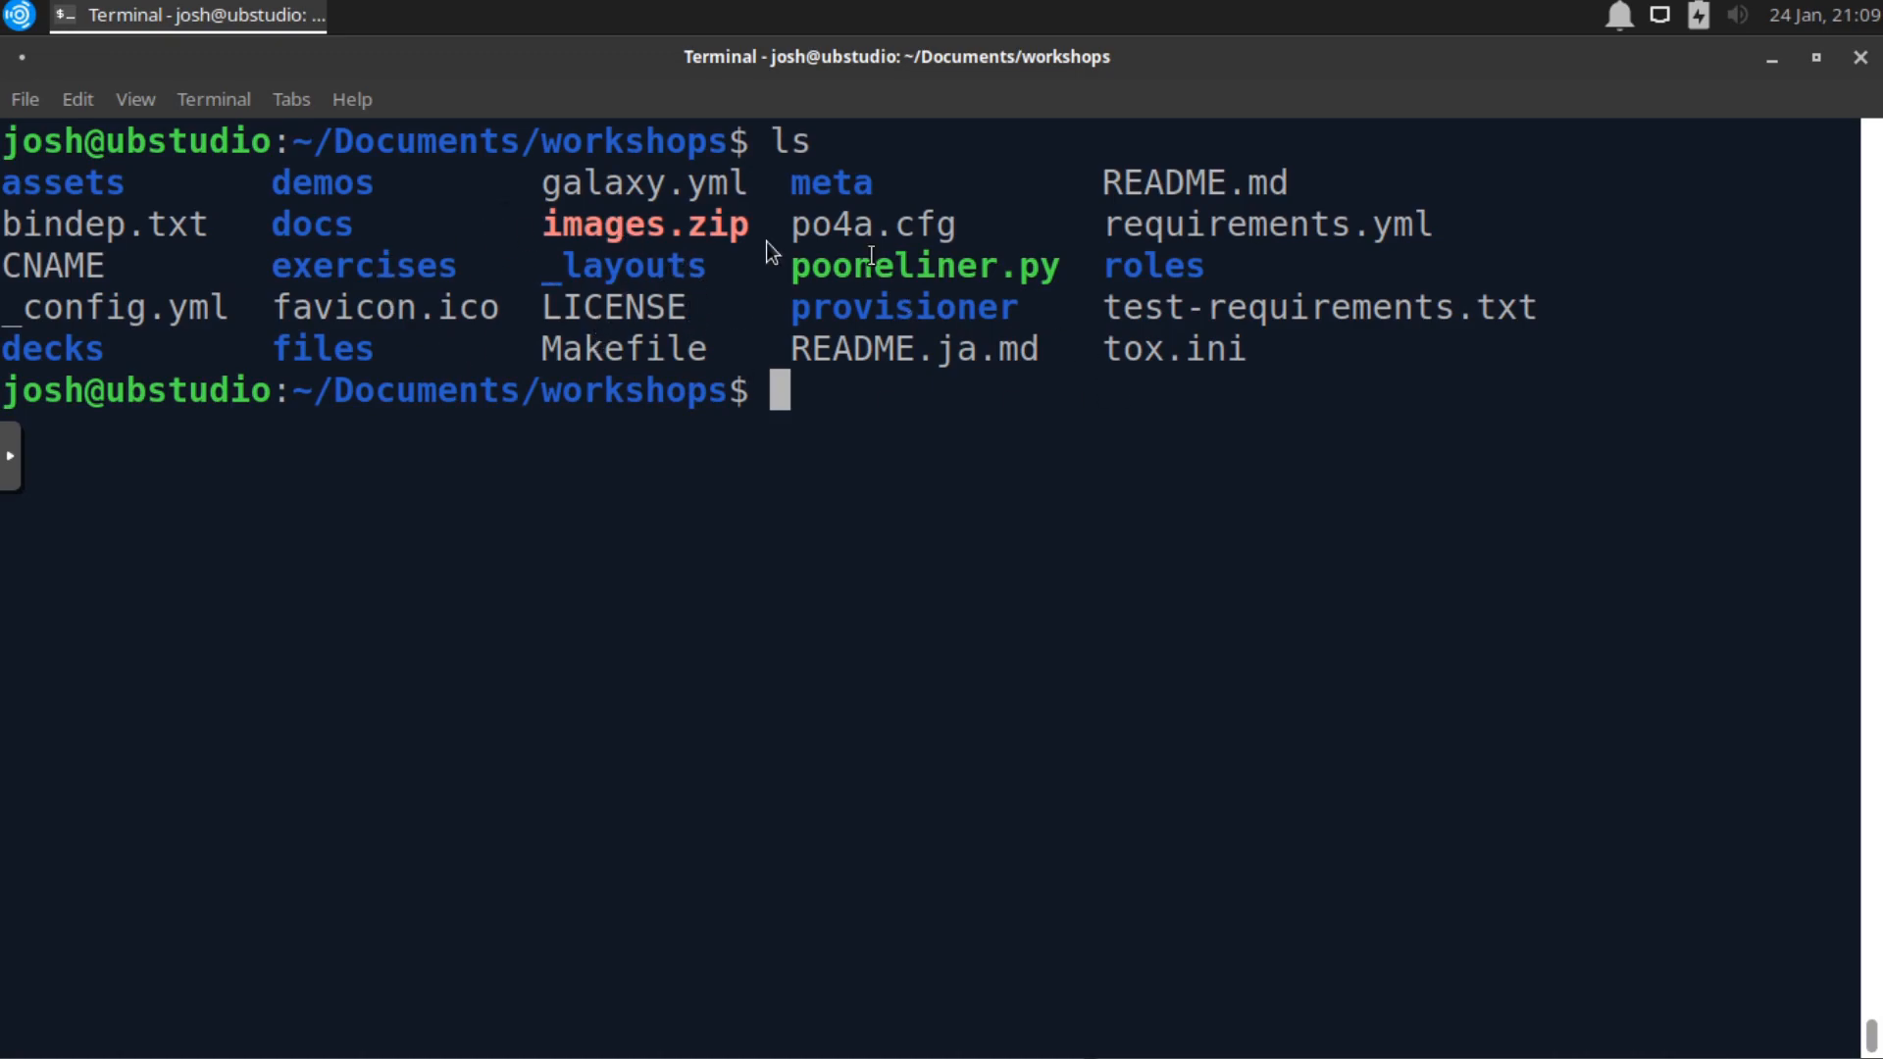
mouse_move(940, 490)
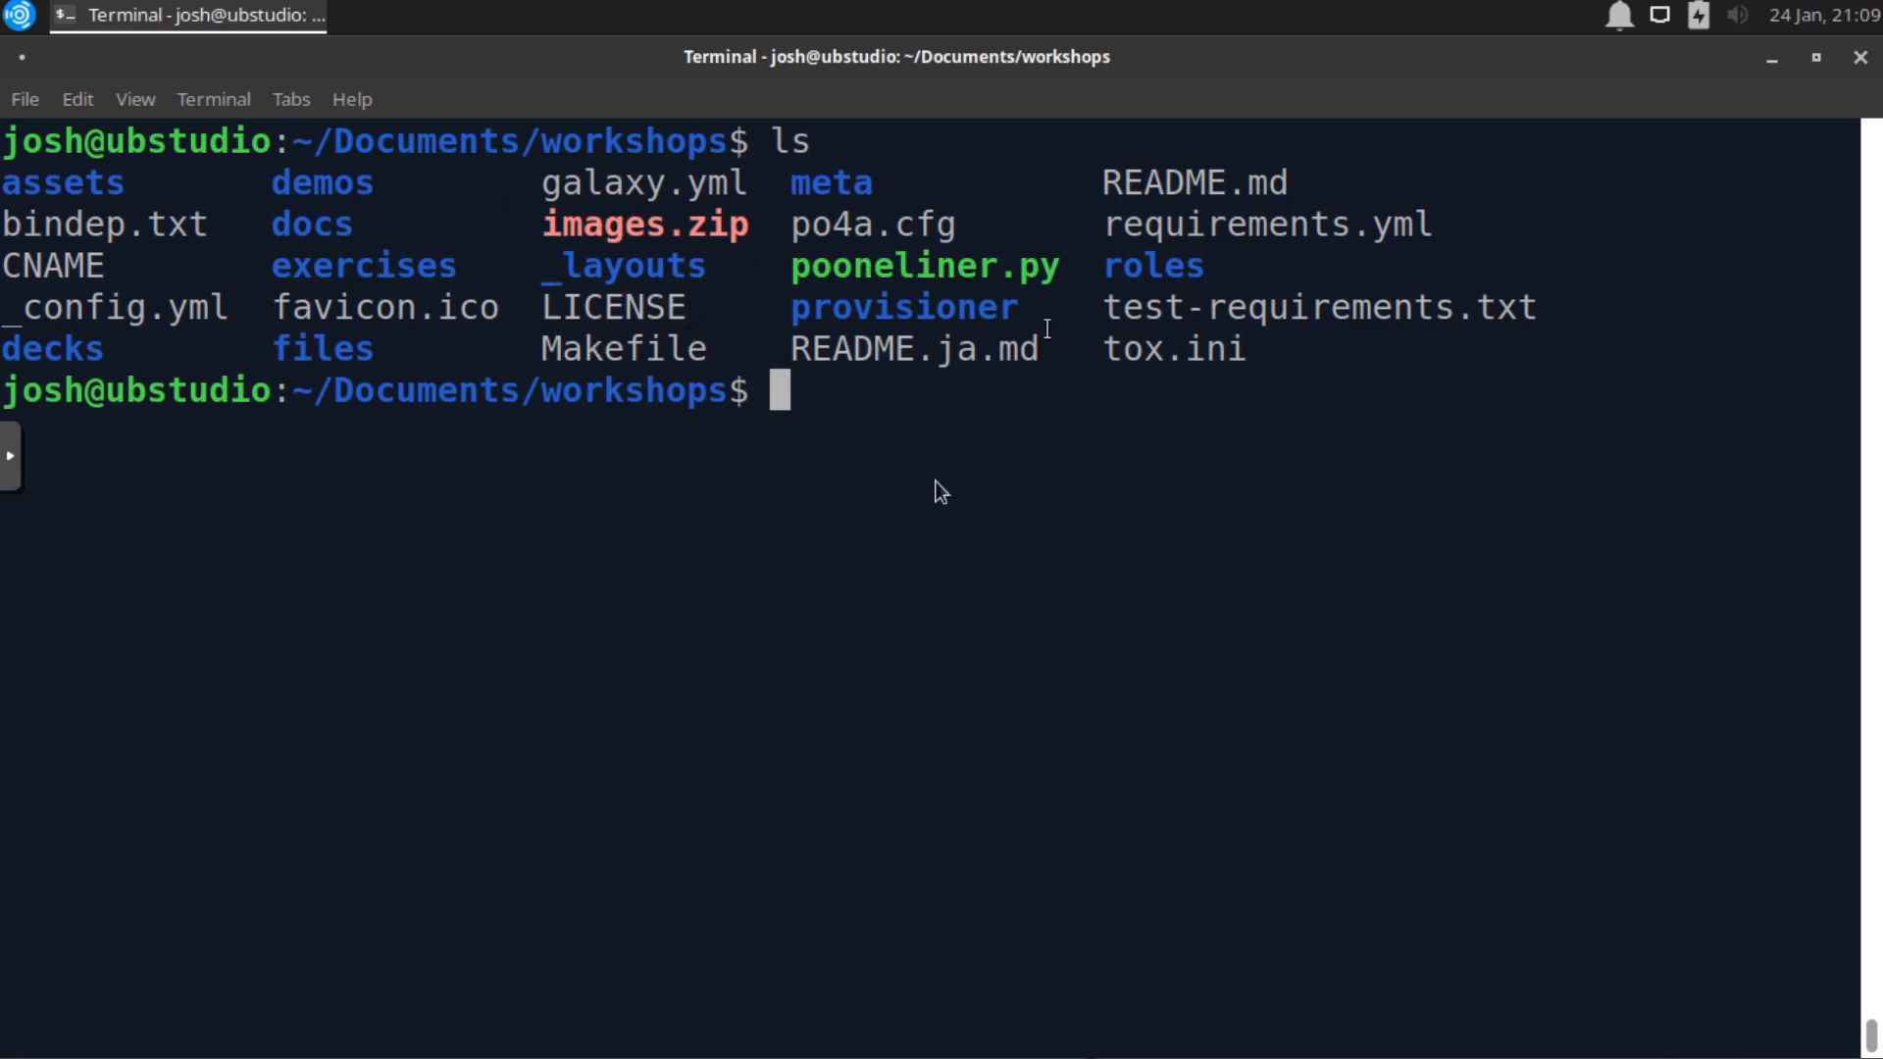
mouse_move(977, 328)
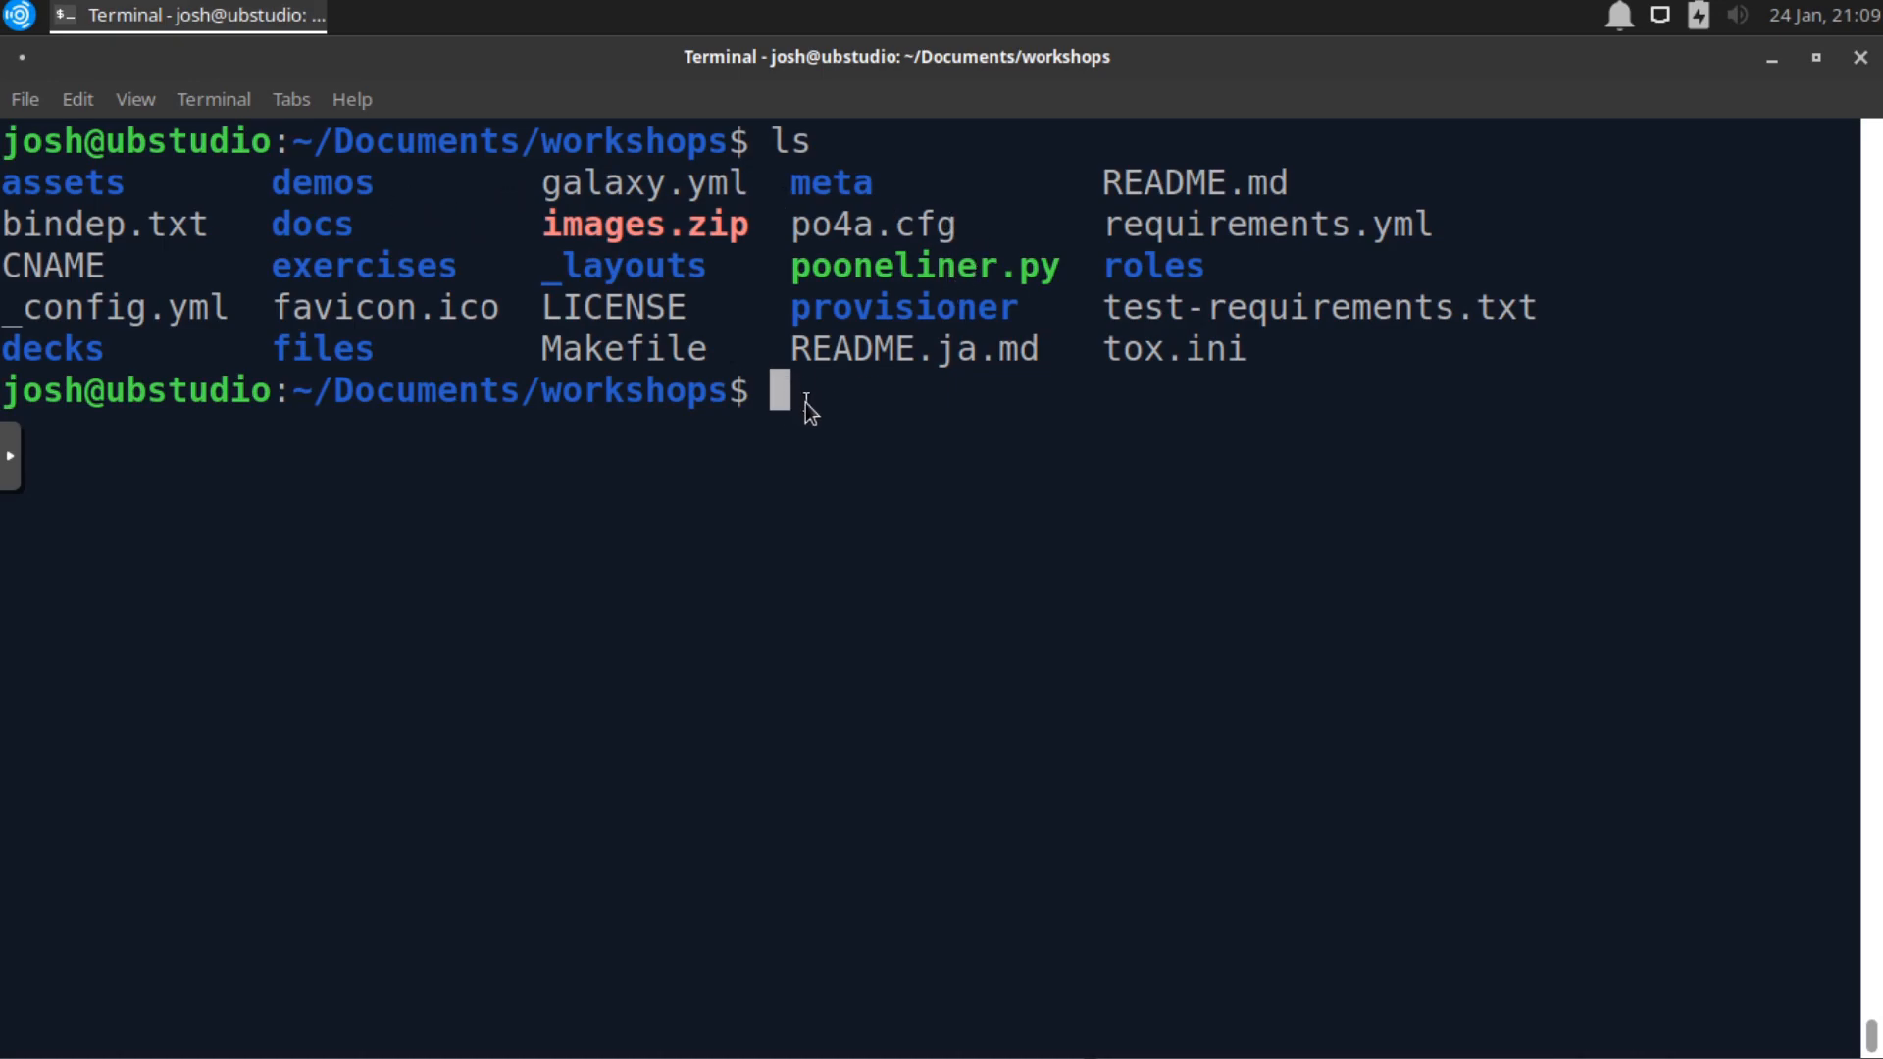
- Run fd -e zip -x unzip to extract images.zip's PNG files
type("fd -")
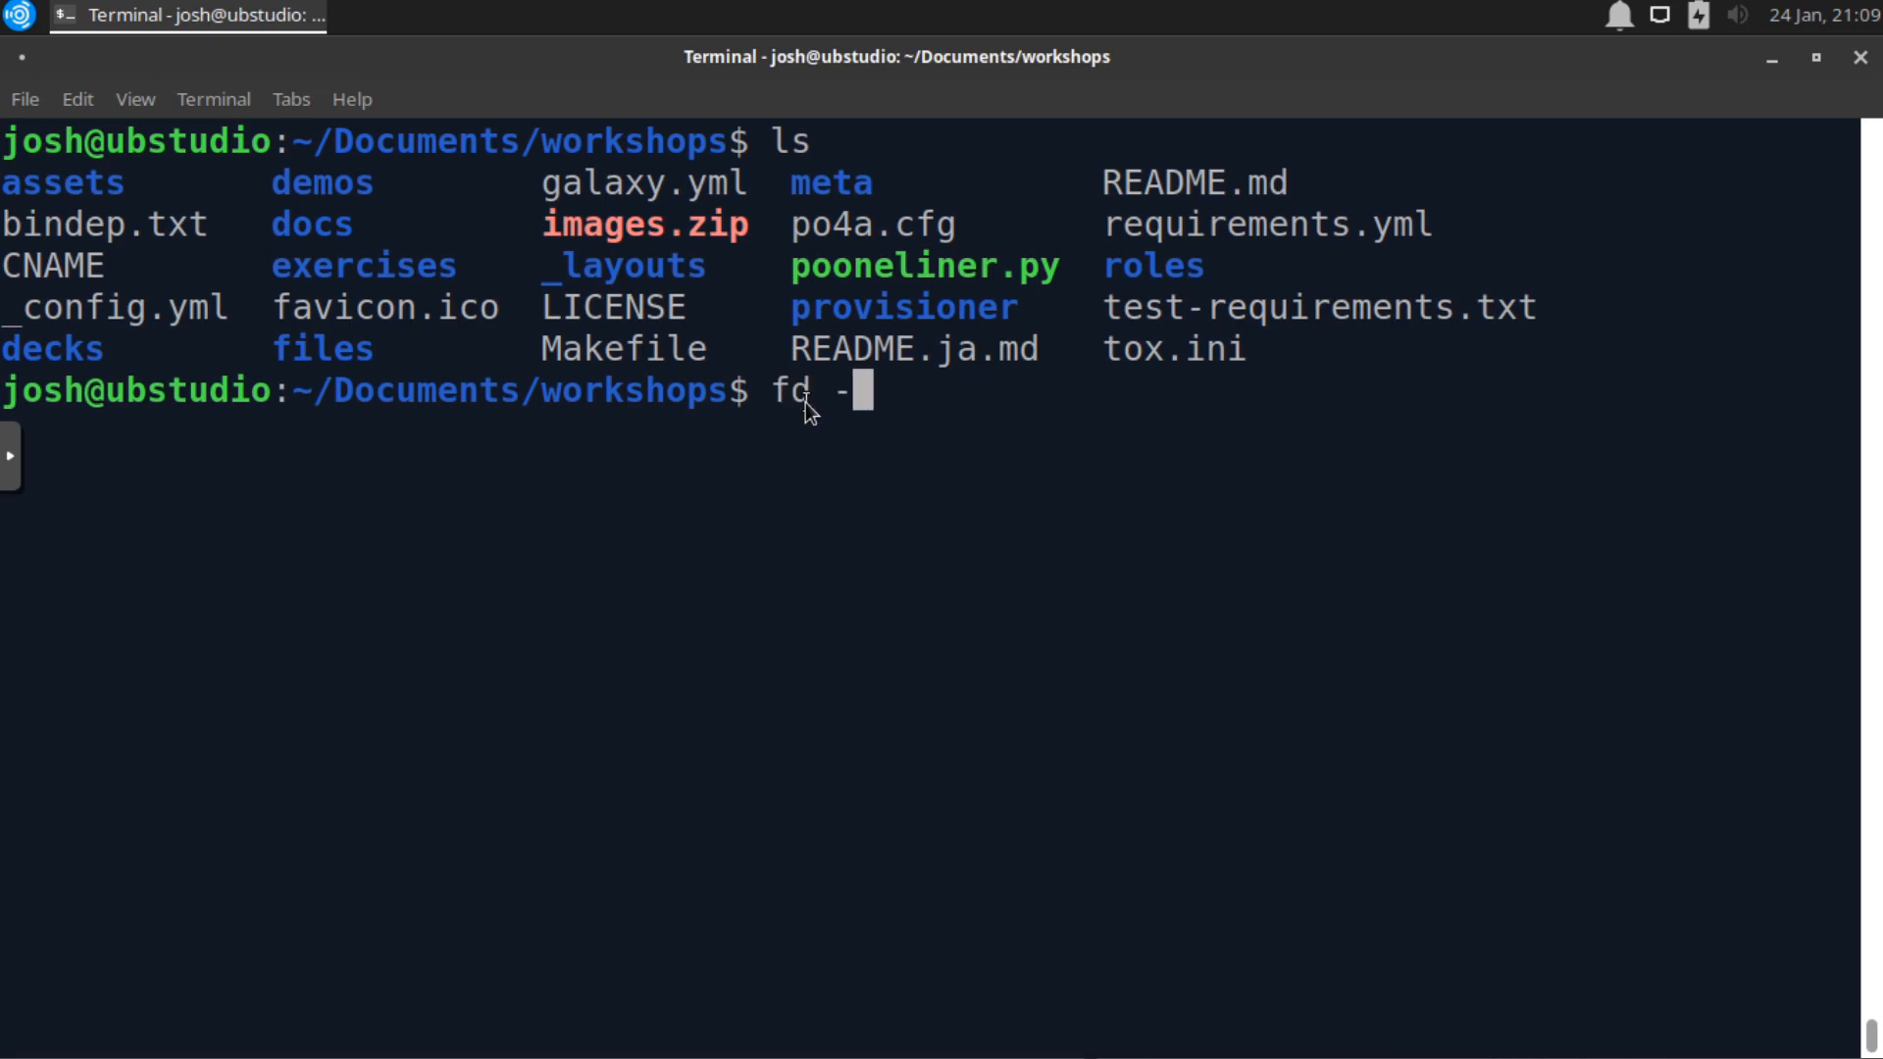
type("e")
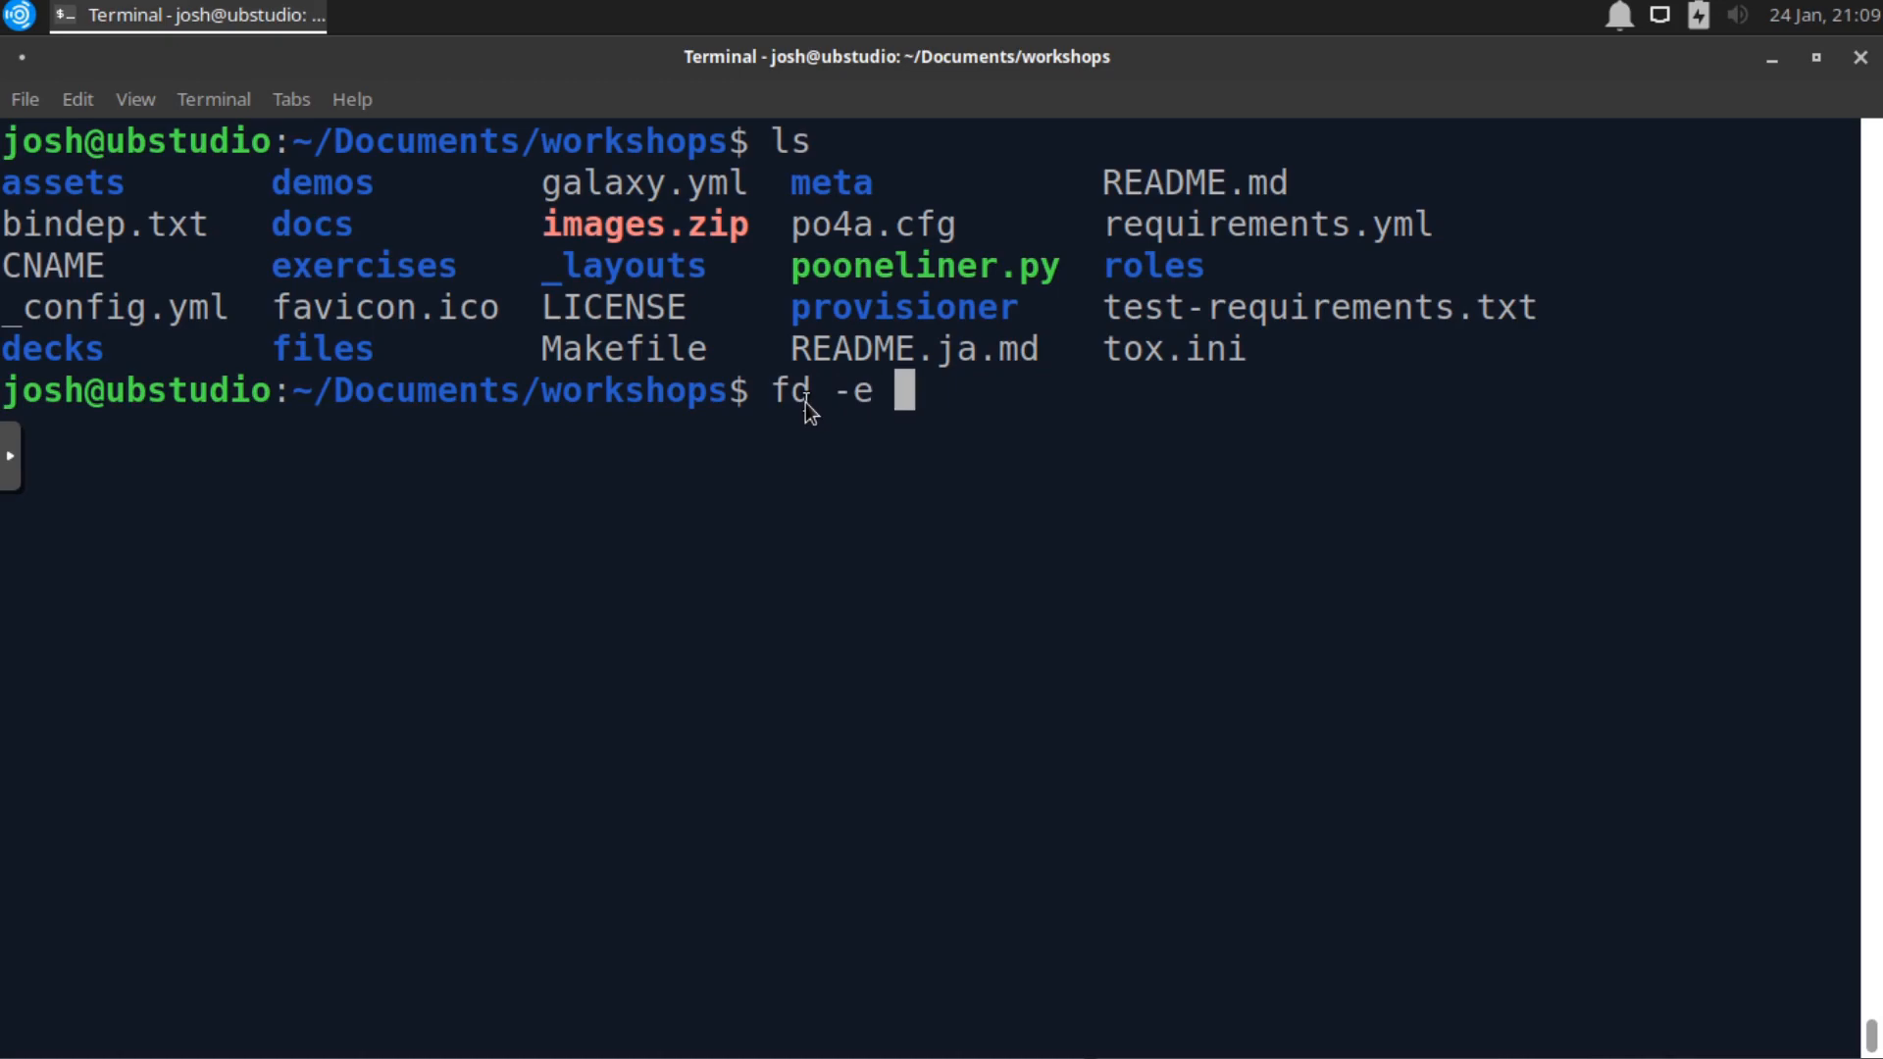
type("zip")
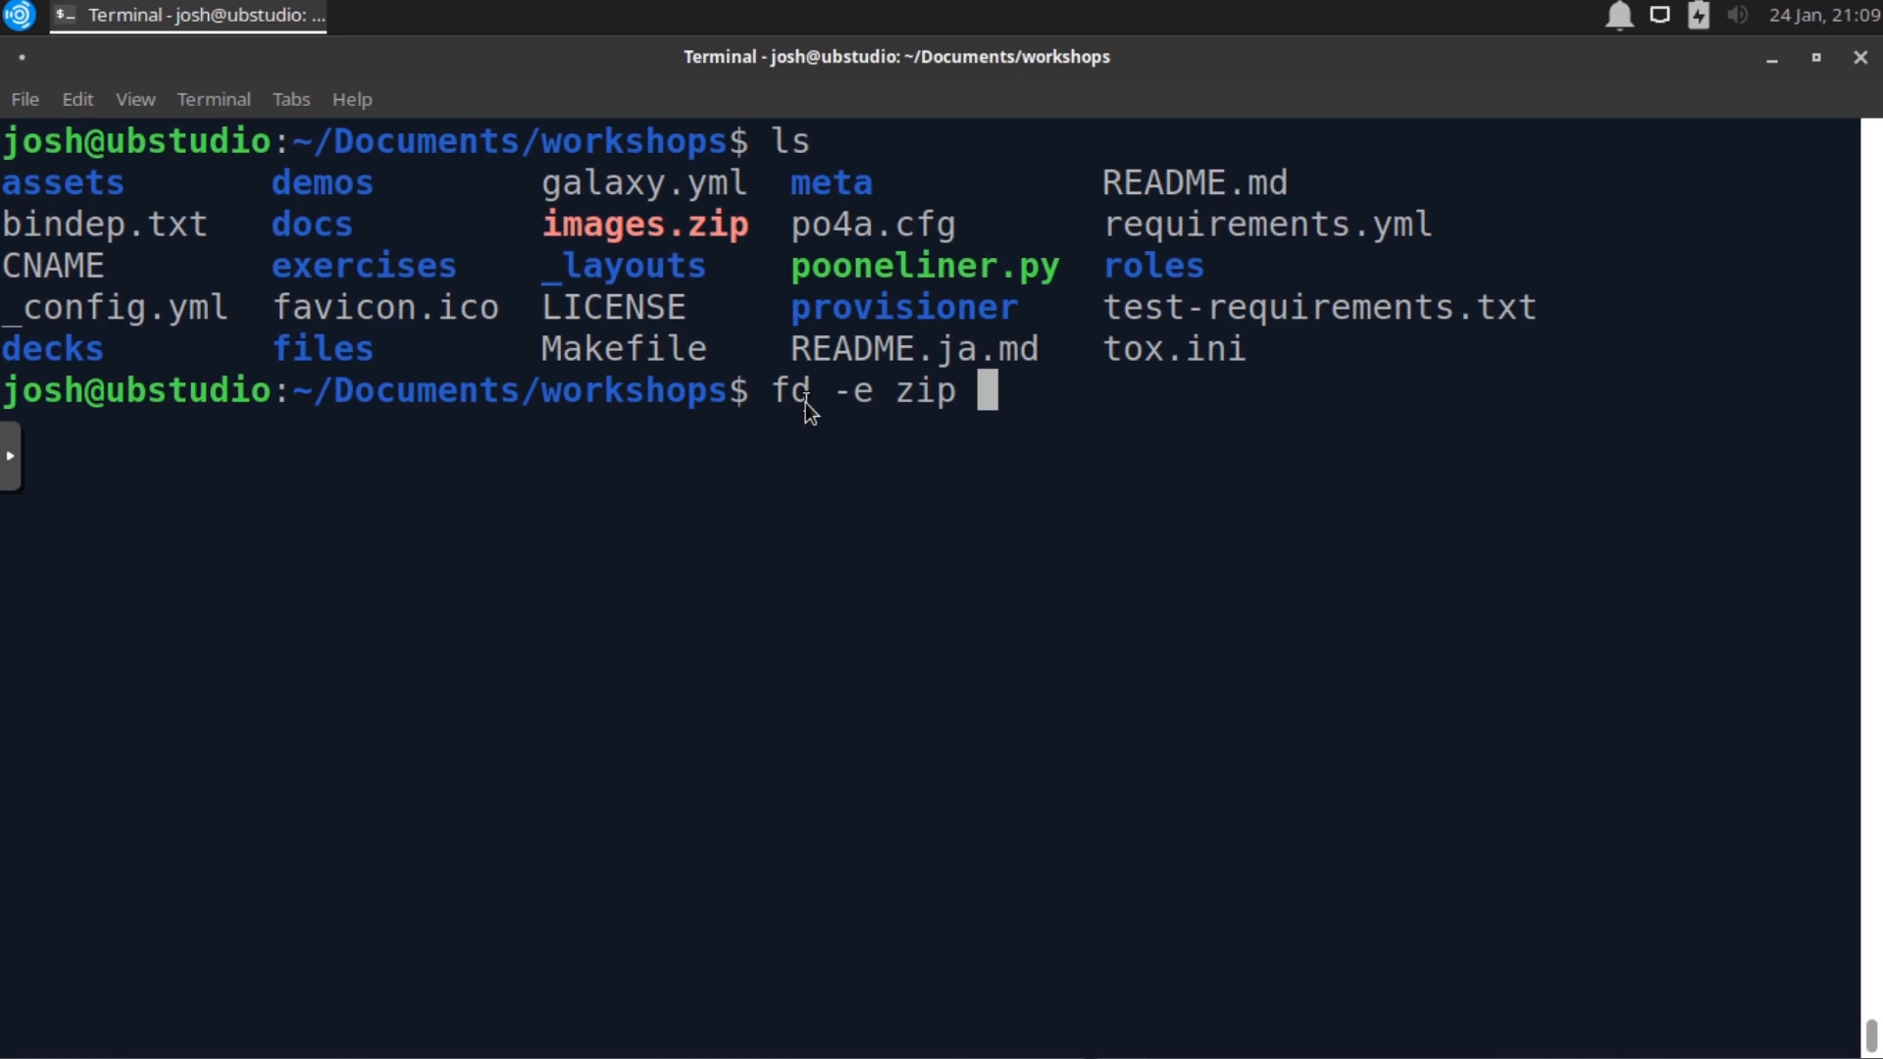
type("-")
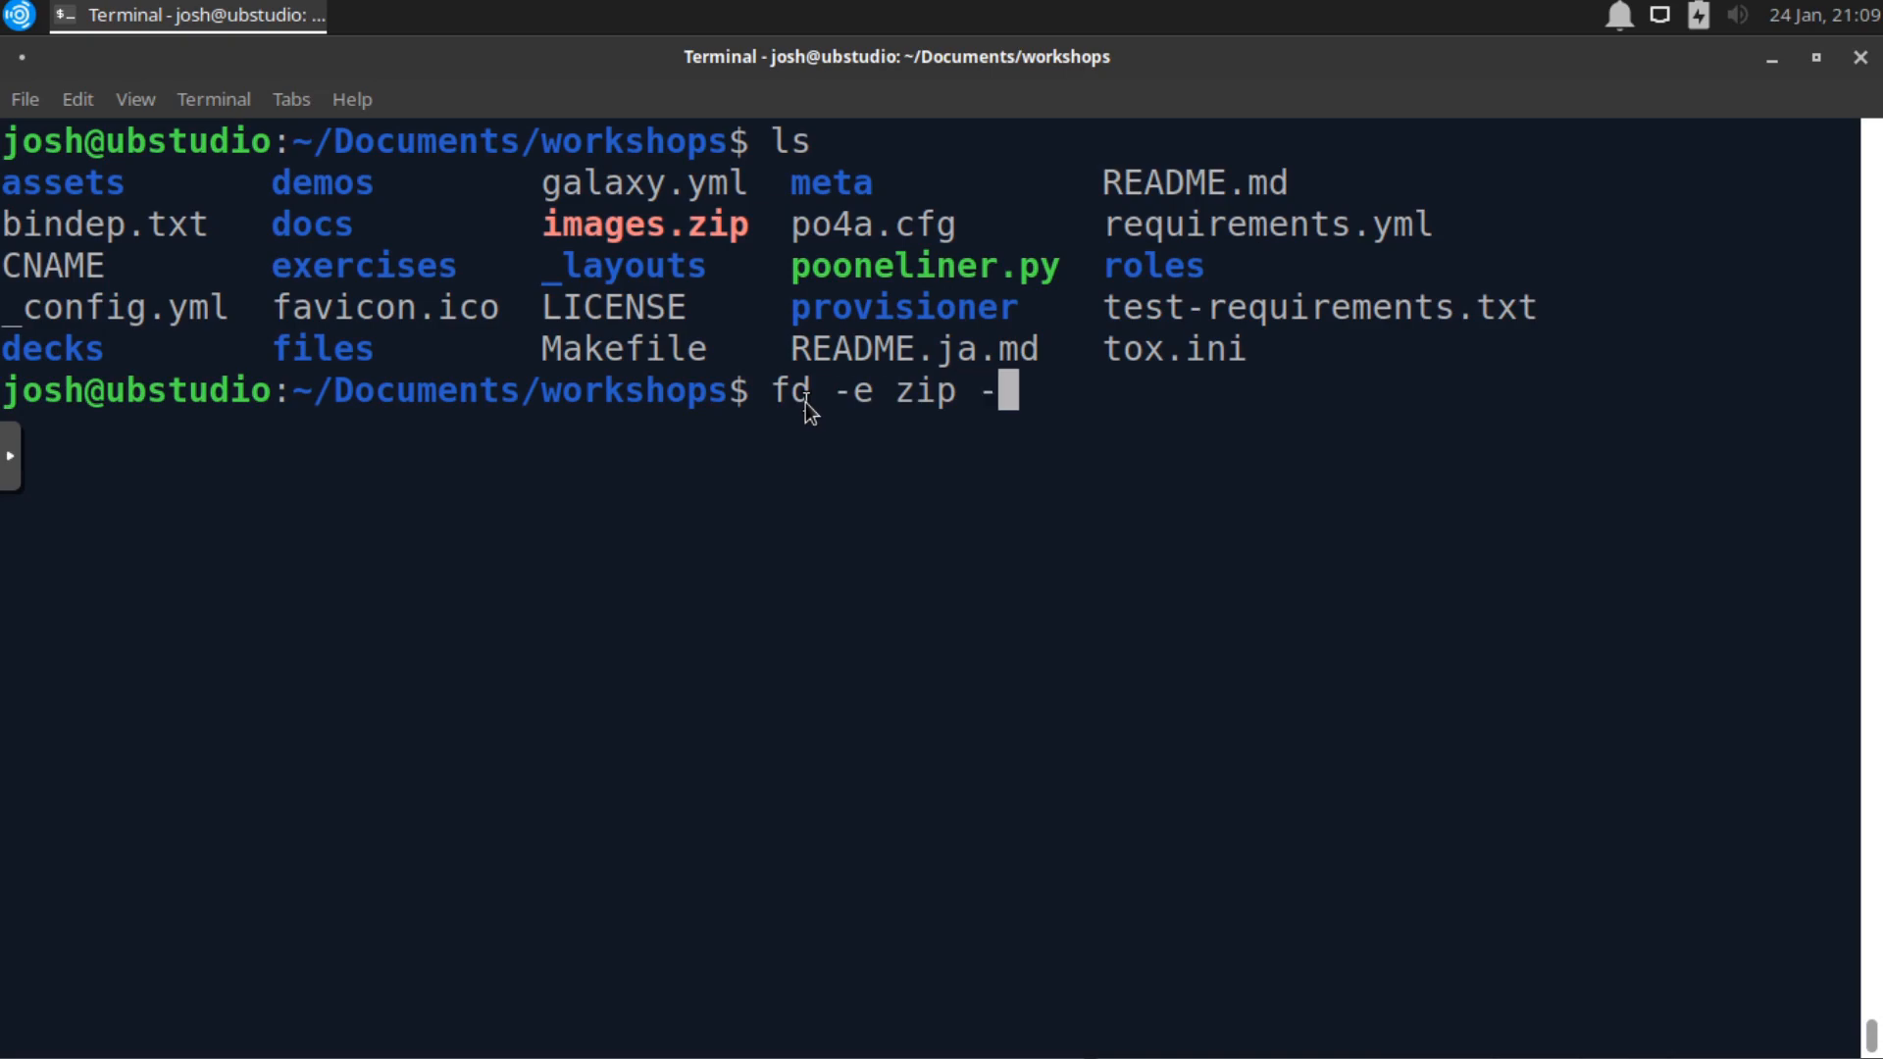
type("x")
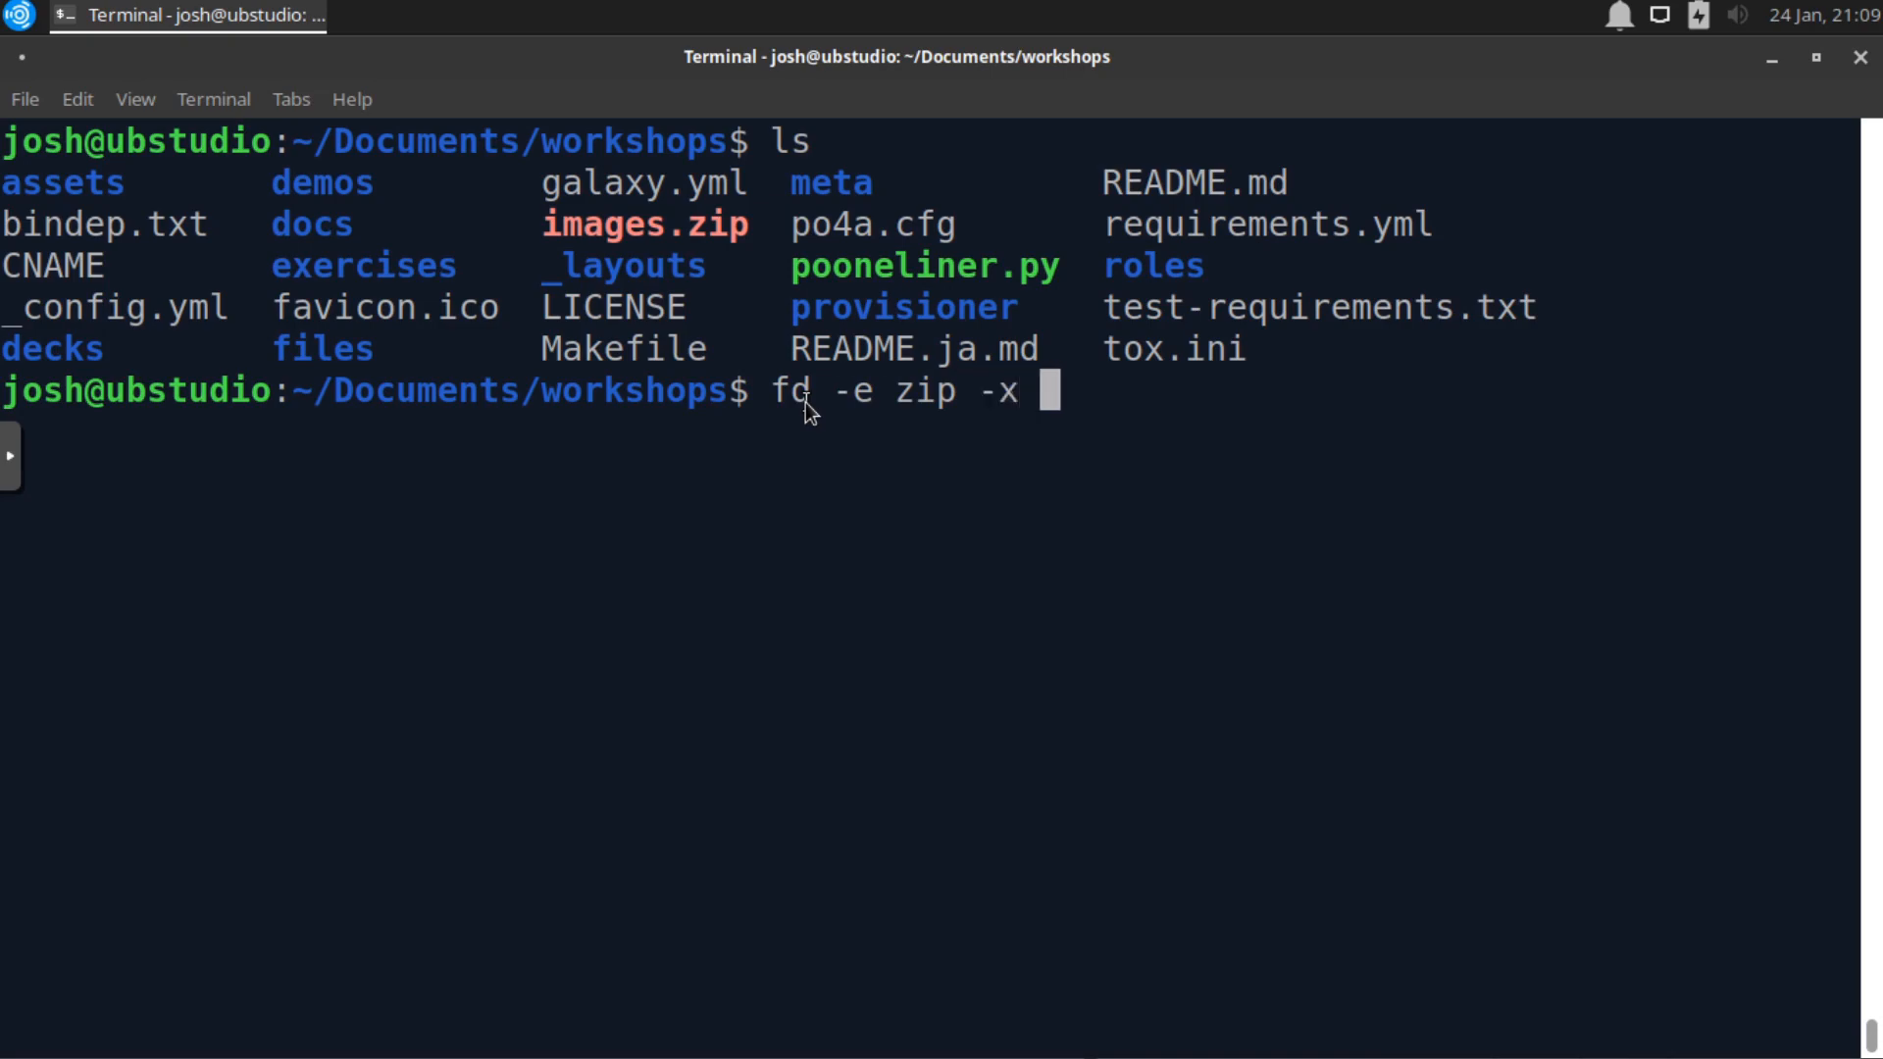
type("unzip")
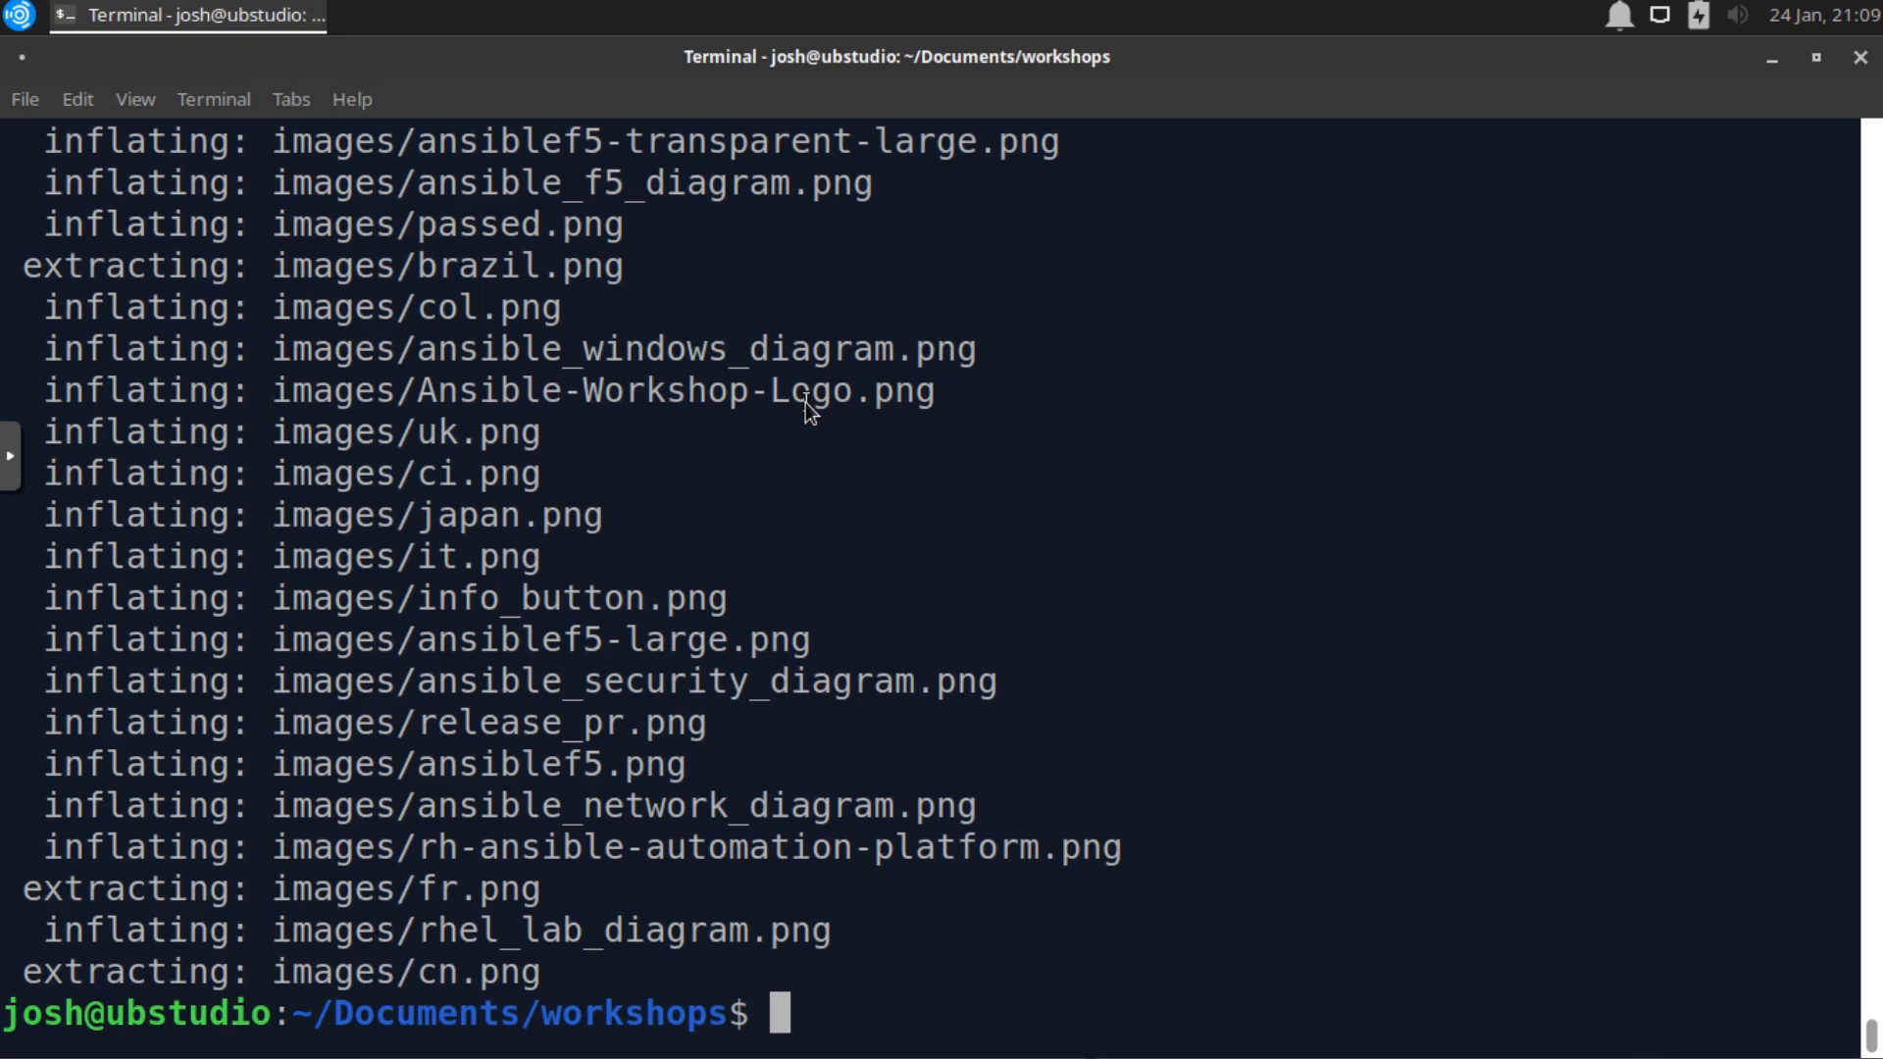
- List workshops to confirm the new images folder, then start typing ls images/
type("ls")
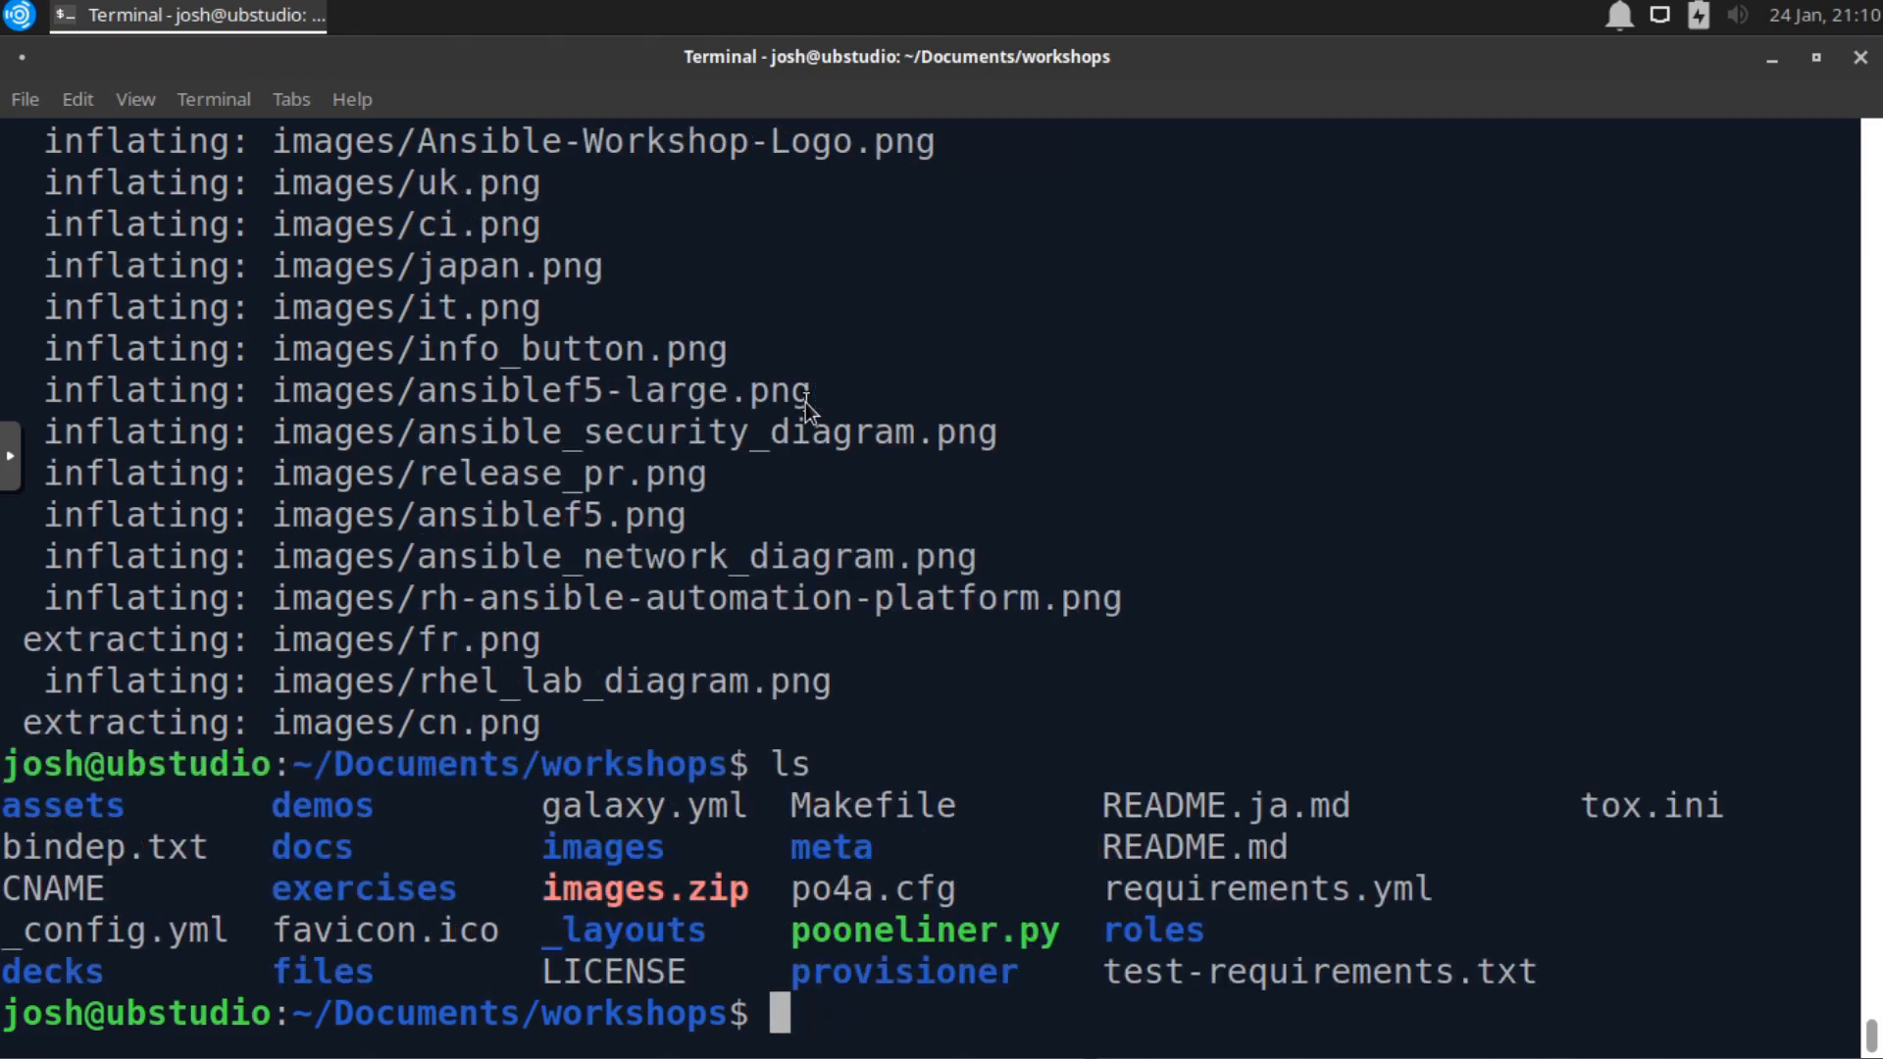
mouse_move(841, 478)
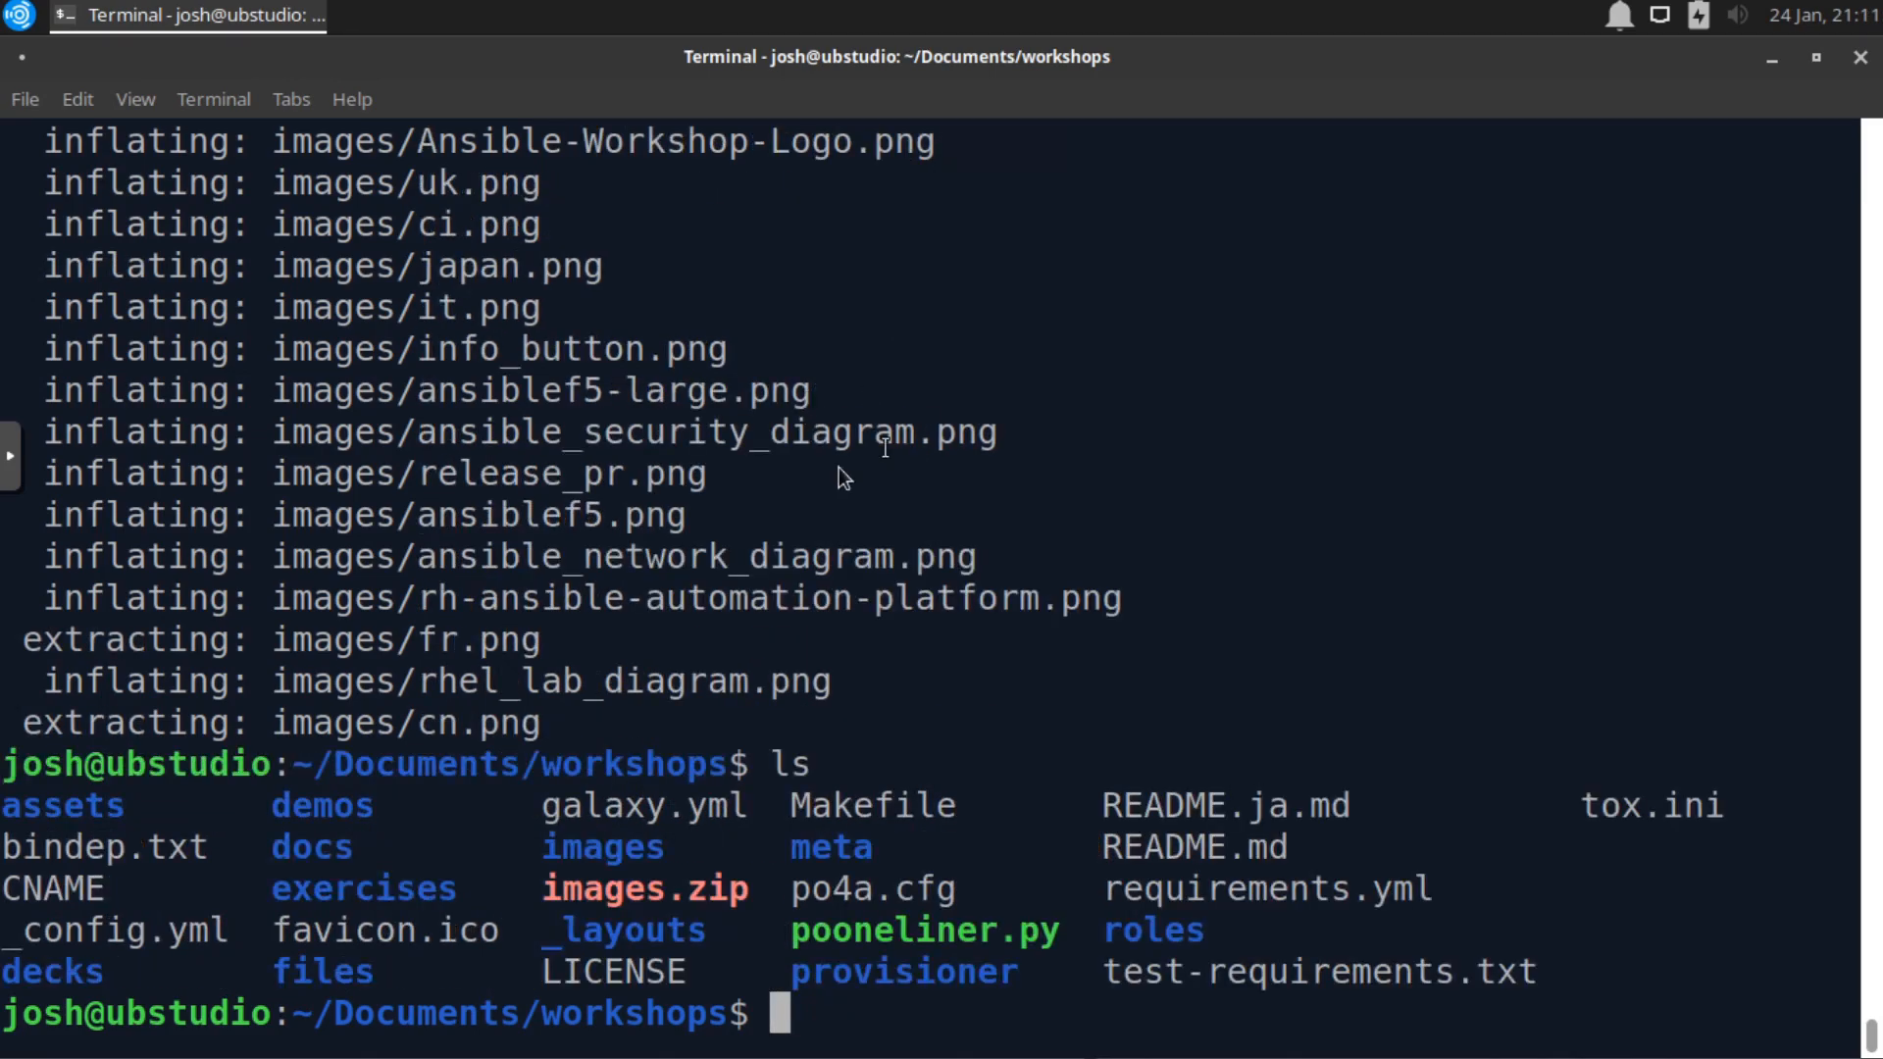
mouse_move(552, 857)
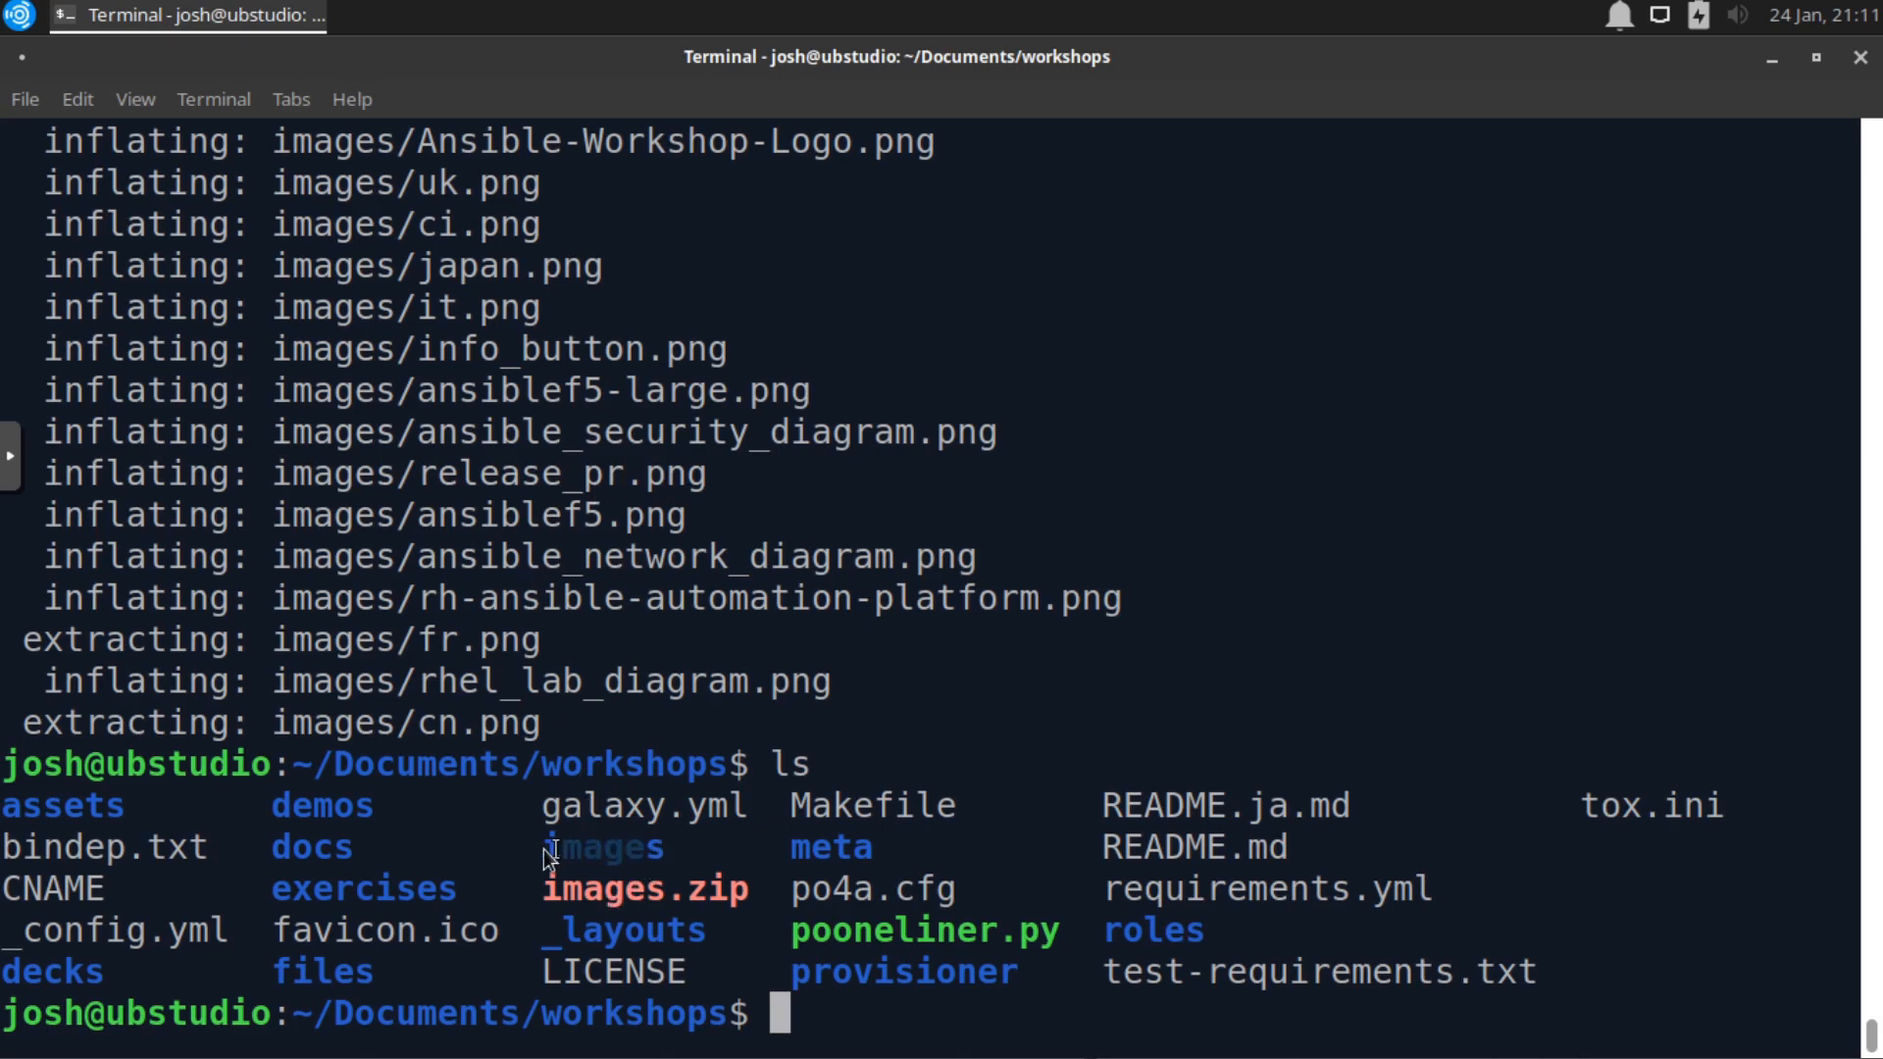
mouse_move(859, 1015)
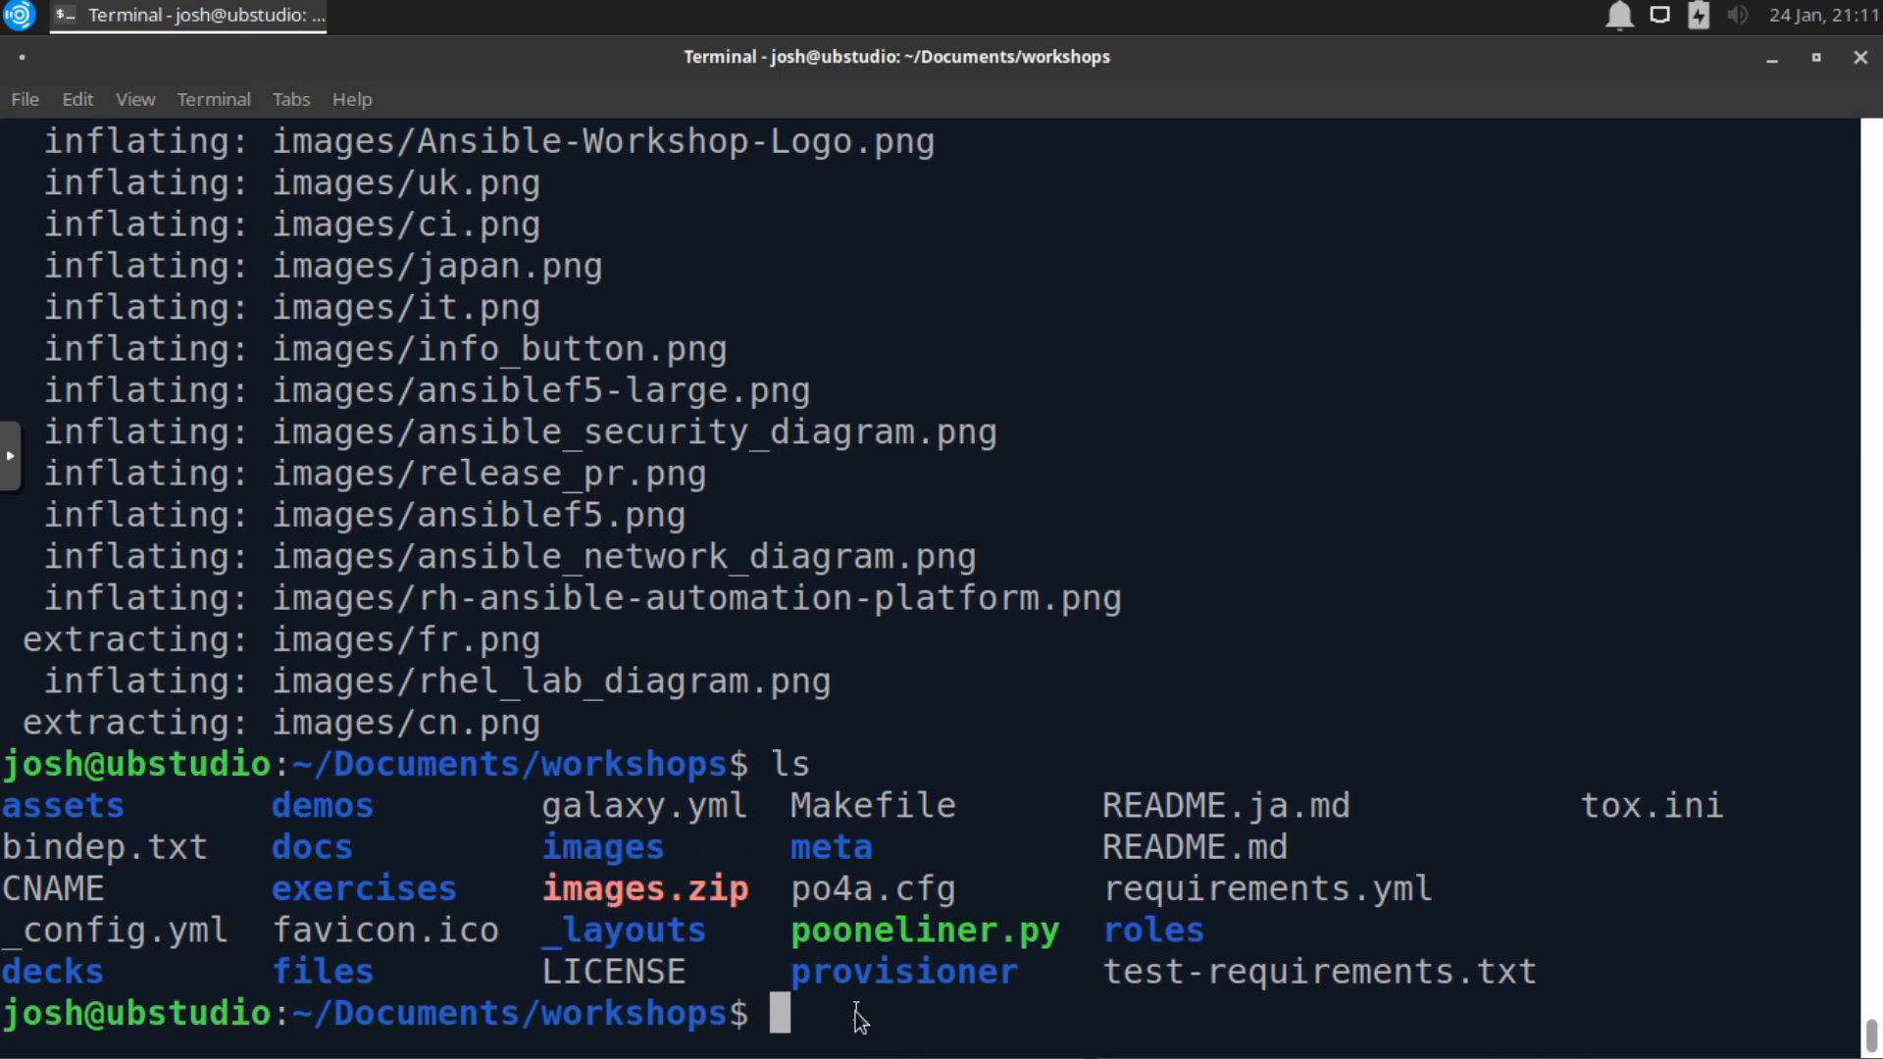
type("ls")
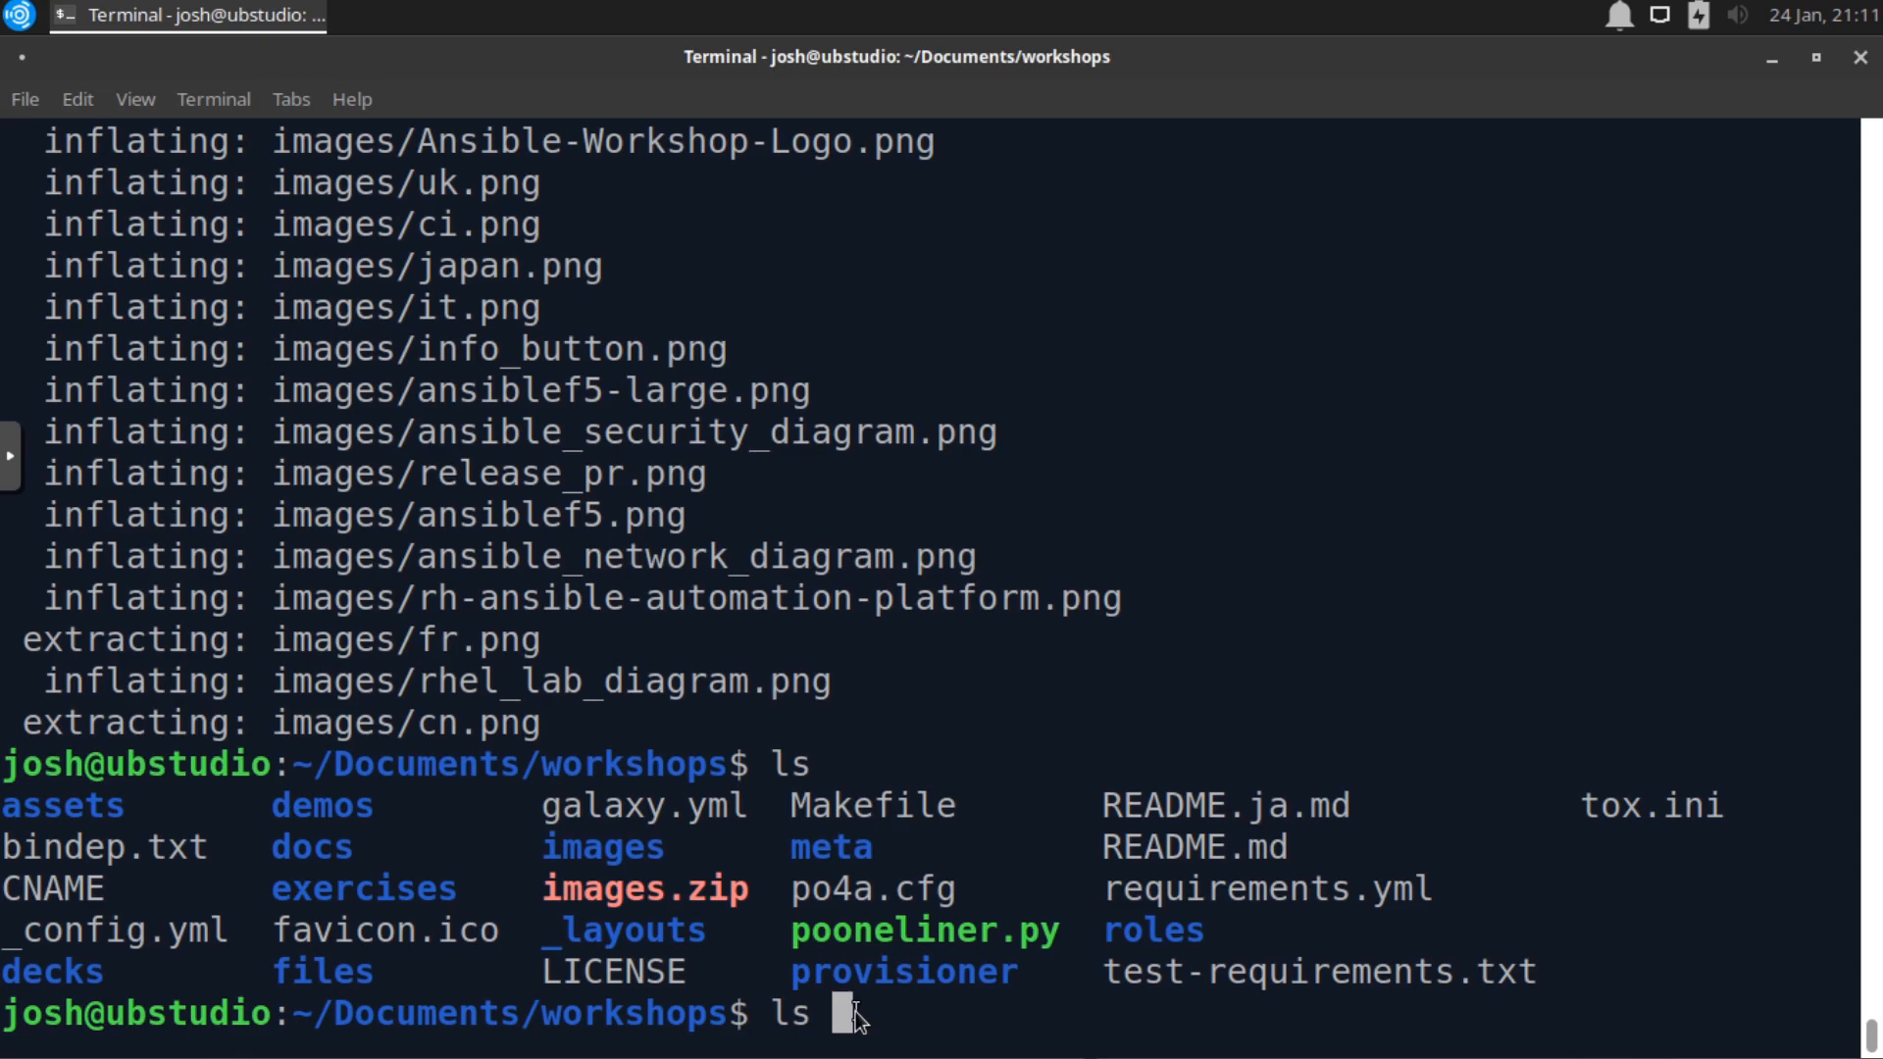
type("images")
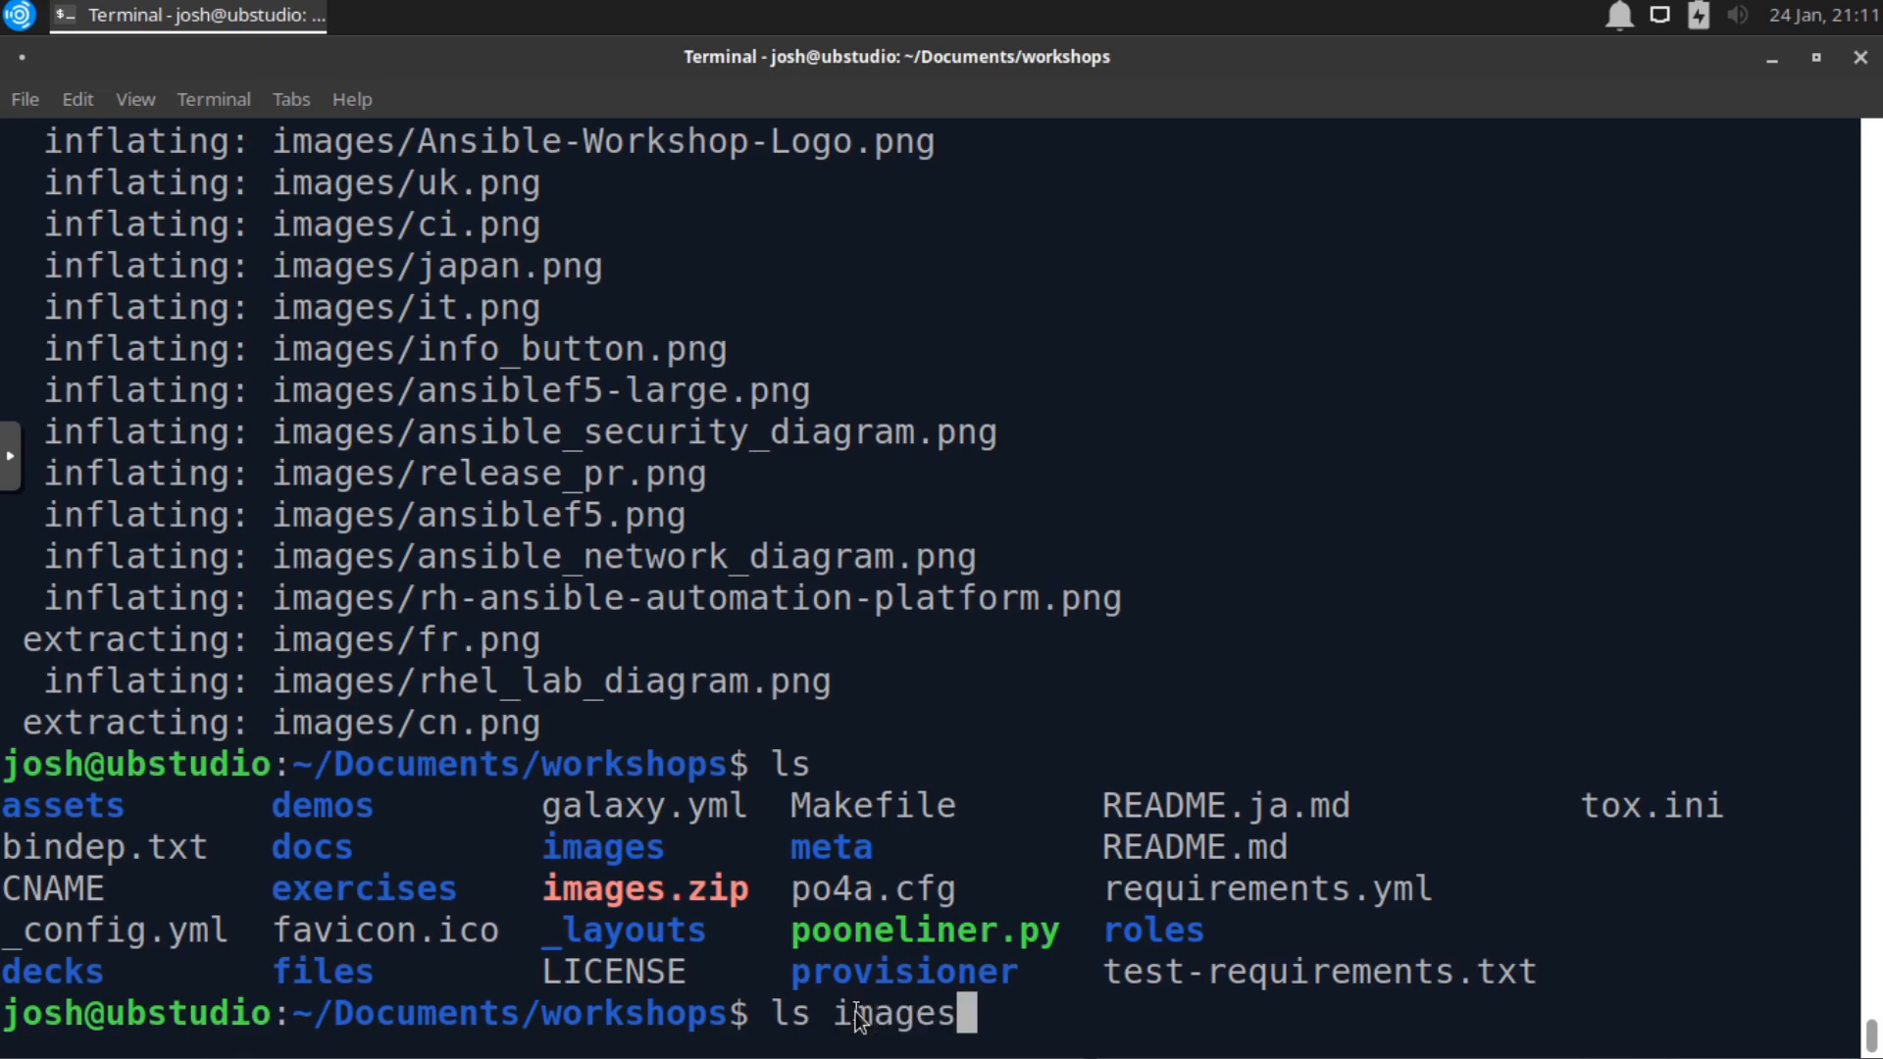
type("/")
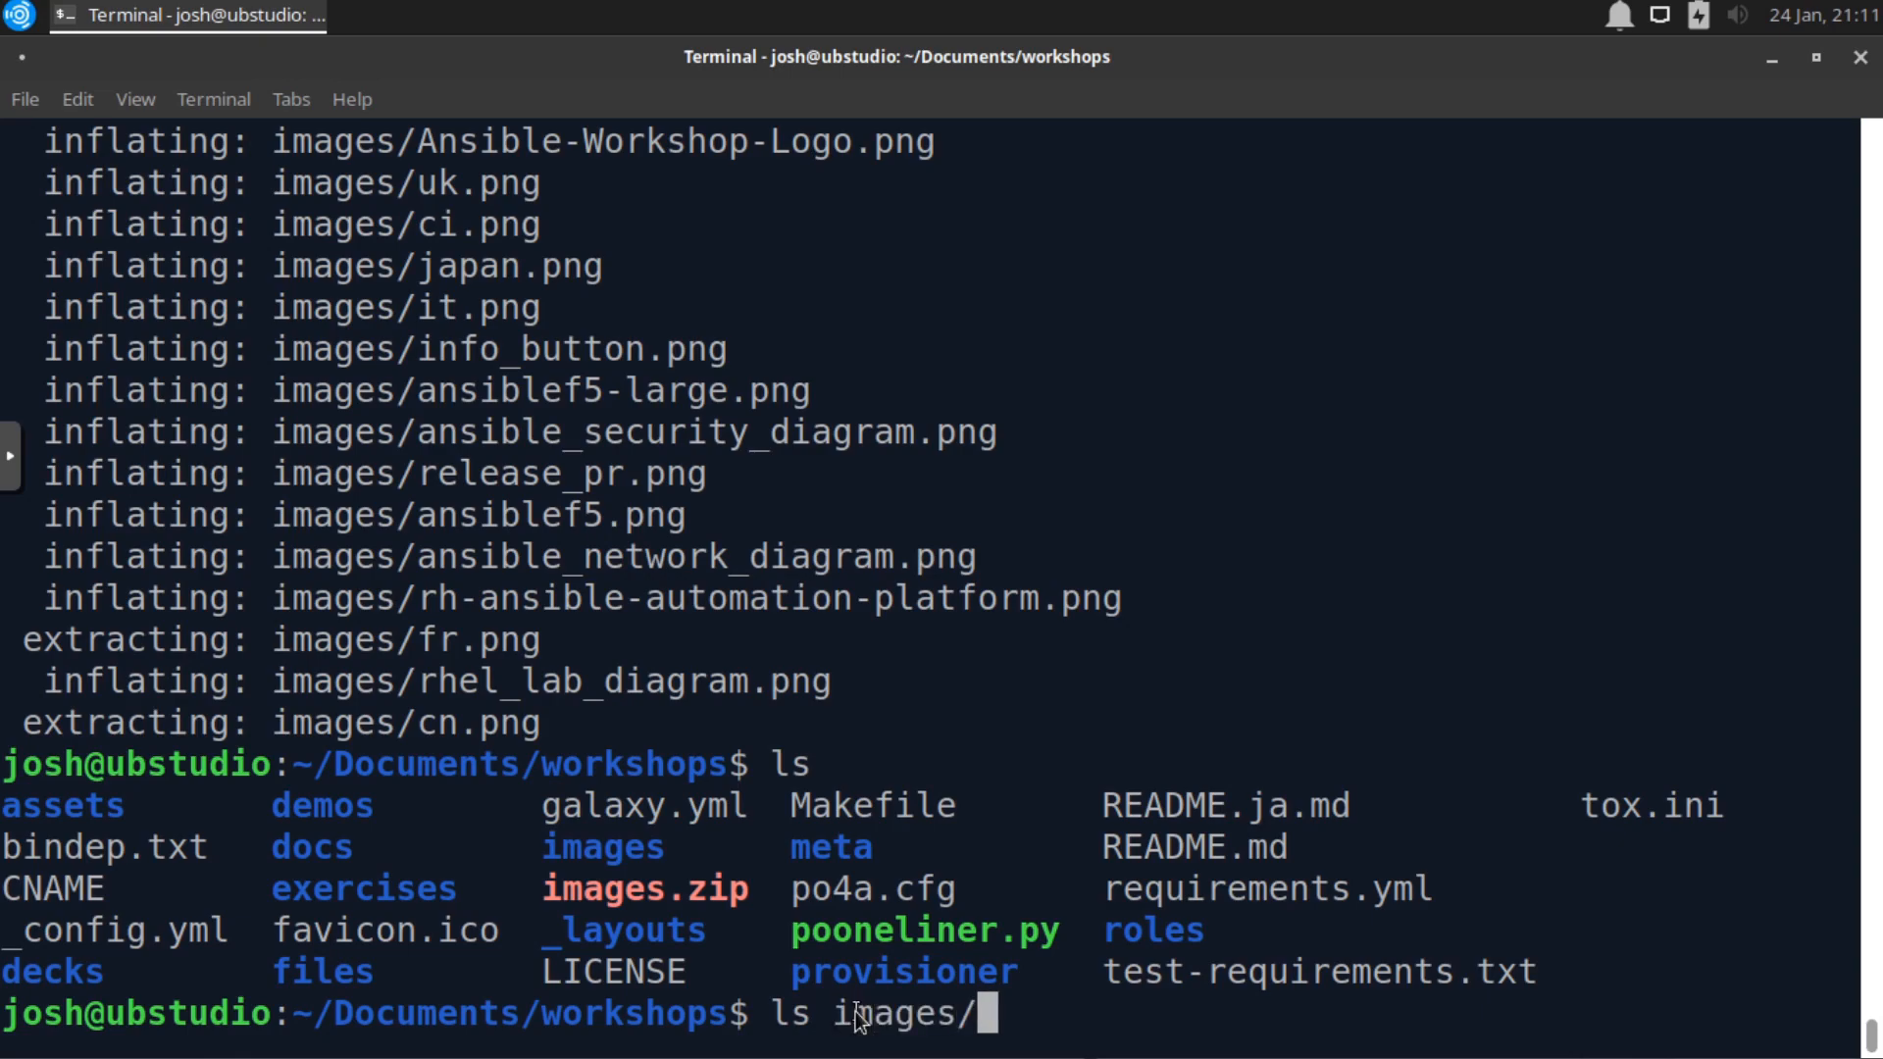